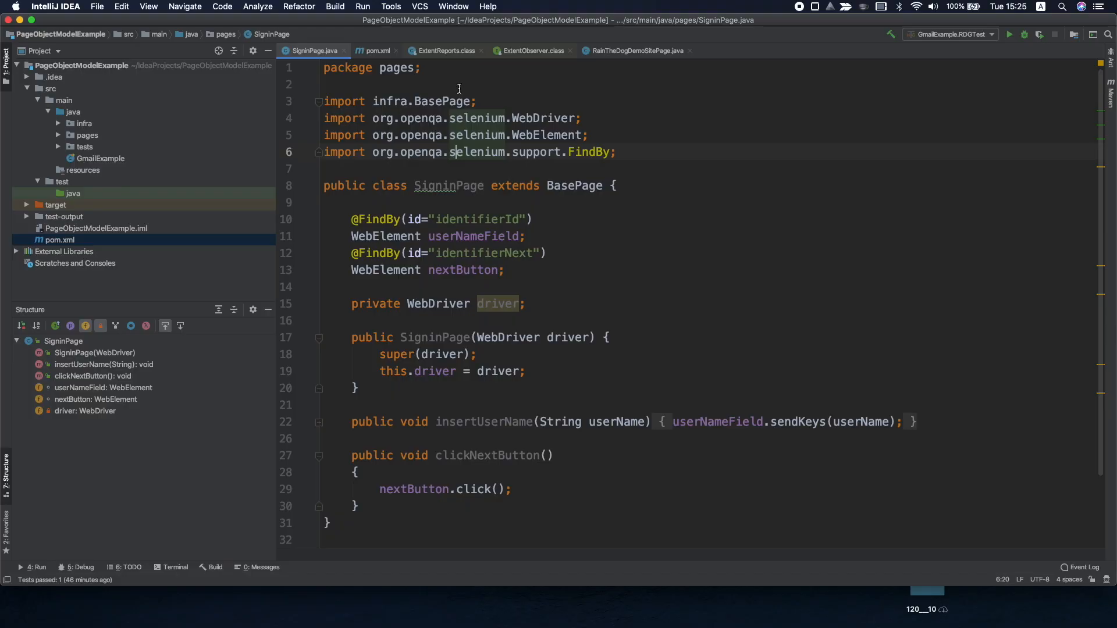
{"action": "mouse_move", "coordinate": [544, 176]}
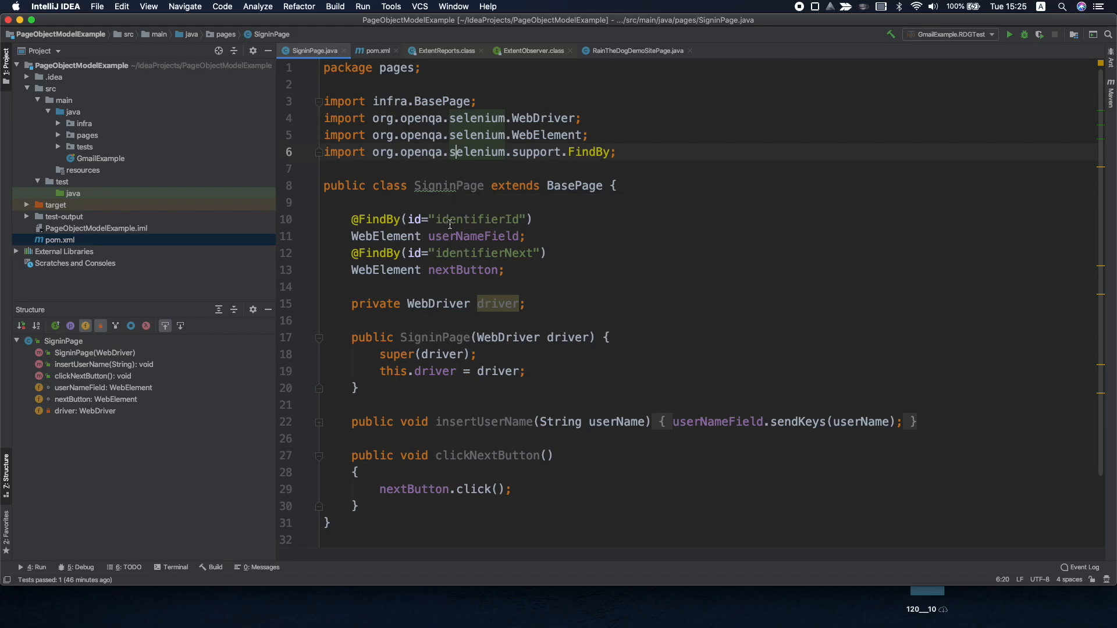
{"action": "mouse_move", "coordinate": [424, 269]}
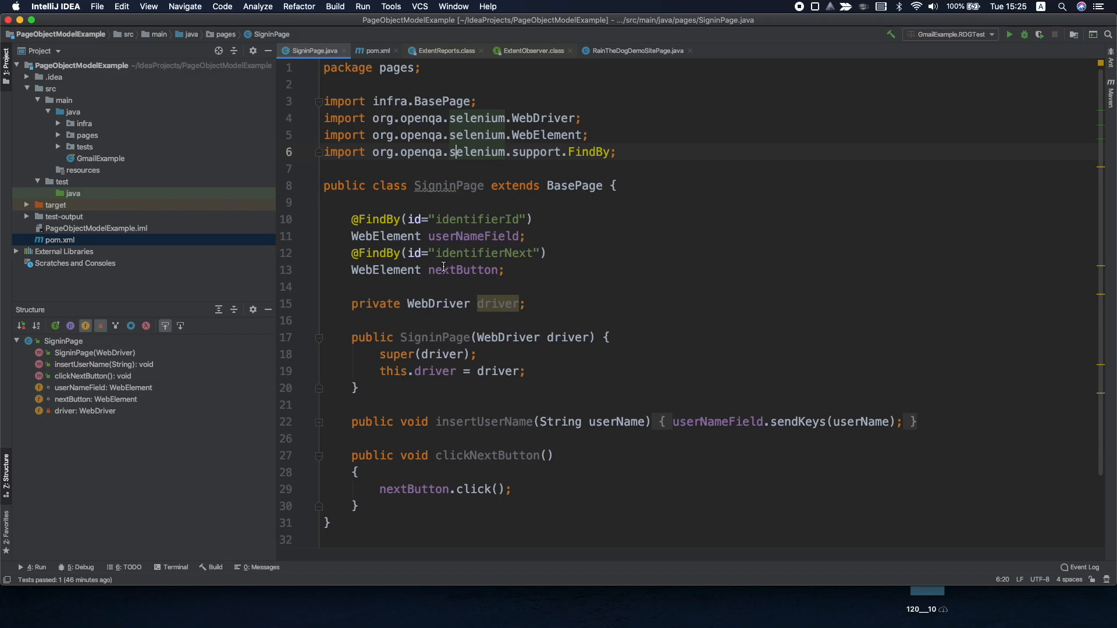
{"action": "mouse_move", "coordinate": [532, 173]}
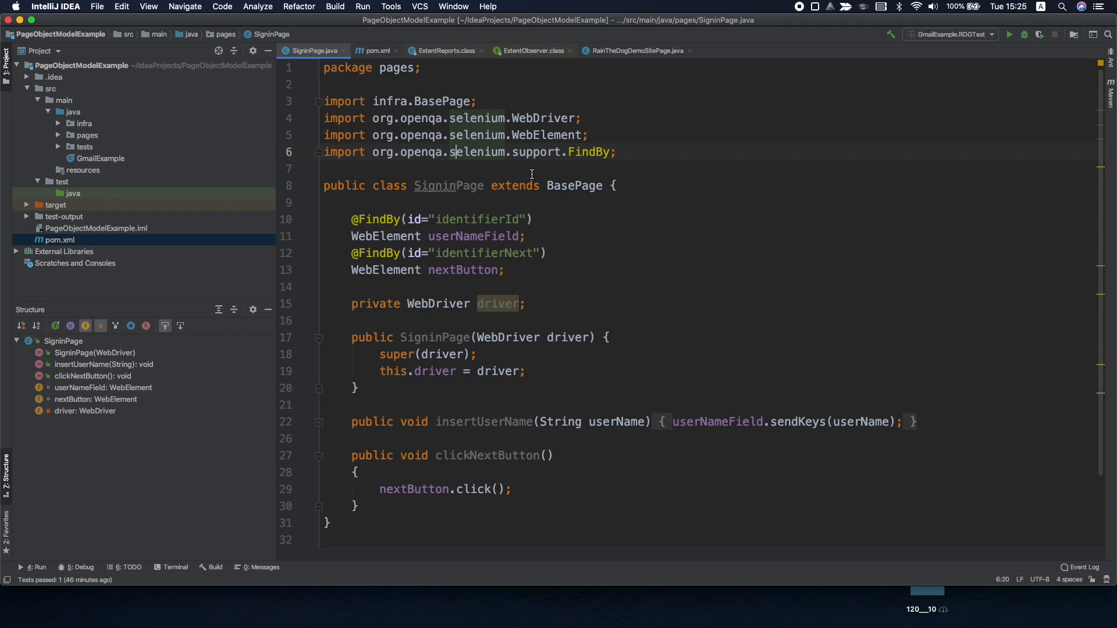
{"action": "mouse_move", "coordinate": [476, 236]}
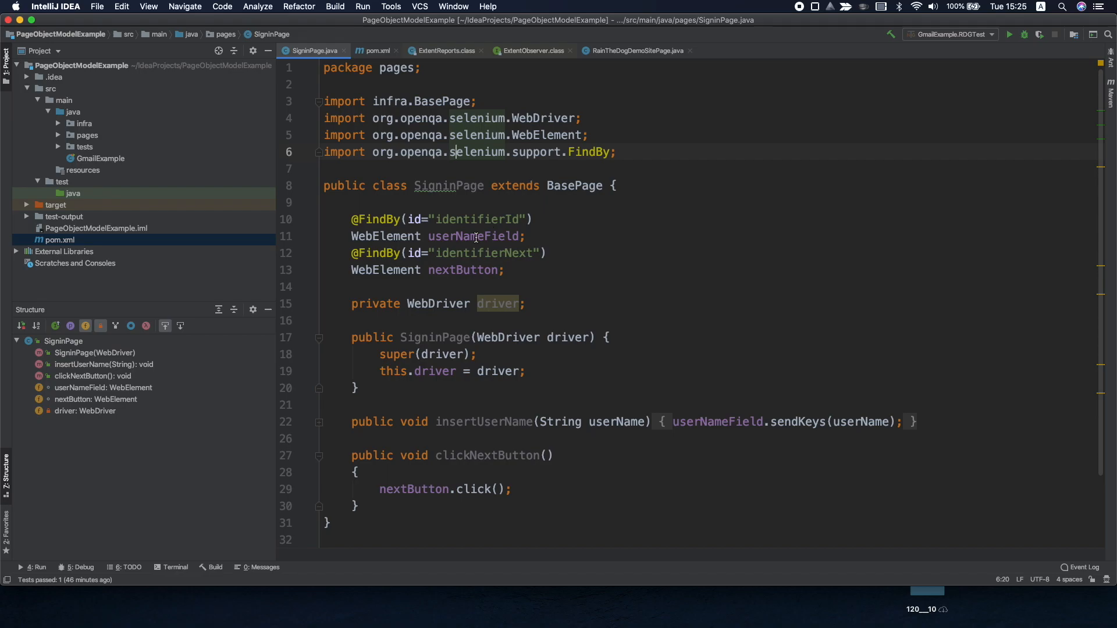
{"action": "mouse_move", "coordinate": [361, 68]}
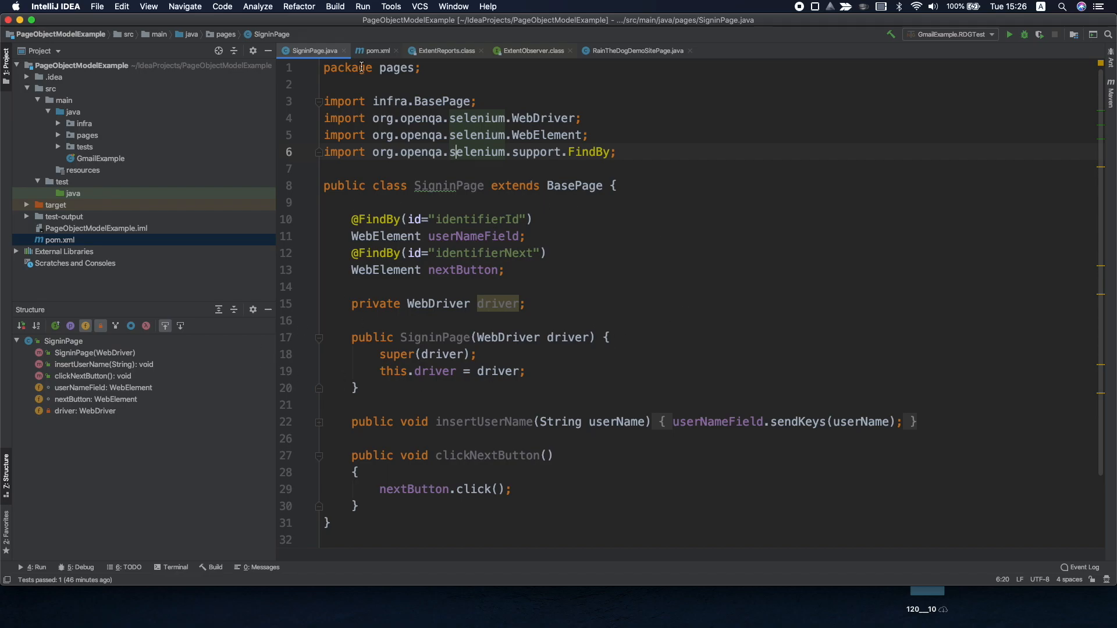
{"action": "mouse_move", "coordinate": [366, 277]}
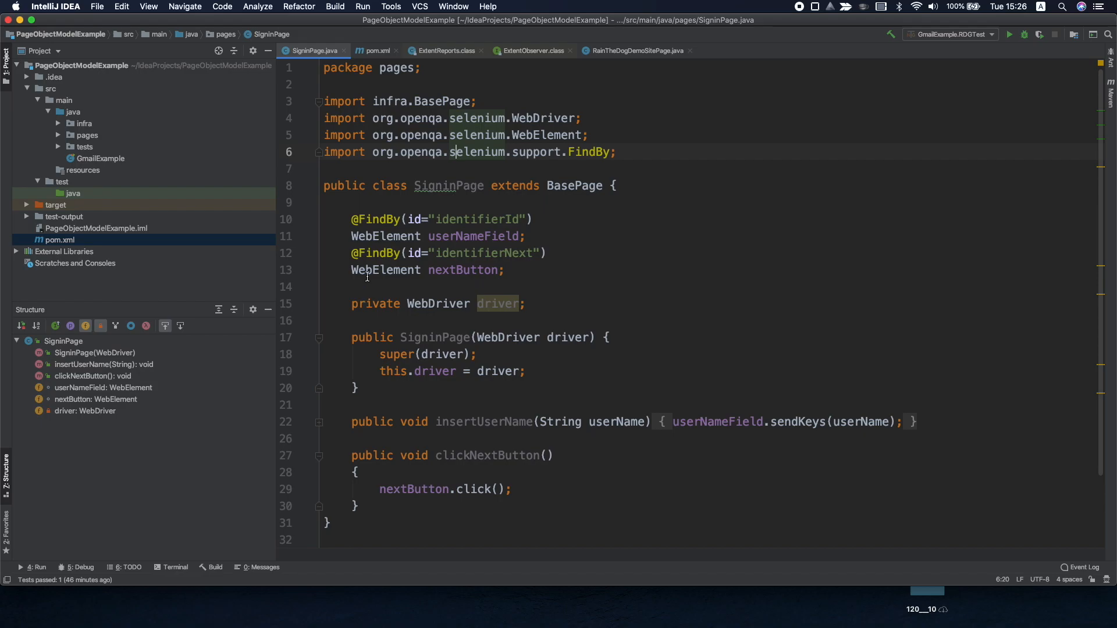
{"action": "mouse_move", "coordinate": [458, 236]}
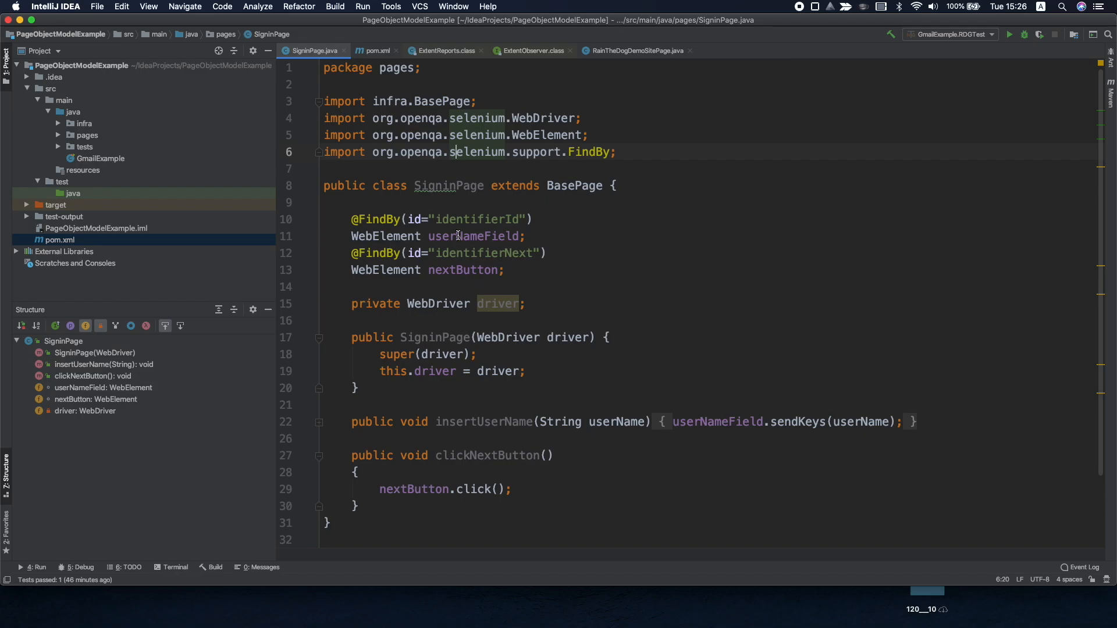
{"action": "mouse_move", "coordinate": [506, 174]}
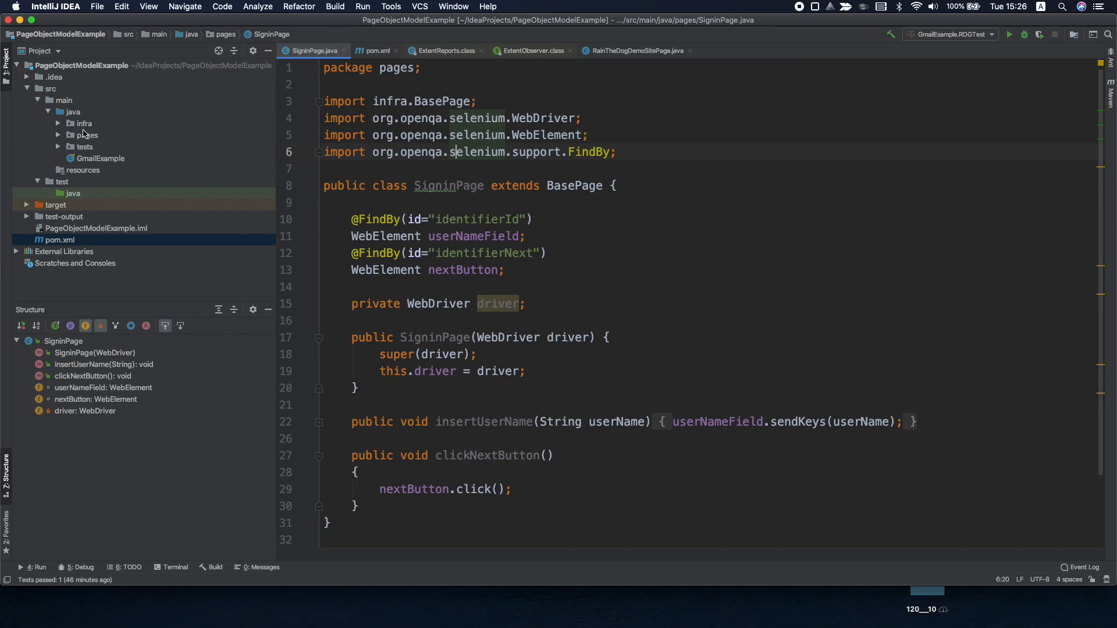
{"action": "left_click", "coordinate": [83, 147]}
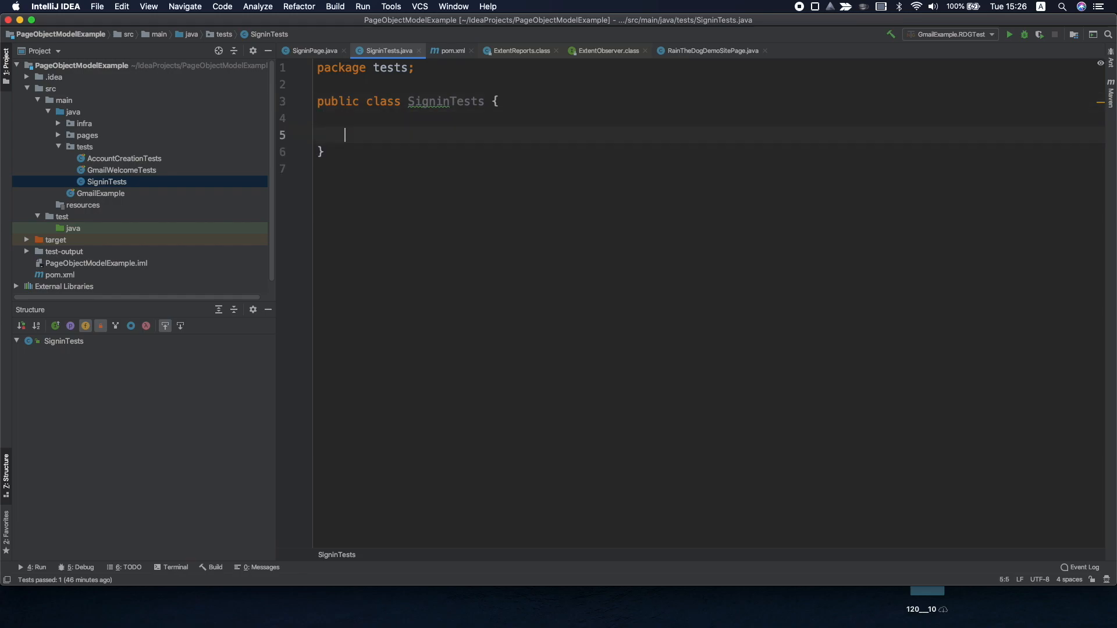
{"action": "type", "text": "@Test"}
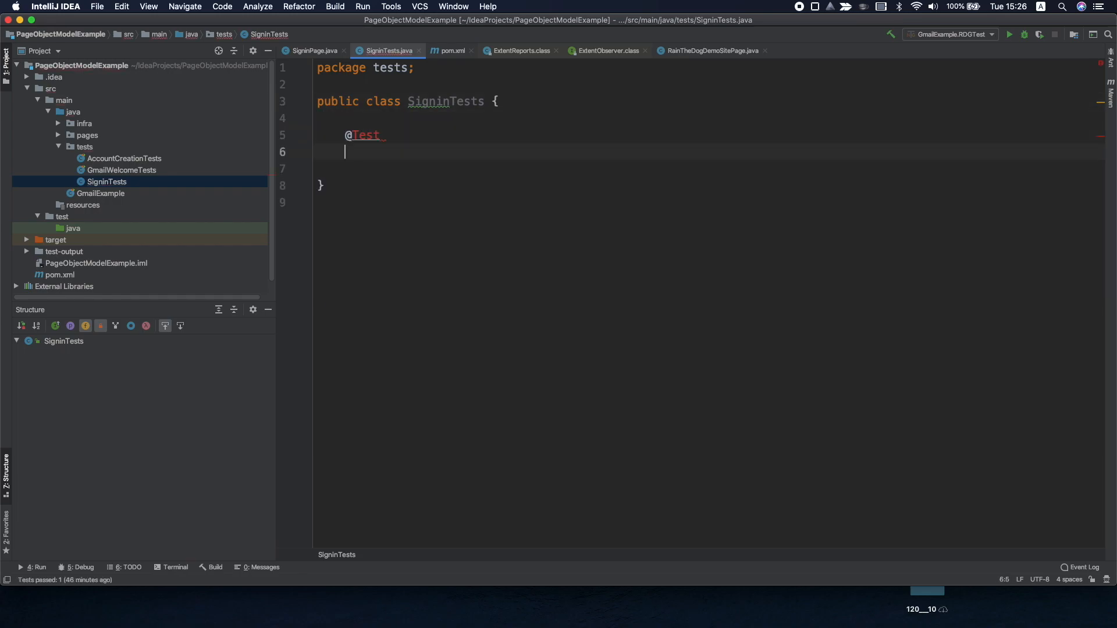
{"action": "type", "text": "public void"}
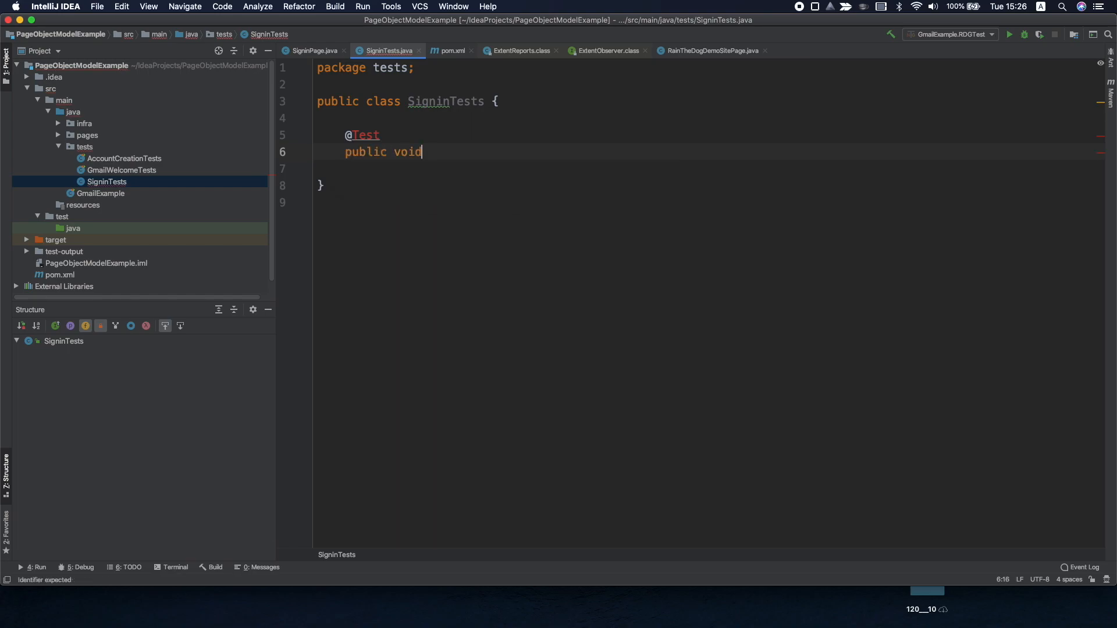
{"action": "type", "text": "validGmail"}
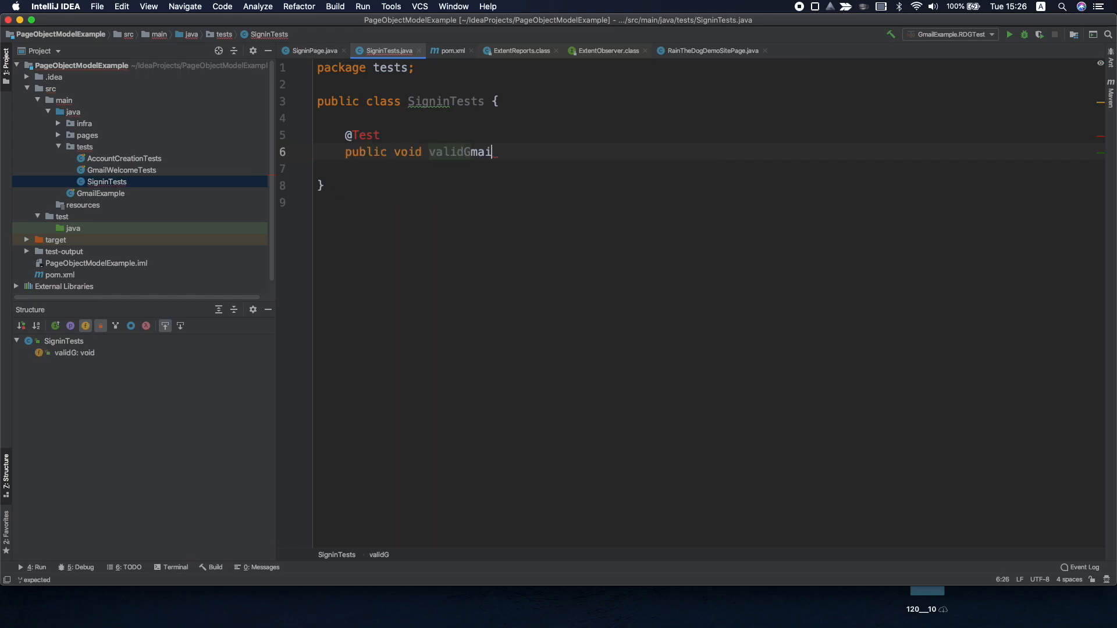
{"action": "type", "text": "lLogin("}
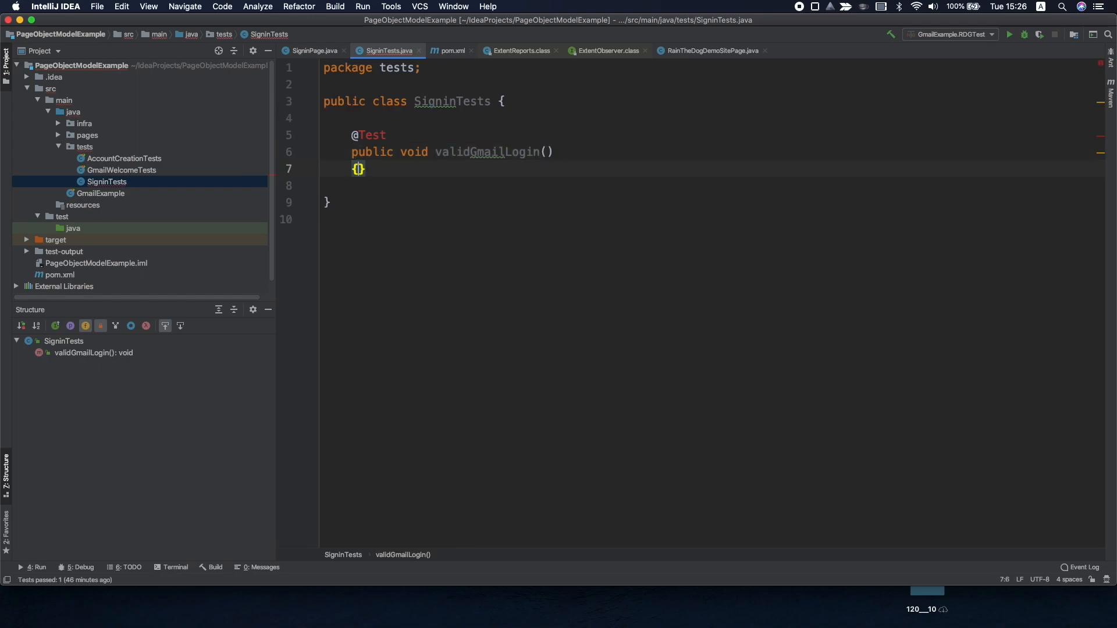
{"action": "key", "text": "enter"}
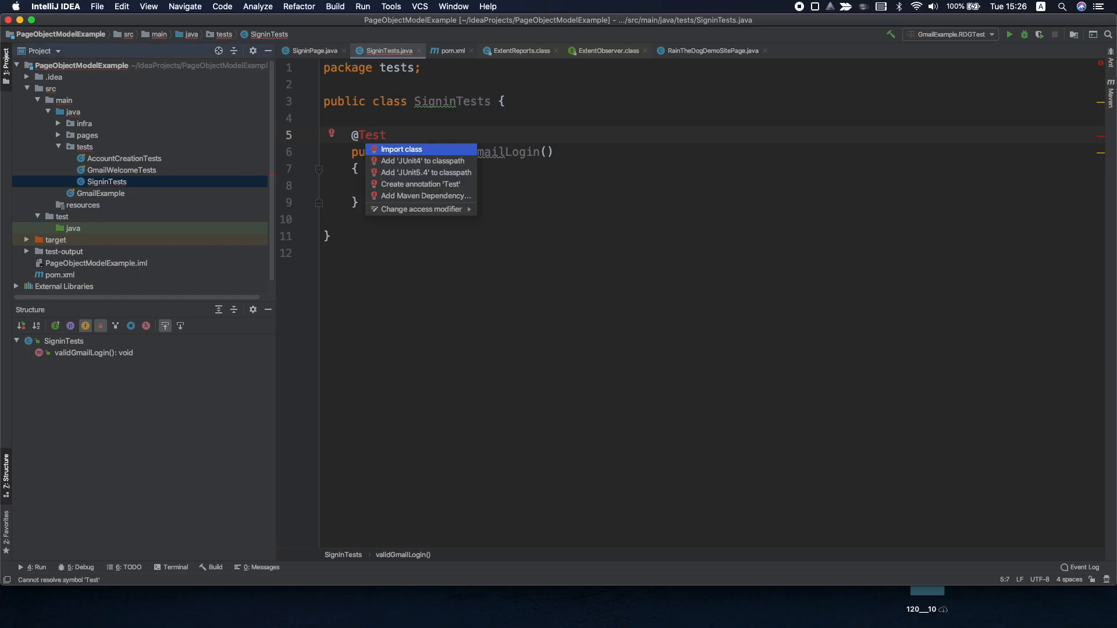
{"action": "left_click", "coordinate": [401, 149]}
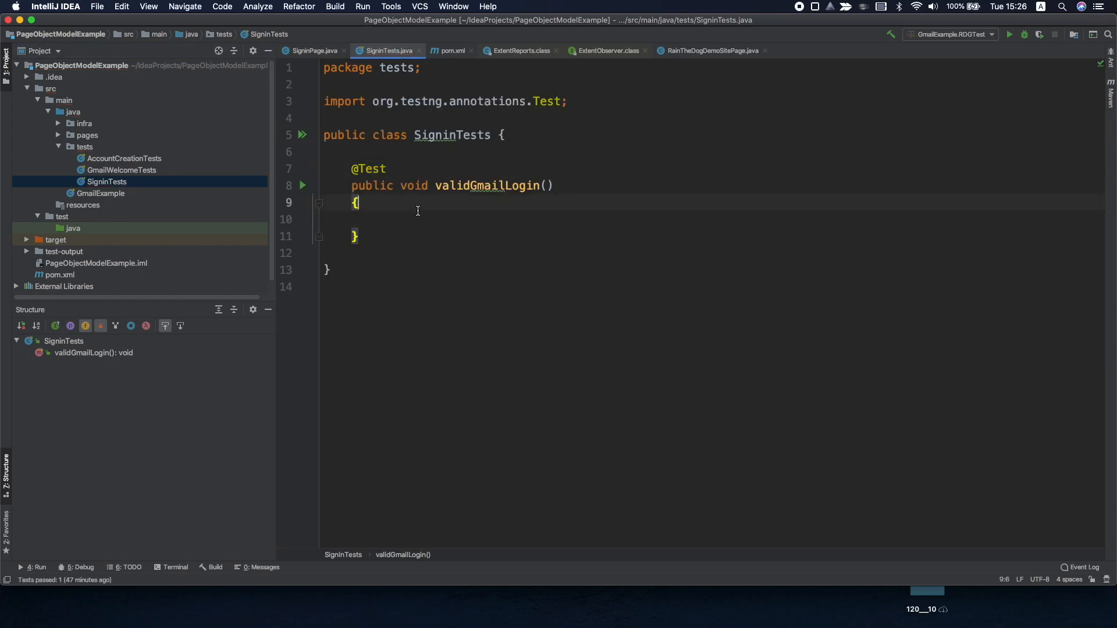
Begin declaring WebDriver driver = new ChromeDriver(); inside validGmailLogin
{"action": "type", "text": "Webd"}
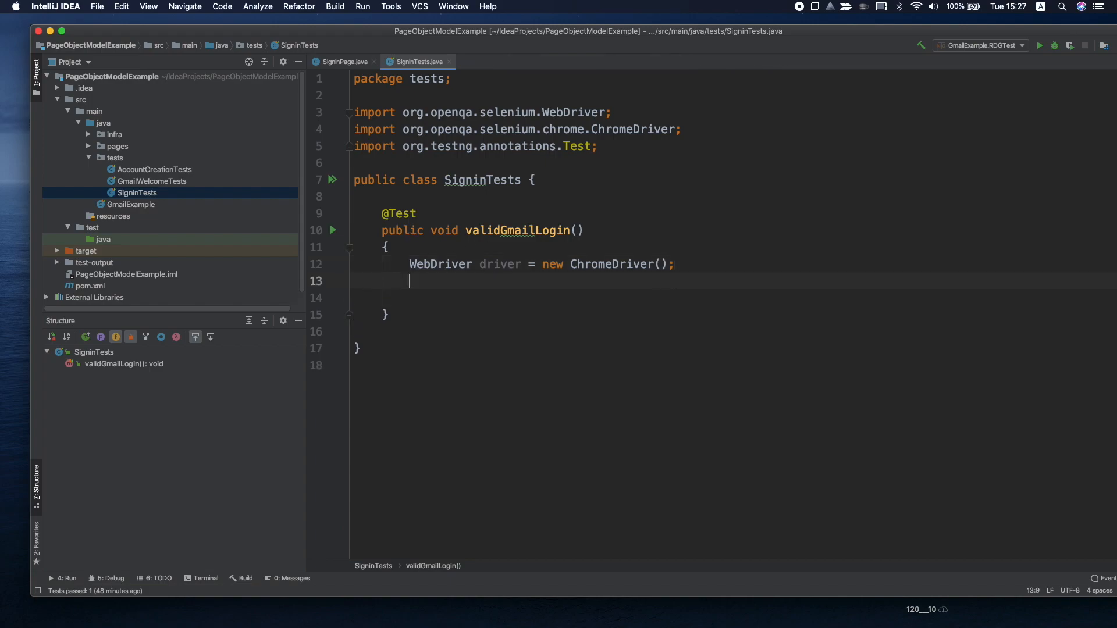
Declare SigninPage signinPage = new SigninPage(driver); with no stray space
{"action": "type", "text": "SigninPage"}
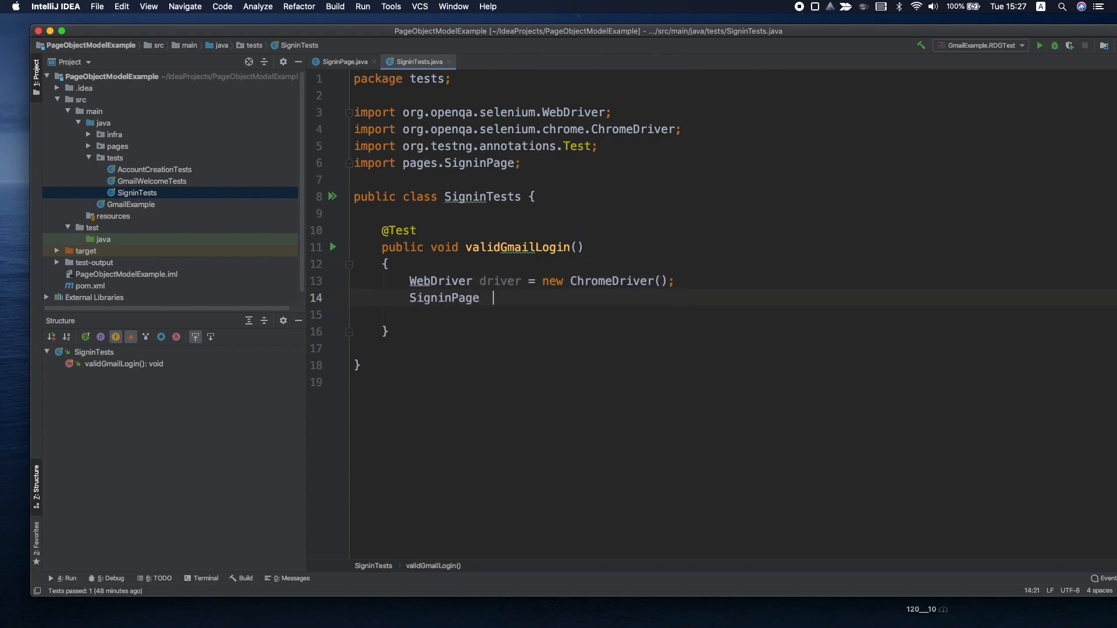
{"action": "type", "text": "signinPage = new SigninPage(driver);"}
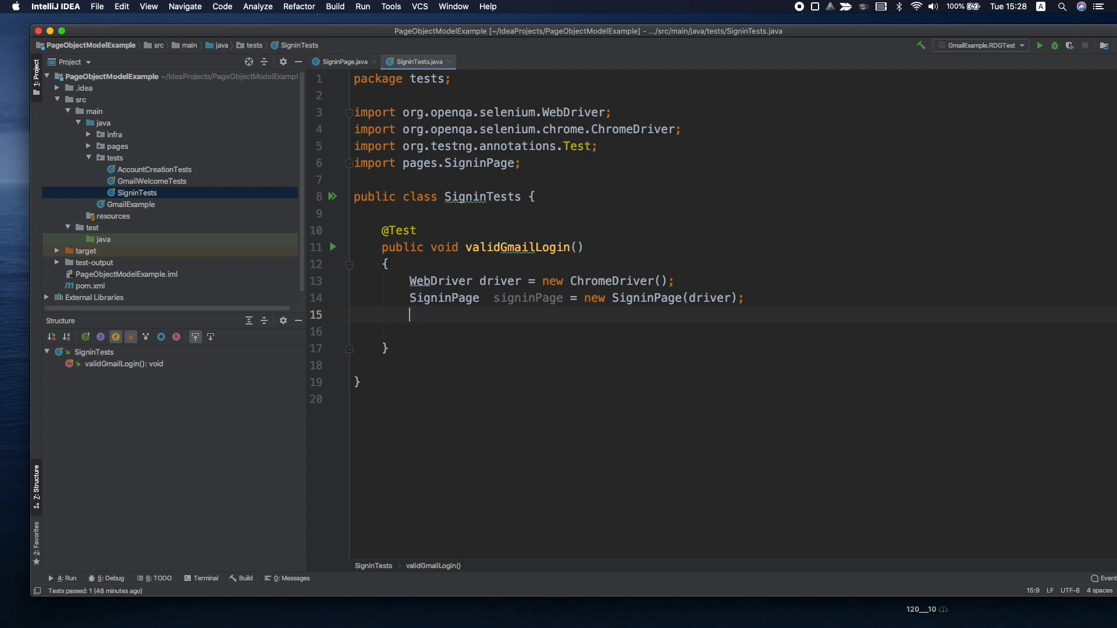
{"action": "left_click", "coordinate": [500, 298]}
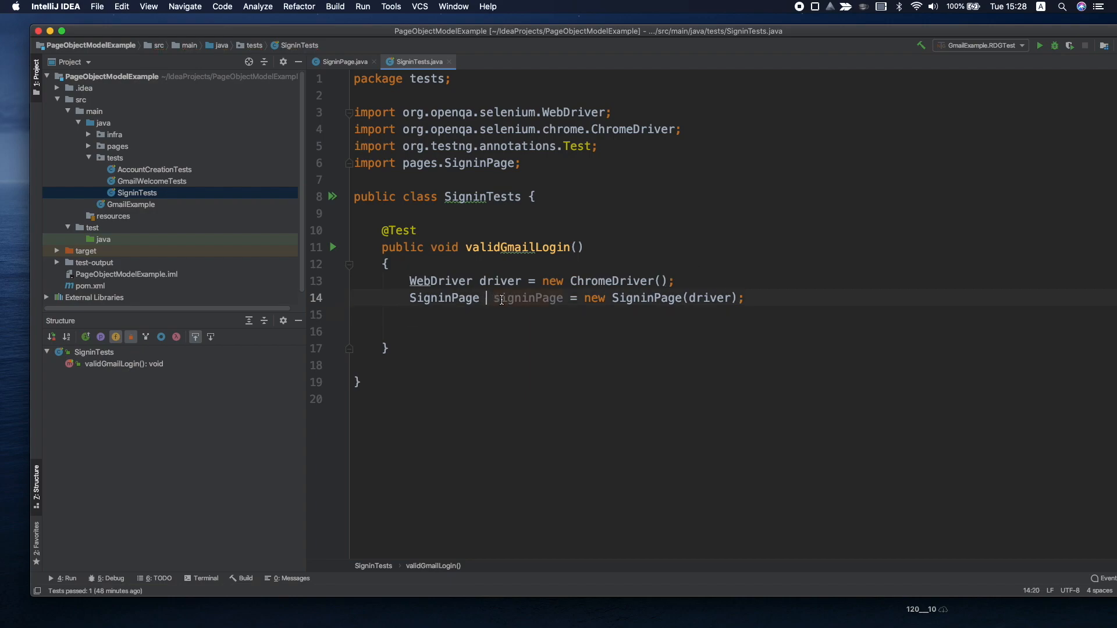
{"action": "left_click", "coordinate": [494, 298]}
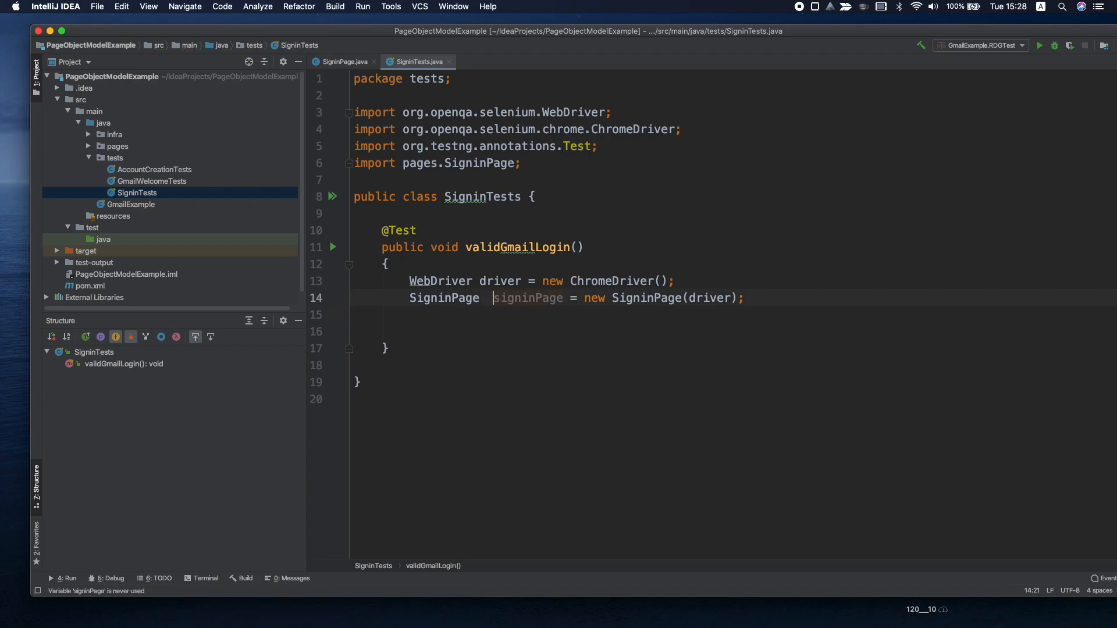
{"action": "type", "text": "signinPage.navigateToWebPage();"}
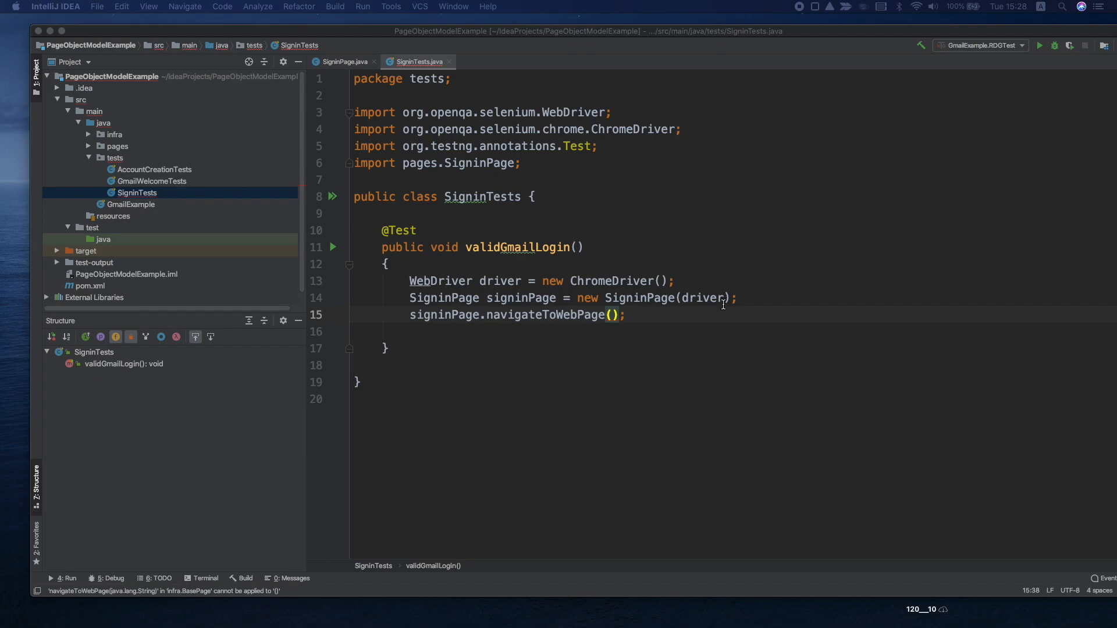
{"action": "type", "text": "\"https://www.gmail.com"}
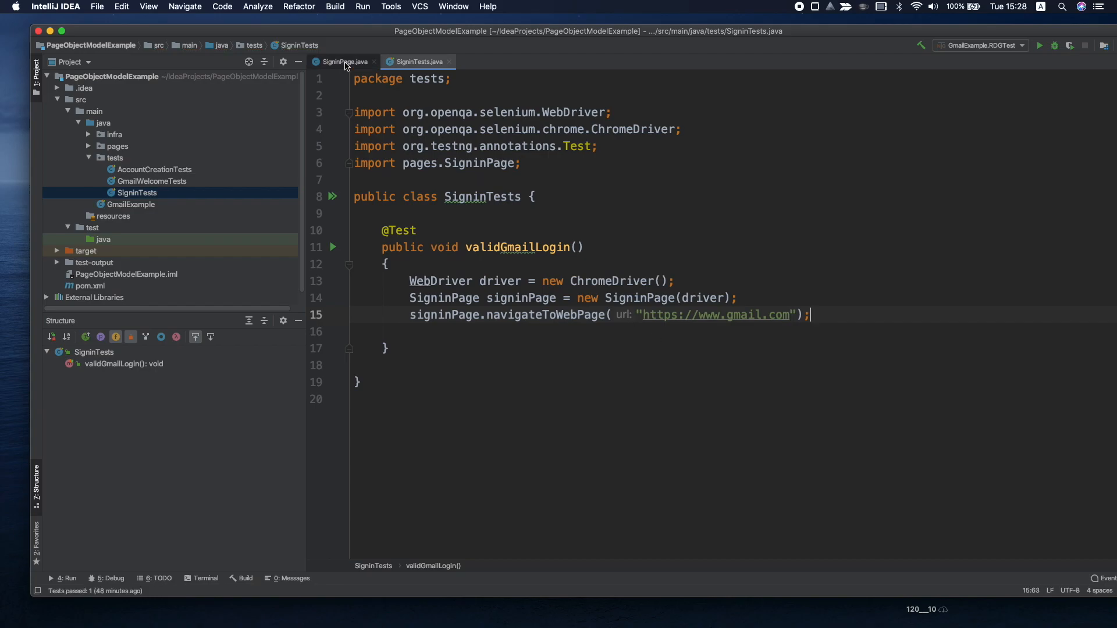
{"action": "left_click", "coordinate": [345, 61]}
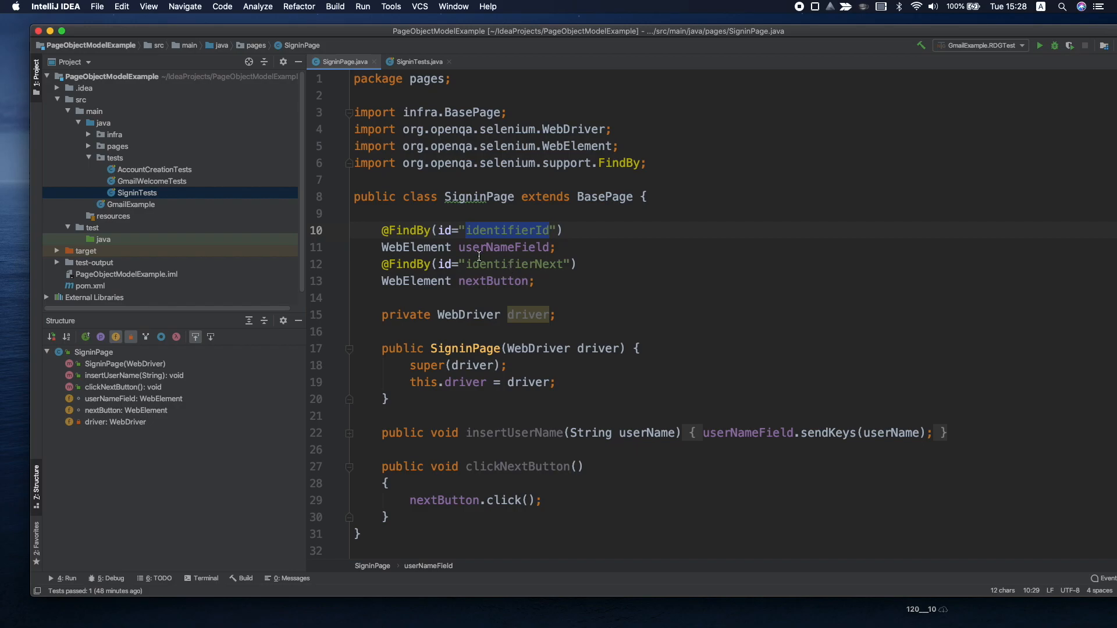
{"action": "left_click", "coordinate": [417, 61]}
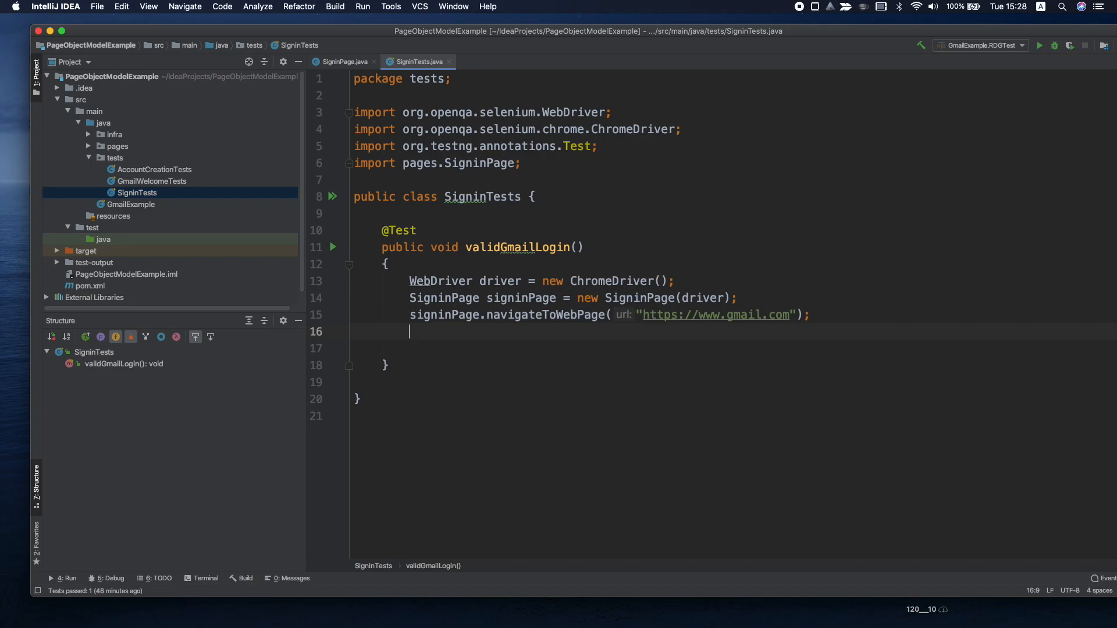
{"action": "type", "text": "s"}
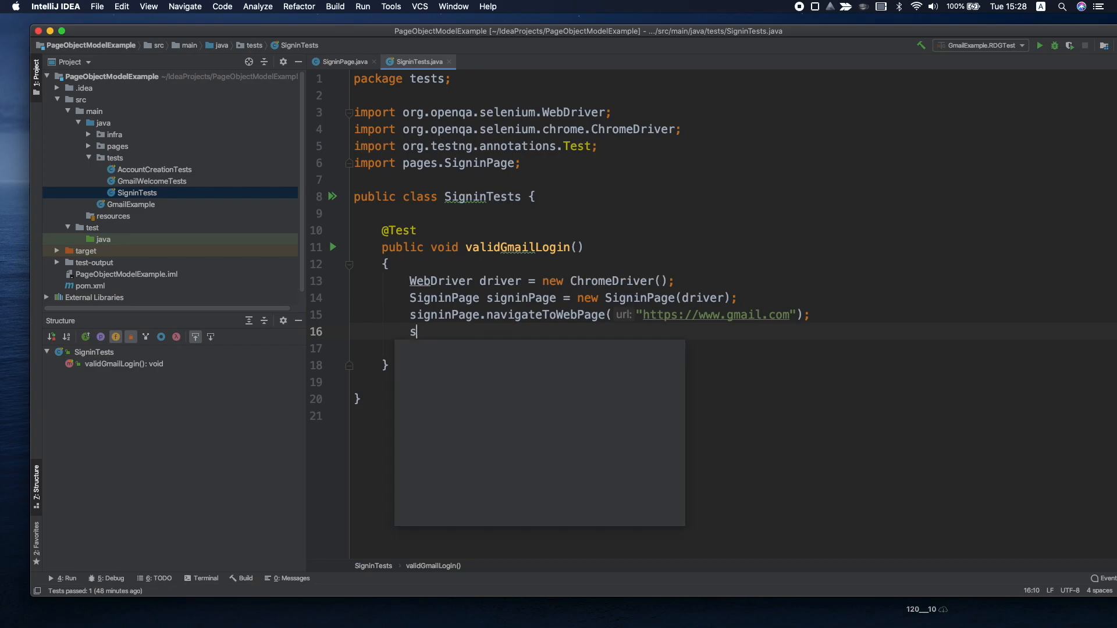
{"action": "type", "text": "igninPage.insertUserName(\"\");"}
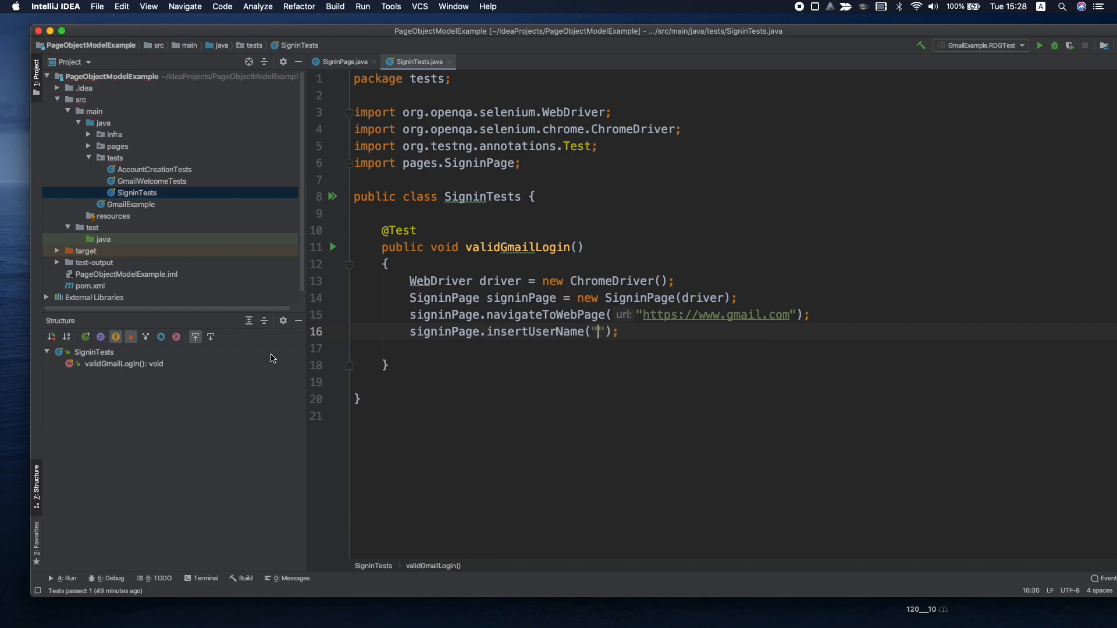
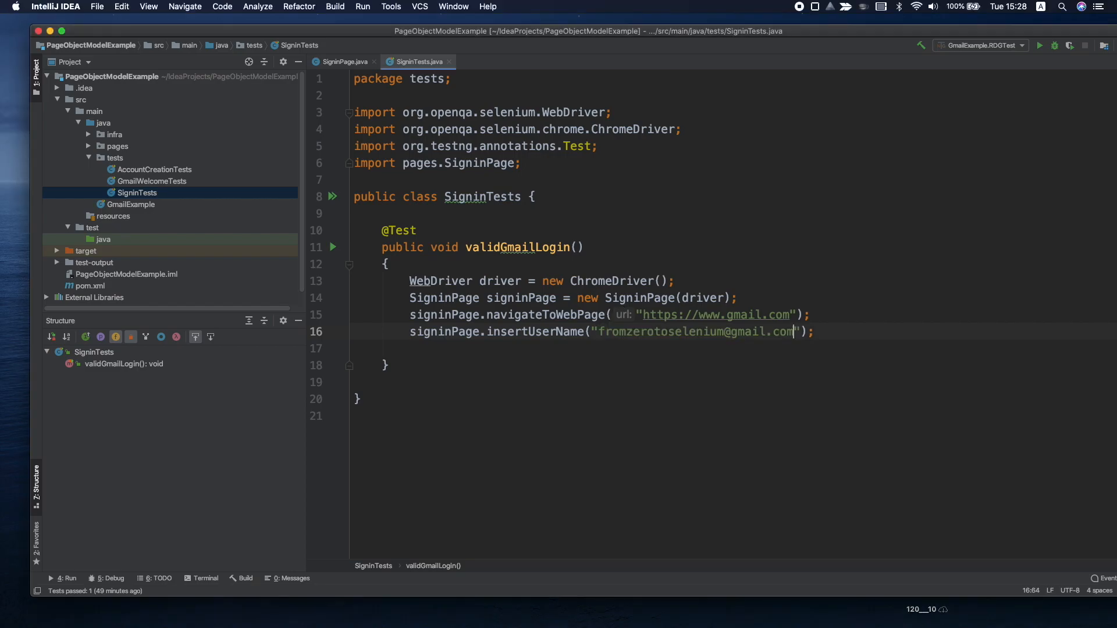
{"action": "key", "text": "enter"}
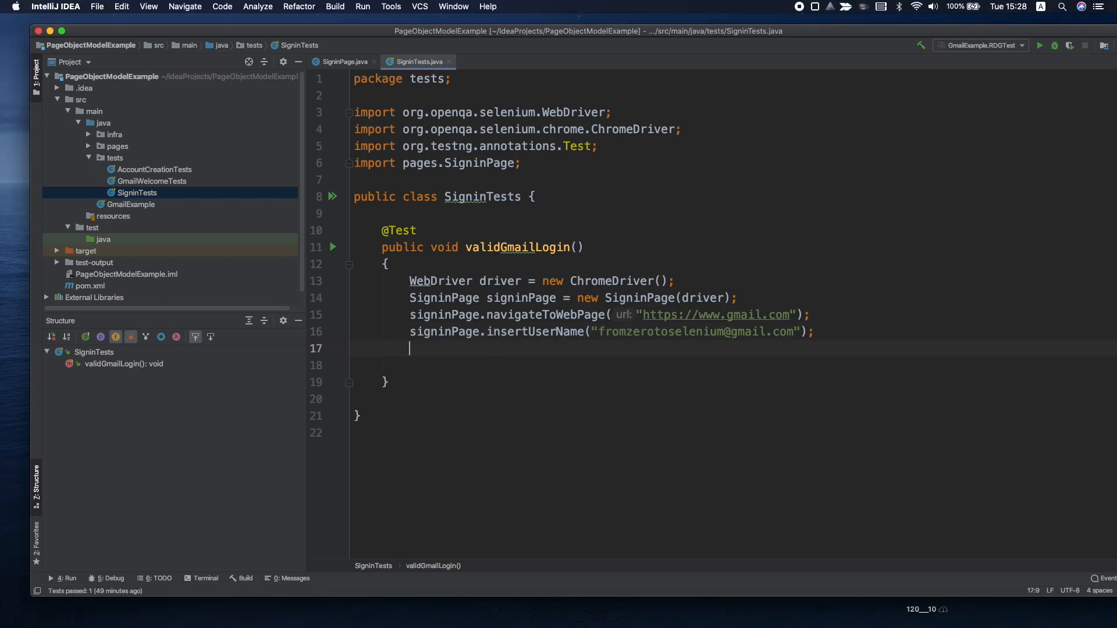
{"action": "type", "text": "signinPage."}
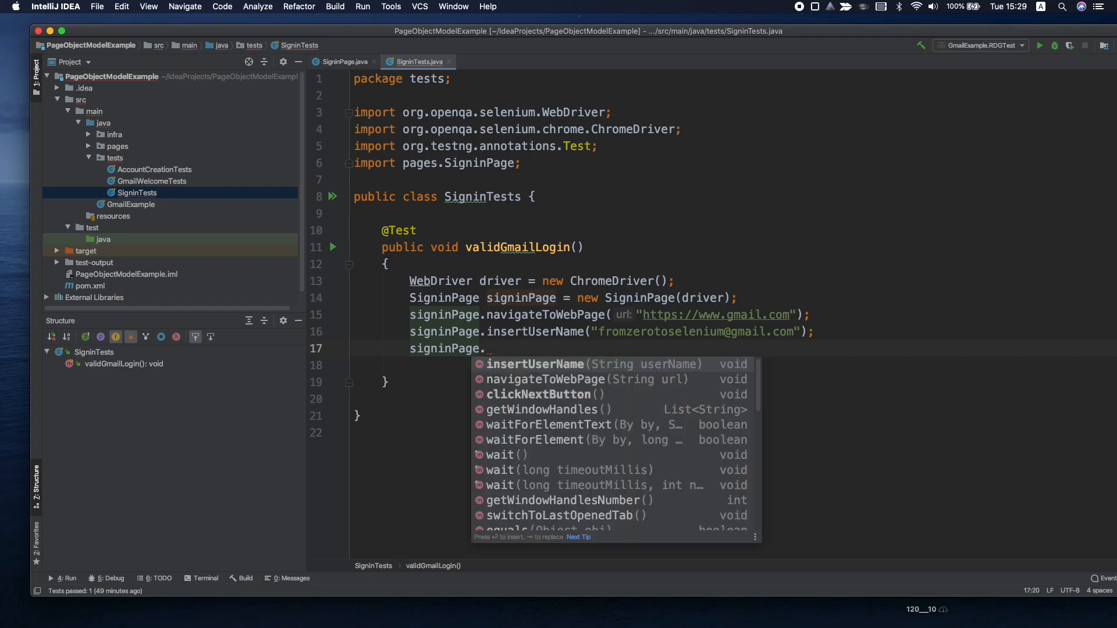
{"action": "type", "text": "clickNextButton();"}
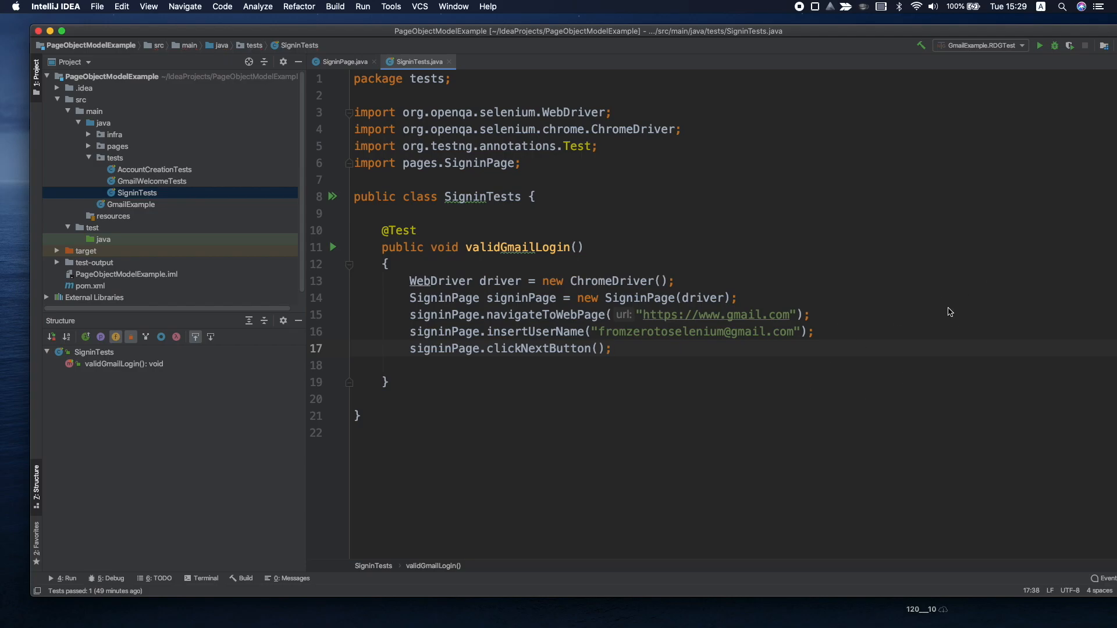
{"action": "mouse_move", "coordinate": [789, 293]}
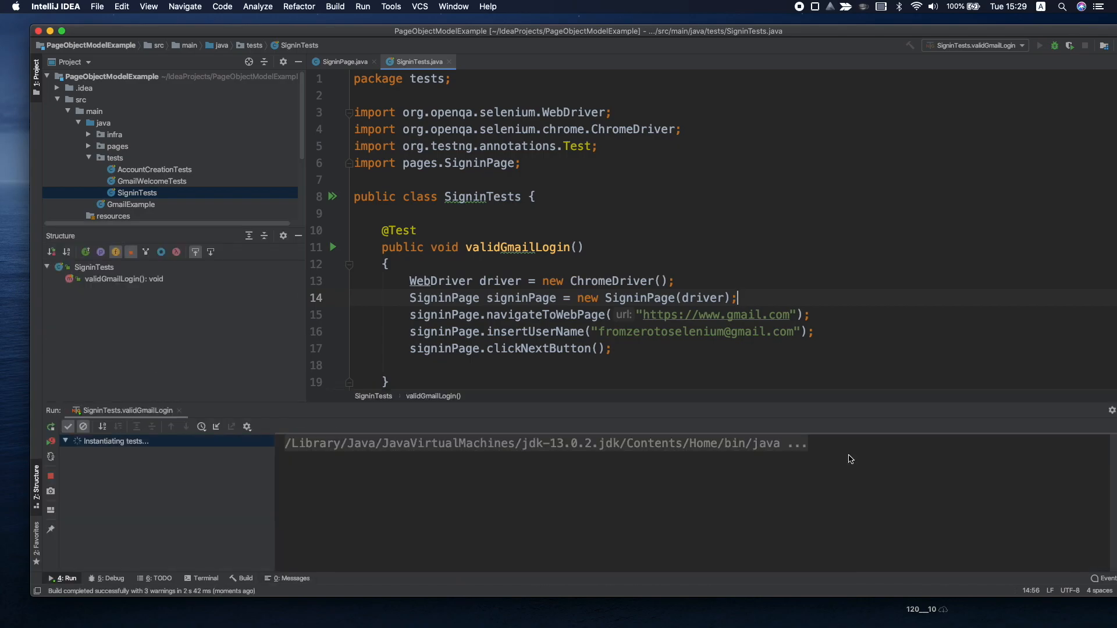
Run validGmailLogin, which fails with a NullPointerException in SigninPage.insertUserName
{"action": "left_click", "coordinate": [332, 247]}
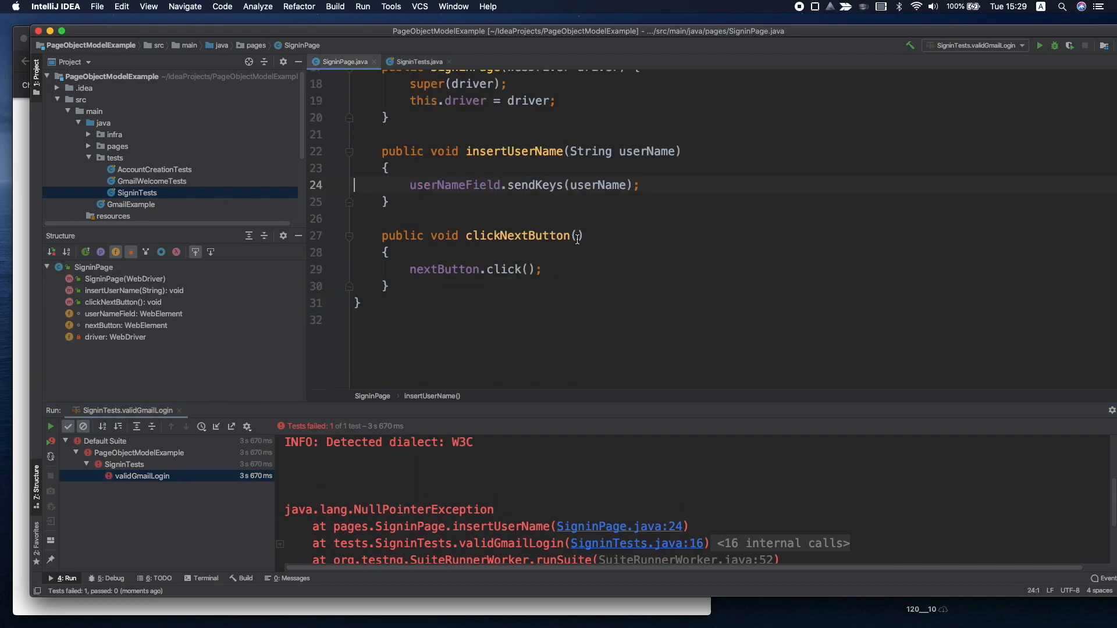
Add PageFactory.initElements(driver, this); to the SigninPage constructor and rerun the test
{"action": "scroll", "scroll_direction": "up", "scroll_amount": 3}
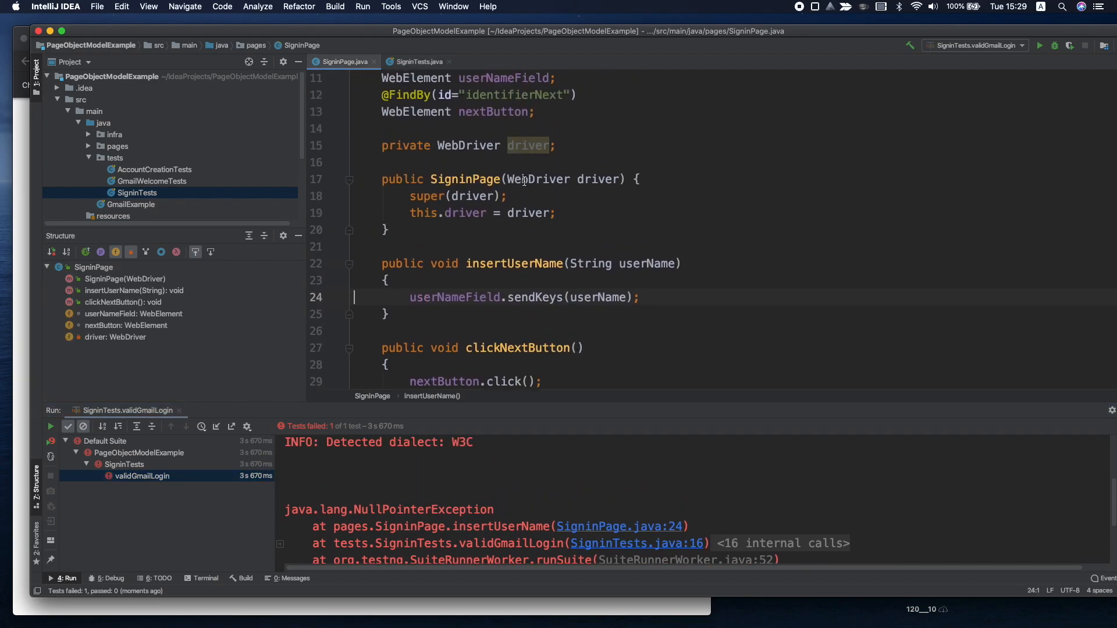
{"action": "scroll", "scroll_direction": "up", "scroll_amount": 3}
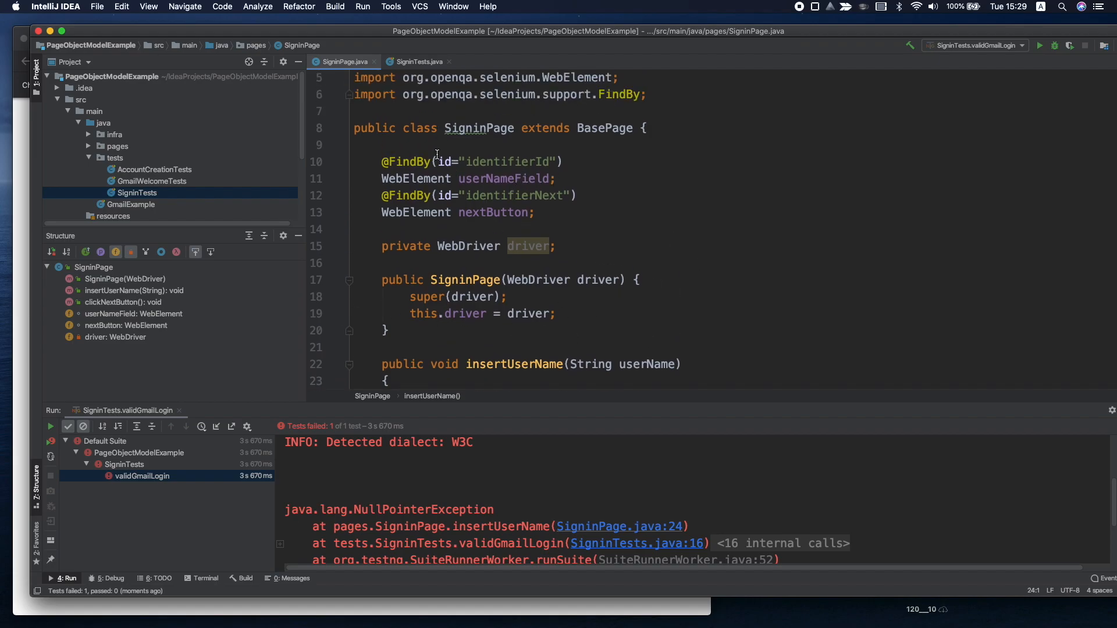
{"action": "left_click", "coordinate": [557, 313]}
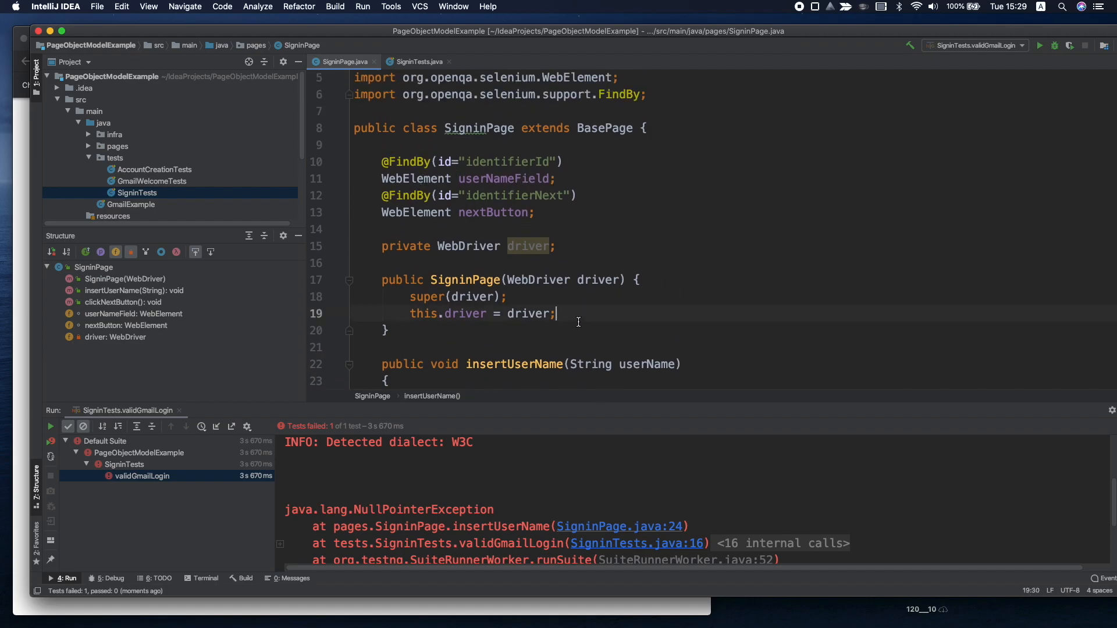
{"action": "type", "text": "P"}
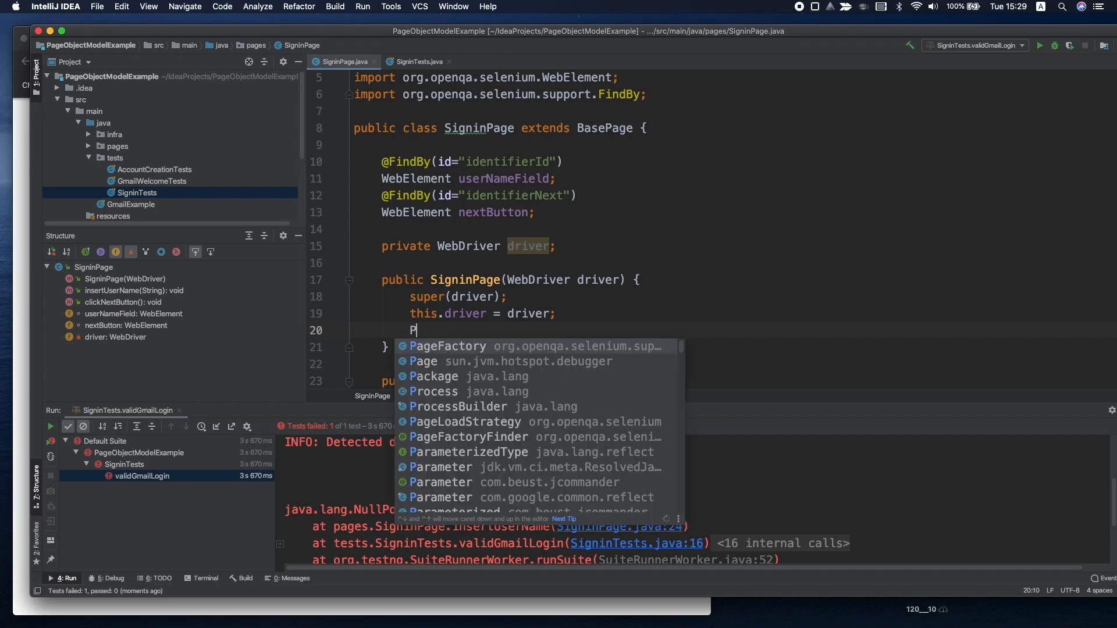
{"action": "left_click", "coordinate": [448, 347]}
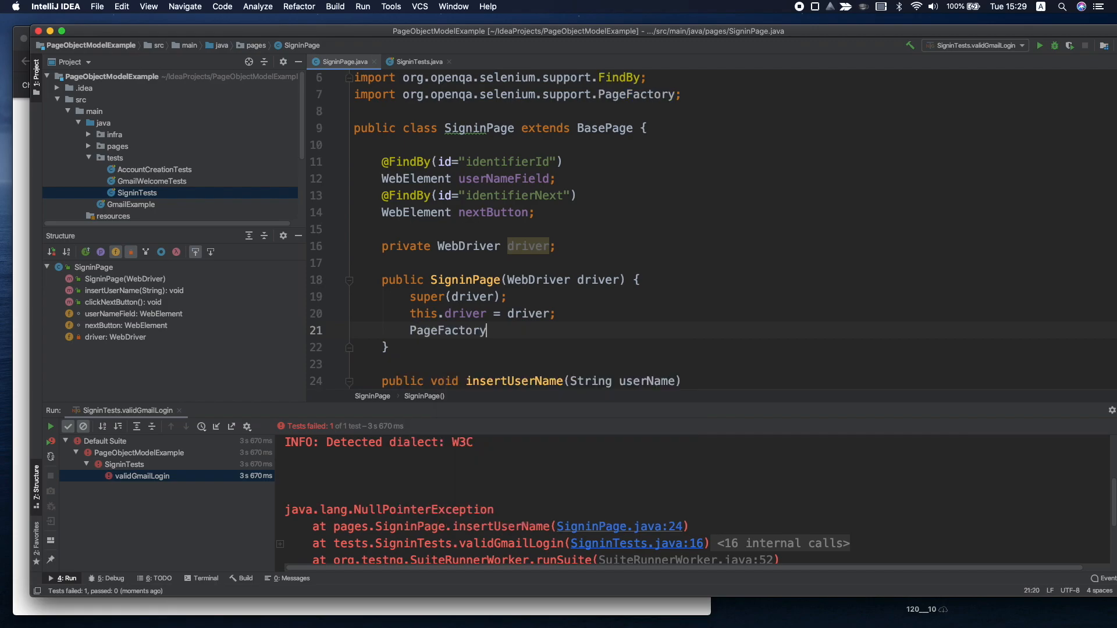
{"action": "type", "text": ".initElements(driver, this);"}
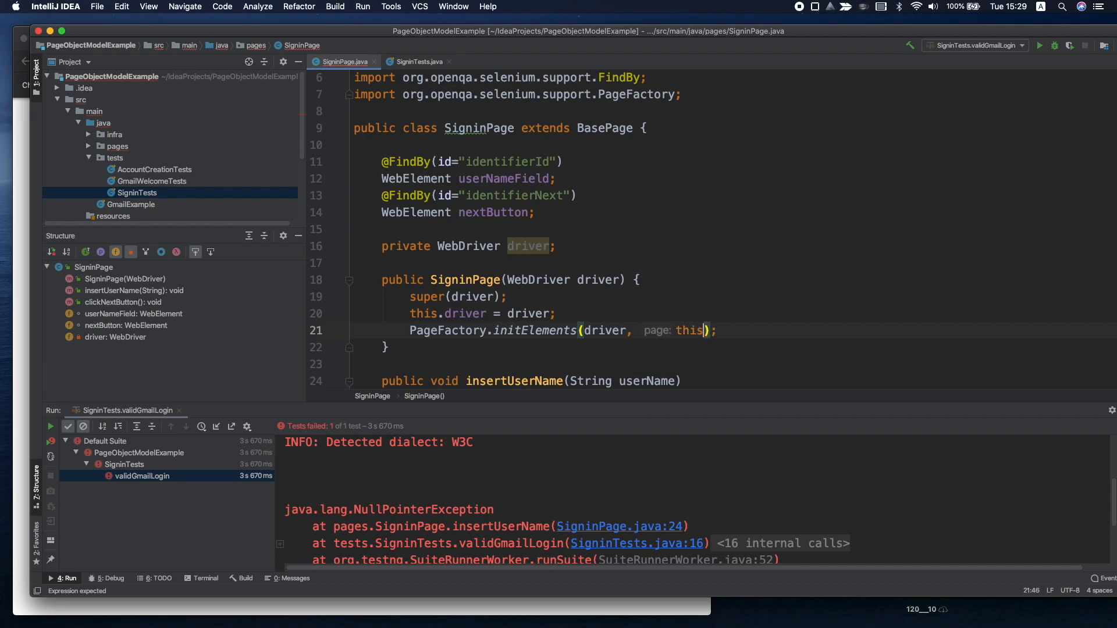
{"action": "right_click", "coordinate": [562, 271]}
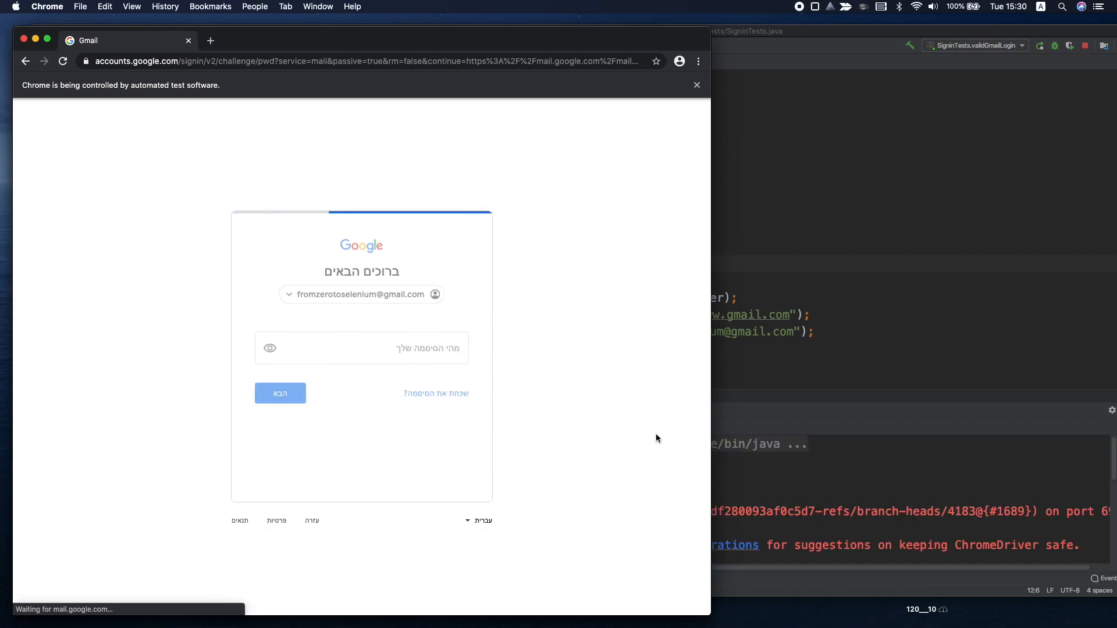
Focus the password box once Gmail's password page loads in the test's Chrome window
{"action": "left_click", "coordinate": [361, 348]}
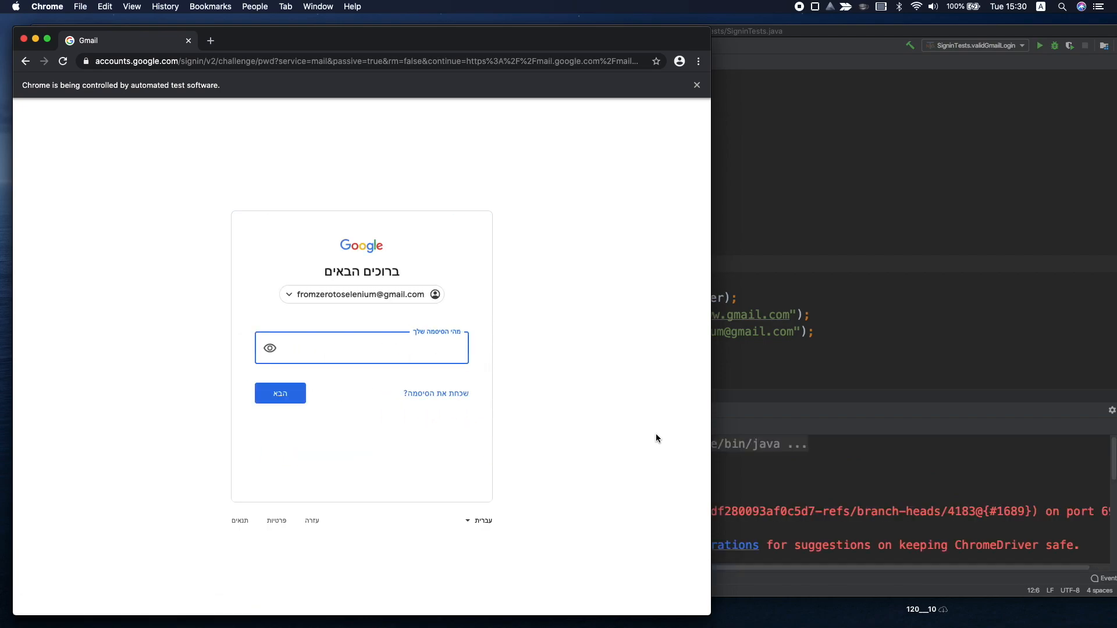
{"action": "mouse_move", "coordinate": [364, 232]}
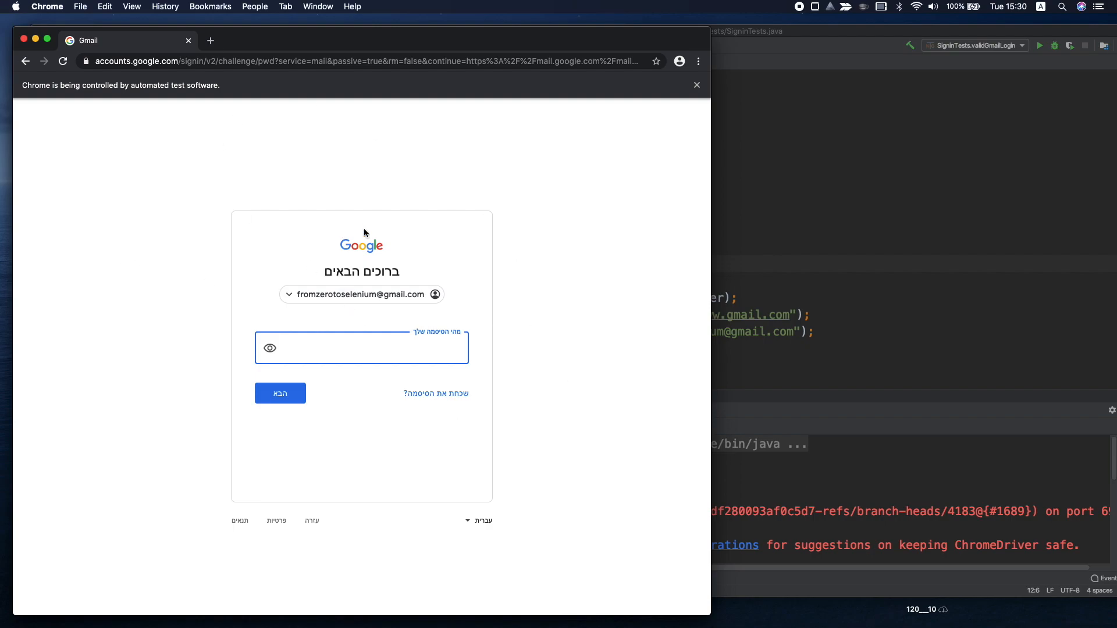
{"action": "mouse_move", "coordinate": [427, 336]}
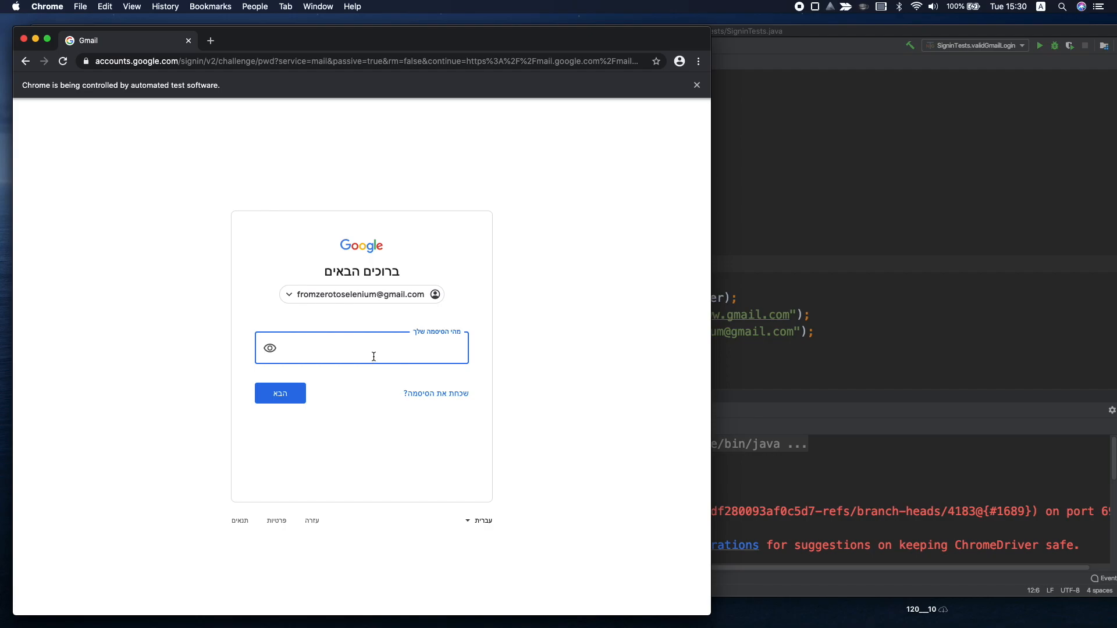
Inspect Gmail's password box in Chrome DevTools to read its name="password" attribute
{"action": "right_click", "coordinate": [374, 356]}
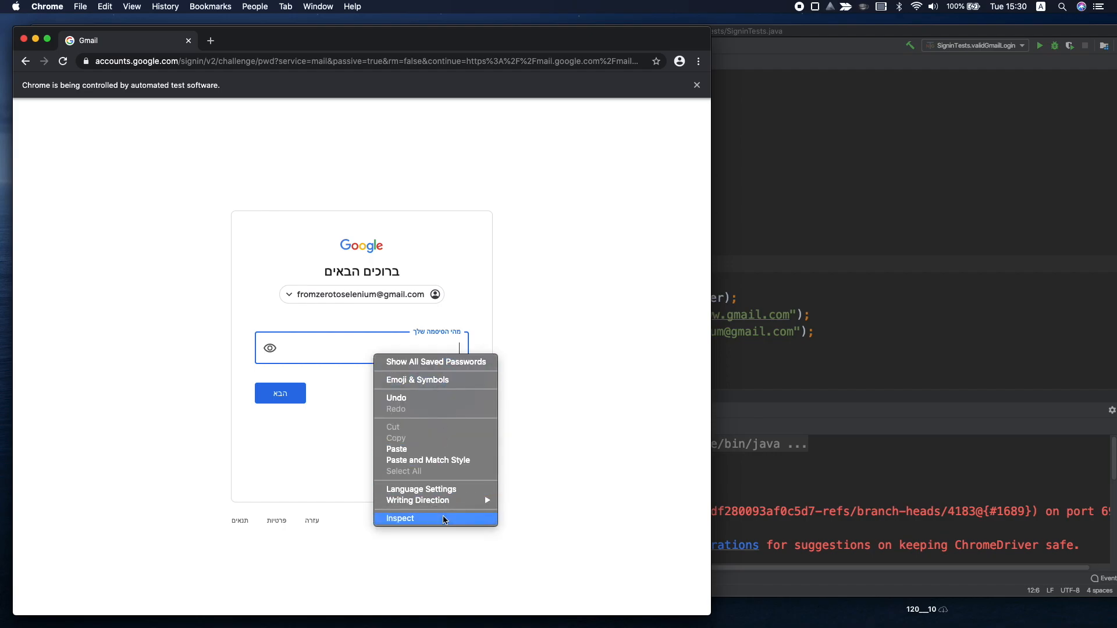
{"action": "left_click", "coordinate": [400, 518]}
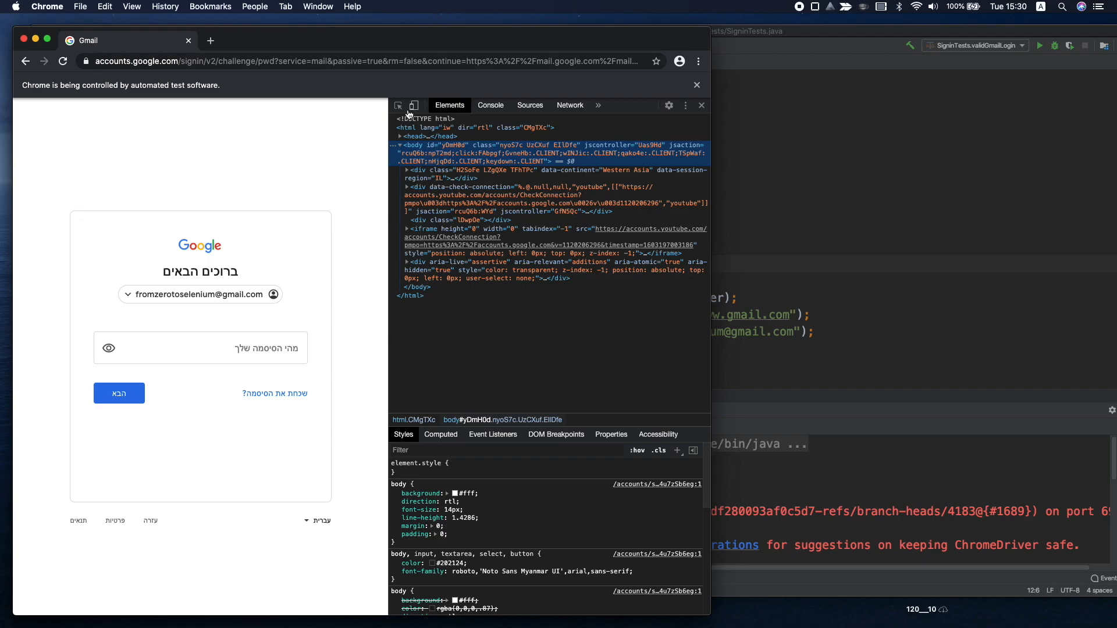
{"action": "left_click", "coordinate": [208, 348]}
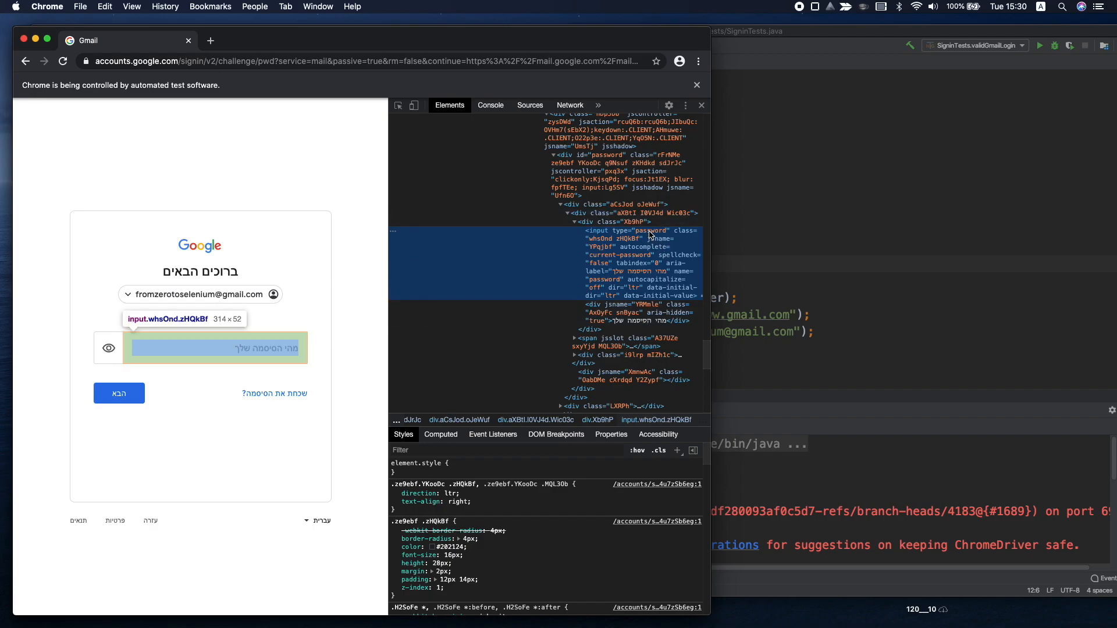
{"action": "mouse_move", "coordinate": [690, 279]}
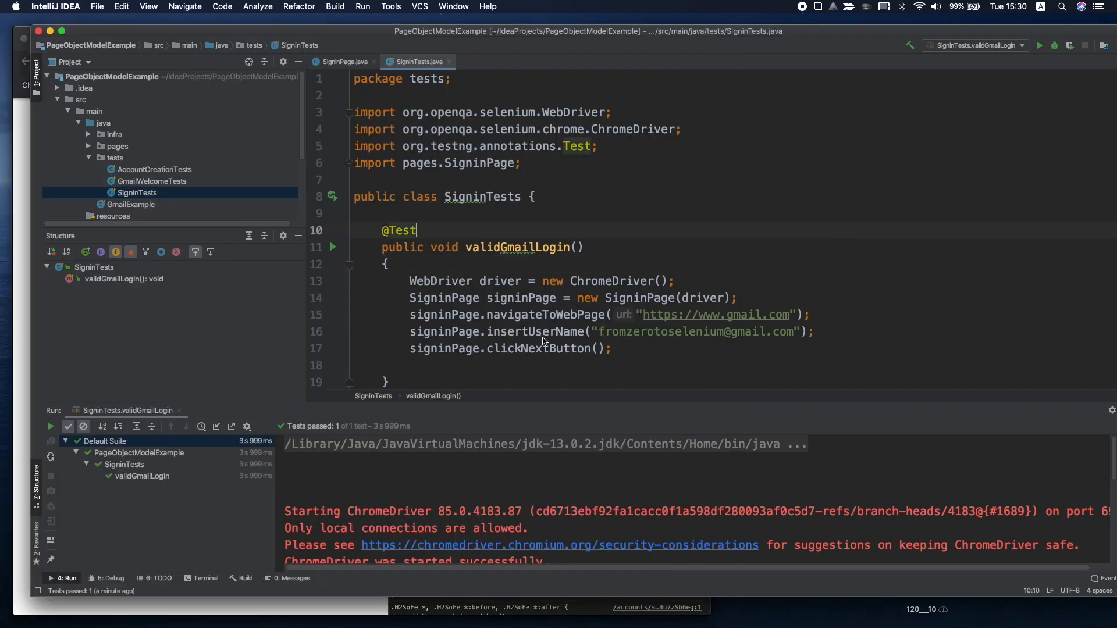
{"action": "left_click", "coordinate": [343, 61]}
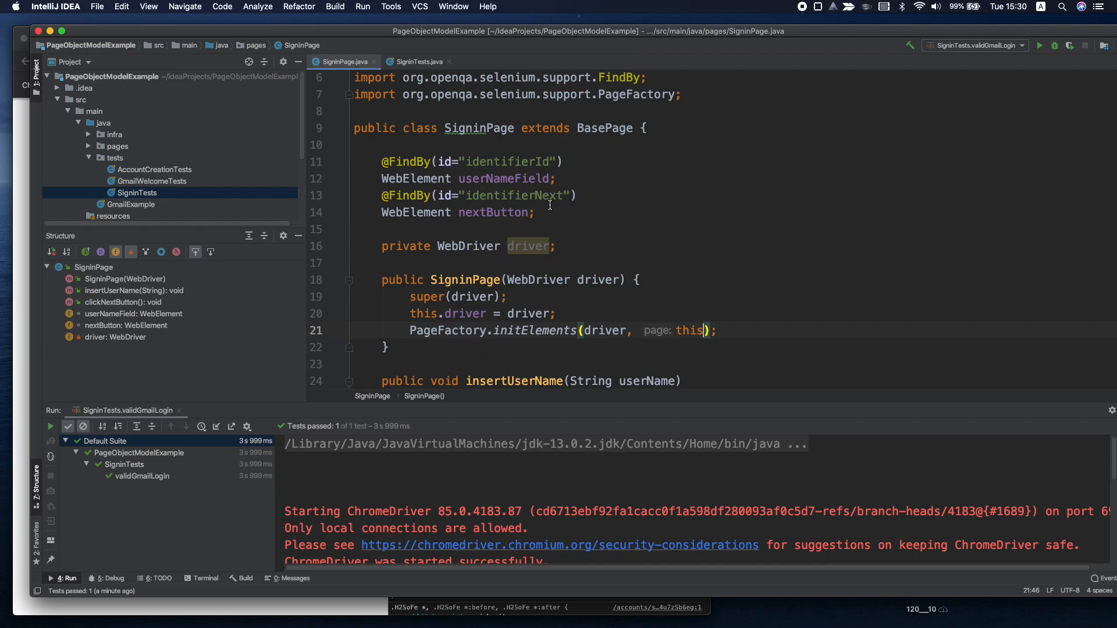
{"action": "type", "text": "@FindBy(name="}
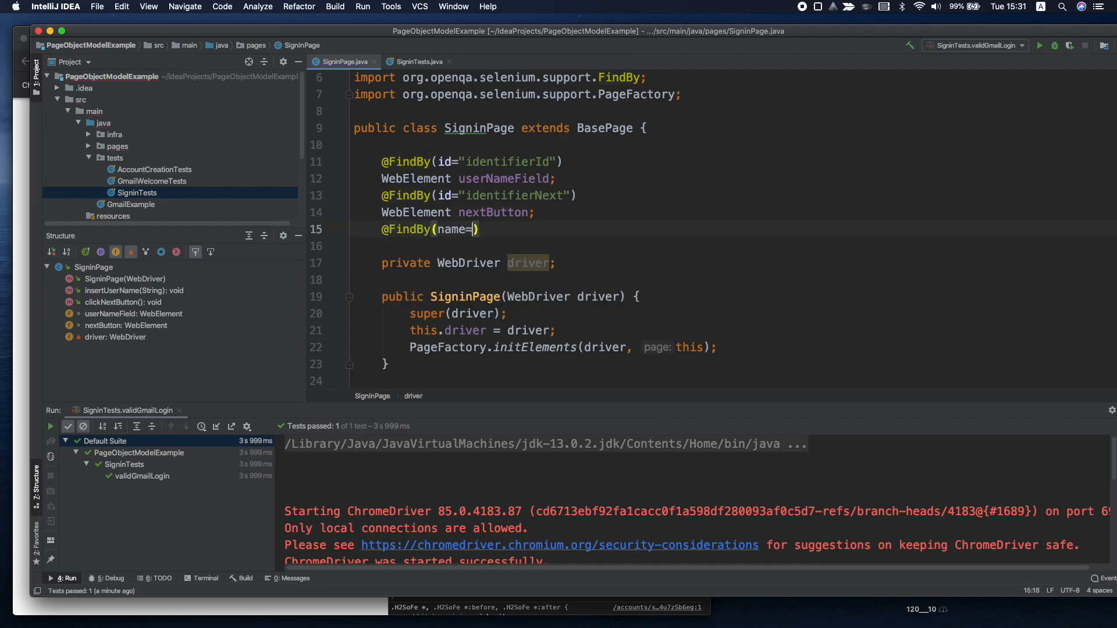
{"action": "type", "text": "pas\""}
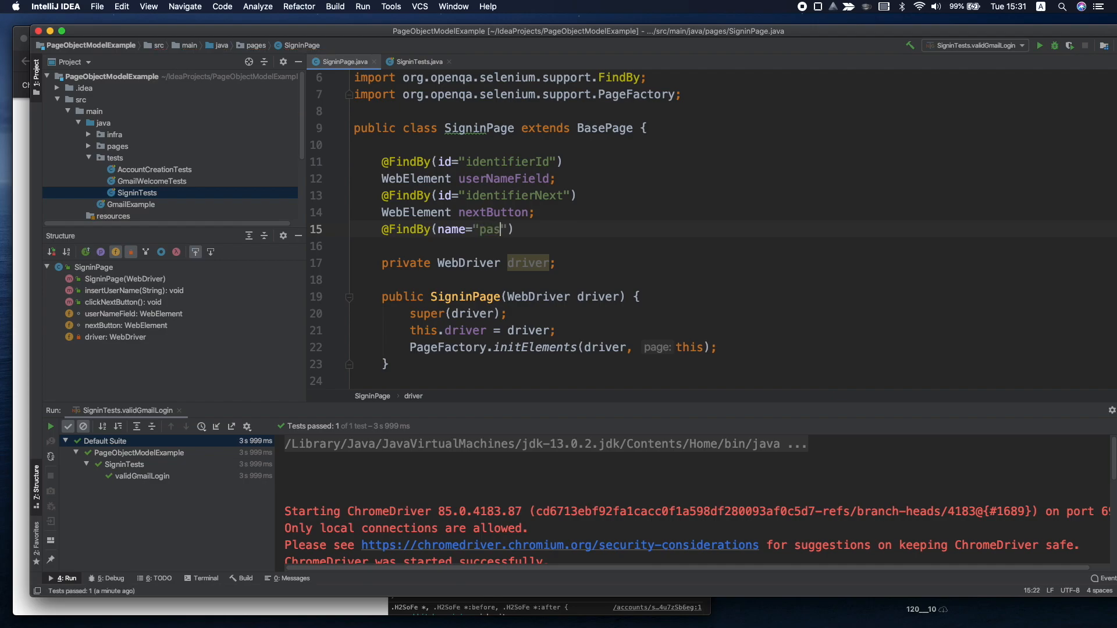
{"action": "type", "text": "sword"}
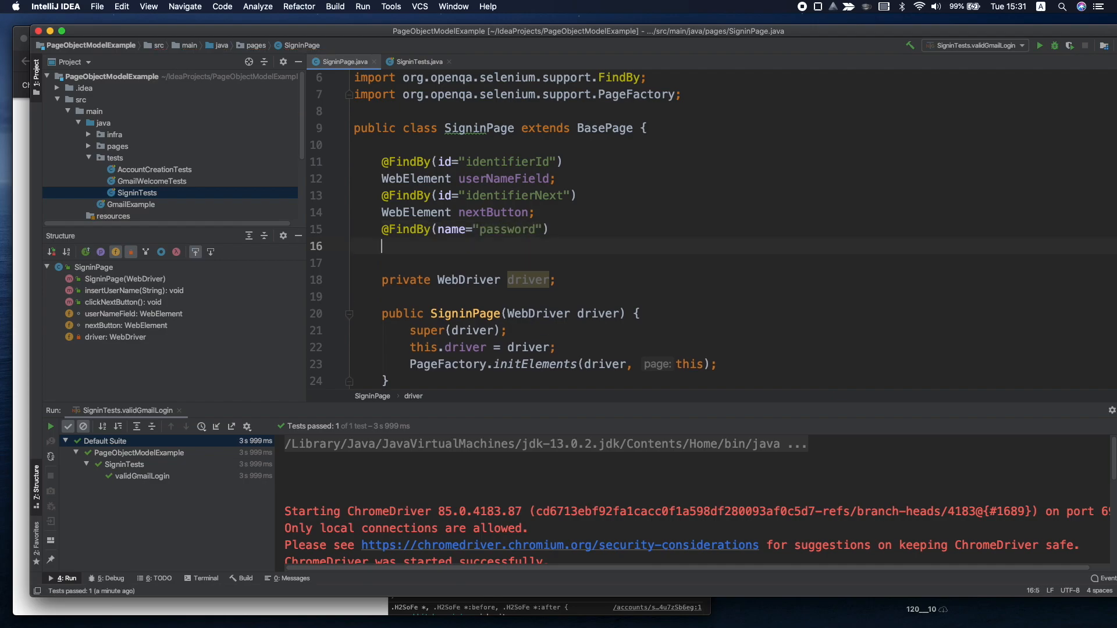
{"action": "type", "text": "WebDriver"}
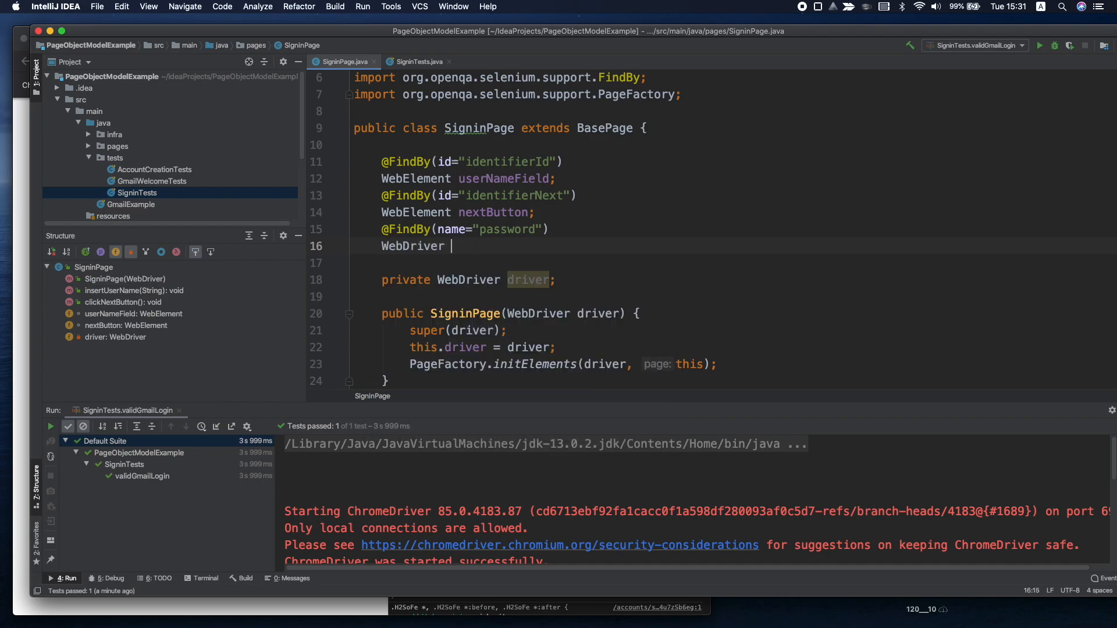
{"action": "type", "text": "passwordFie"}
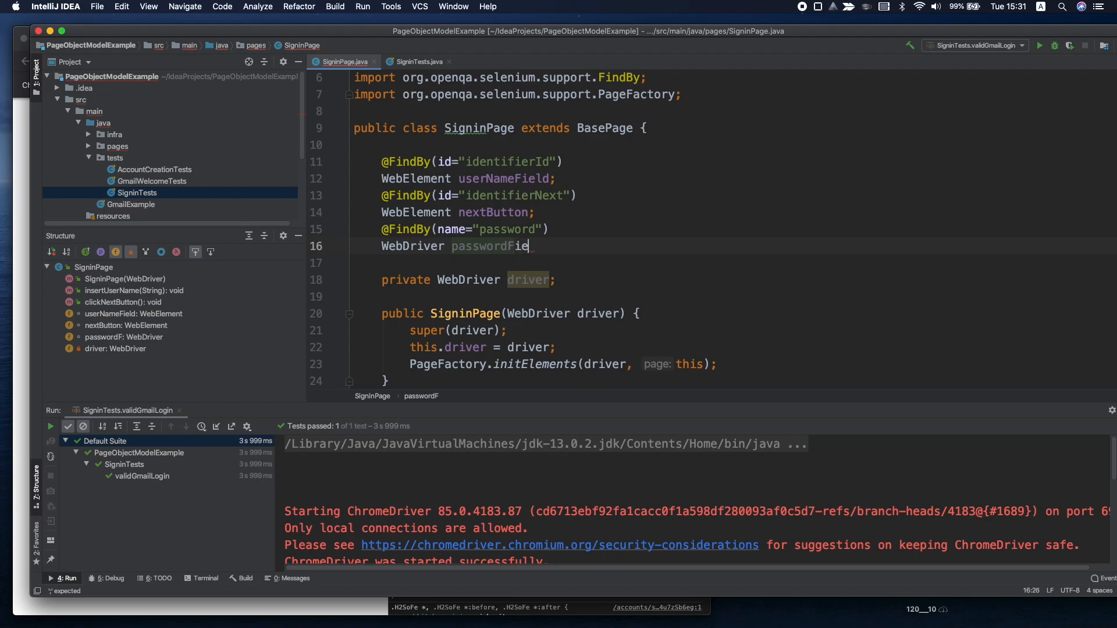
{"action": "type", "text": "ld"}
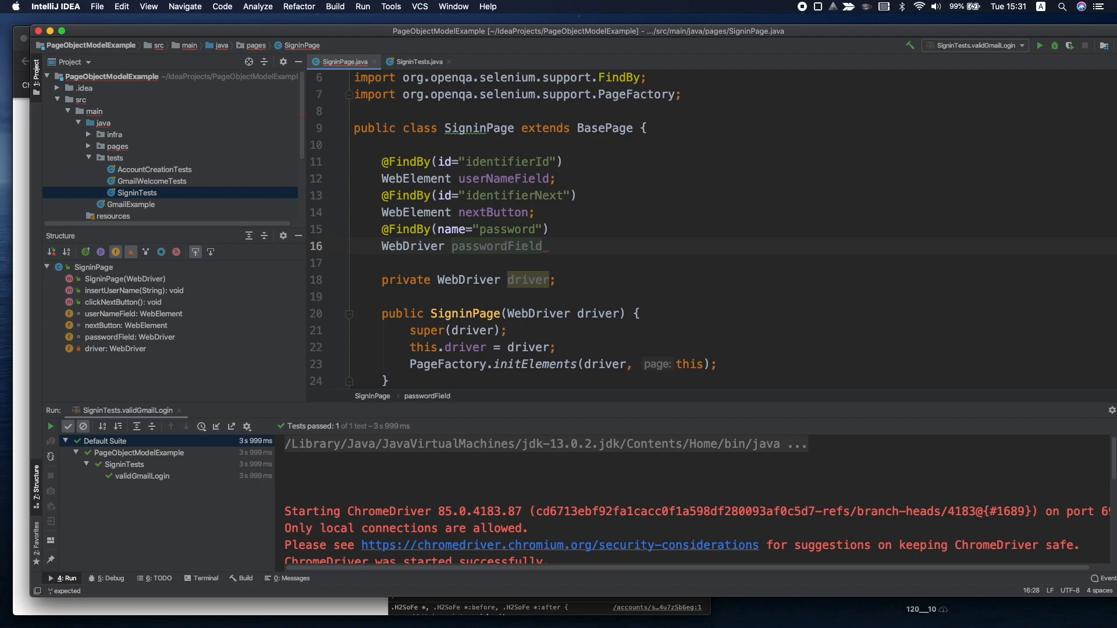
{"action": "scroll", "scroll_direction": "down", "scroll_amount": 3}
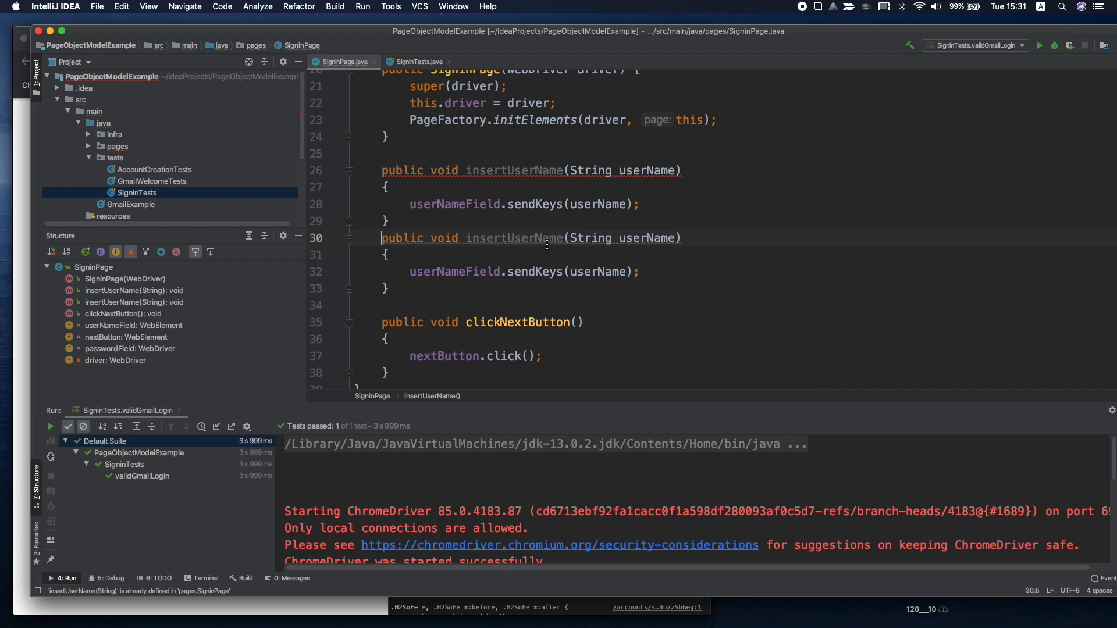
Rename the duplicated method to insertPassword(String password) sending the password to passwordField
{"action": "double_click", "coordinate": [534, 237]}
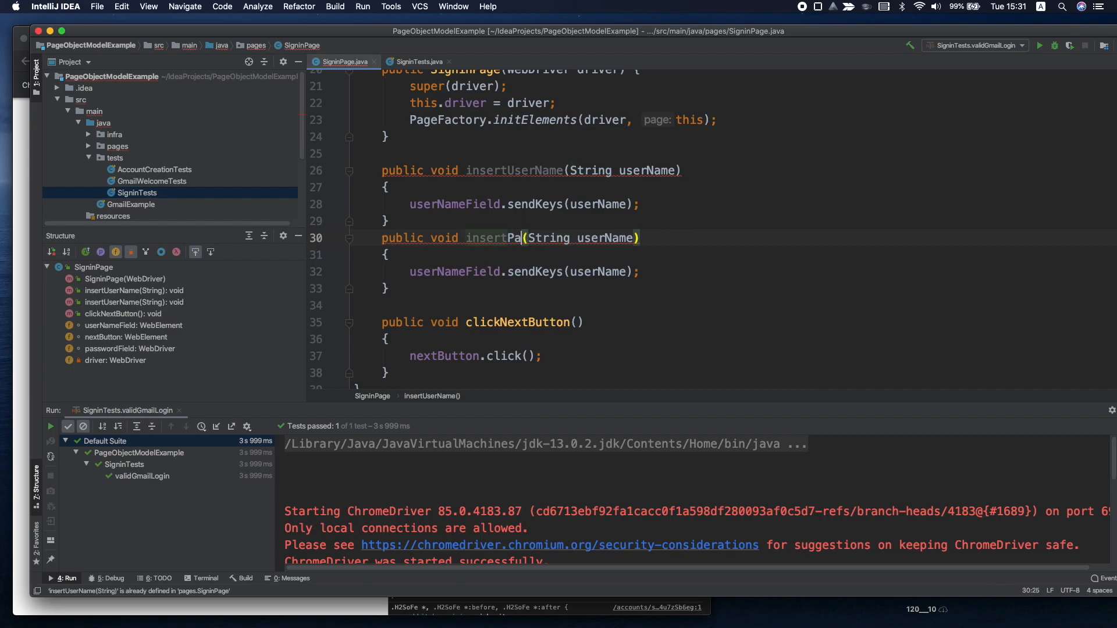
{"action": "type", "text": "sswir"}
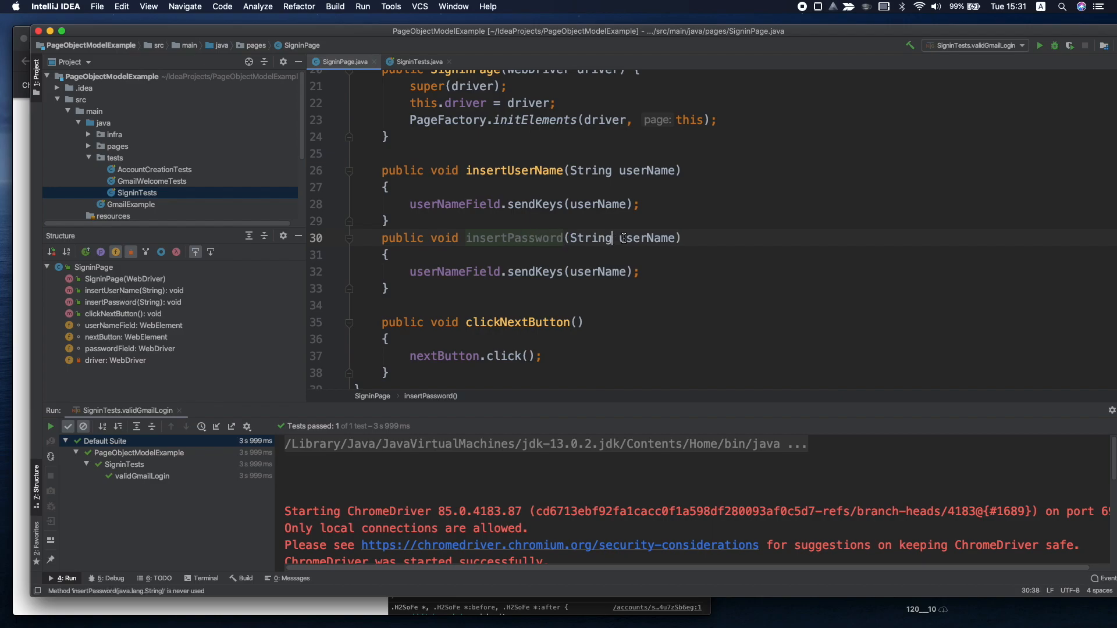
{"action": "type", "text": "passw"}
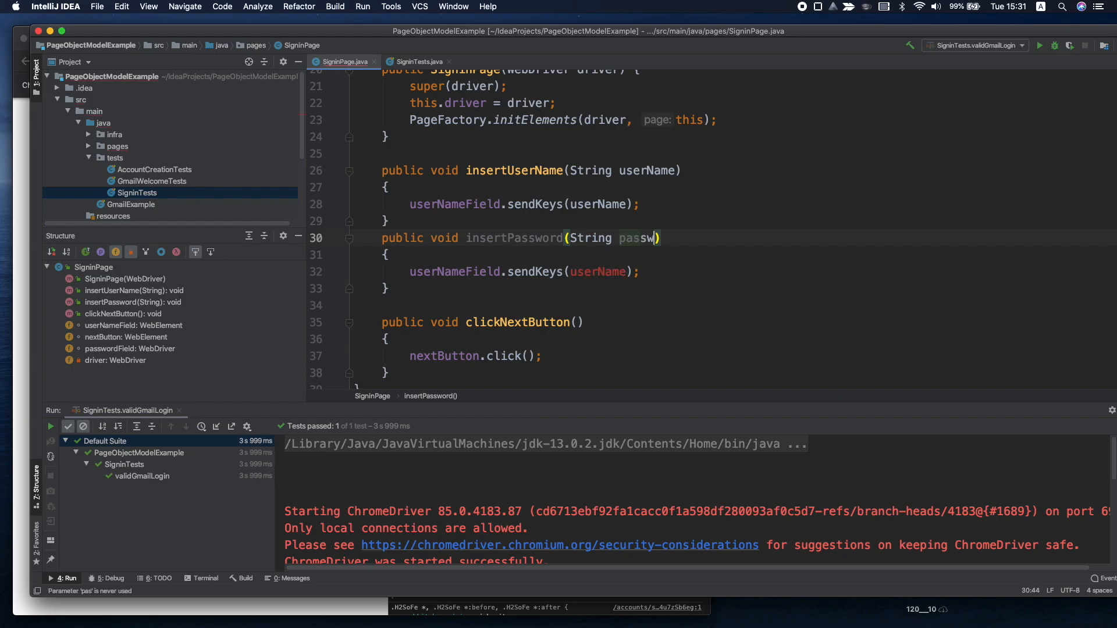
{"action": "type", "text": "ord"}
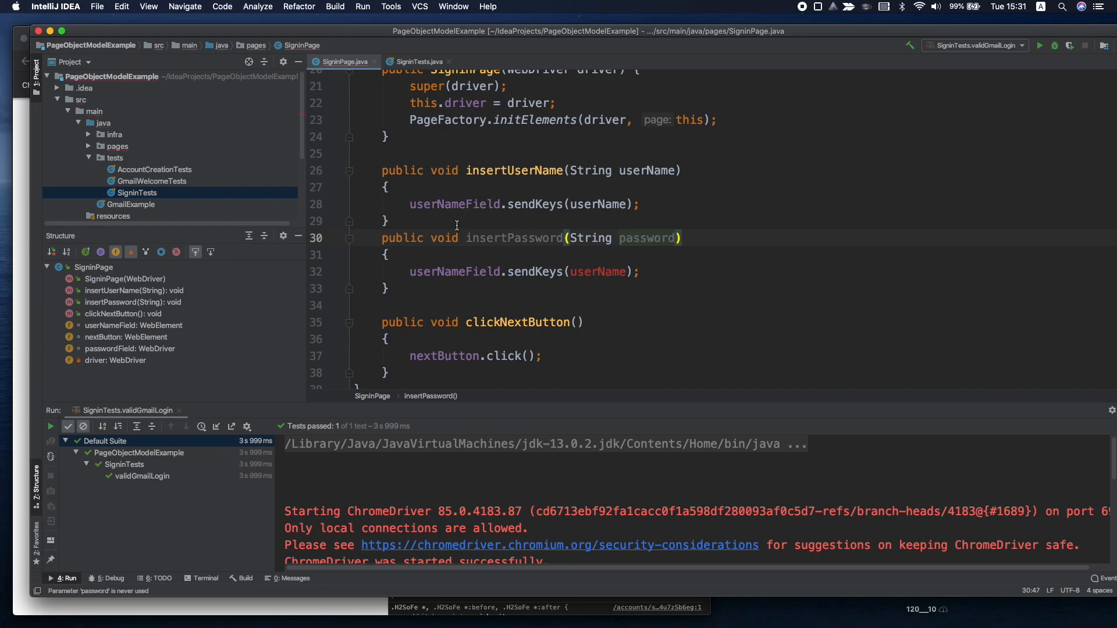
{"action": "type", "text": "password"}
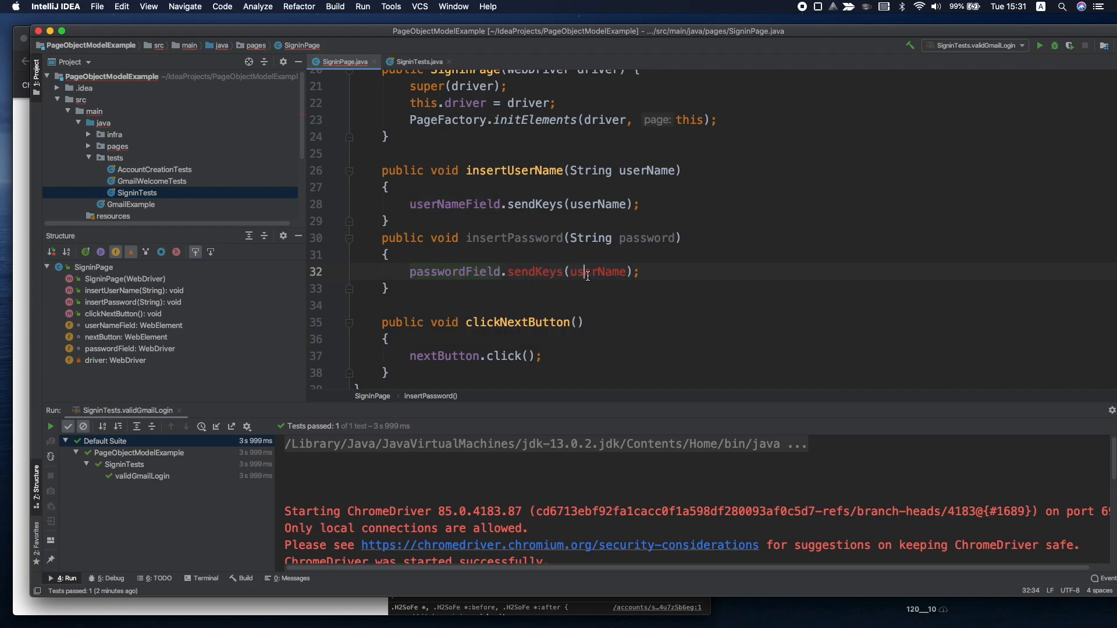
{"action": "type", "text": "password"}
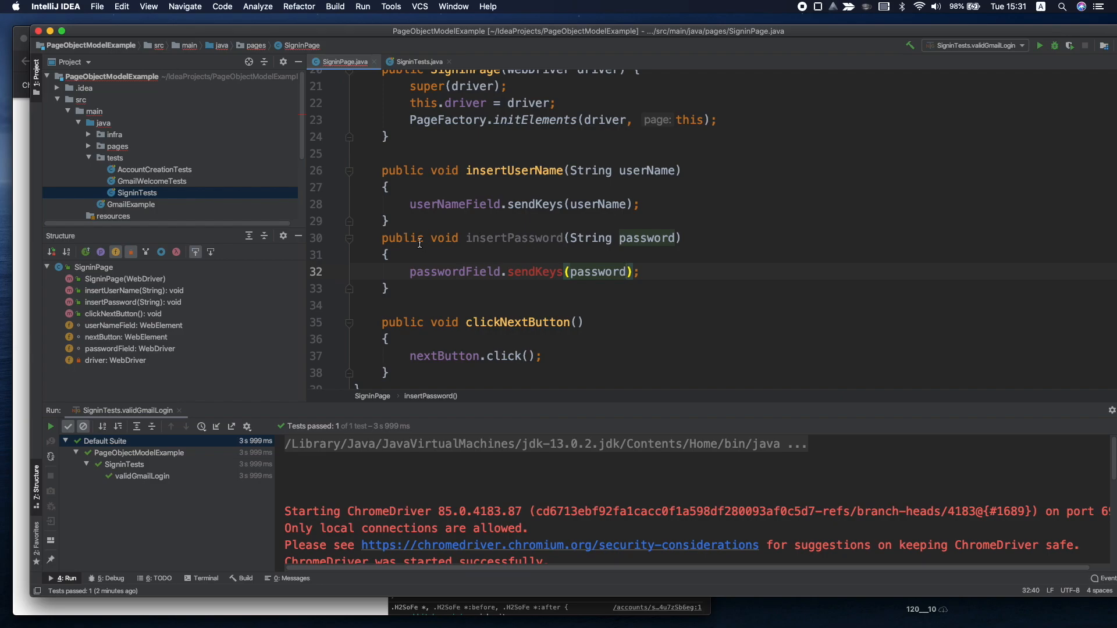
Change passwordField's type from WebDriver to WebElement
{"action": "scroll", "scroll_direction": "up", "scroll_amount": 3}
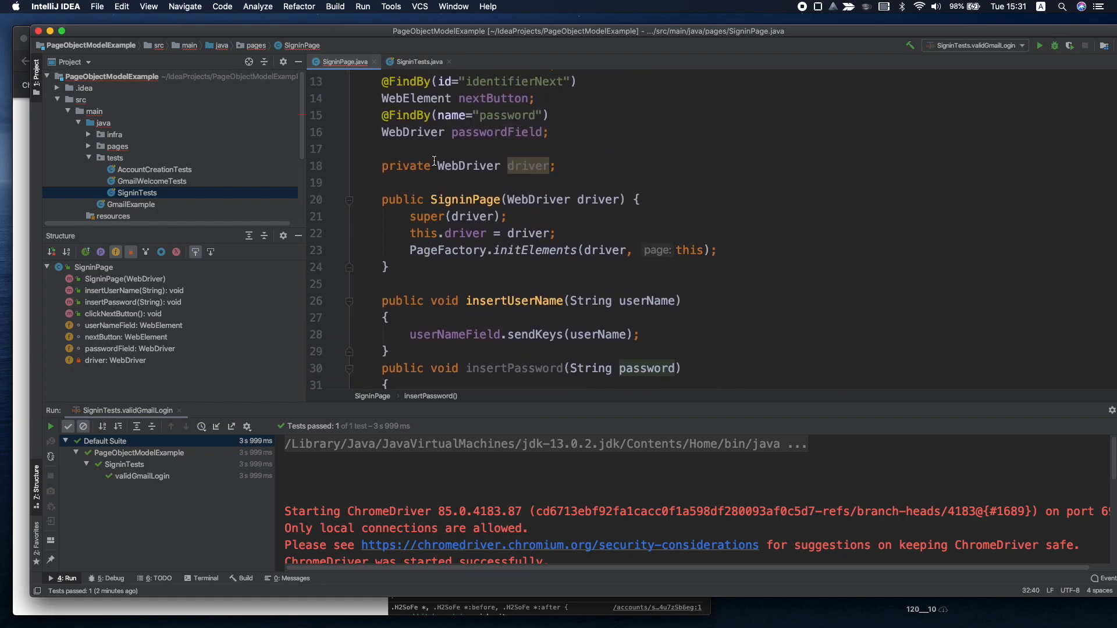
{"action": "type", "text": "We"}
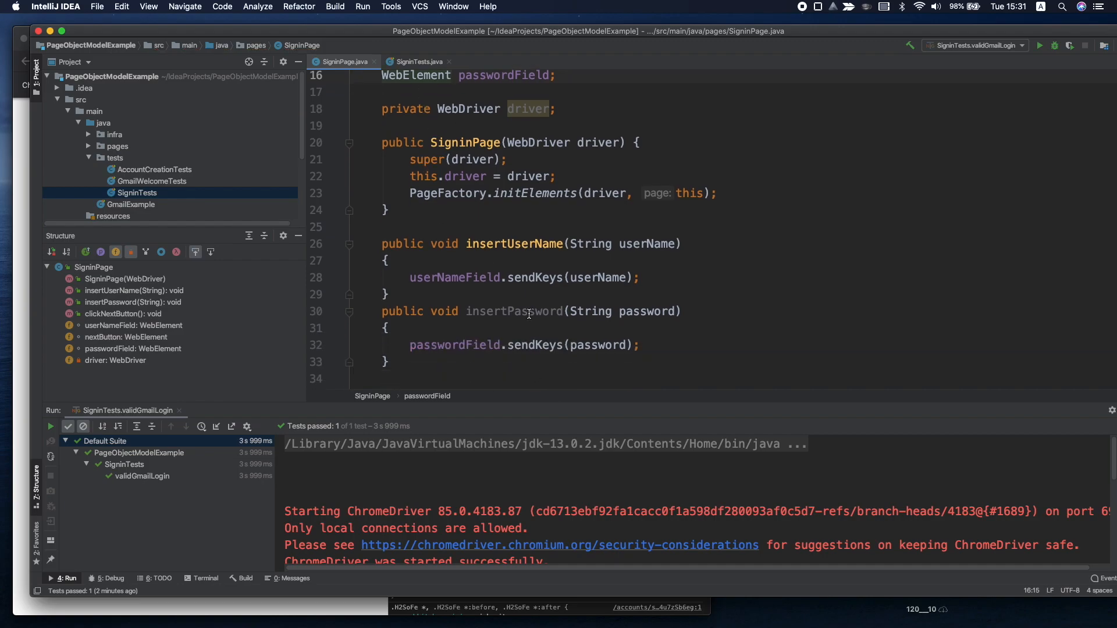
{"action": "left_click", "coordinate": [388, 294]}
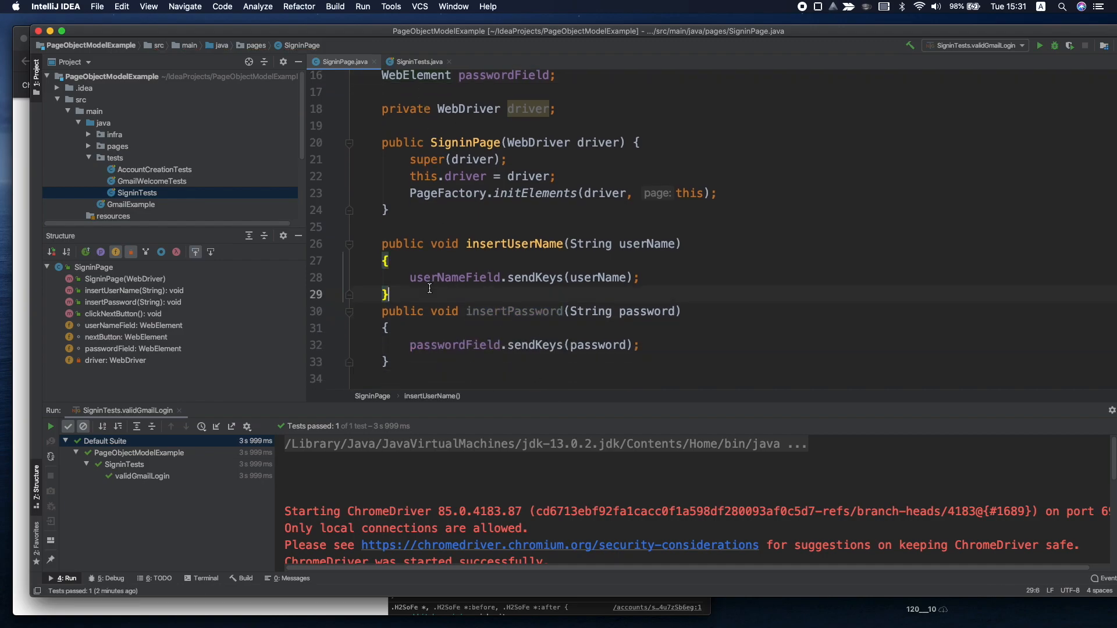
{"action": "left_click", "coordinate": [418, 62]}
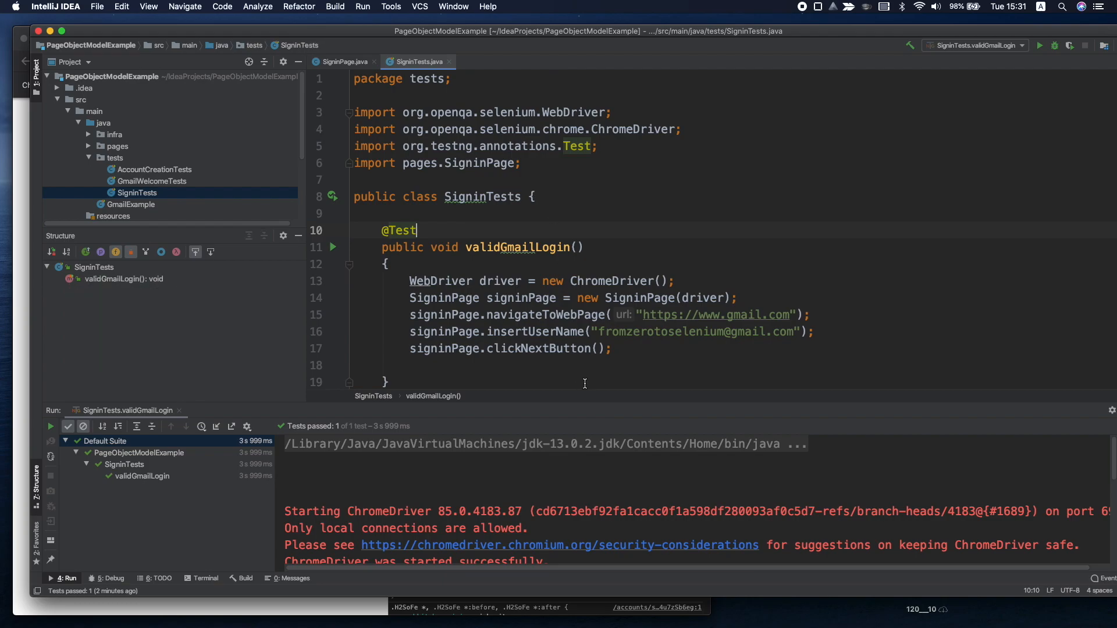
{"action": "type", "text": "s"}
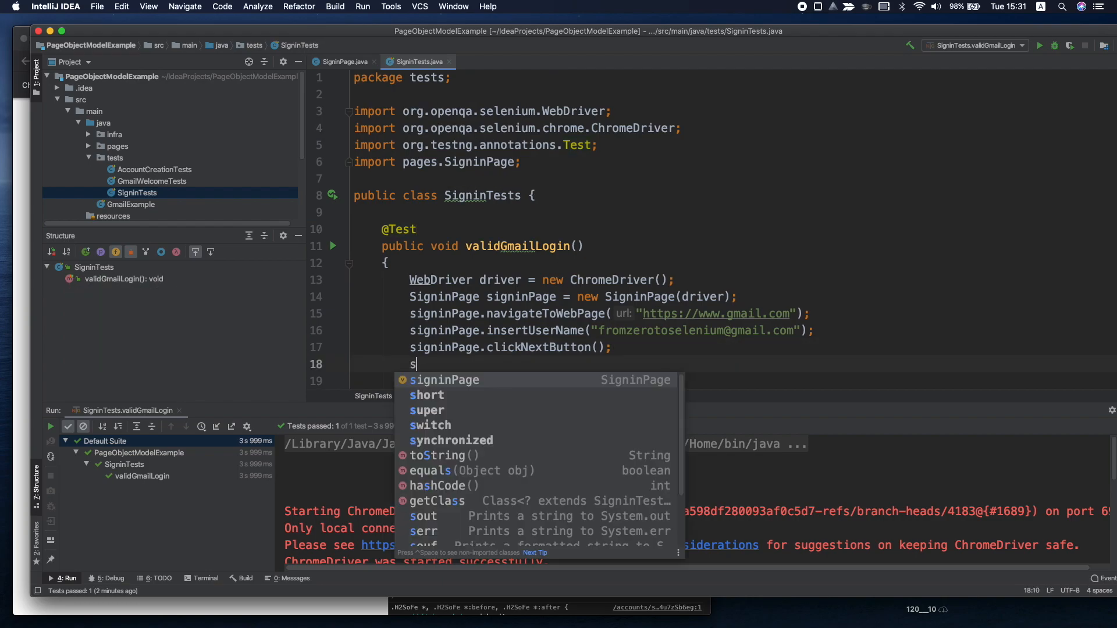
{"action": "type", "text": "igninPage.i"}
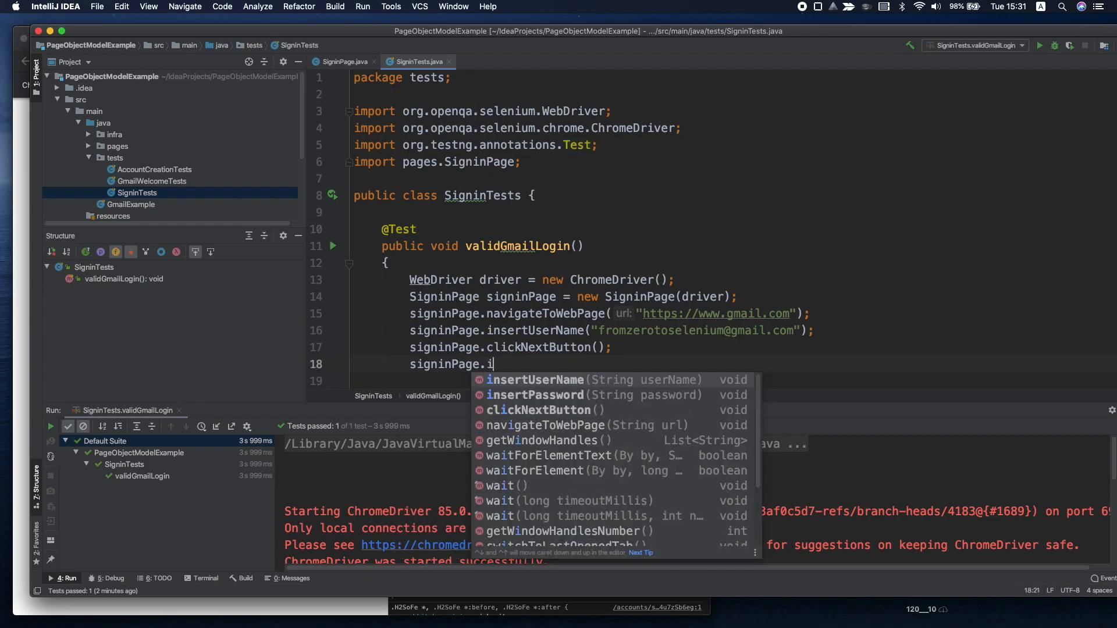
{"action": "left_click", "coordinate": [535, 395]}
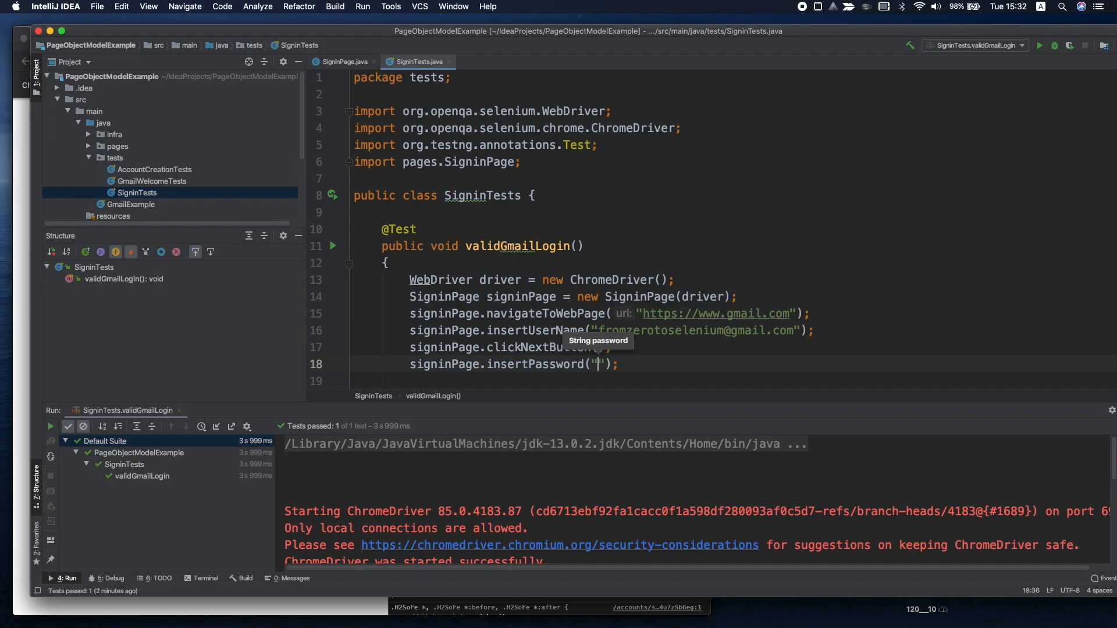
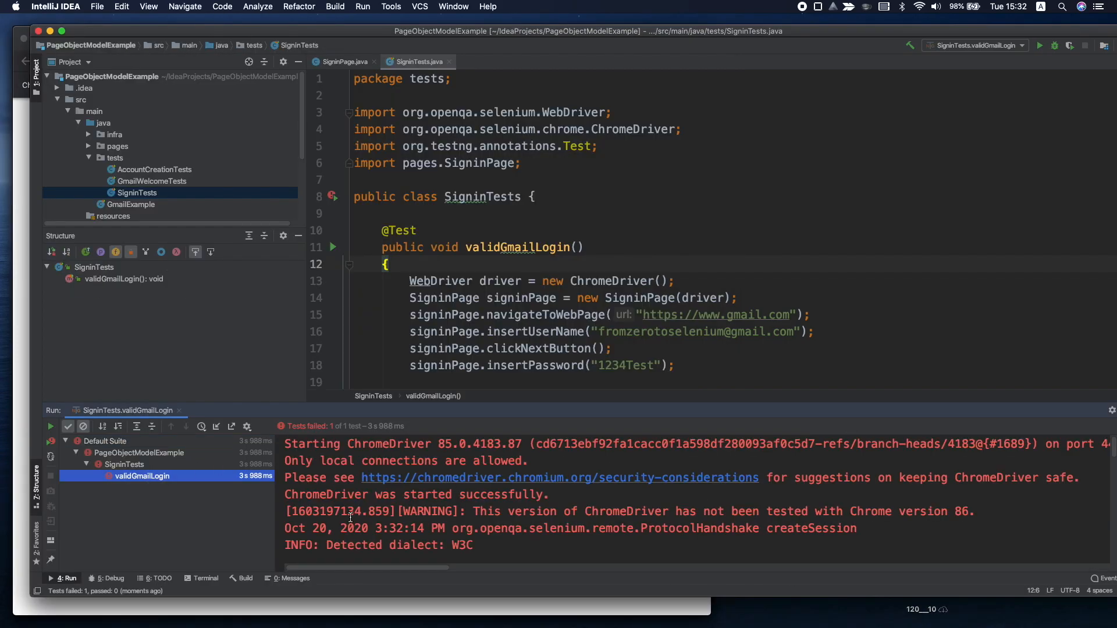
Scroll the Run console to the NoSuchElementException and pick out the clickNextButton call
{"action": "scroll", "scroll_direction": "down", "scroll_amount": 3}
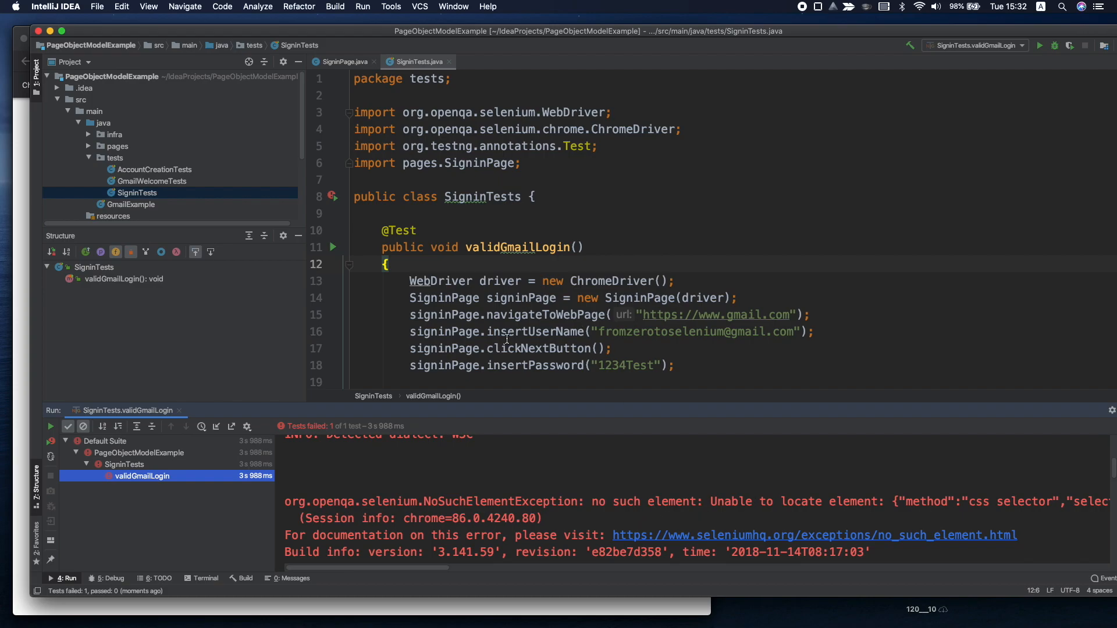
{"action": "double_click", "coordinate": [537, 348]}
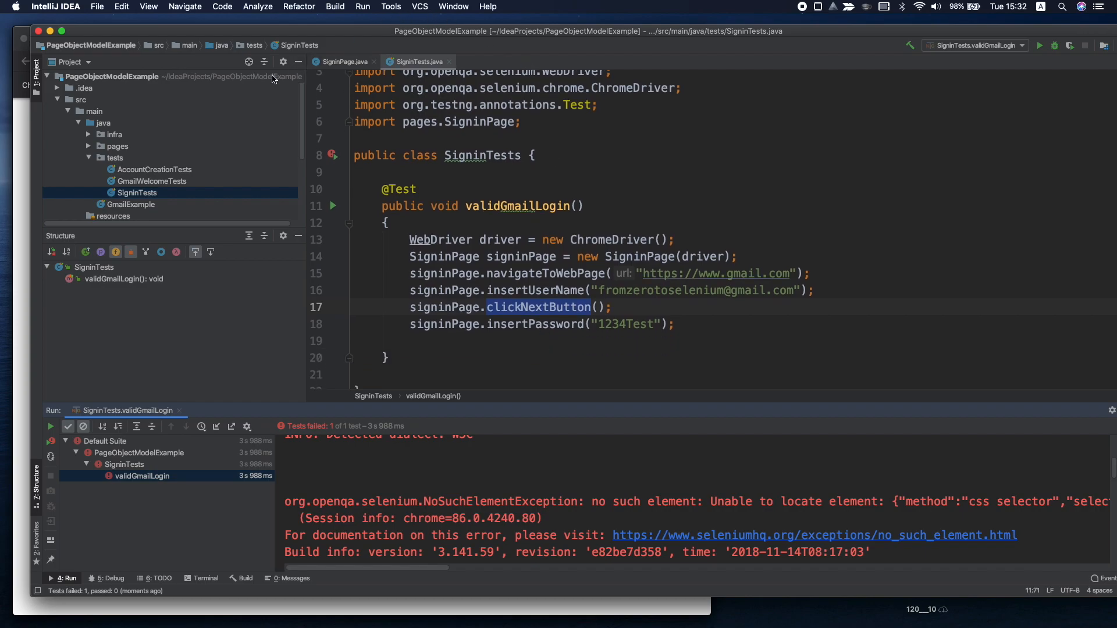
Replace driver in PageFactory.initElements with new AjaxElementLocatorFactory(driver, 10) and rerun
{"action": "left_click", "coordinate": [344, 61]}
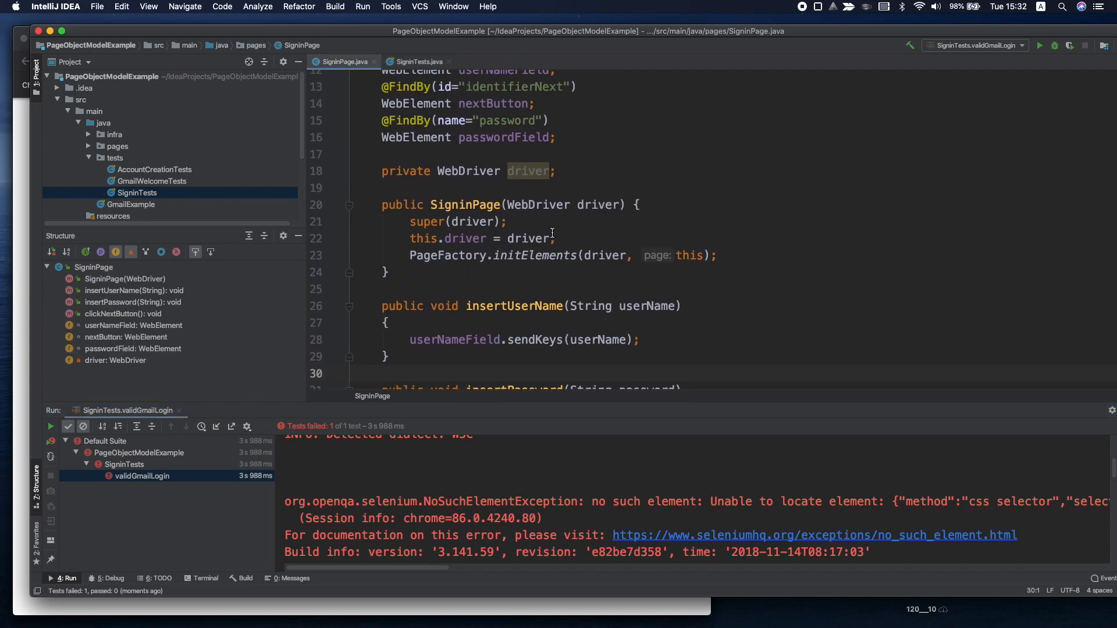
{"action": "scroll", "scroll_direction": "up", "scroll_amount": 3}
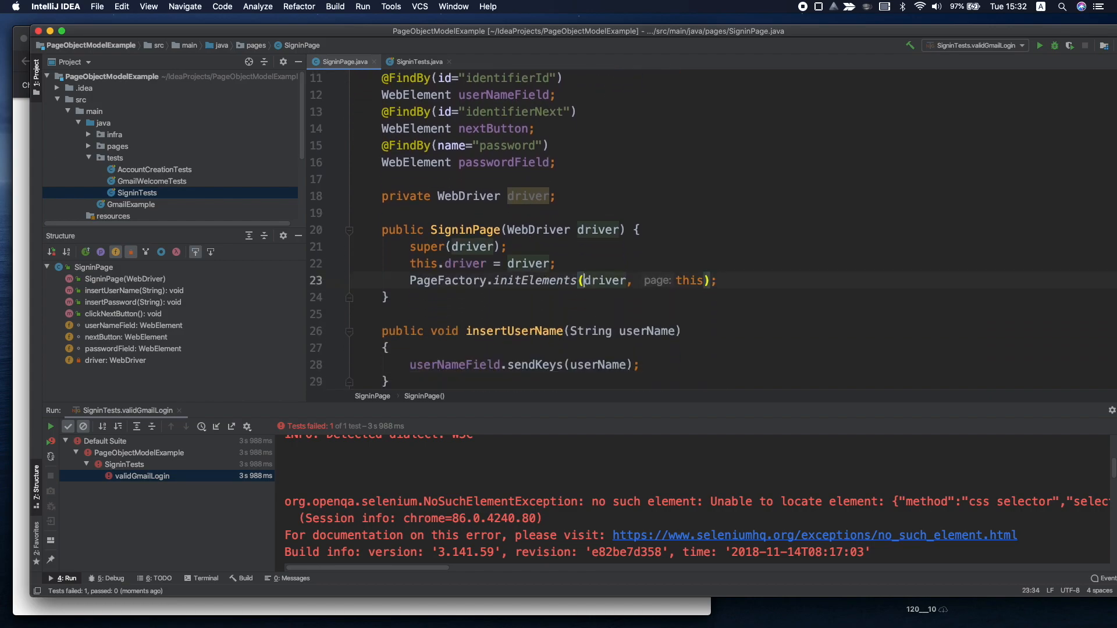
{"action": "double_click", "coordinate": [605, 281]}
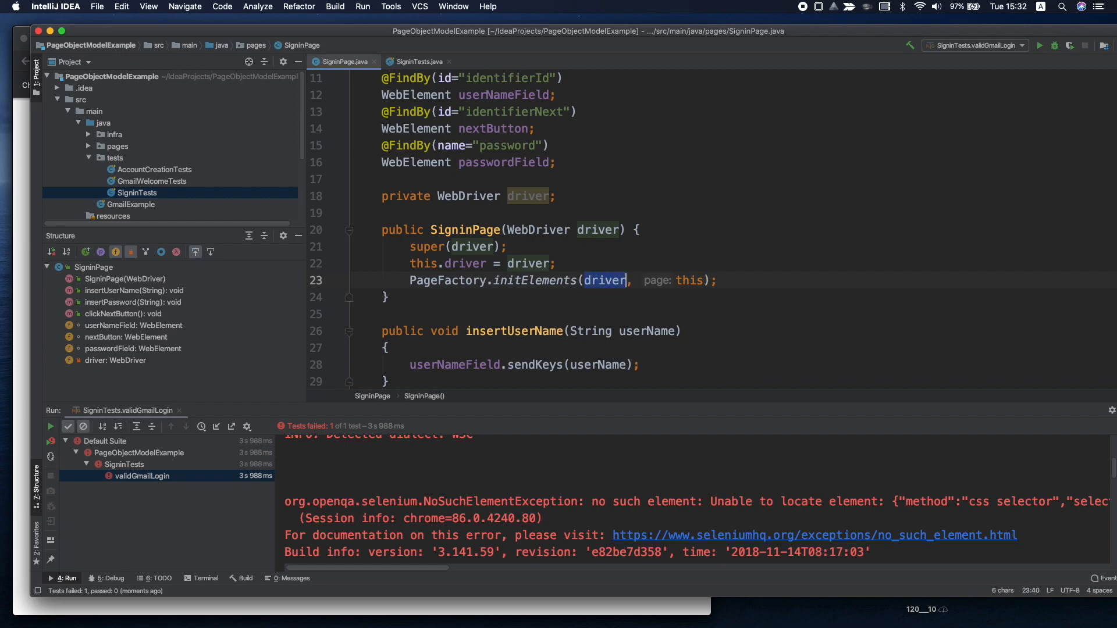
{"action": "type", "text": "new"}
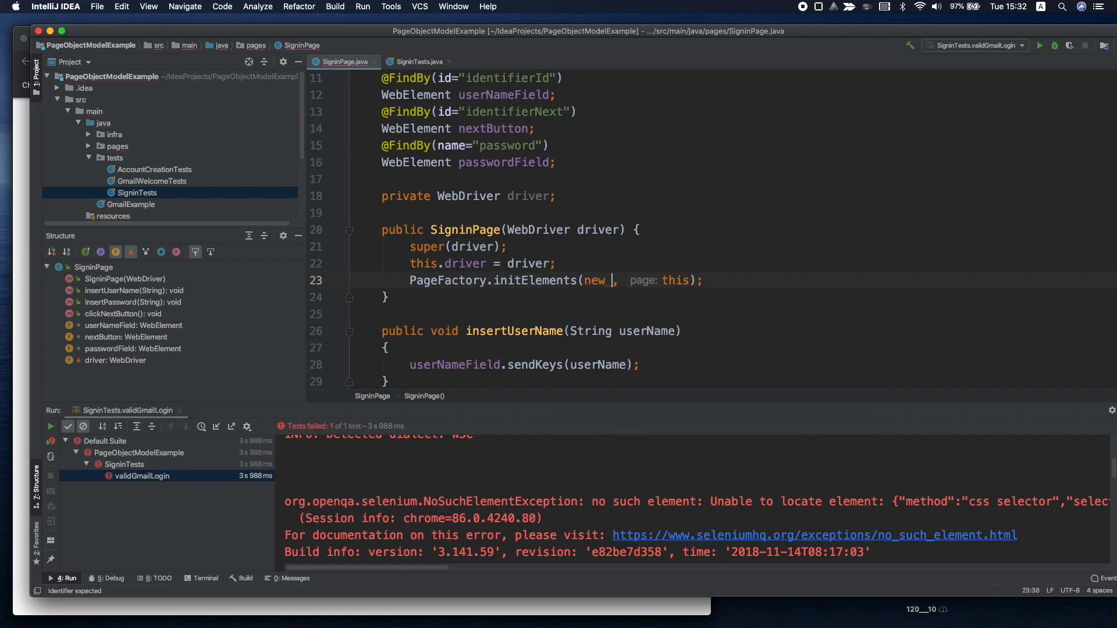
{"action": "type", "text": "AjaxElementLocatorFactory("}
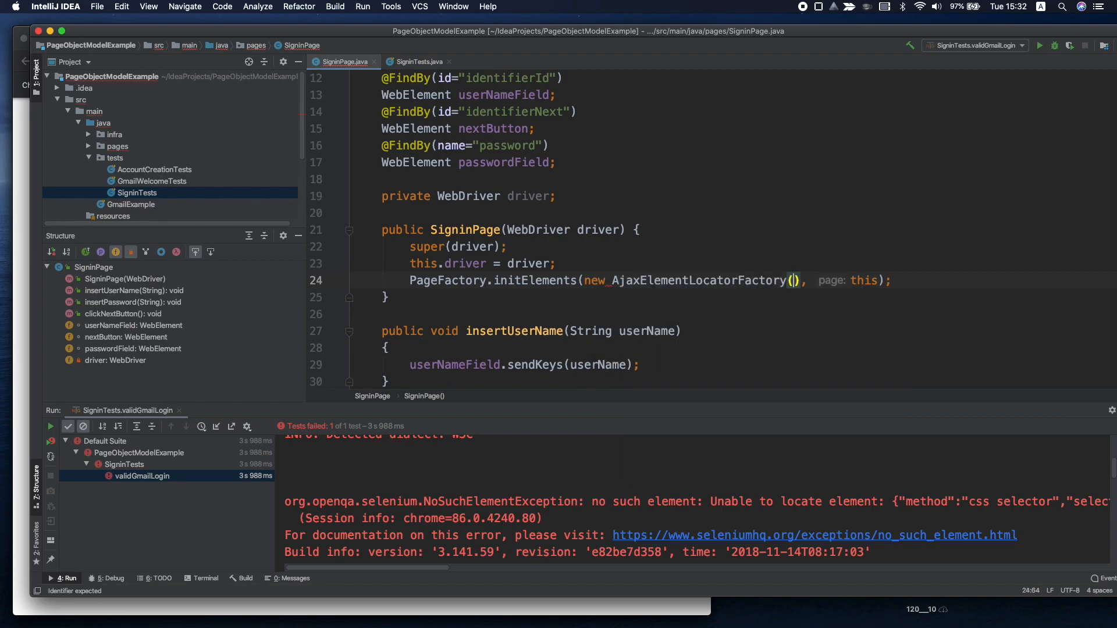
{"action": "type", "text": "driver, 10"}
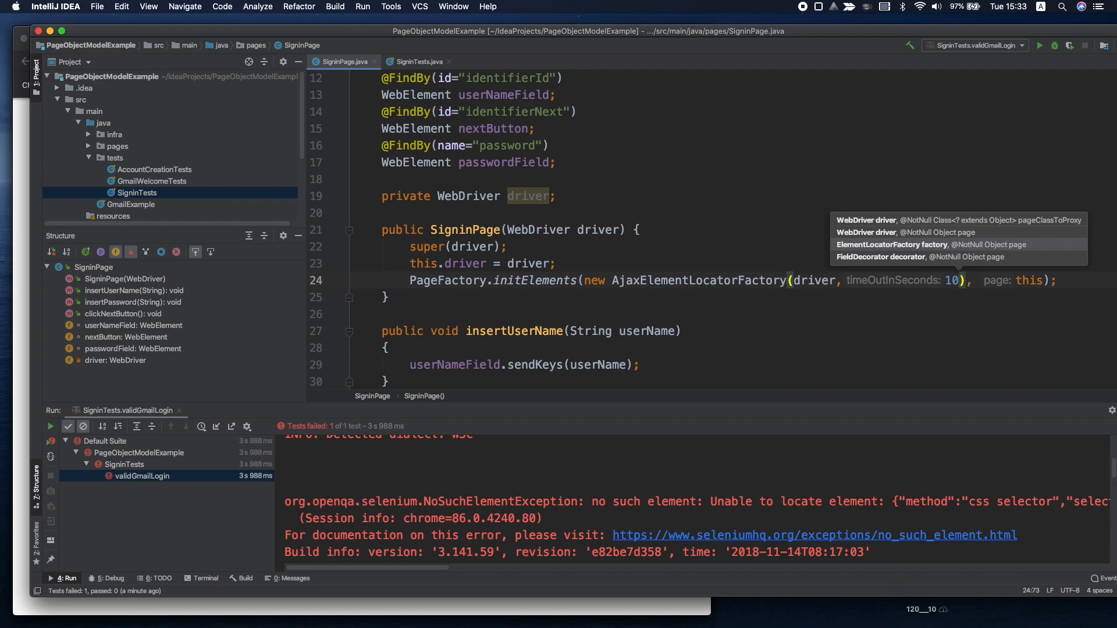
{"action": "left_click", "coordinate": [475, 180]}
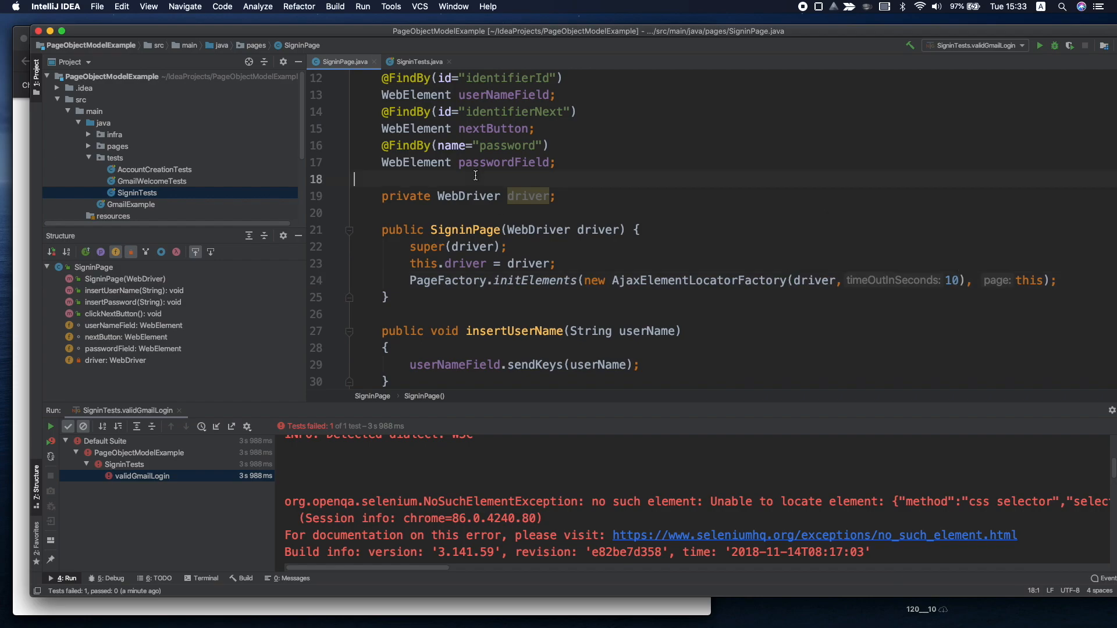
{"action": "left_click", "coordinate": [418, 62]}
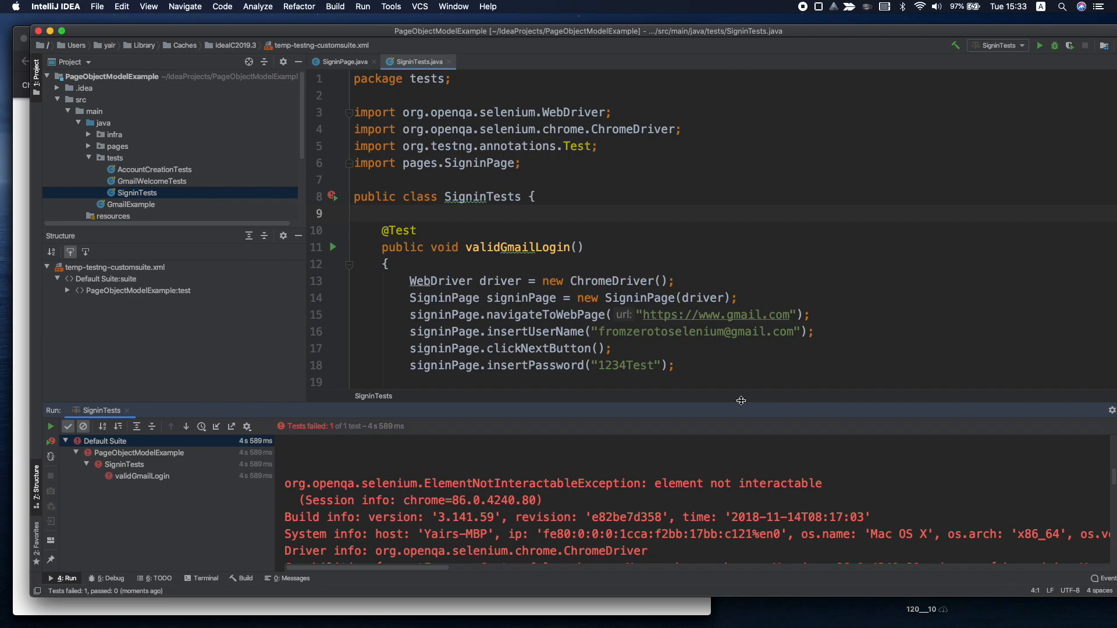
{"action": "mouse_move", "coordinate": [846, 295]}
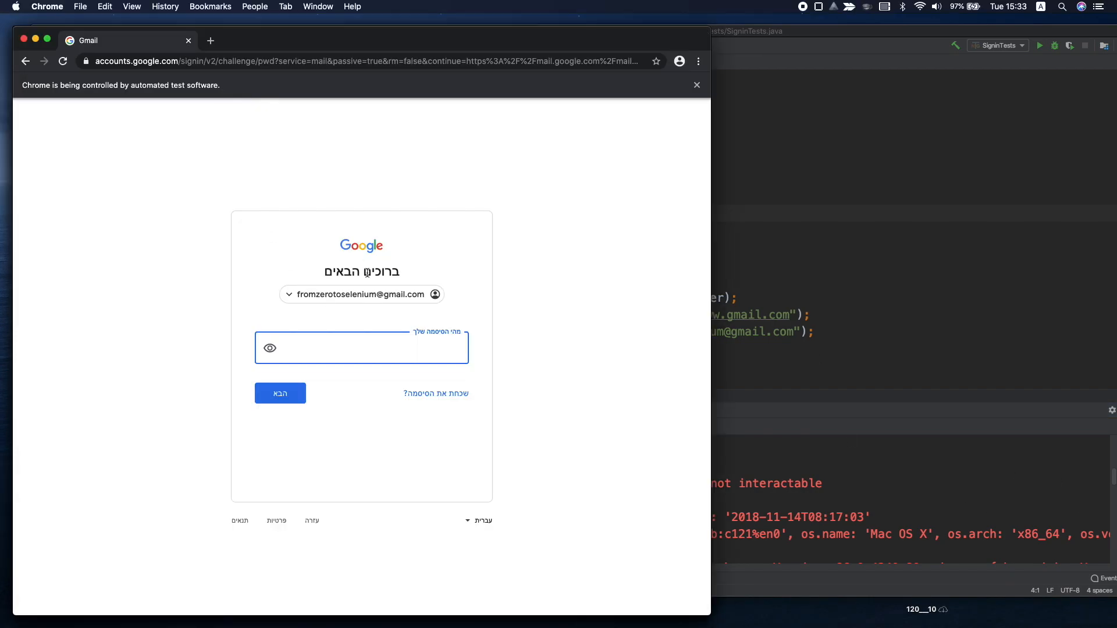
{"action": "mouse_move", "coordinate": [312, 246]}
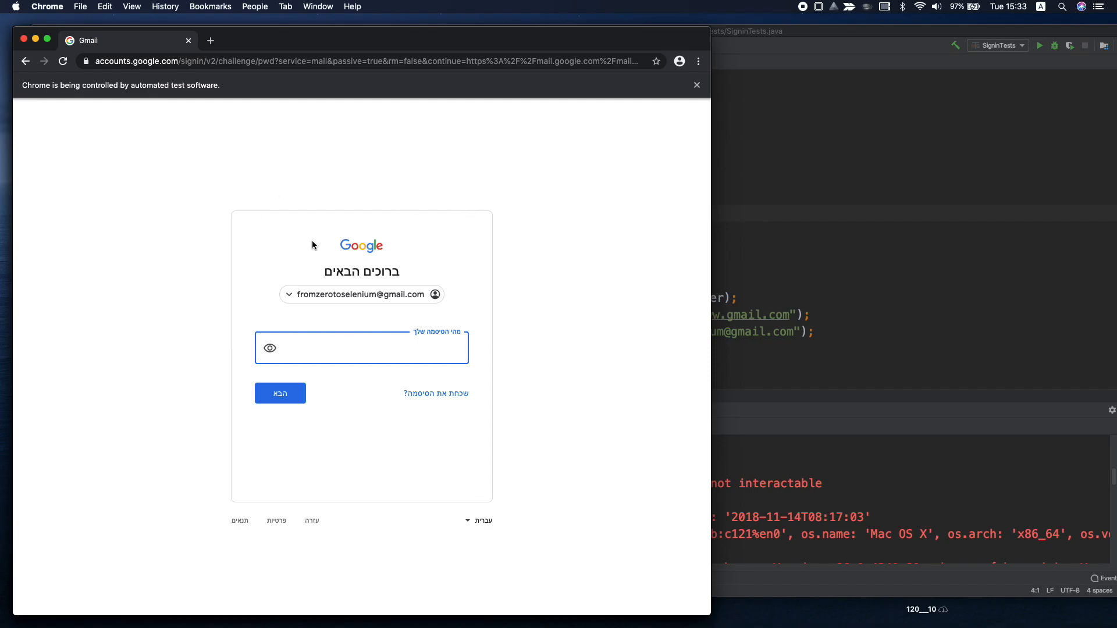
{"action": "mouse_move", "coordinate": [427, 257]}
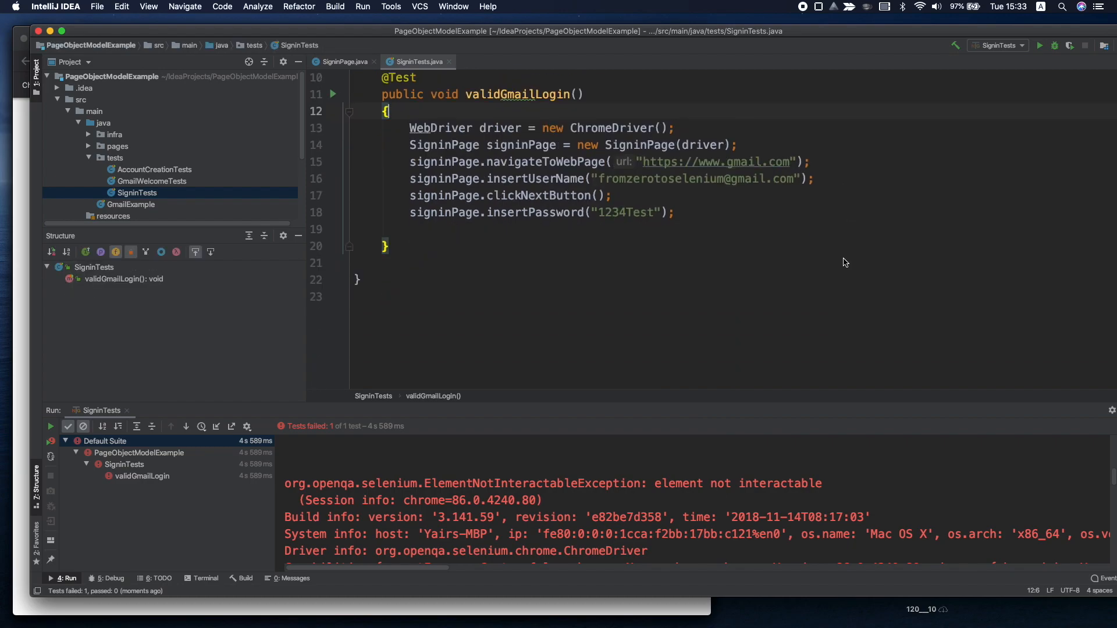
{"action": "mouse_move", "coordinate": [534, 212]}
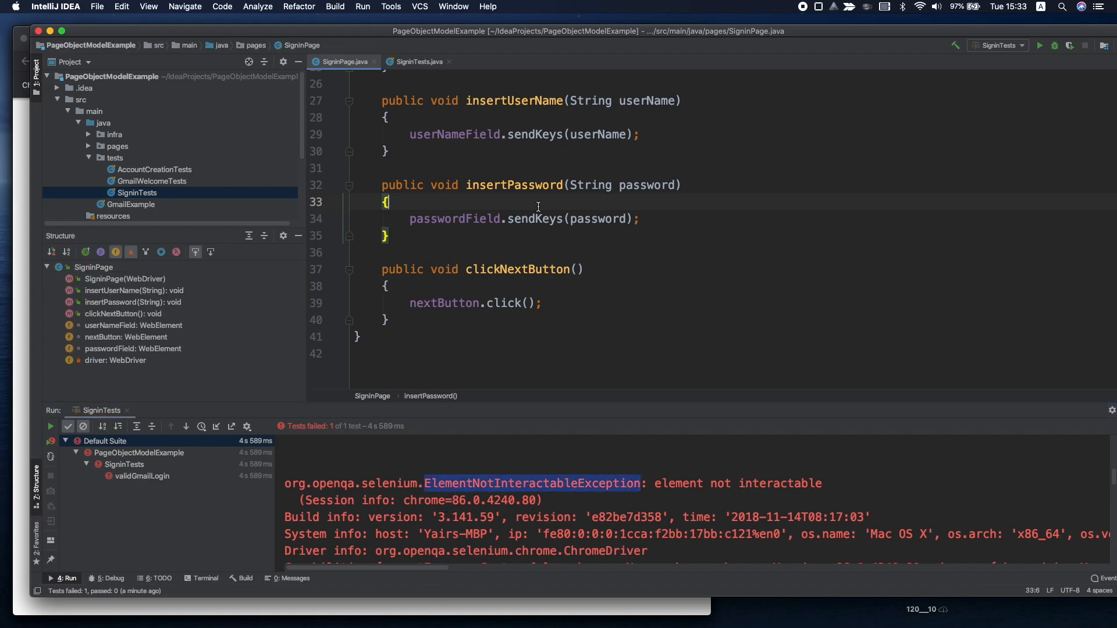
Wrap passwordField.sendKeys in try, catch ElementNotInteractableException and resend the password
{"action": "type", "text": "try{"}
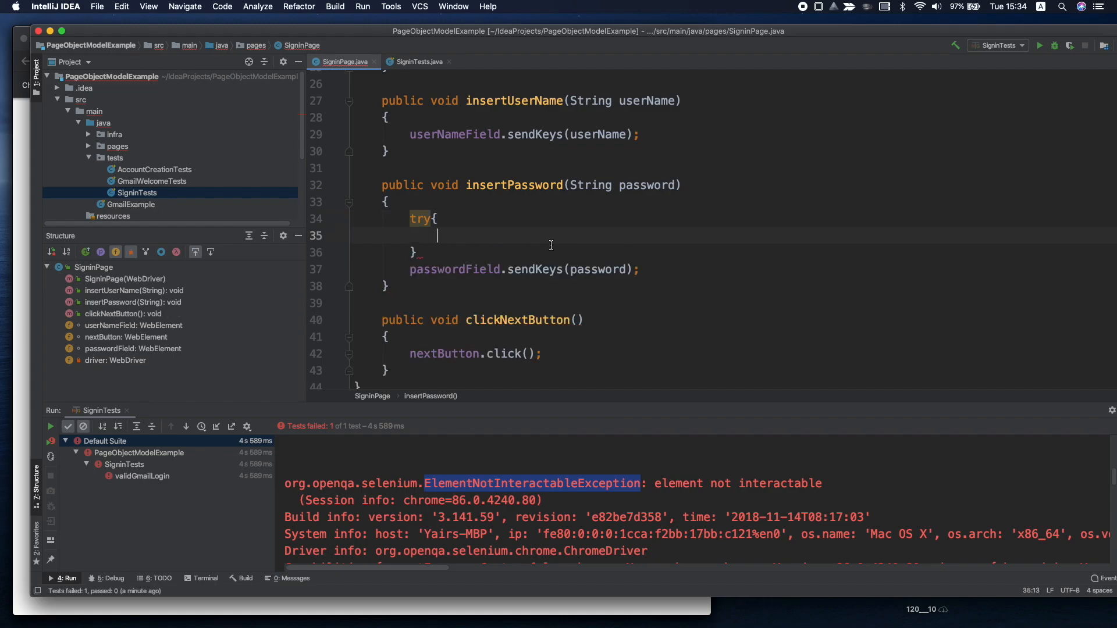
{"action": "type", "text": "ca"}
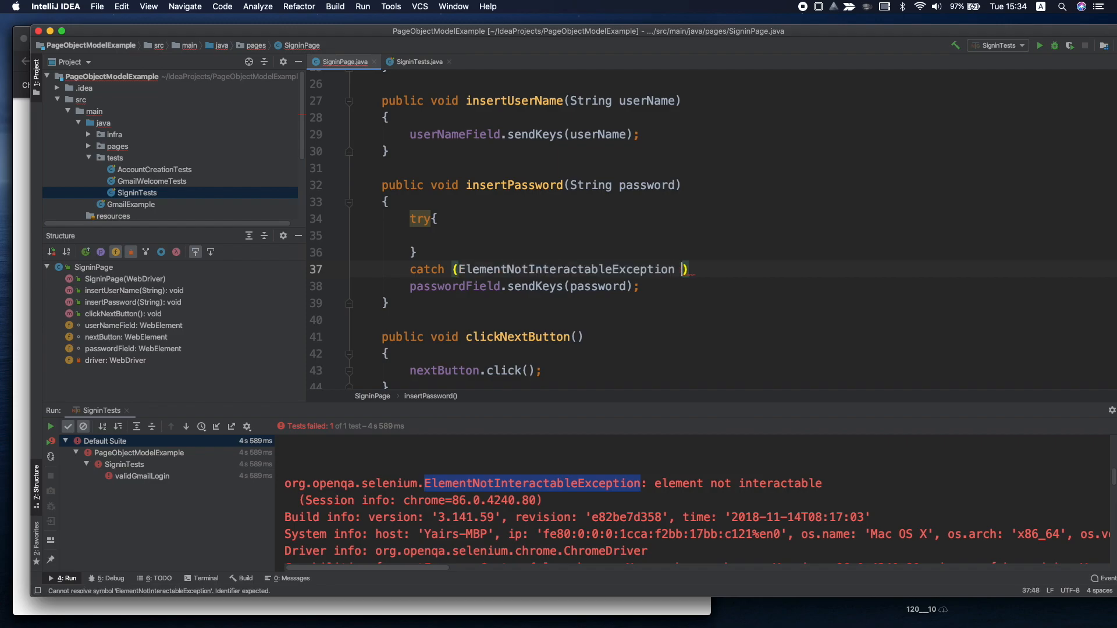
{"action": "type", "text": "e"}
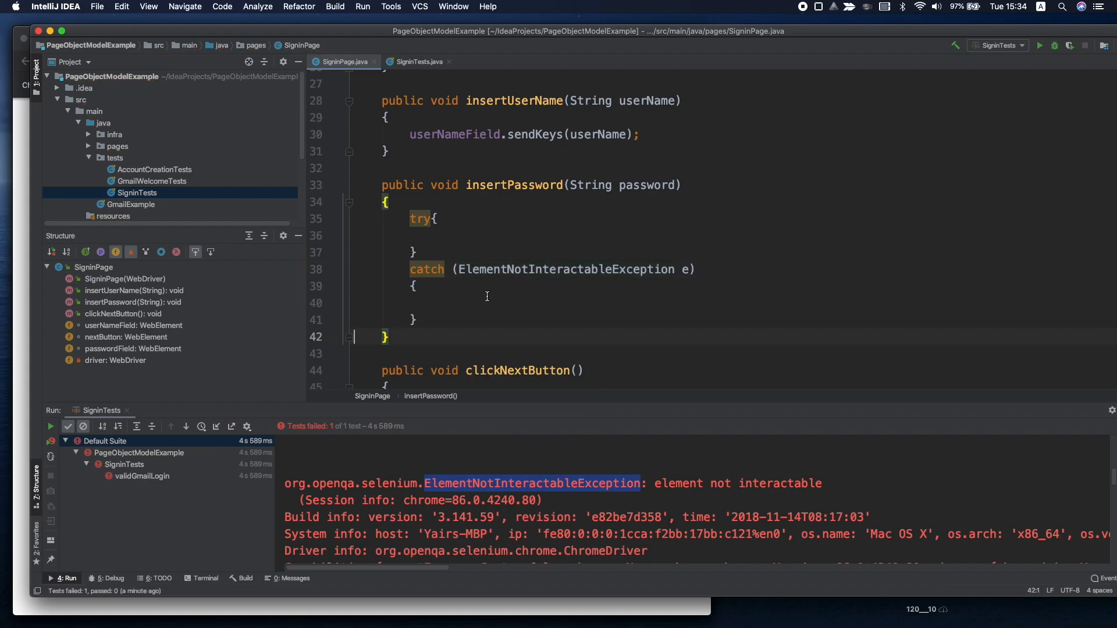
{"action": "type", "text": "passwordField.sendKeys(password);"}
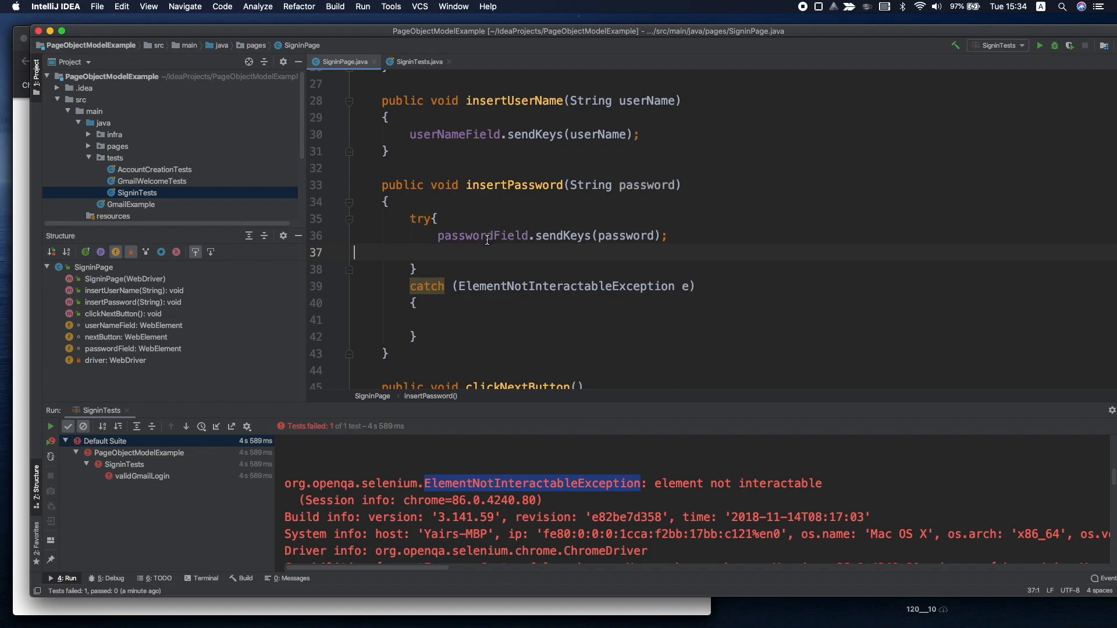
{"action": "left_click", "coordinate": [458, 315]}
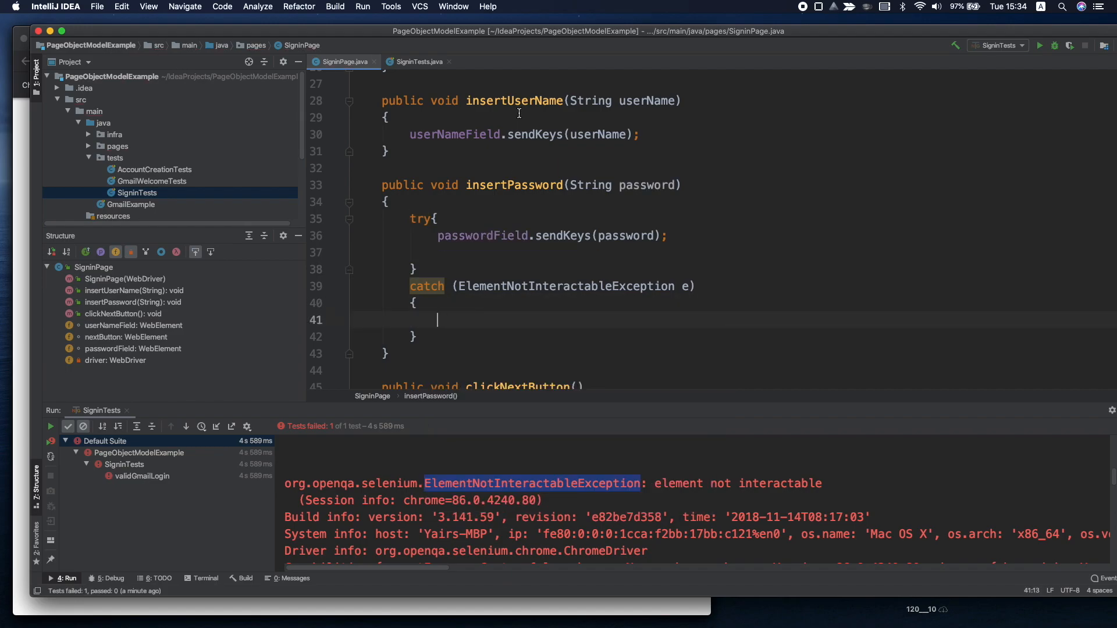
Add a one-second Thread.sleep in the catch, surrounded by its own try/catch
{"action": "left_click", "coordinate": [484, 237]}
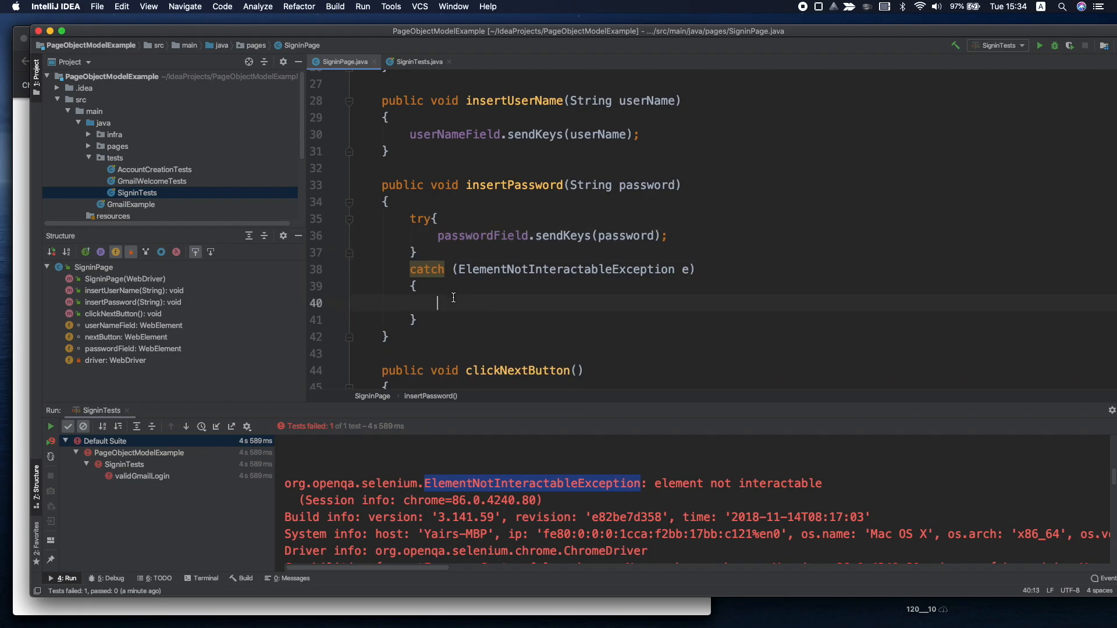
{"action": "type", "text": "Thread.sleep(1000);"}
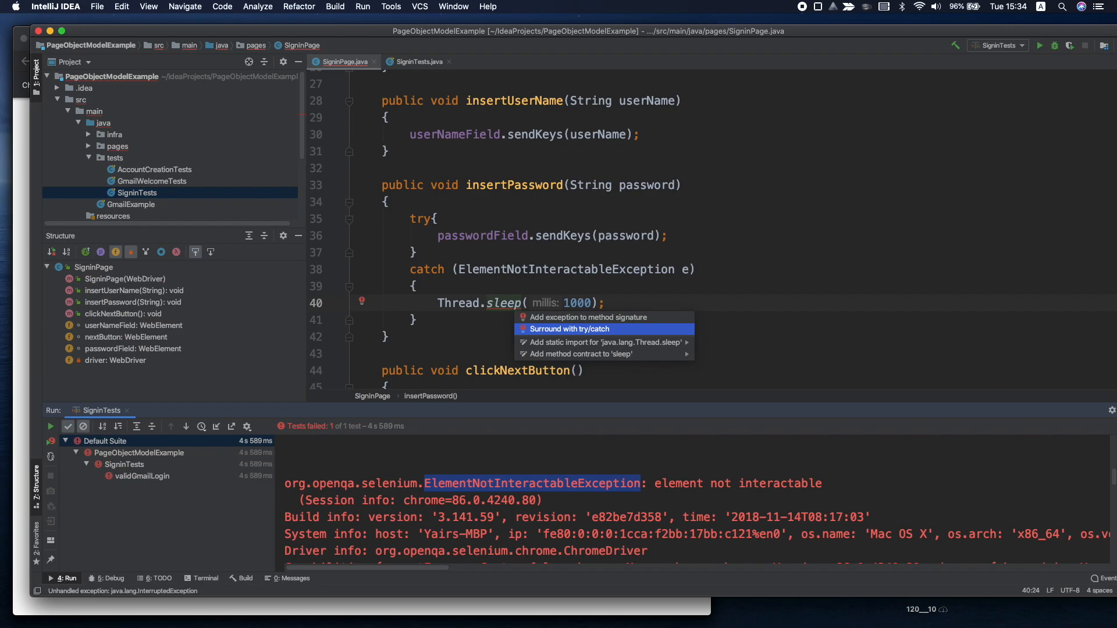
{"action": "left_click", "coordinate": [569, 328]}
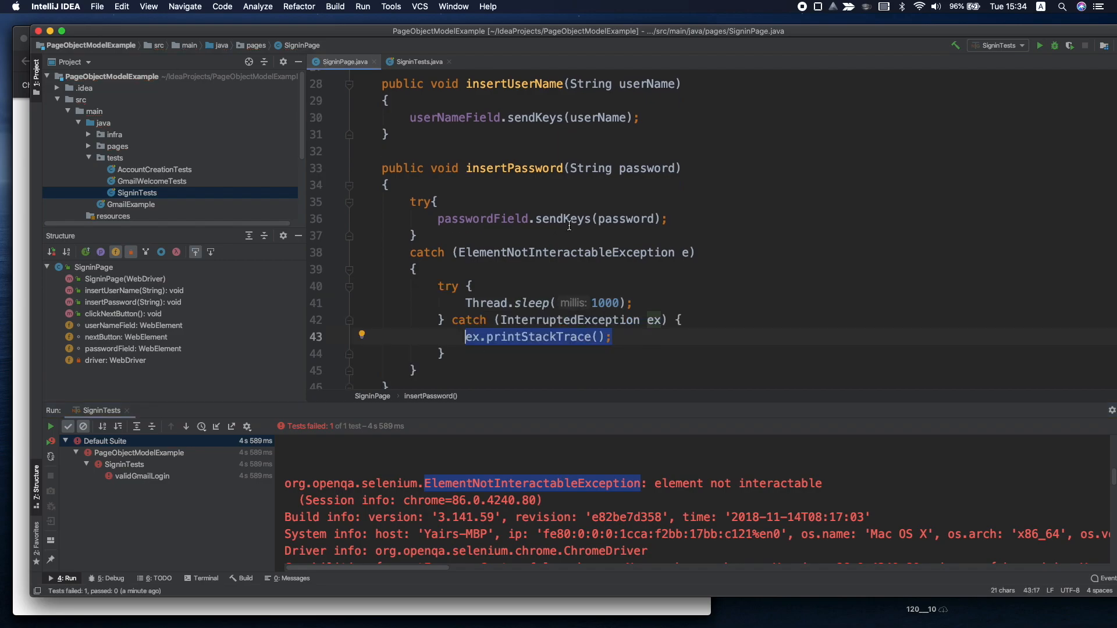
{"action": "left_click", "coordinate": [507, 218]}
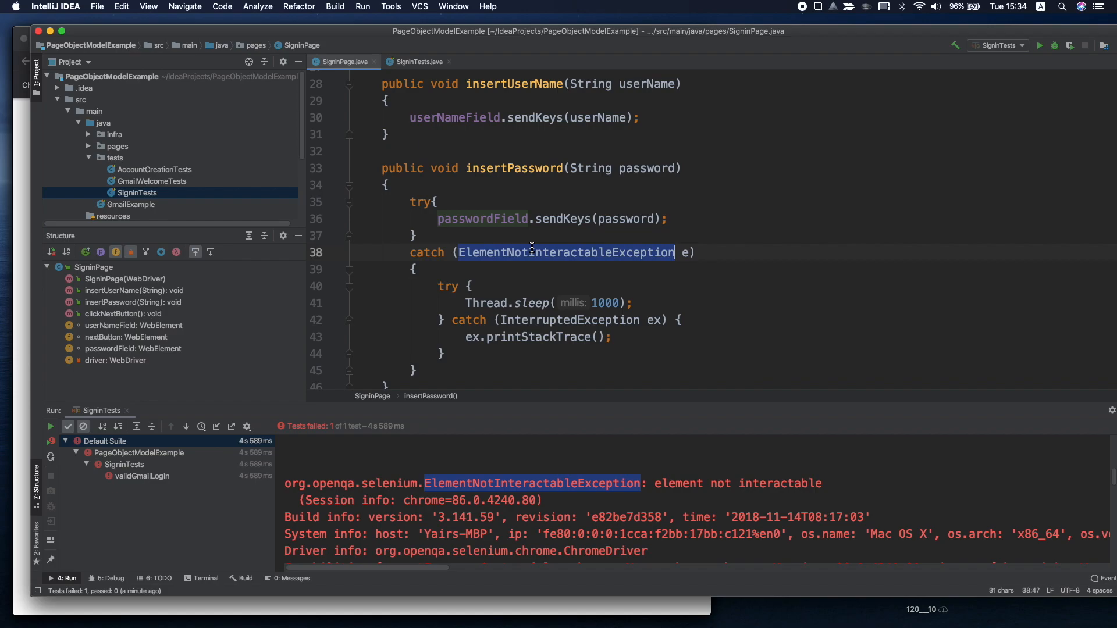
{"action": "mouse_move", "coordinate": [475, 342]}
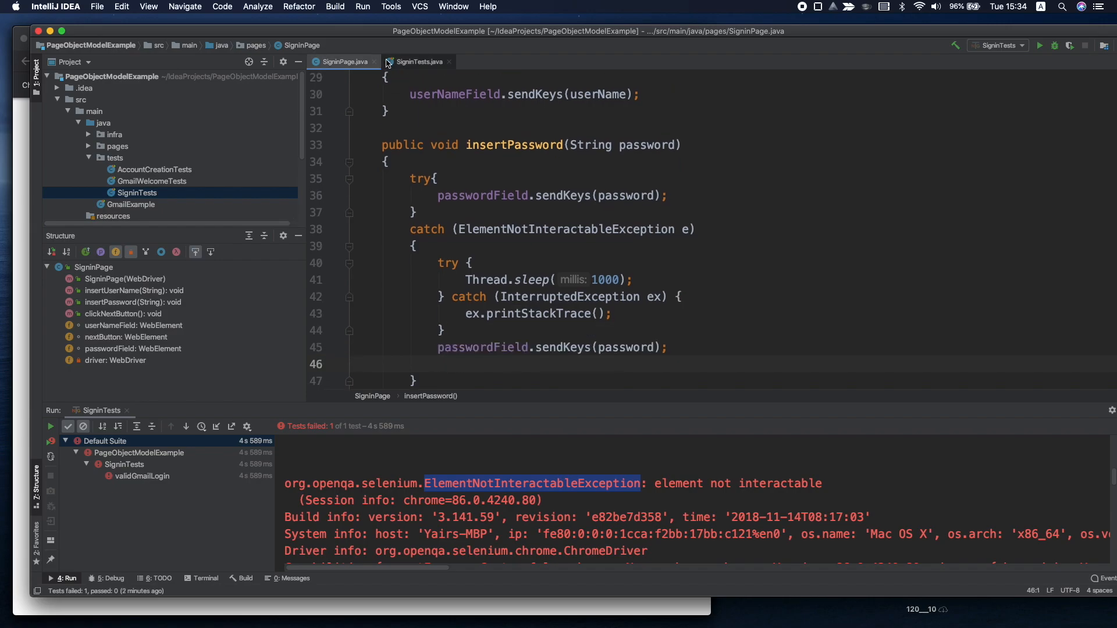
{"action": "mouse_move", "coordinate": [419, 61]}
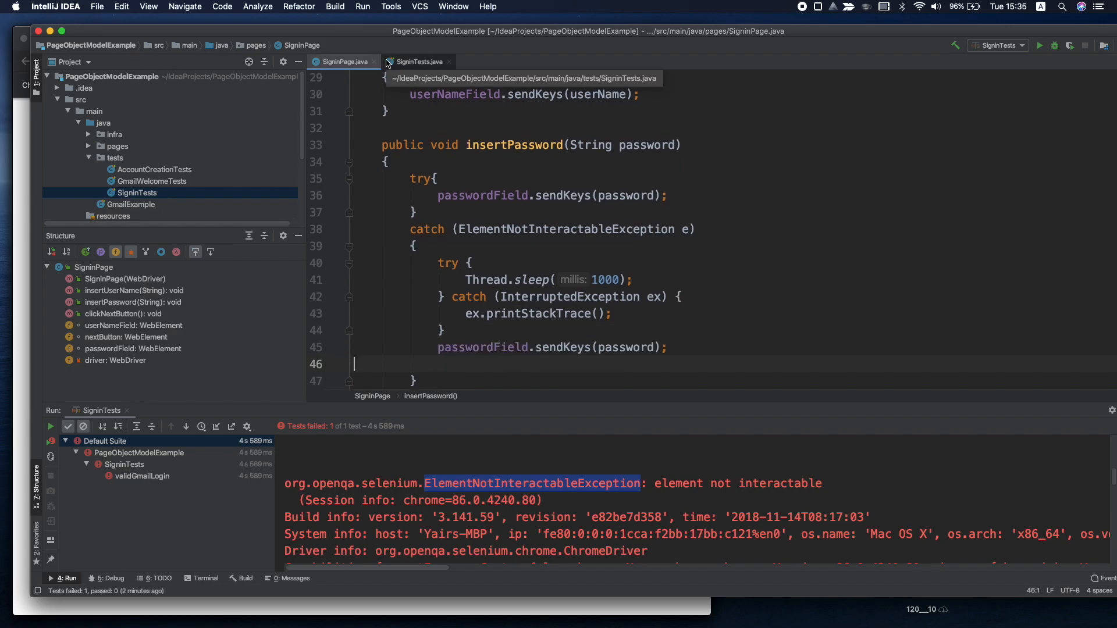
Run SigninTests again so validGmailLogin reaches the password page and passes
{"action": "left_click", "coordinate": [418, 62]}
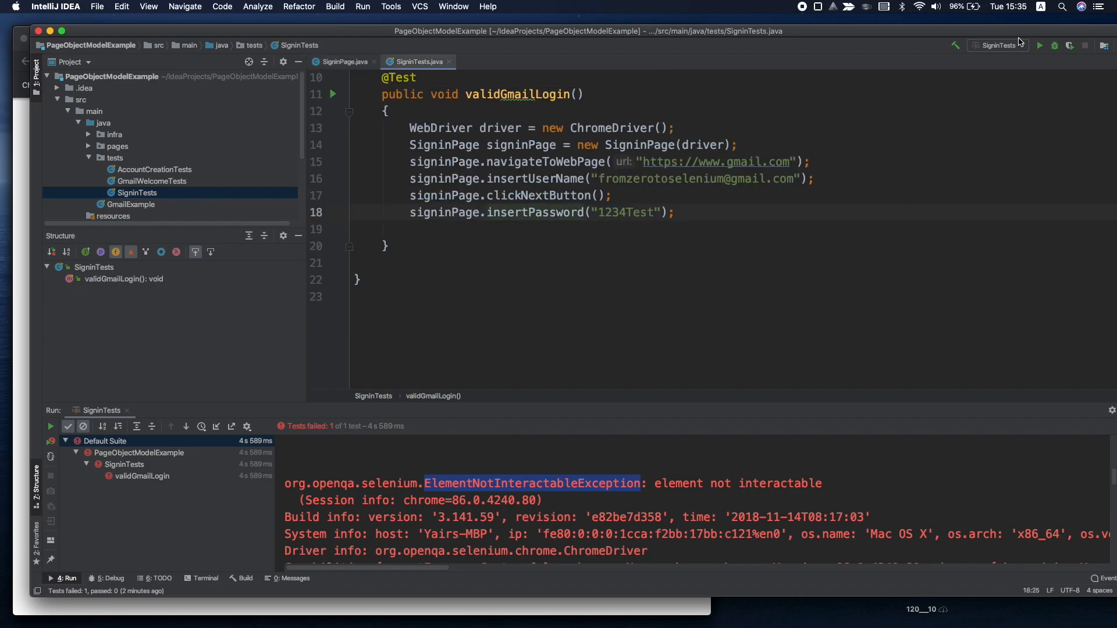
{"action": "mouse_move", "coordinate": [1039, 45]}
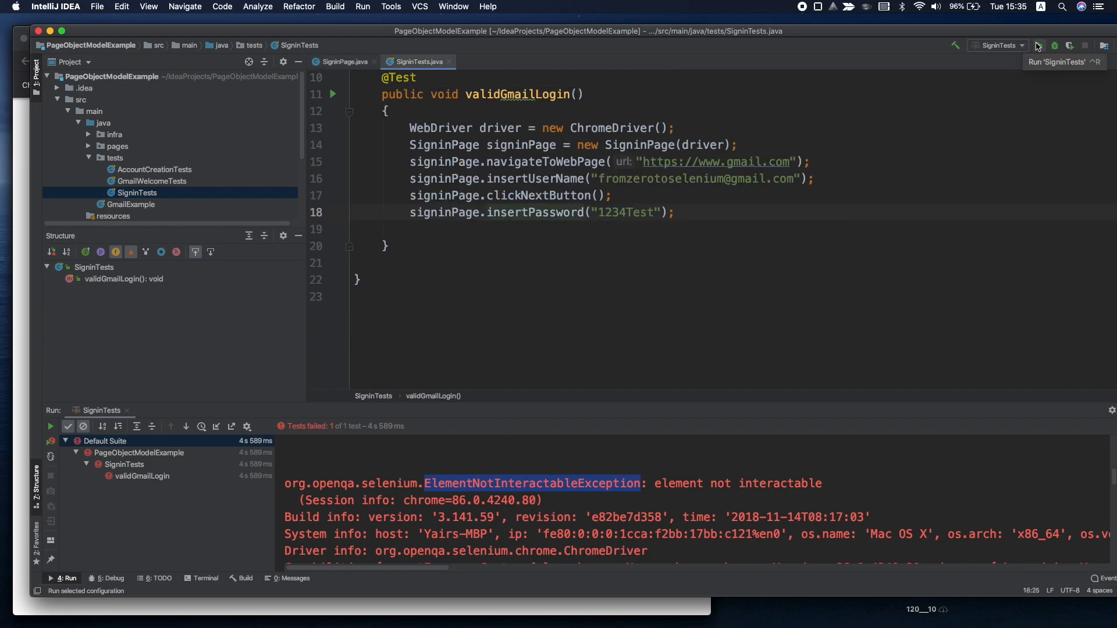
{"action": "left_click", "coordinate": [291, 578]}
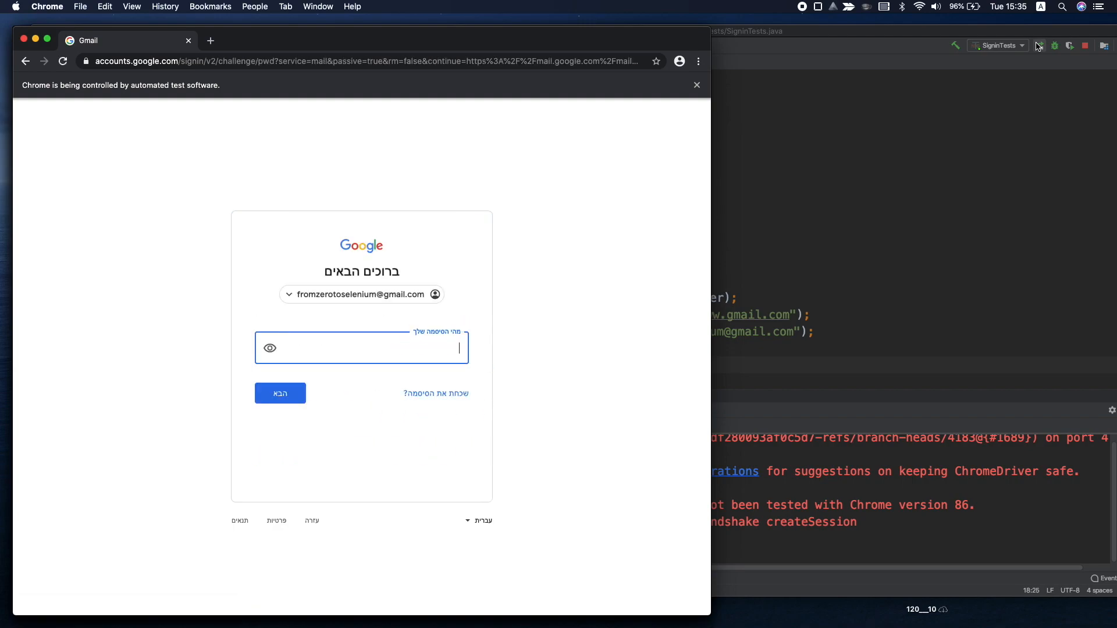
{"action": "type", "text": "password"}
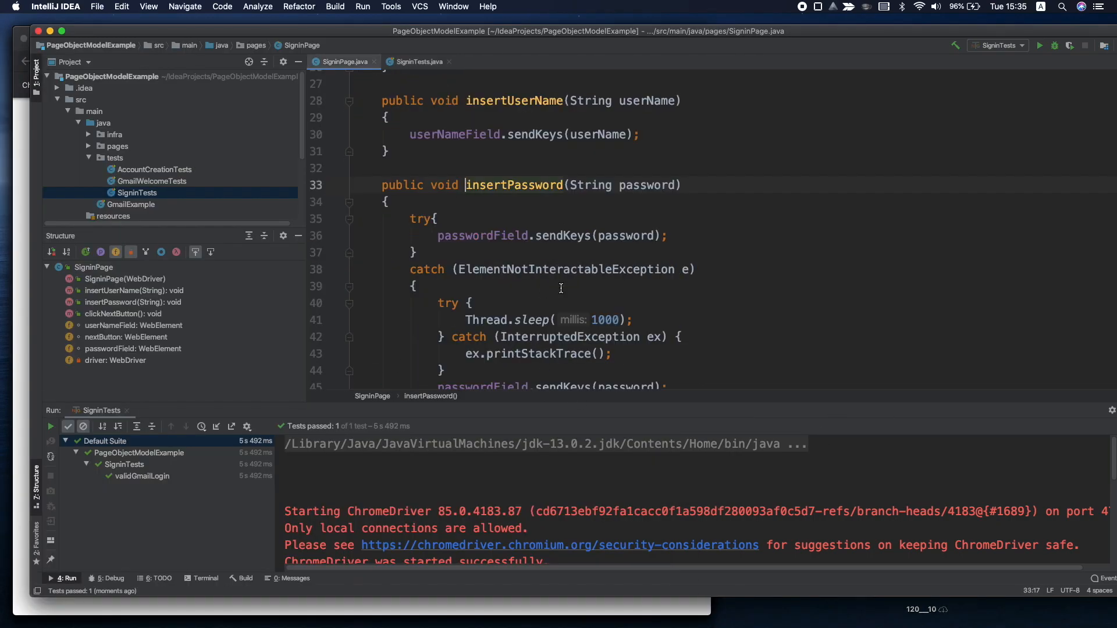
Review the 1000 ms sleep in insertPassword and head to BasePage in the infra package
{"action": "double_click", "coordinate": [604, 320]}
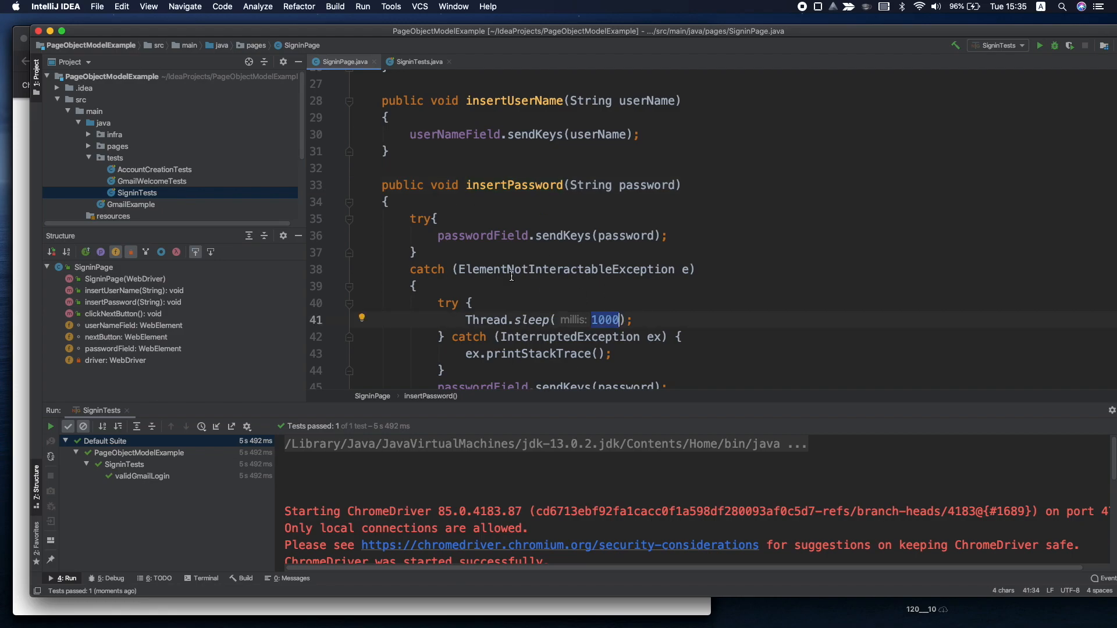
{"action": "scroll", "scroll_direction": "down", "scroll_amount": 3}
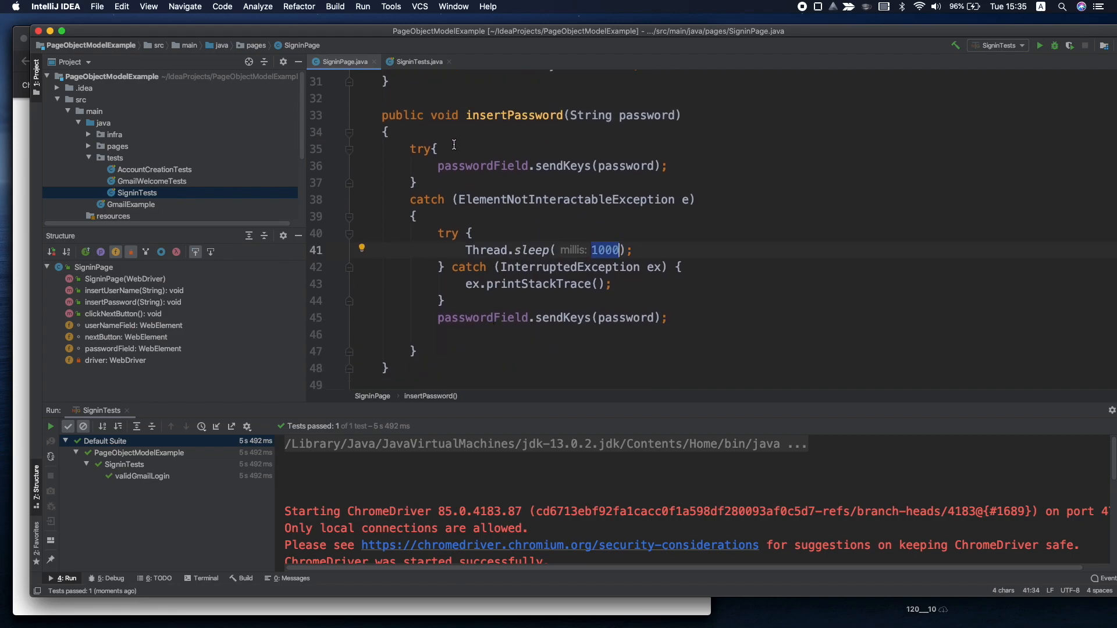
{"action": "mouse_move", "coordinate": [520, 207]}
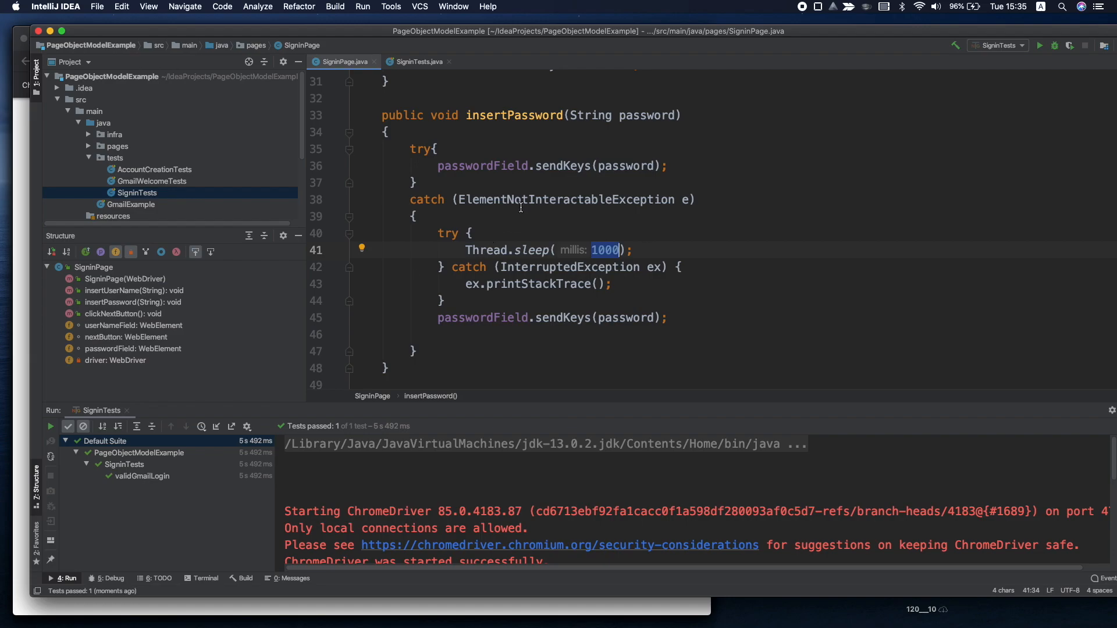
{"action": "left_click", "coordinate": [463, 234]}
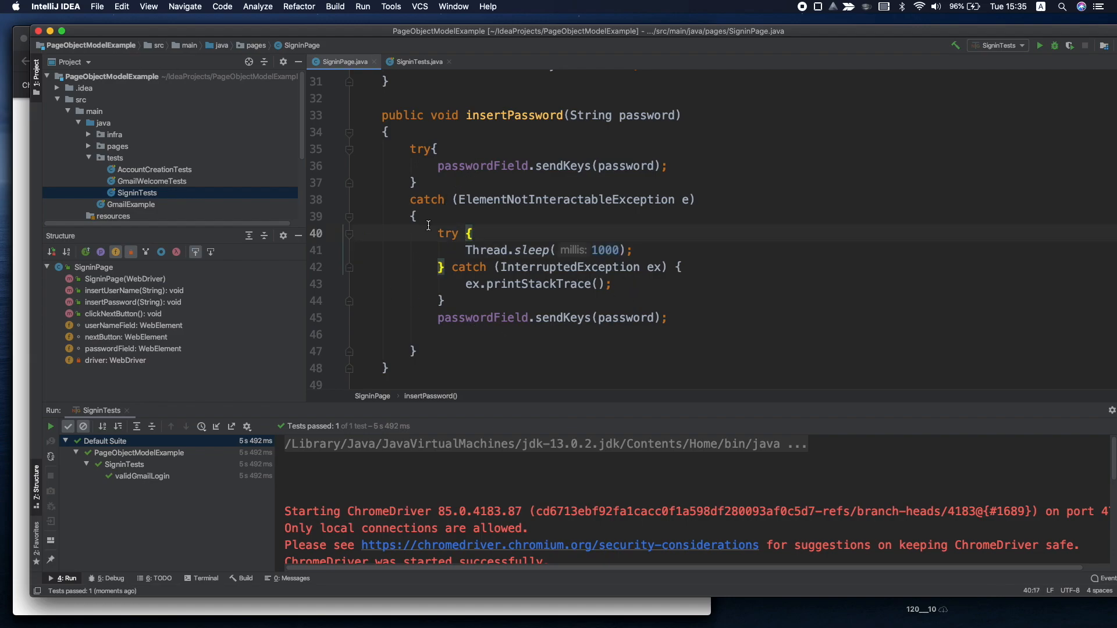
{"action": "mouse_move", "coordinate": [460, 167]}
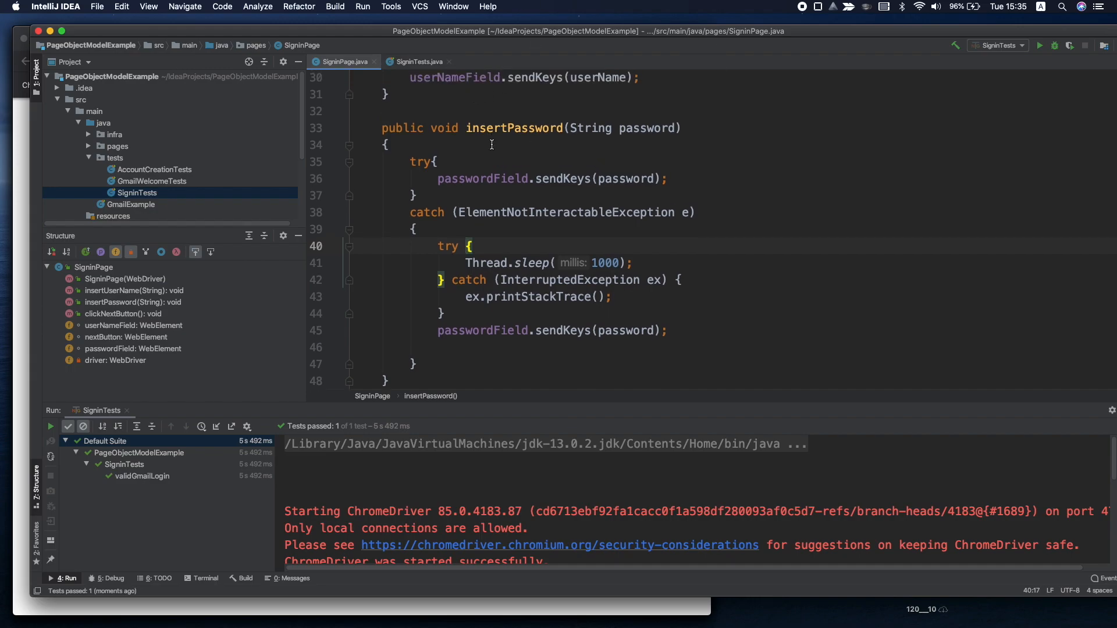
{"action": "mouse_move", "coordinate": [349, 97]}
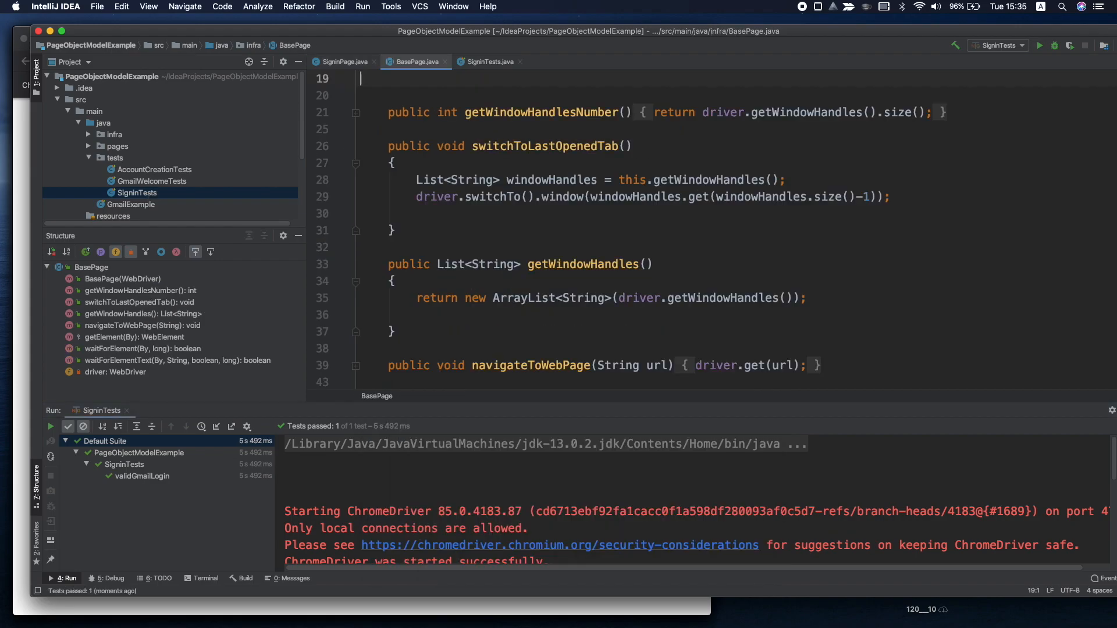
Declare empty public boolean clickUntilInteractable(WebElement element, long timeoutInSeconds) at the end of BasePage
{"action": "scroll", "scroll_direction": "down", "scroll_amount": 3}
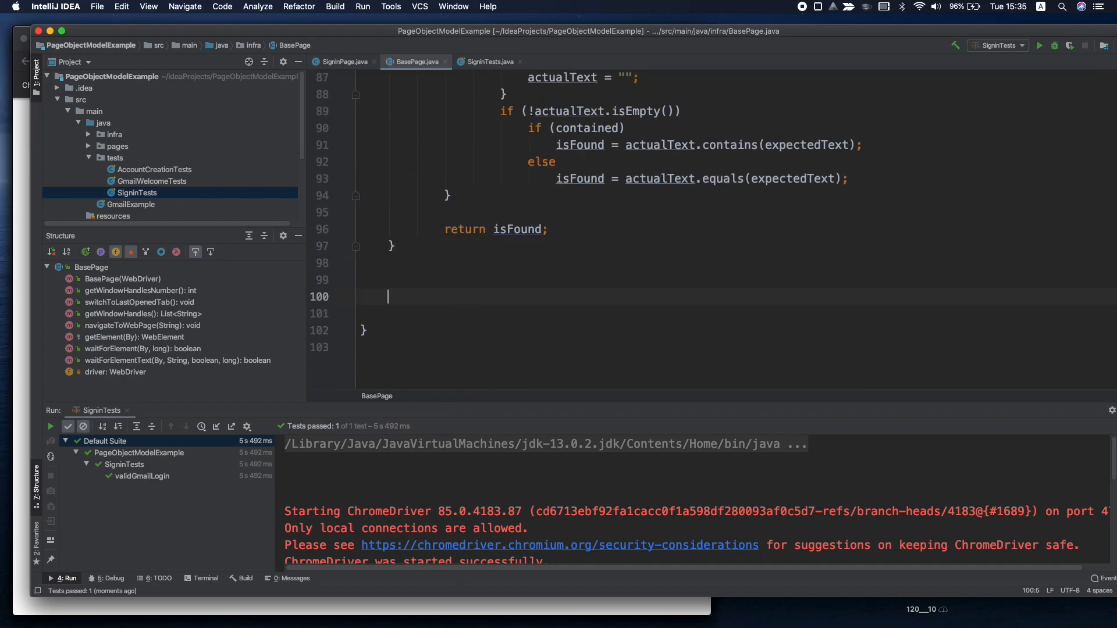
{"action": "type", "text": "public void"}
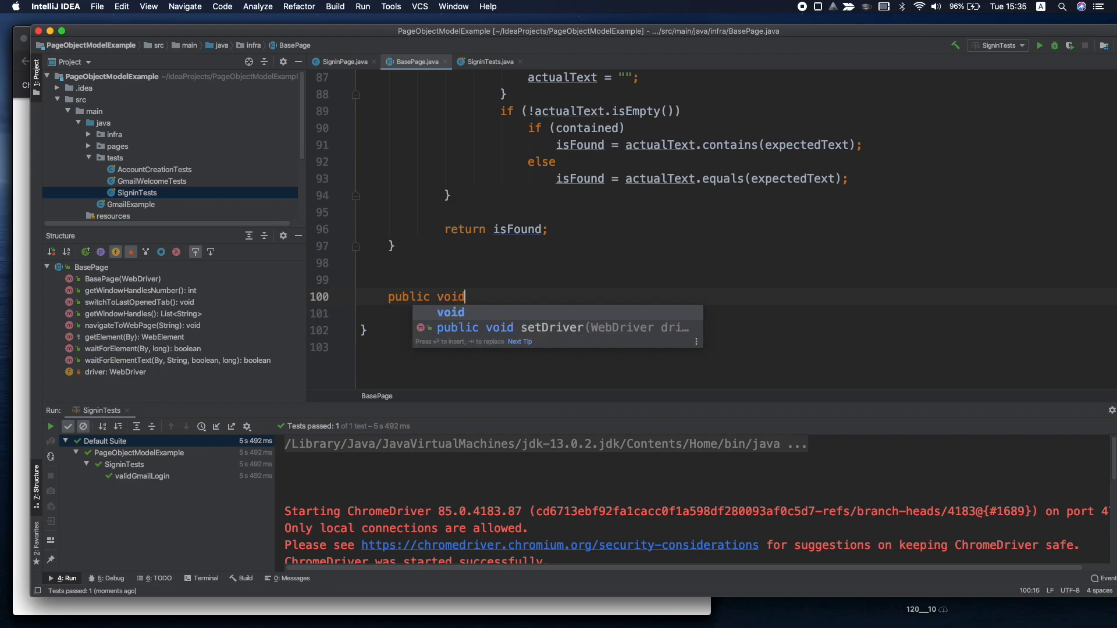
{"action": "type", "text": "qw"}
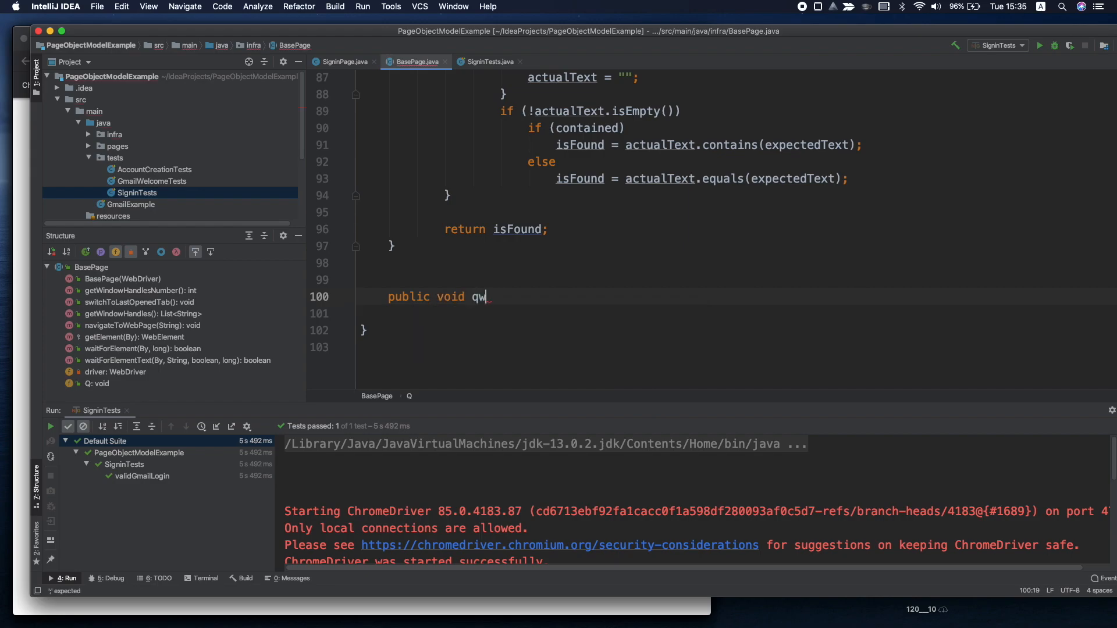
{"action": "key", "text": "backspace"}
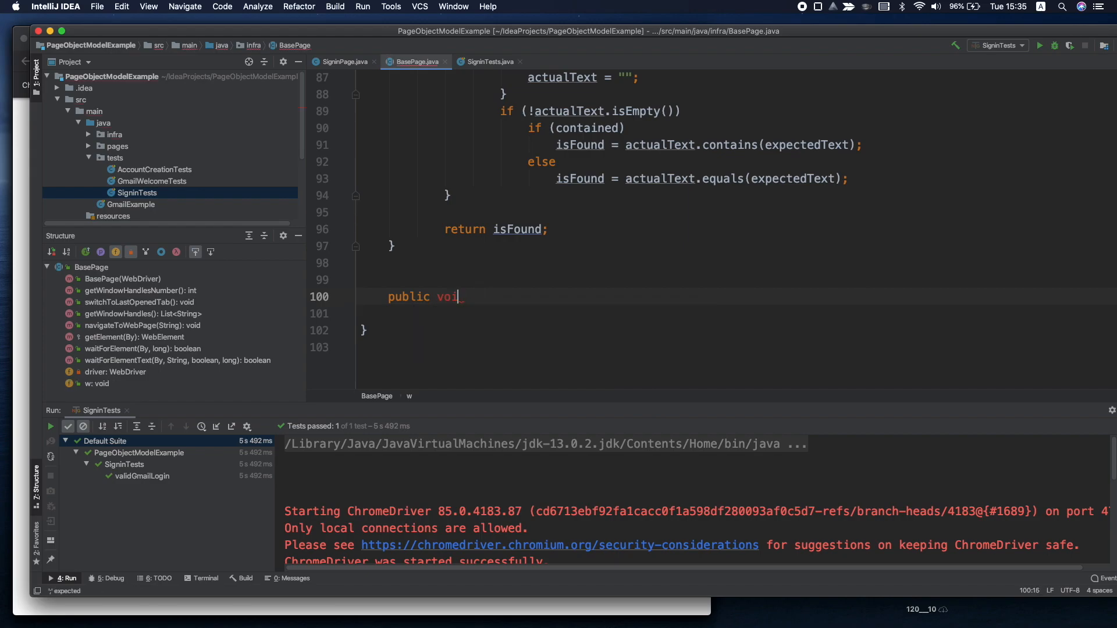
{"action": "type", "text": "b"}
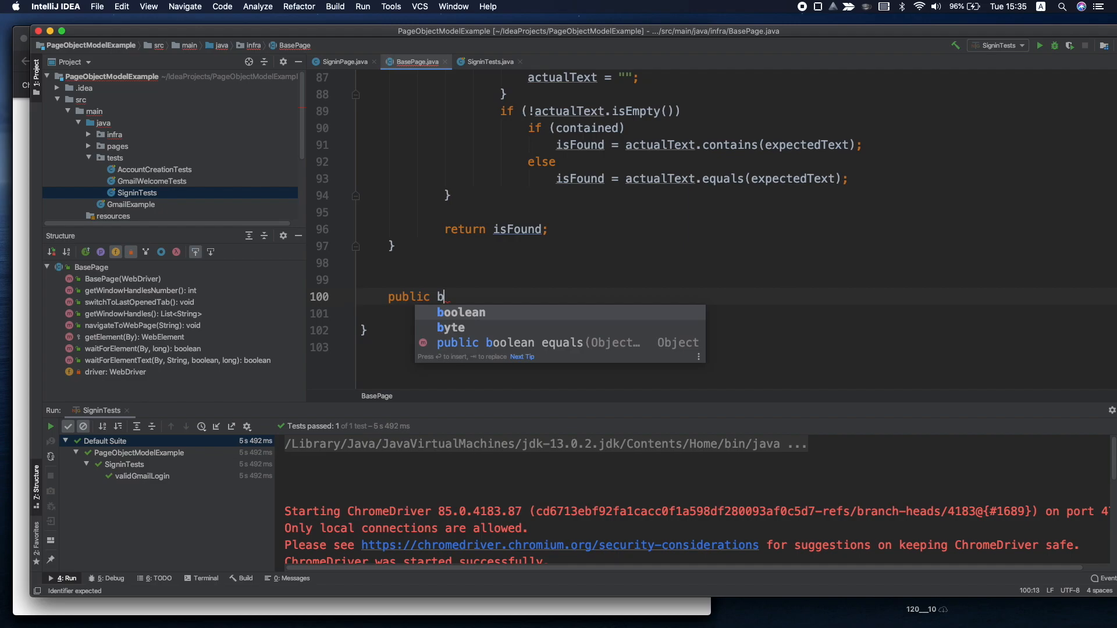
{"action": "type", "text": "oolean clic"}
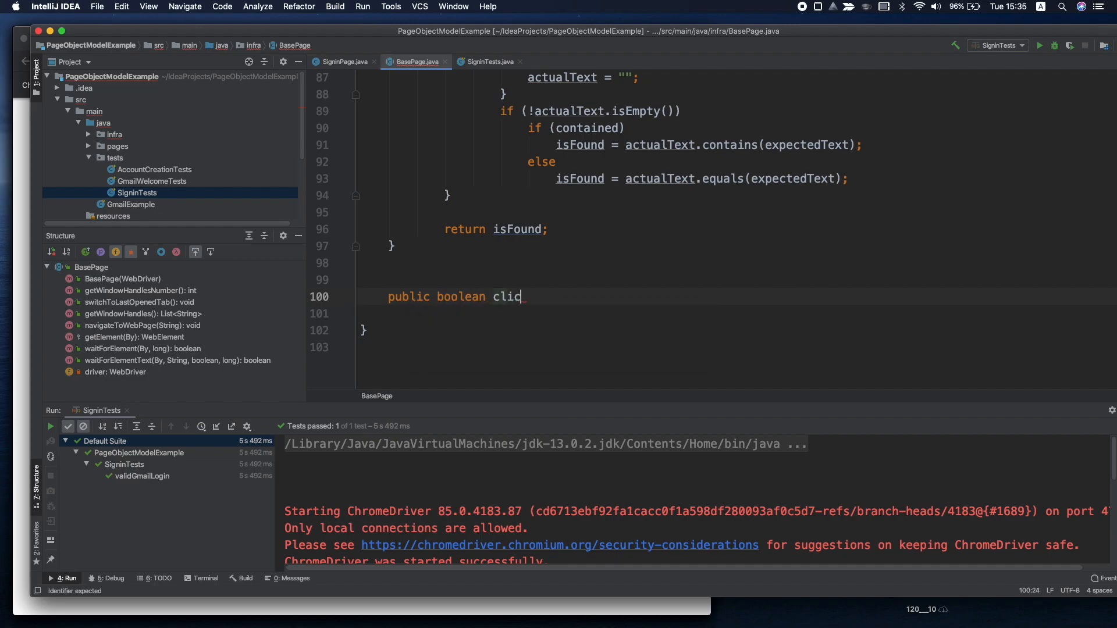
{"action": "type", "text": "kUntil"}
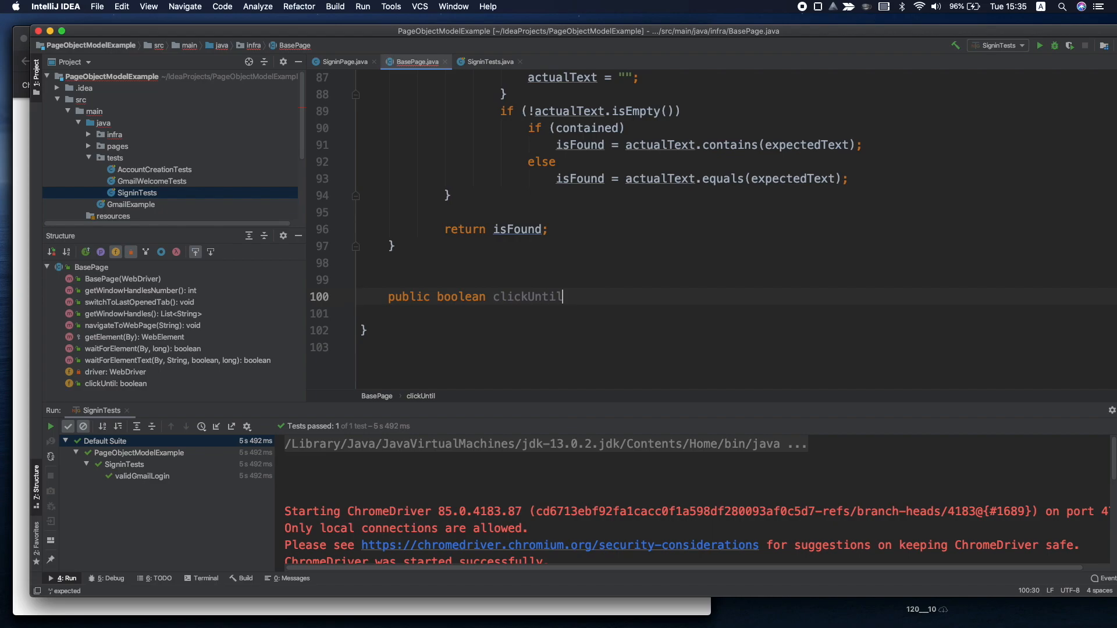
{"action": "type", "text": "Interact"}
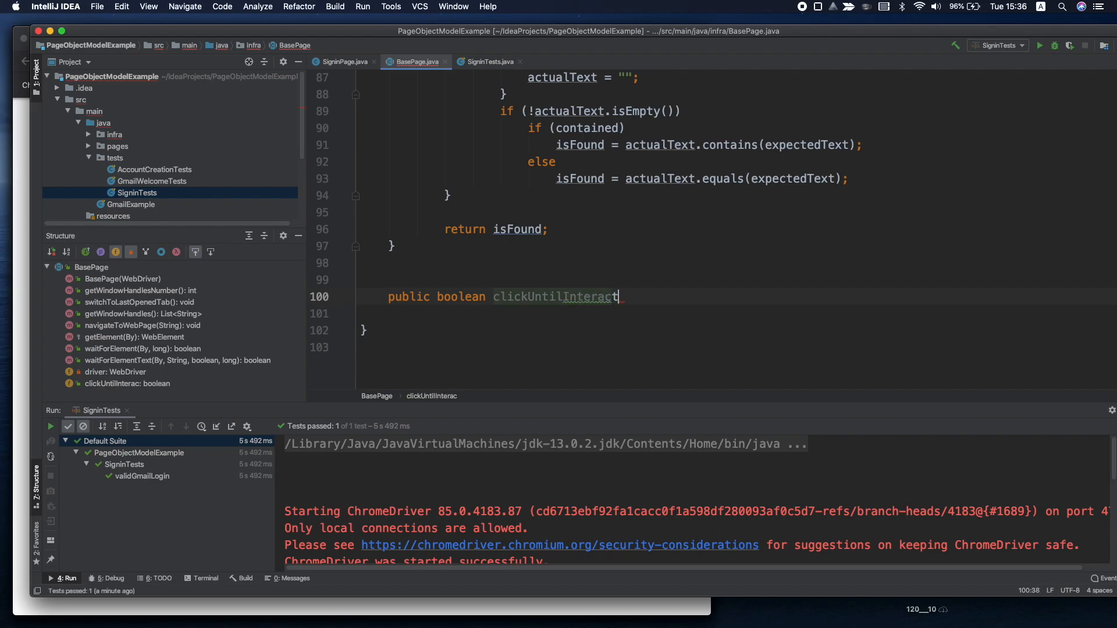
{"action": "type", "text": "able"}
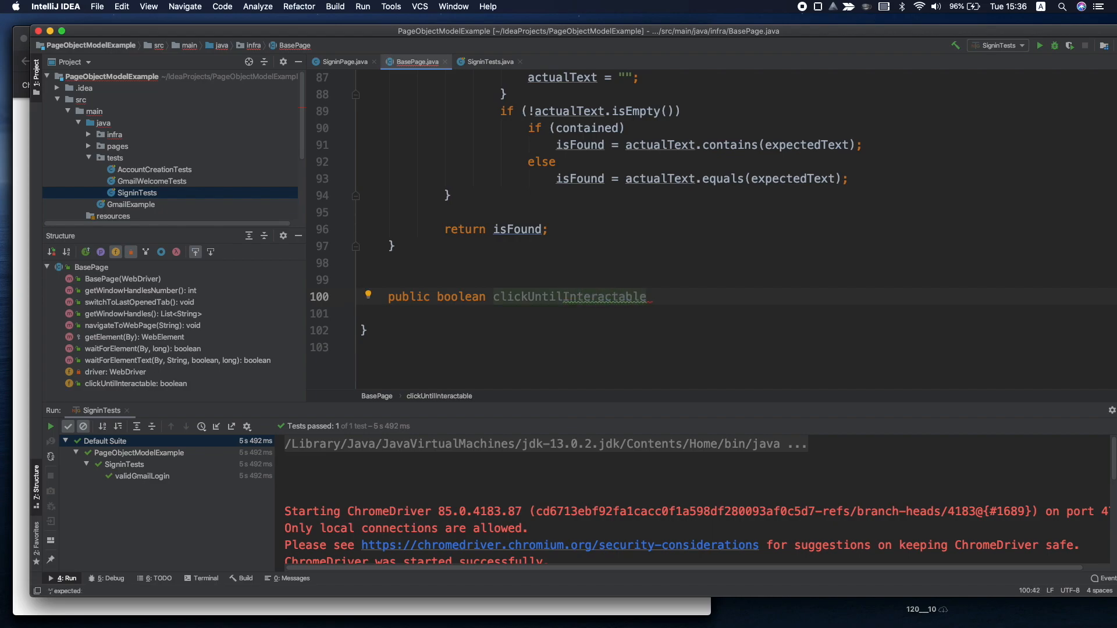
{"action": "type", "text": "()"}
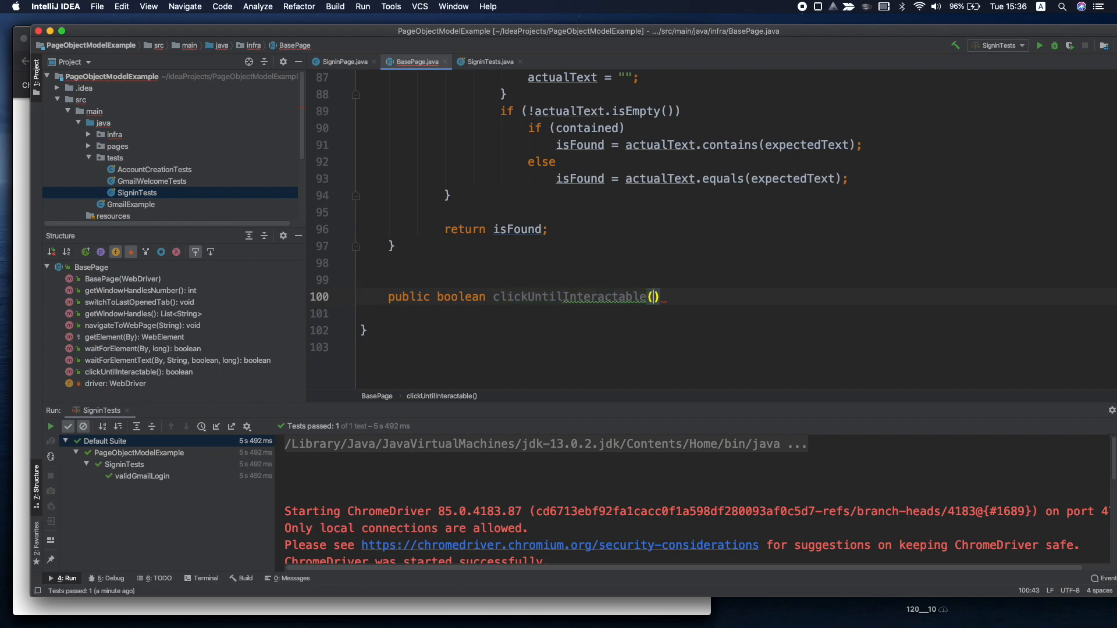
{"action": "type", "text": "WebElement element, lin"}
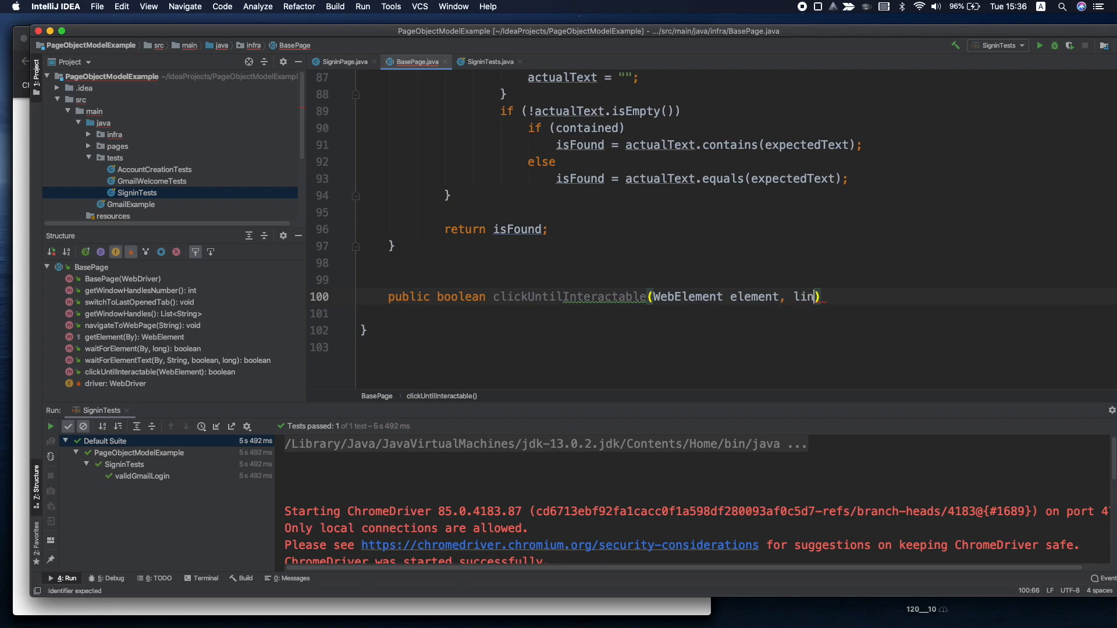
{"action": "key", "text": "Backspace"}
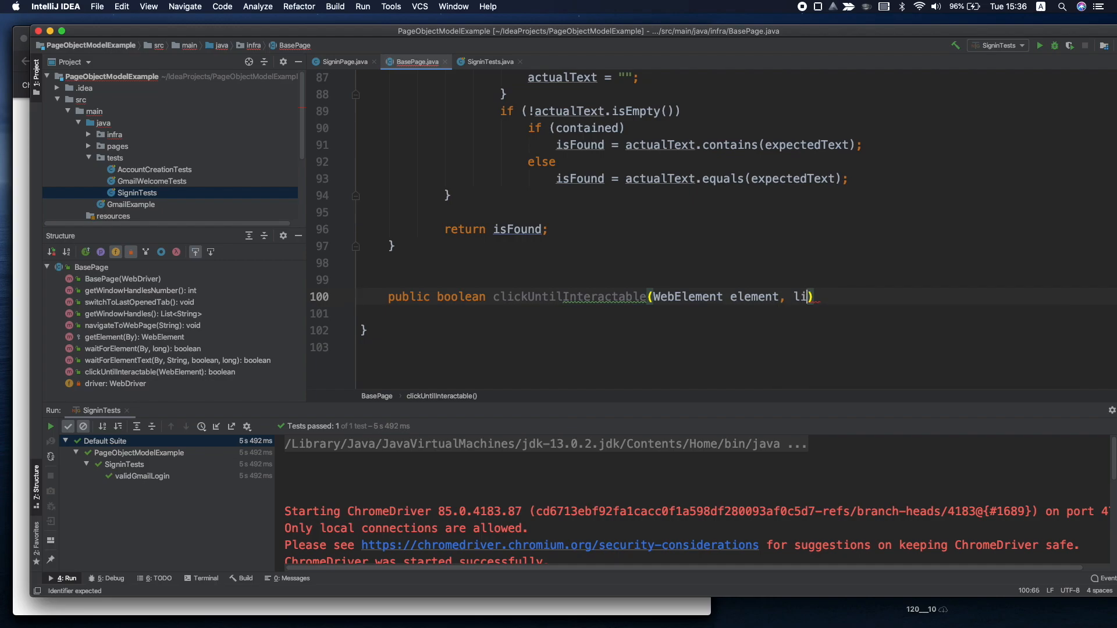
{"action": "type", "text": "ong timeoutInSeconds"}
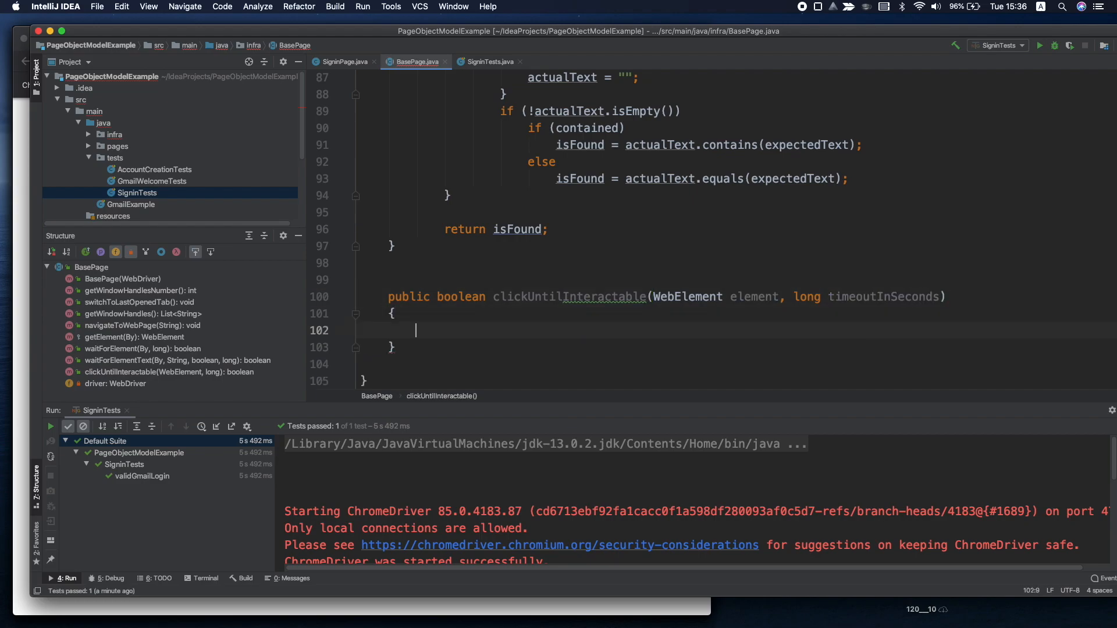
{"action": "left_click", "coordinate": [489, 61]}
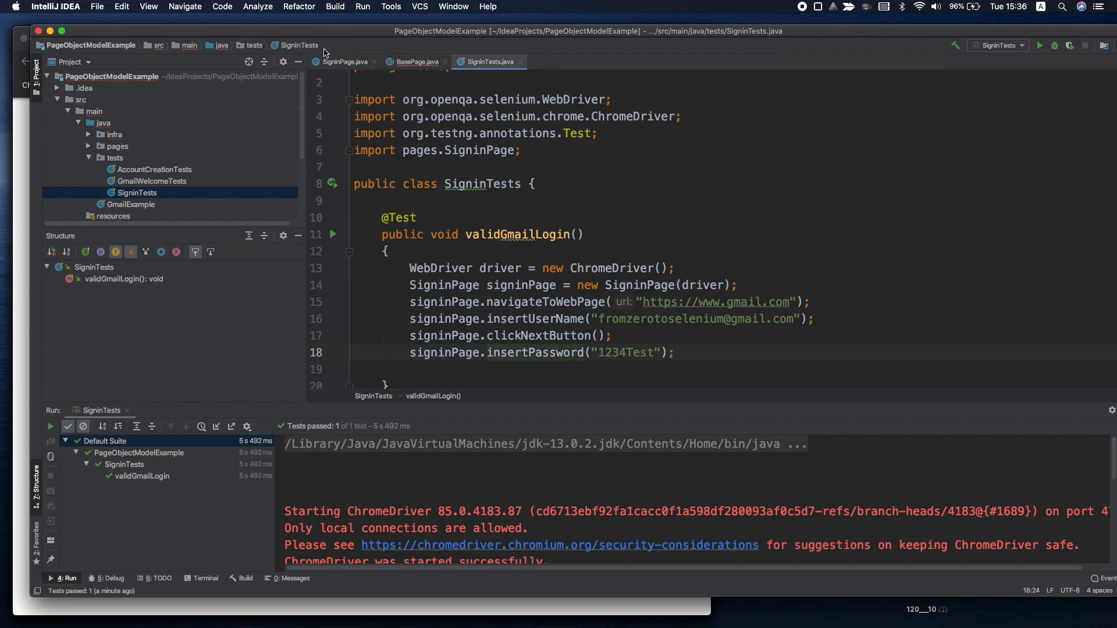
In the copied retry block use element.click() instead of passwordField.sendKeys, adding blank lines before try
{"action": "left_click", "coordinate": [344, 61]}
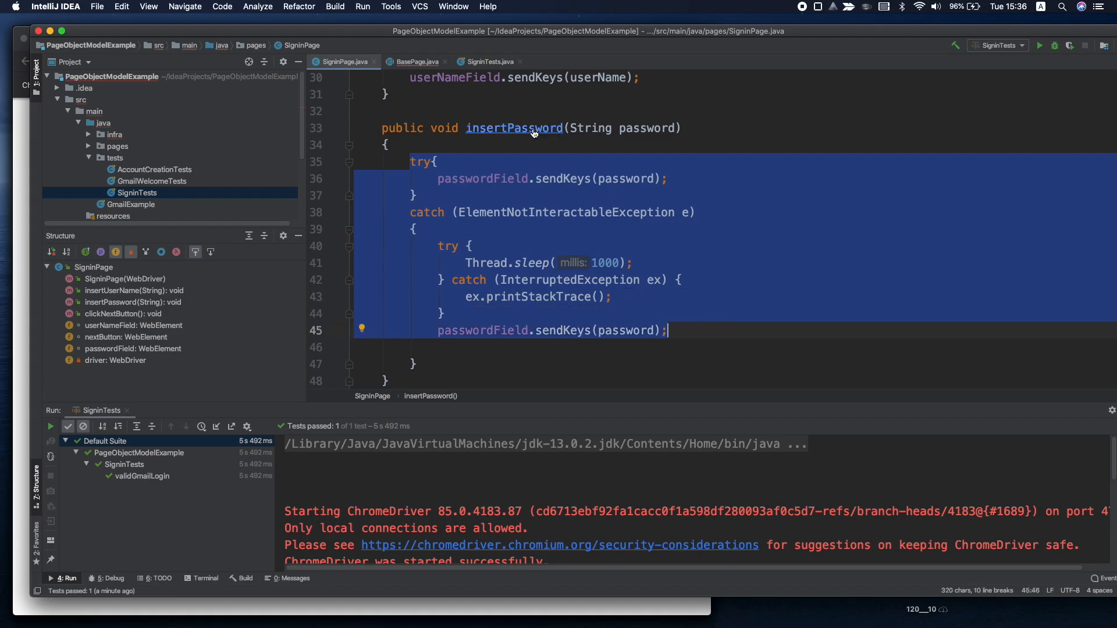
{"action": "left_click", "coordinate": [416, 61]}
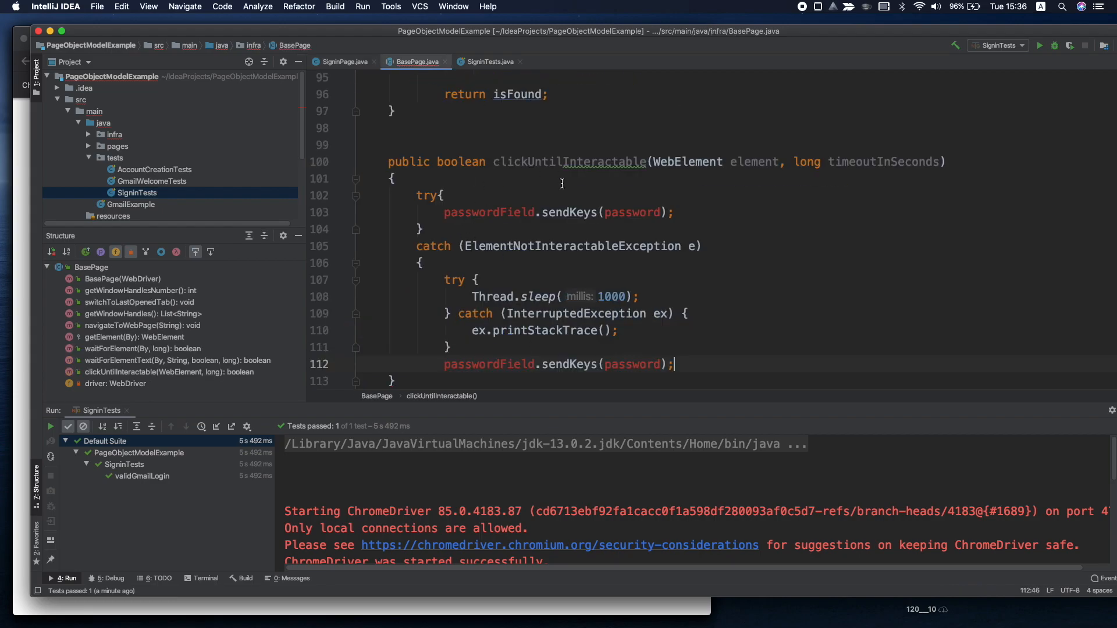
{"action": "double_click", "coordinate": [754, 162]}
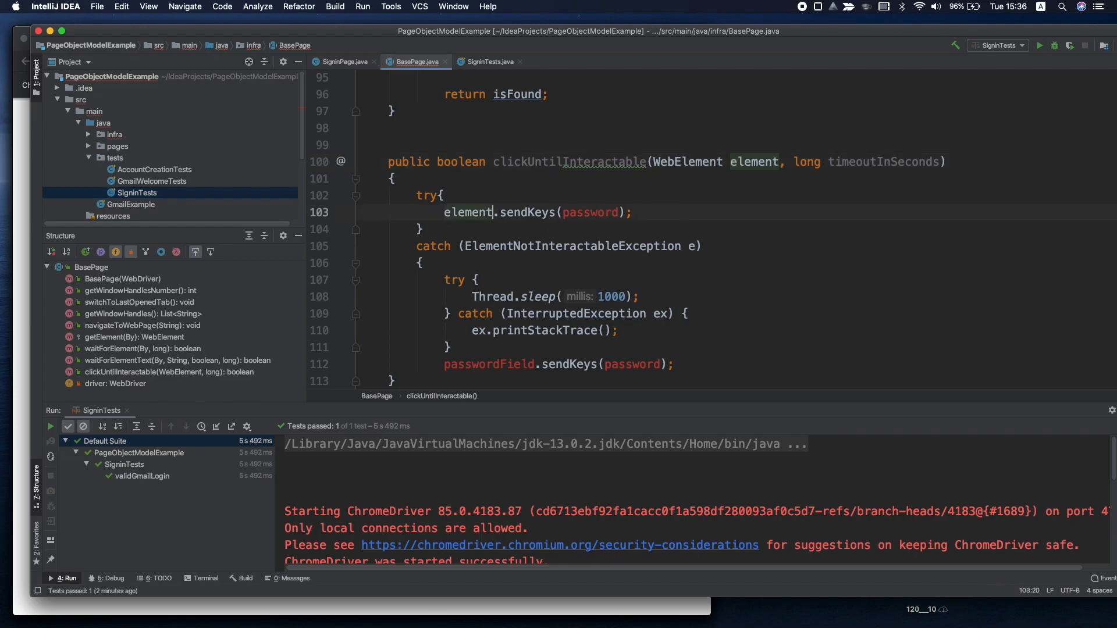
{"action": "double_click", "coordinate": [568, 161]}
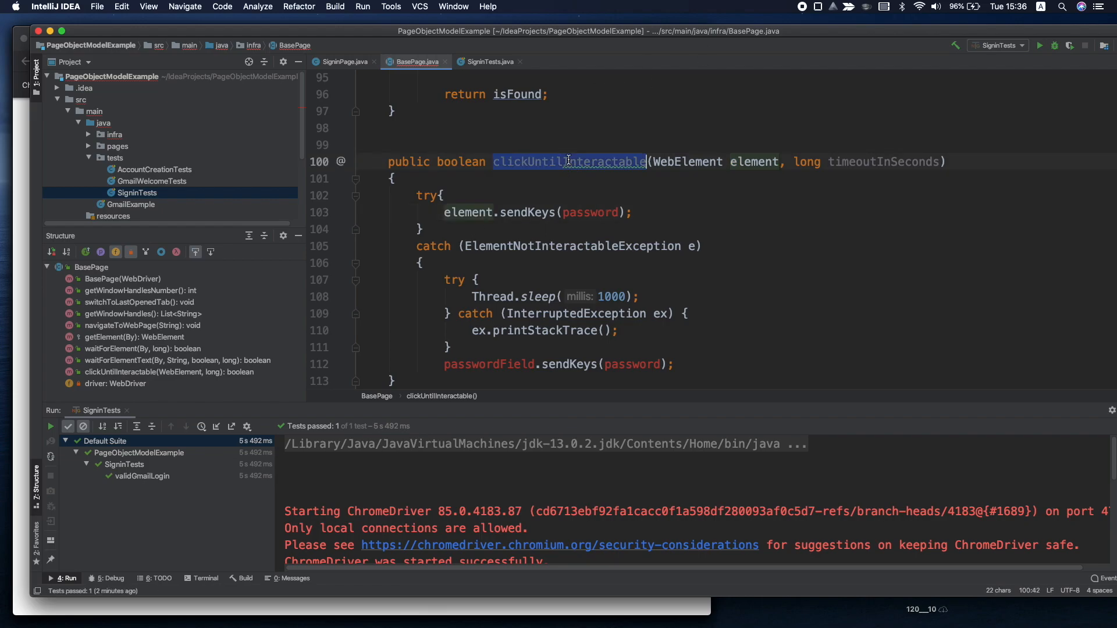
{"action": "mouse_move", "coordinate": [556, 170]}
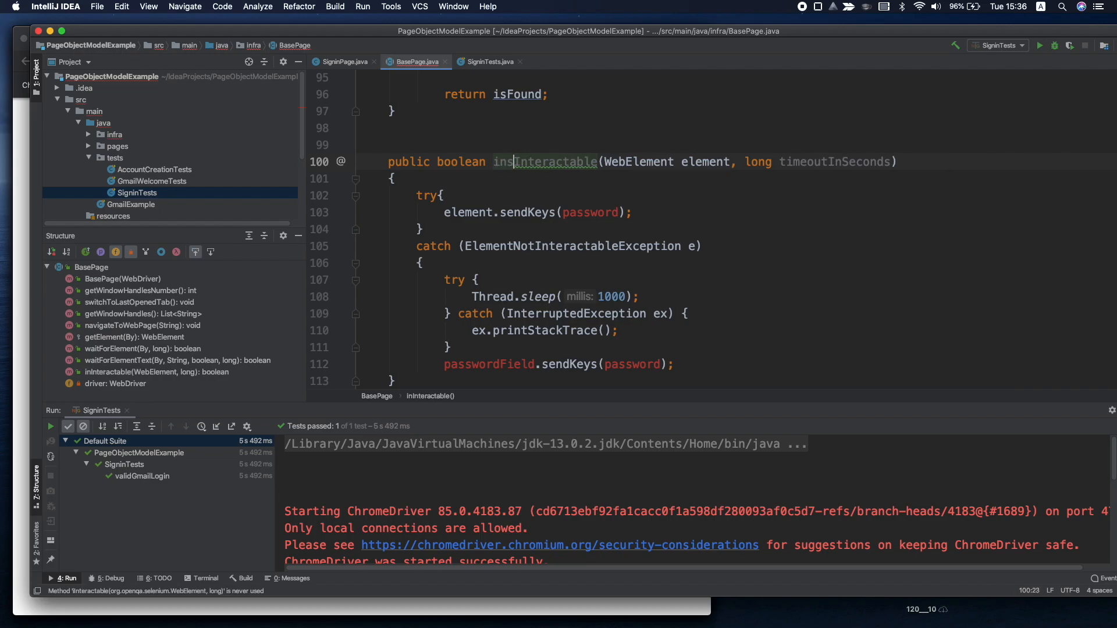
{"action": "type", "text": "se"}
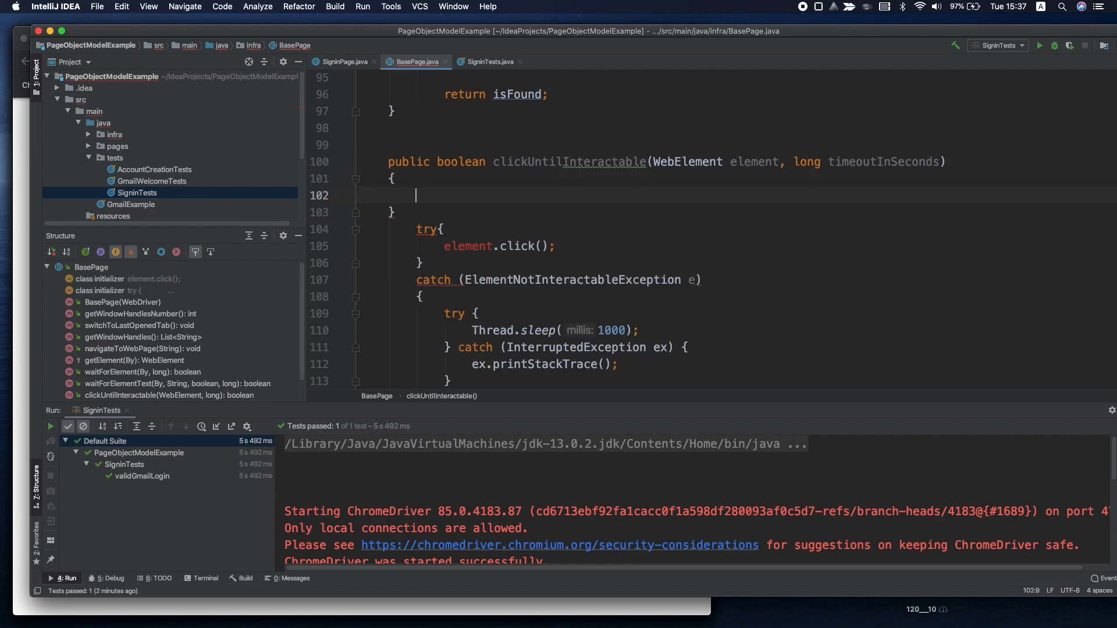
{"action": "key", "text": "enter"}
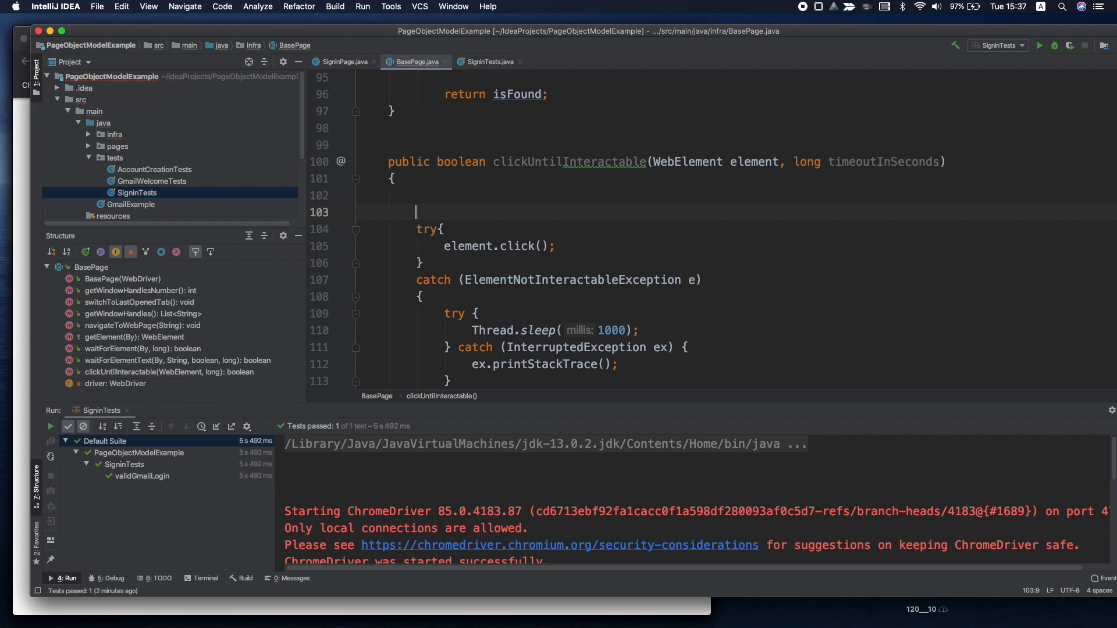
Copy the startTime line and Utils.isTimeout while-loop header from waitForElementText above the try block
{"action": "scroll", "scroll_direction": "up", "scroll_amount": 3}
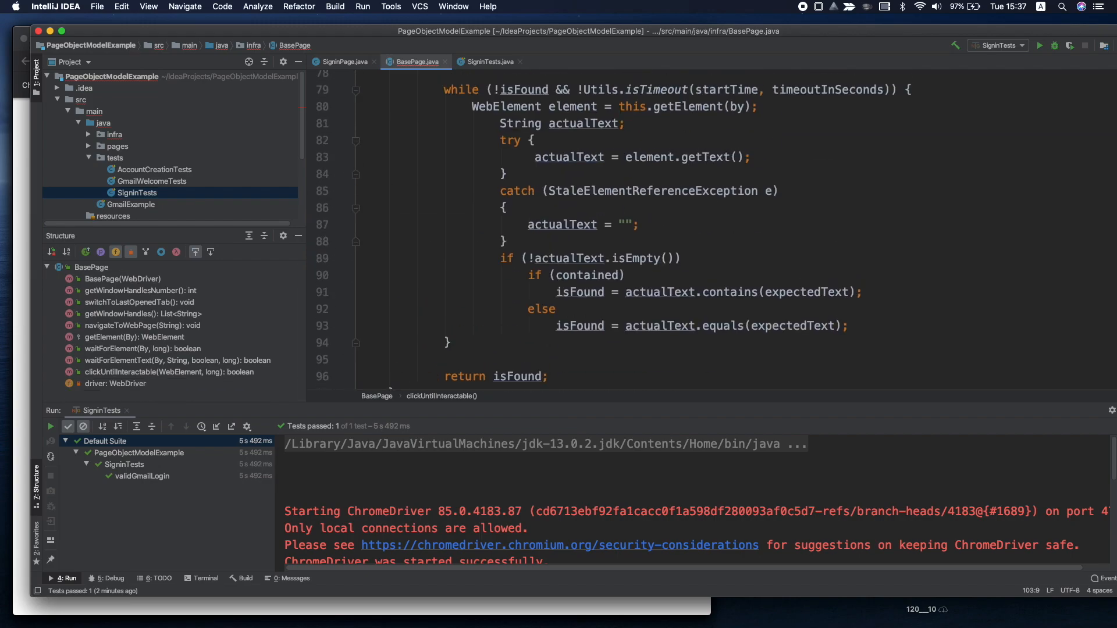
{"action": "scroll", "scroll_direction": "up", "scroll_amount": 3}
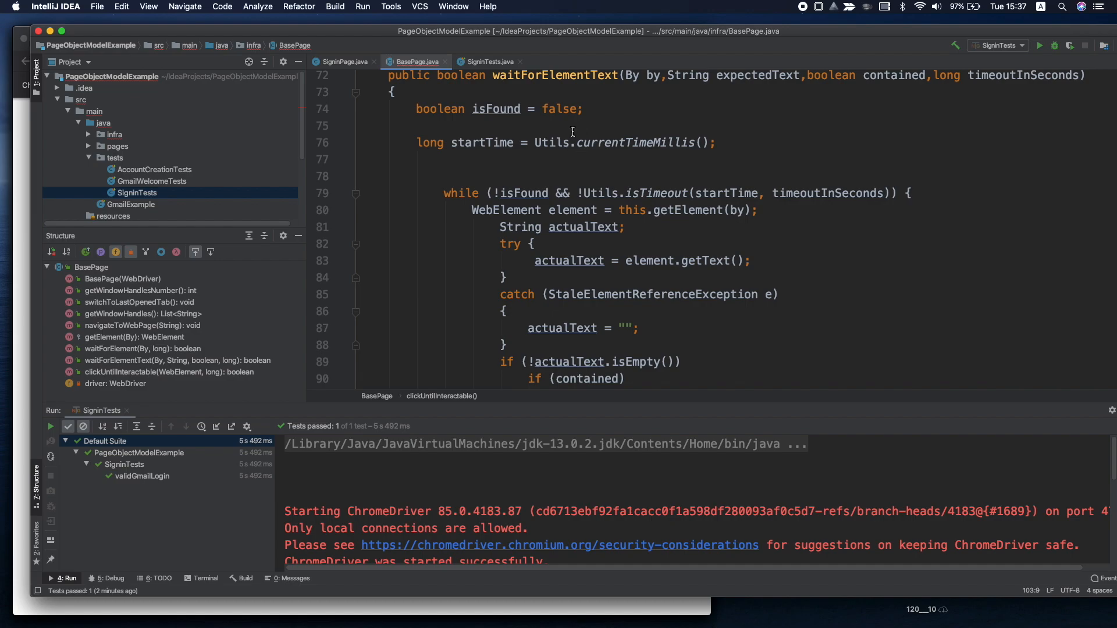
{"action": "left_click", "coordinate": [528, 141]}
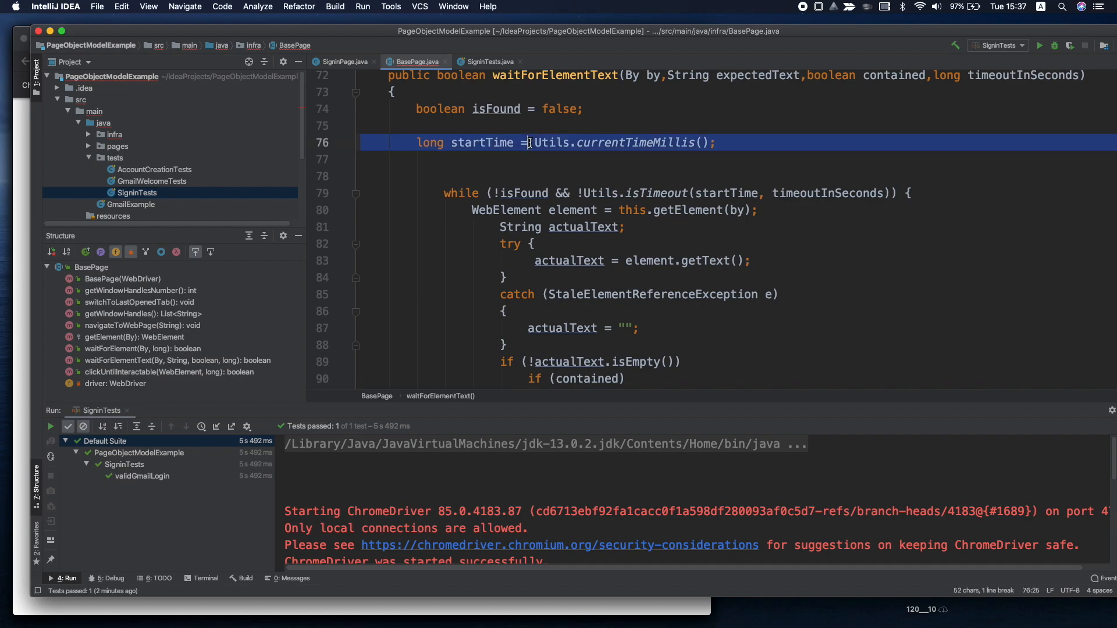
{"action": "left_click", "coordinate": [527, 142]}
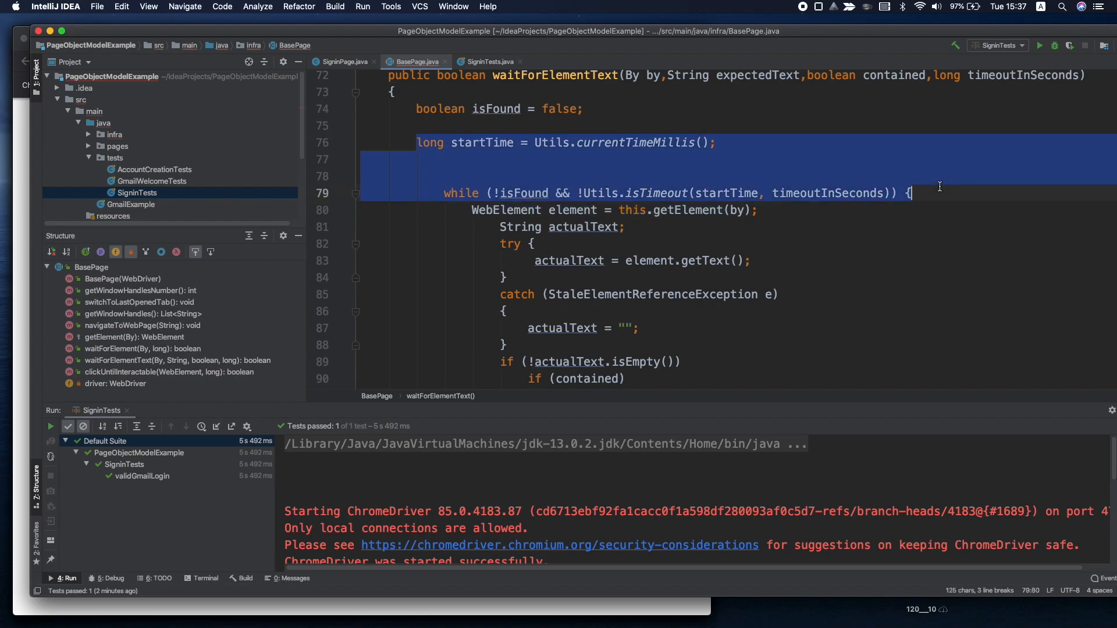
{"action": "scroll", "scroll_direction": "down", "scroll_amount": 3}
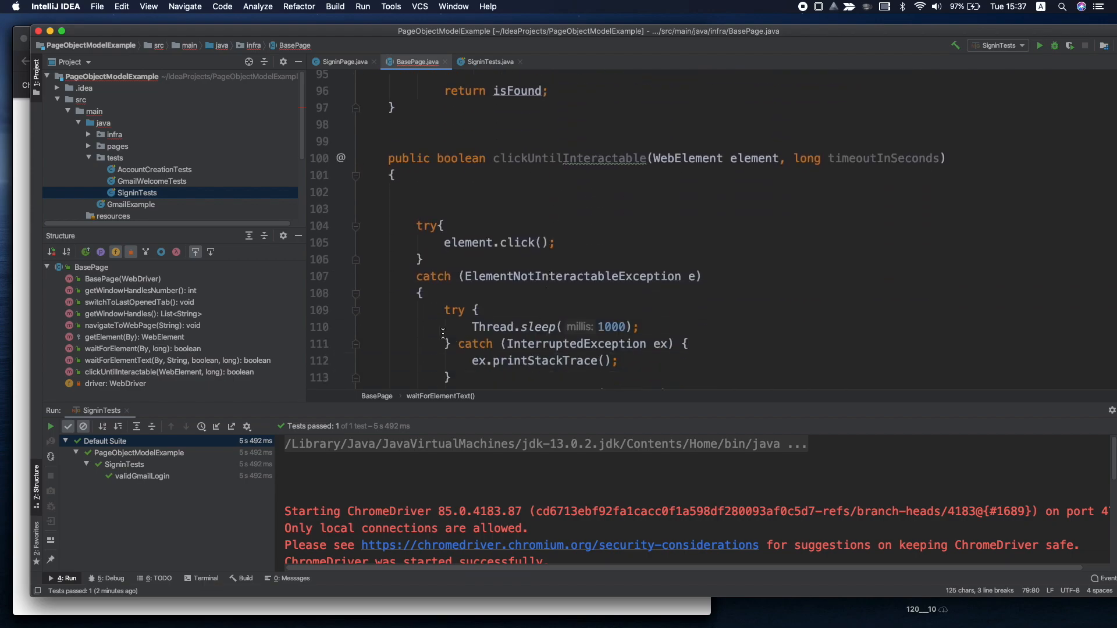
{"action": "scroll", "scroll_direction": "down", "scroll_amount": 3}
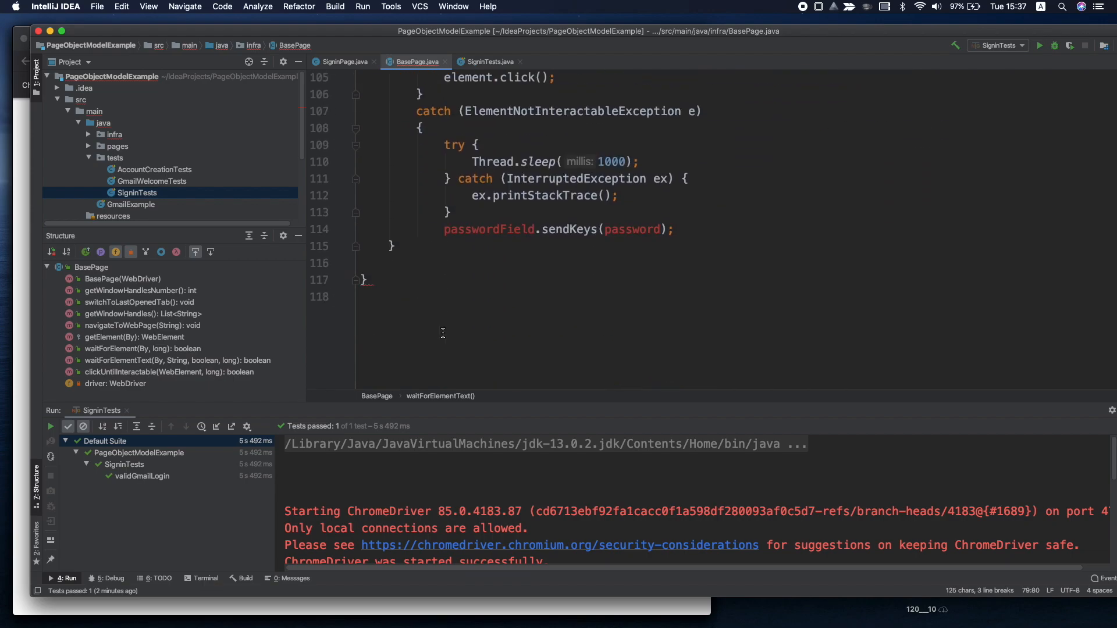
{"action": "scroll", "scroll_direction": "up", "scroll_amount": 3}
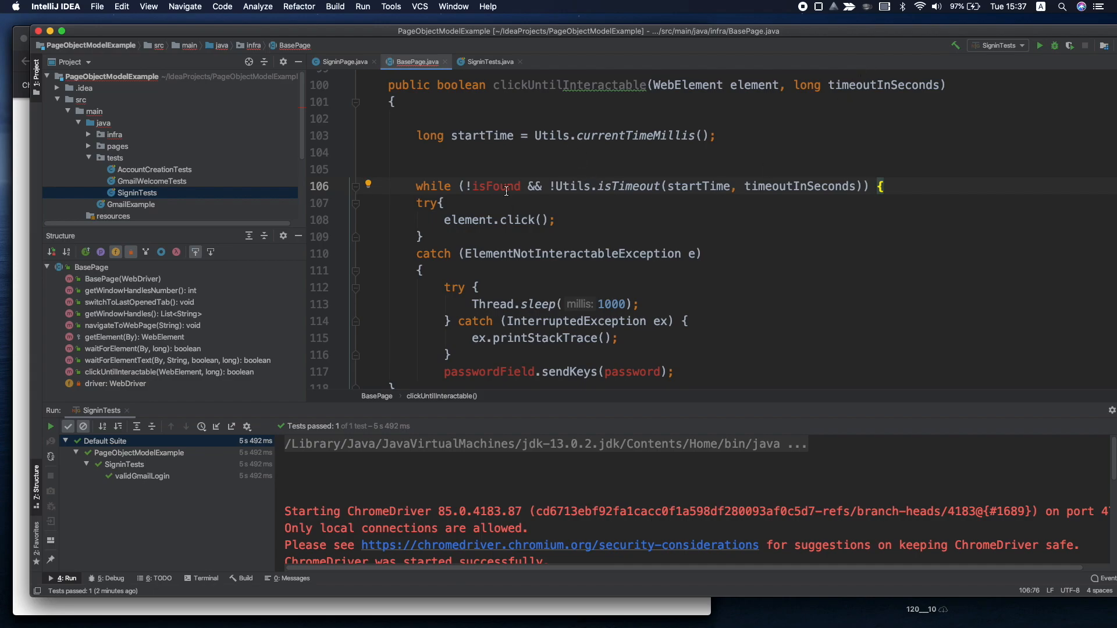
Declare boolean success = false and make the while loop run on it instead of isFound
{"action": "left_click", "coordinate": [493, 169]}
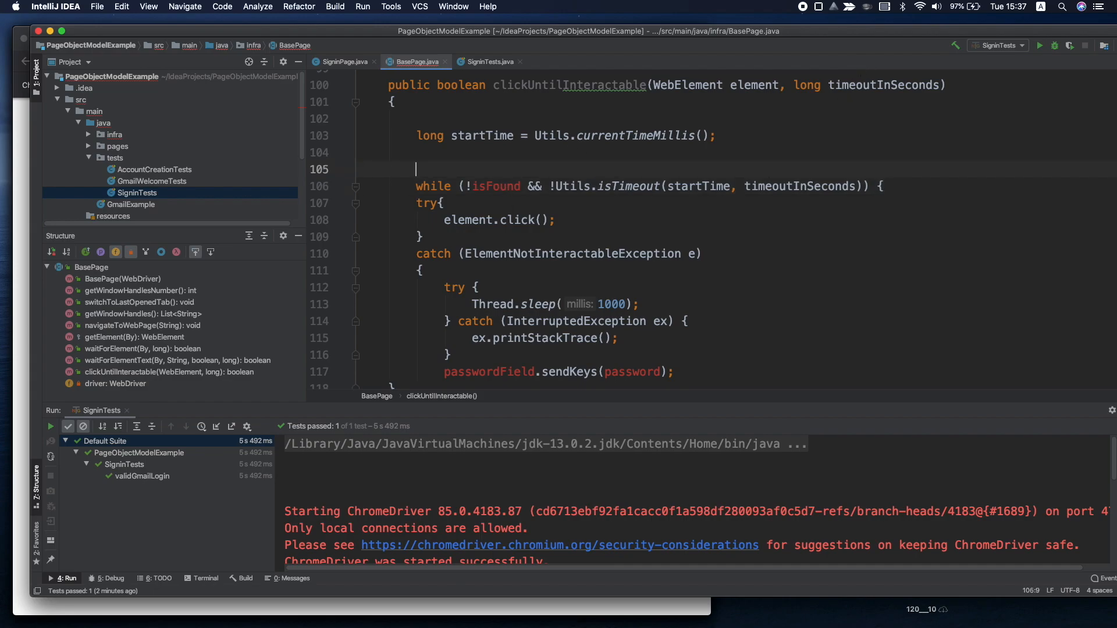
{"action": "type", "text": "boolean"}
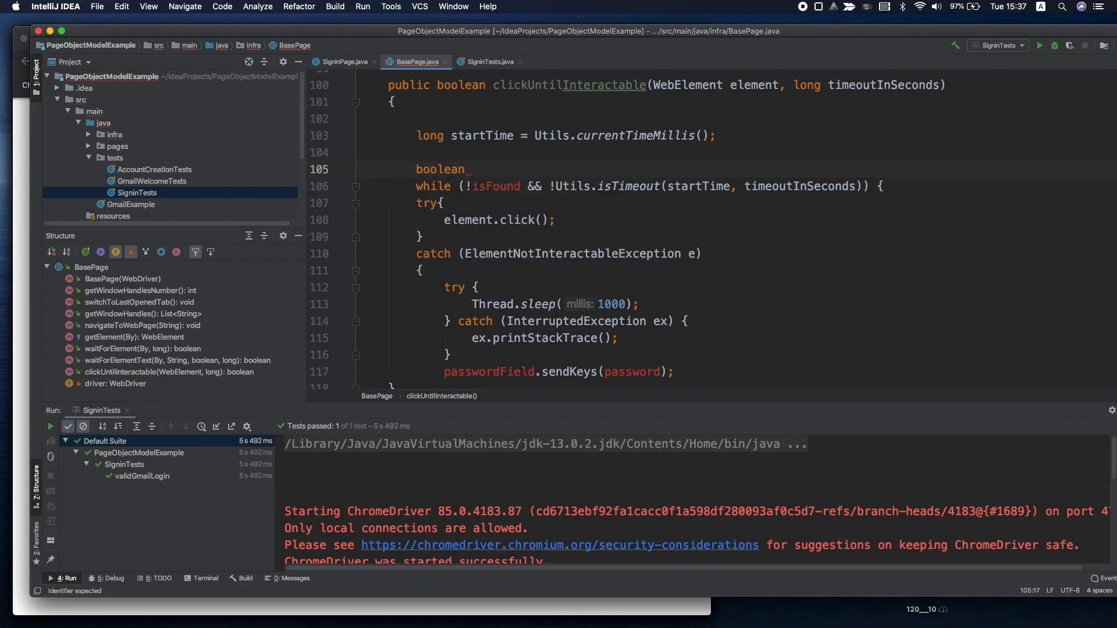
{"action": "type", "text": "succ"}
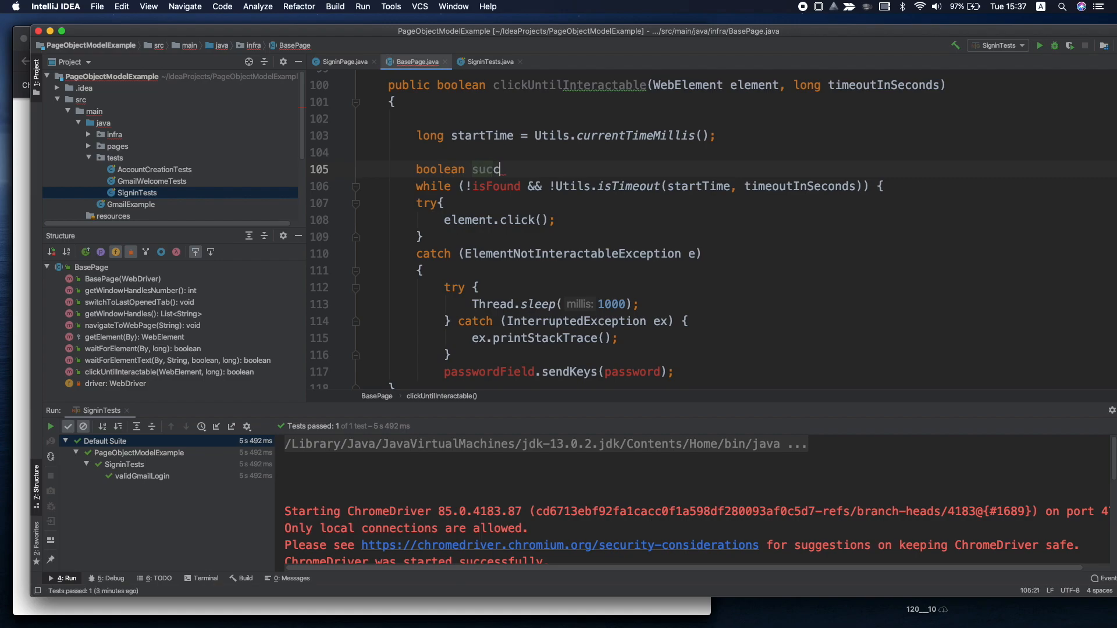
{"action": "type", "text": "cess = false;"}
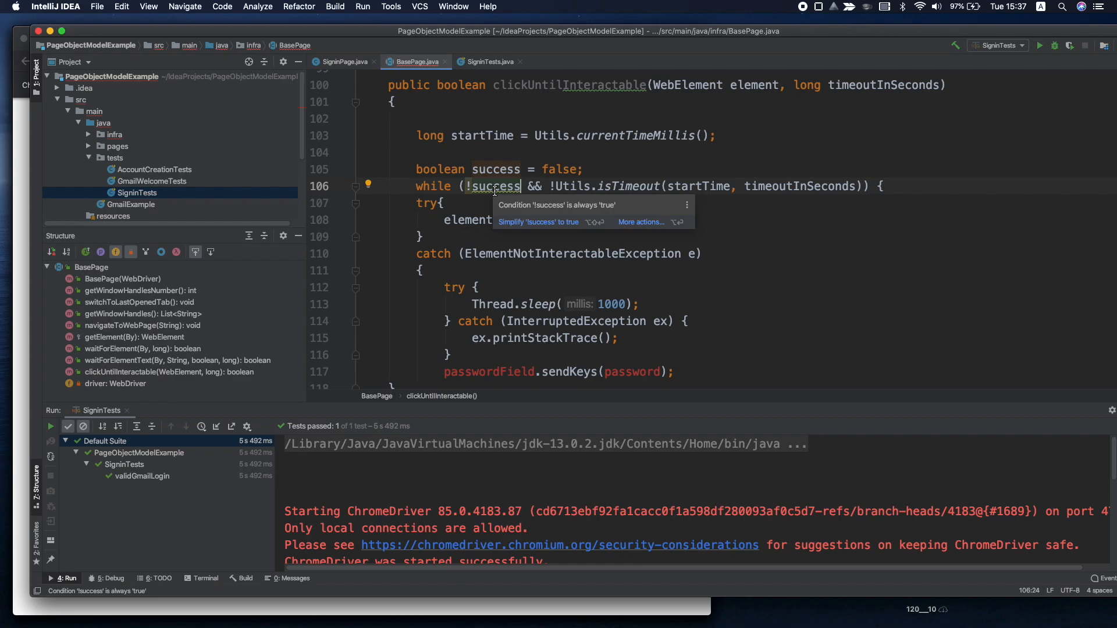
{"action": "left_click", "coordinate": [443, 203]}
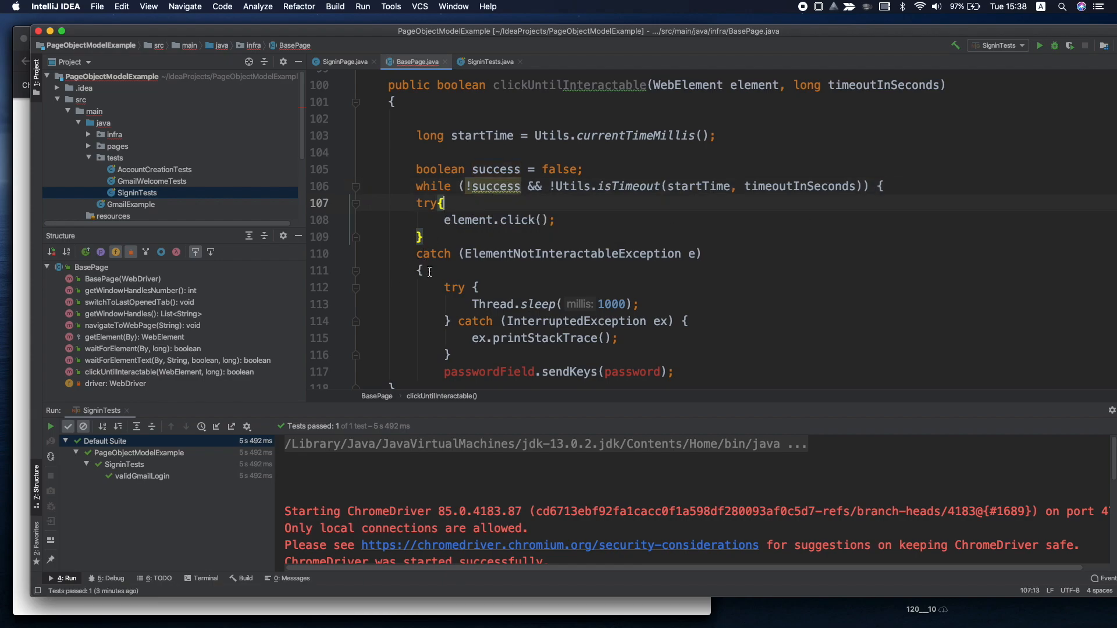
Shorten the retry sleep from 1000 to 50 ms and drop the leftover sendKeys line
{"action": "left_click", "coordinate": [473, 288]}
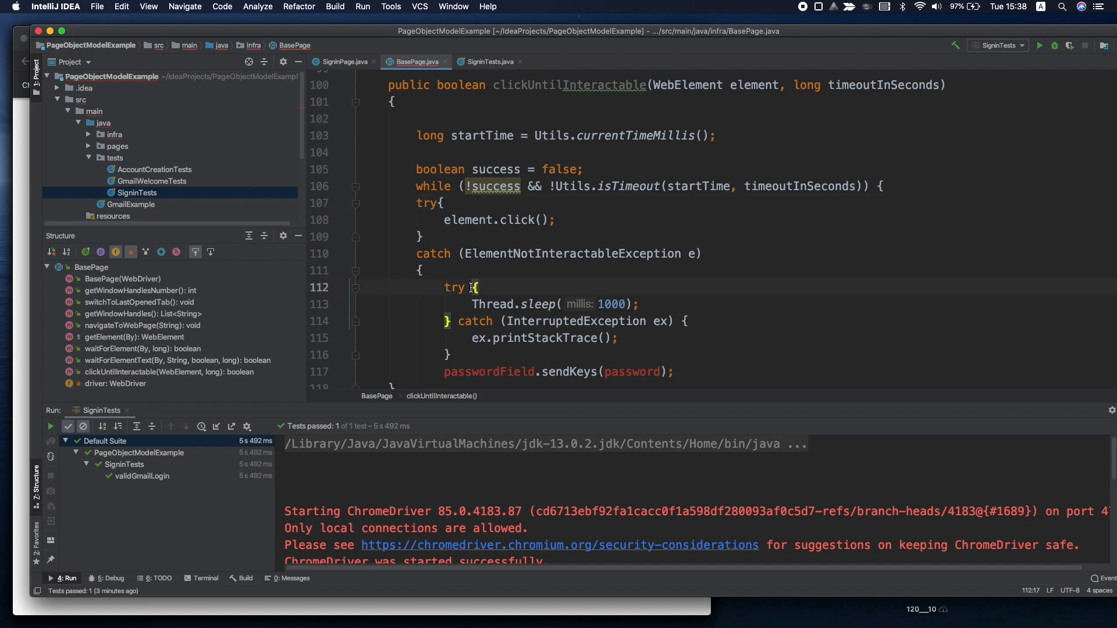
{"action": "double_click", "coordinate": [611, 303]}
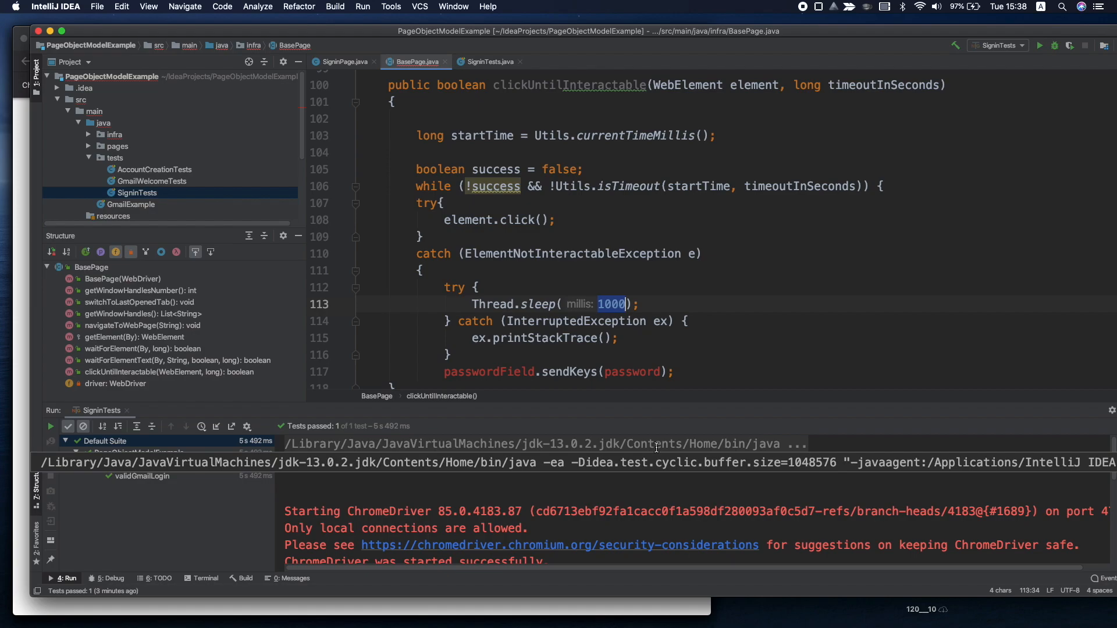
{"action": "type", "text": "50"}
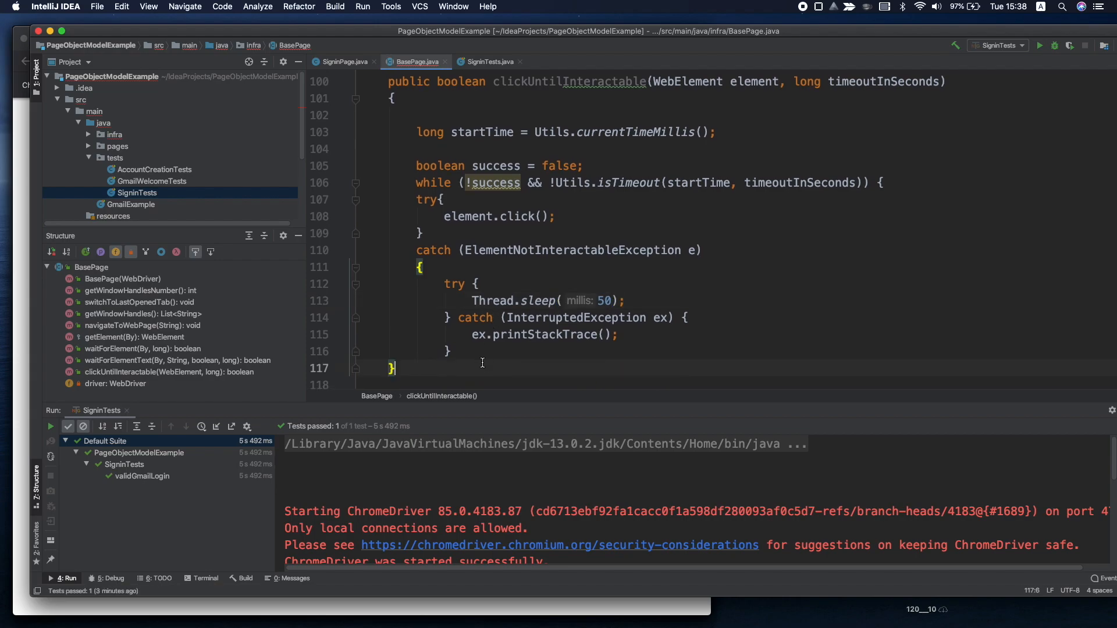
{"action": "scroll", "scroll_direction": "up", "scroll_amount": 3}
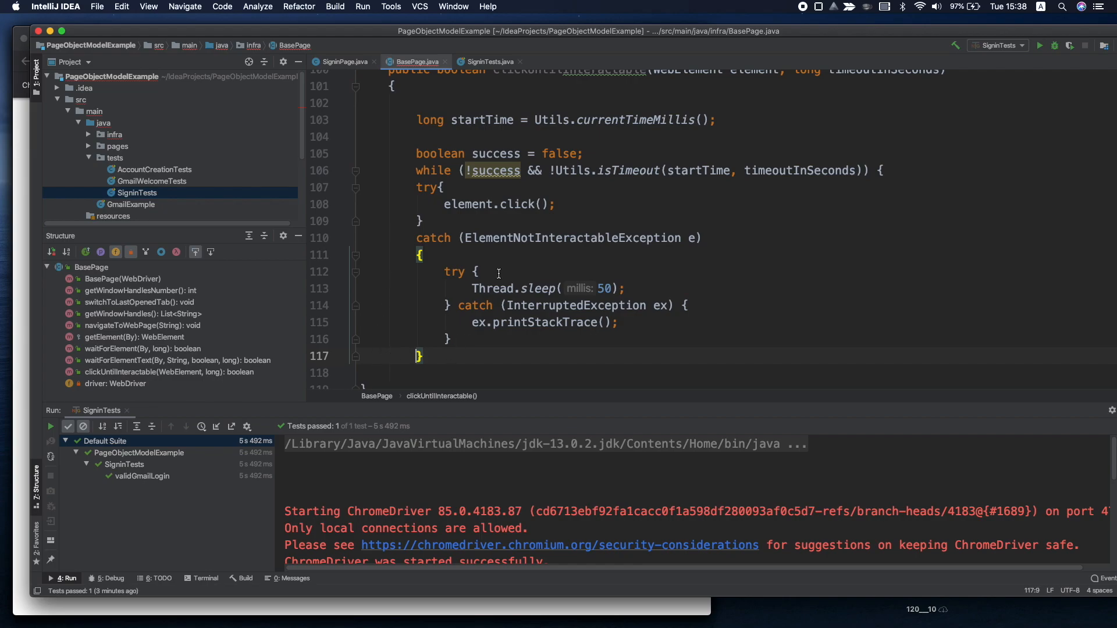
Set success = true after element.click() and end the method with return success
{"action": "left_click", "coordinate": [558, 204]}
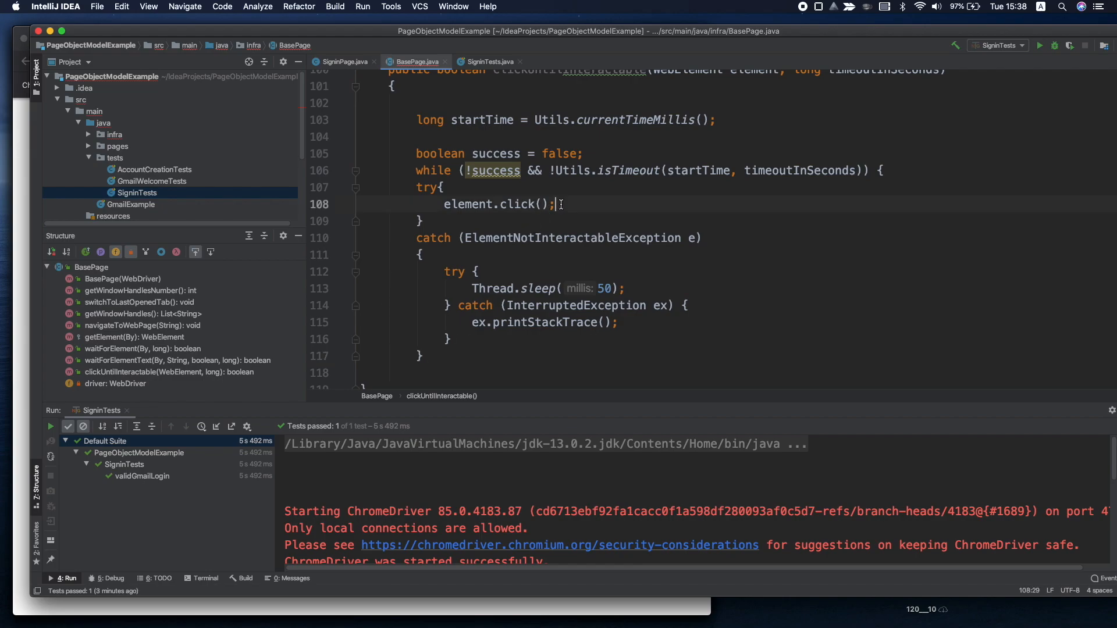
{"action": "type", "text": "success"}
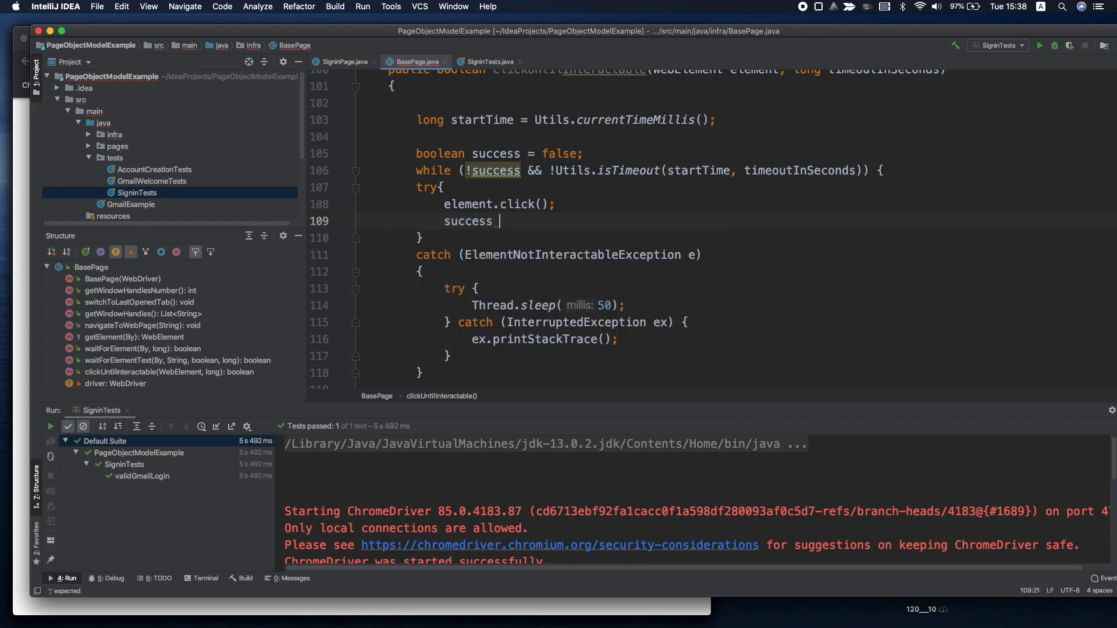
{"action": "type", "text": "= true;"}
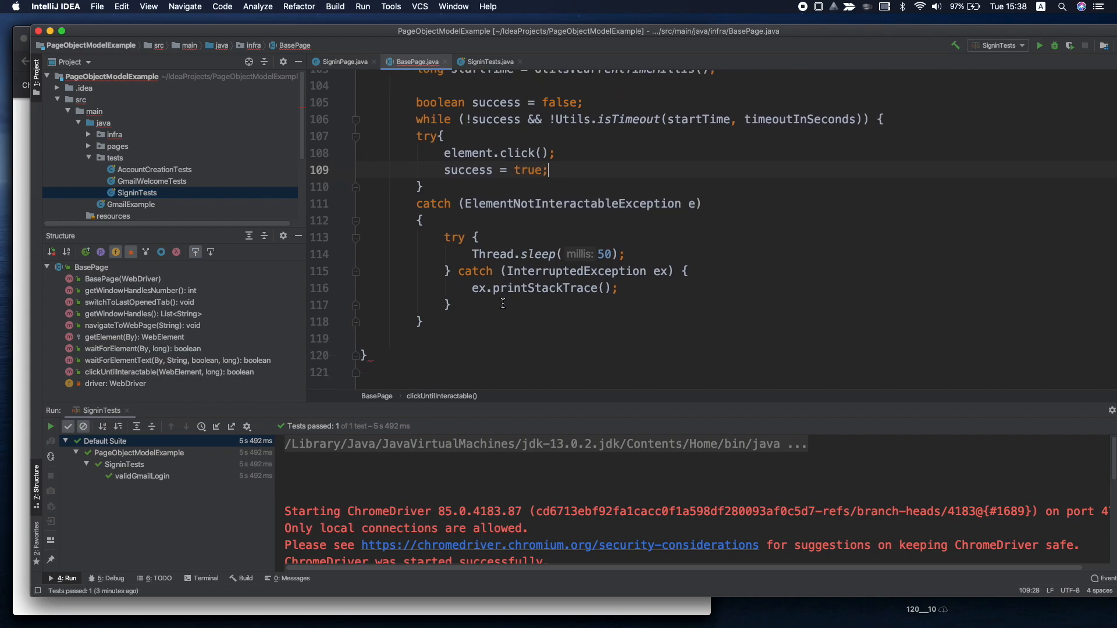
{"action": "type", "text": "return"}
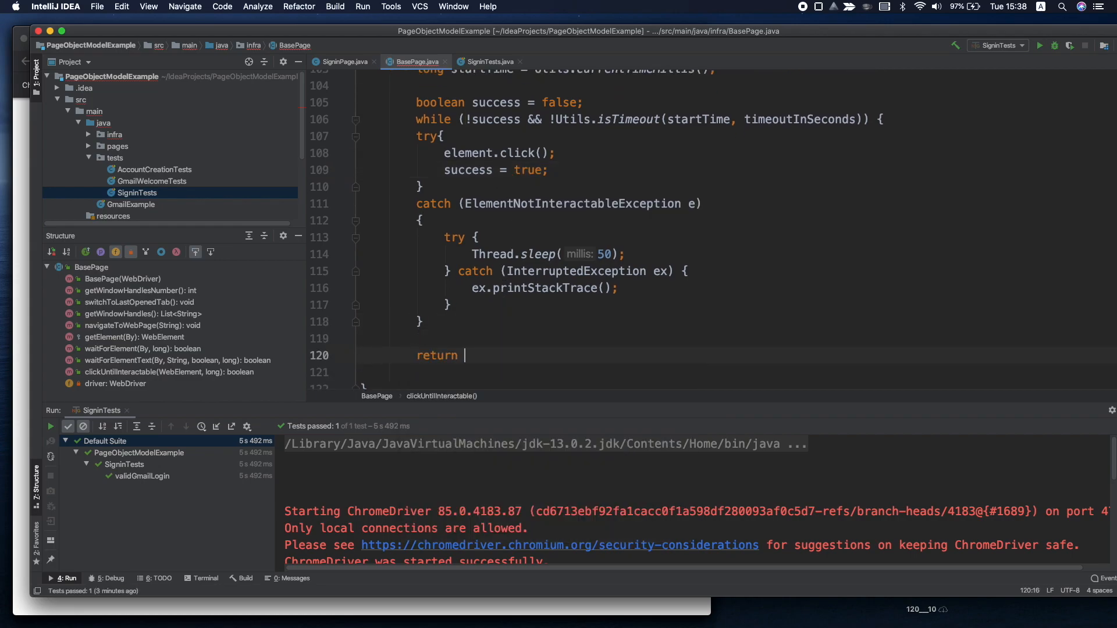
{"action": "type", "text": "successl"}
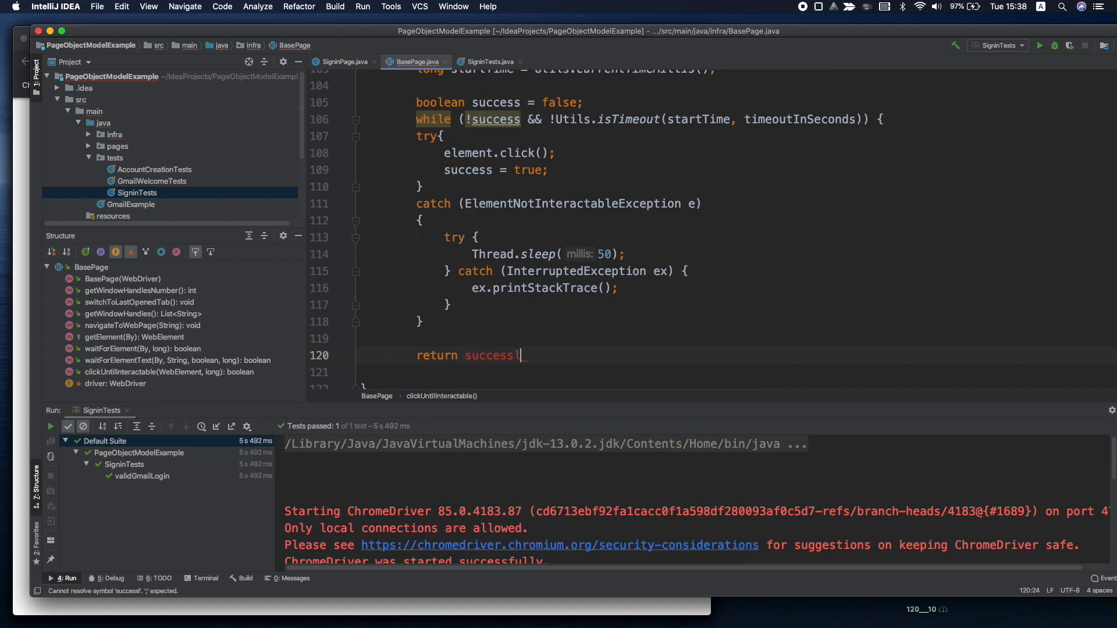
{"action": "type", "text": ";"}
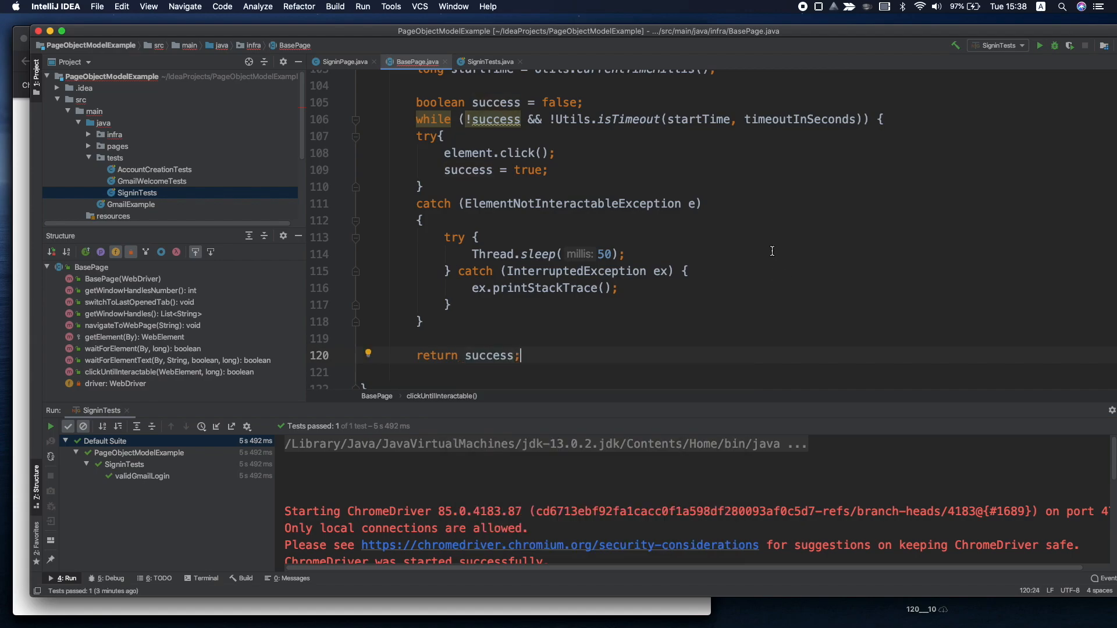
Reformat and scroll through the finished clickUntilInteractable method in BasePage
{"action": "scroll", "scroll_direction": "up", "scroll_amount": 3}
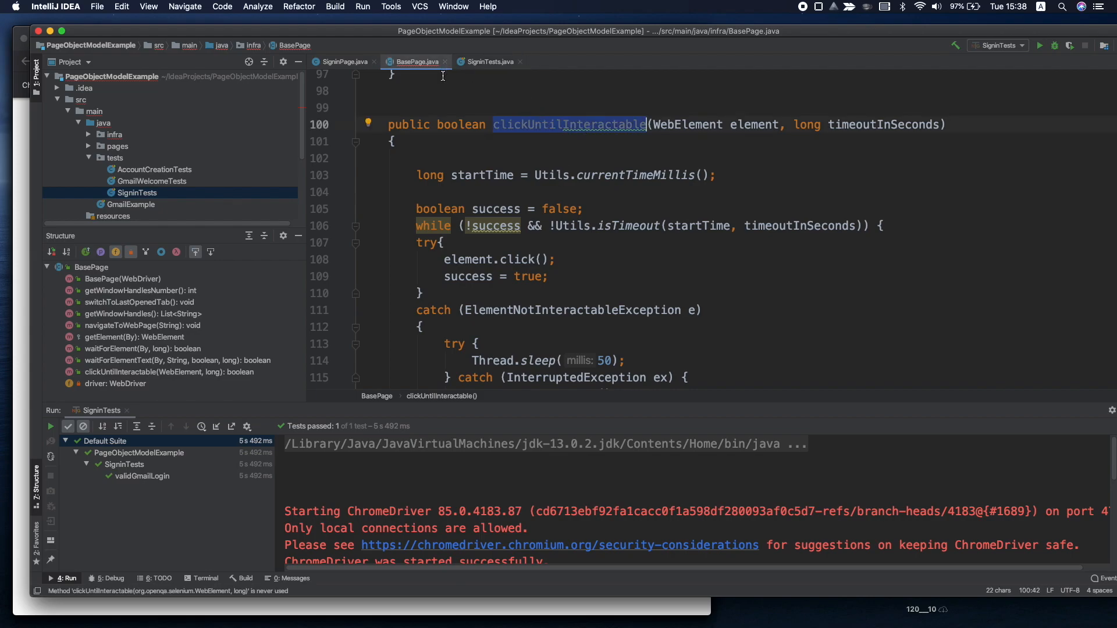
{"action": "scroll", "scroll_direction": "down", "scroll_amount": 3}
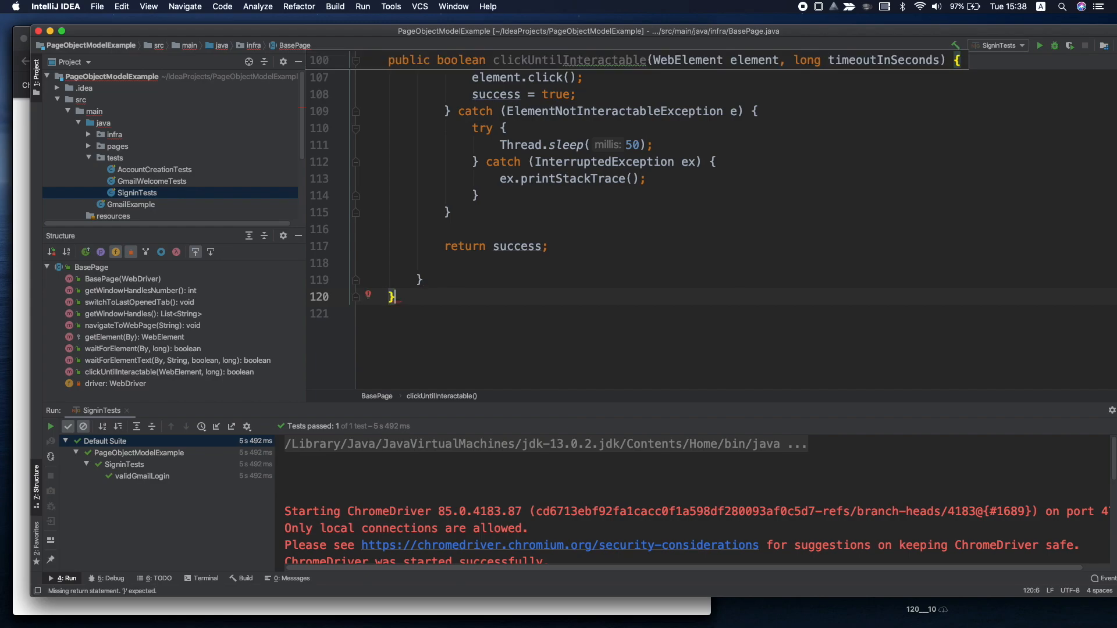
{"action": "left_click", "coordinate": [423, 278]}
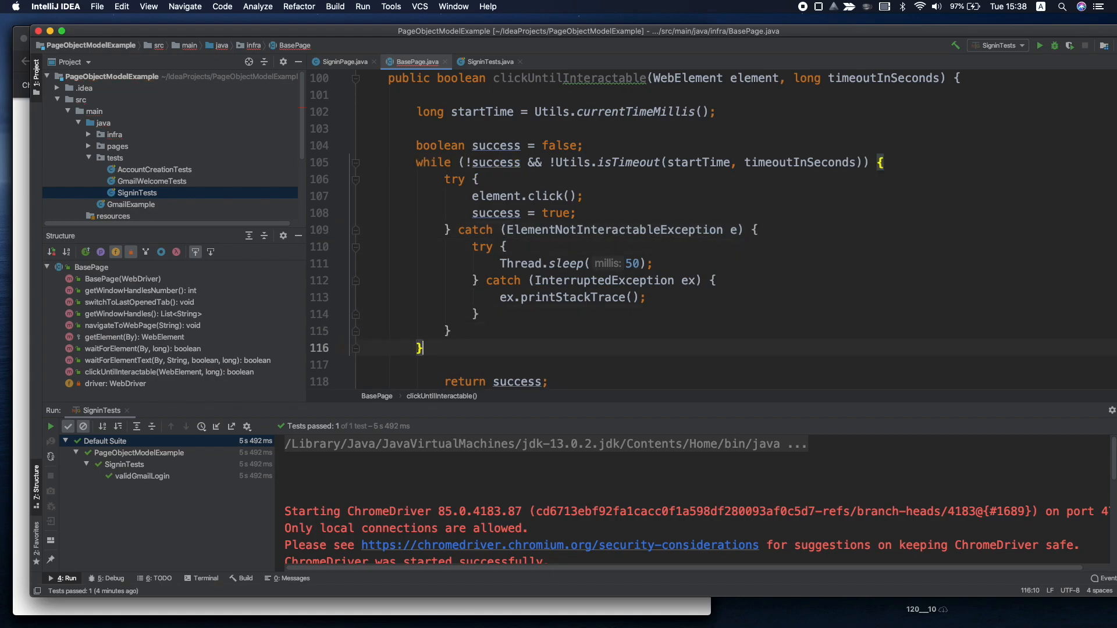
{"action": "scroll", "scroll_direction": "down", "scroll_amount": 3}
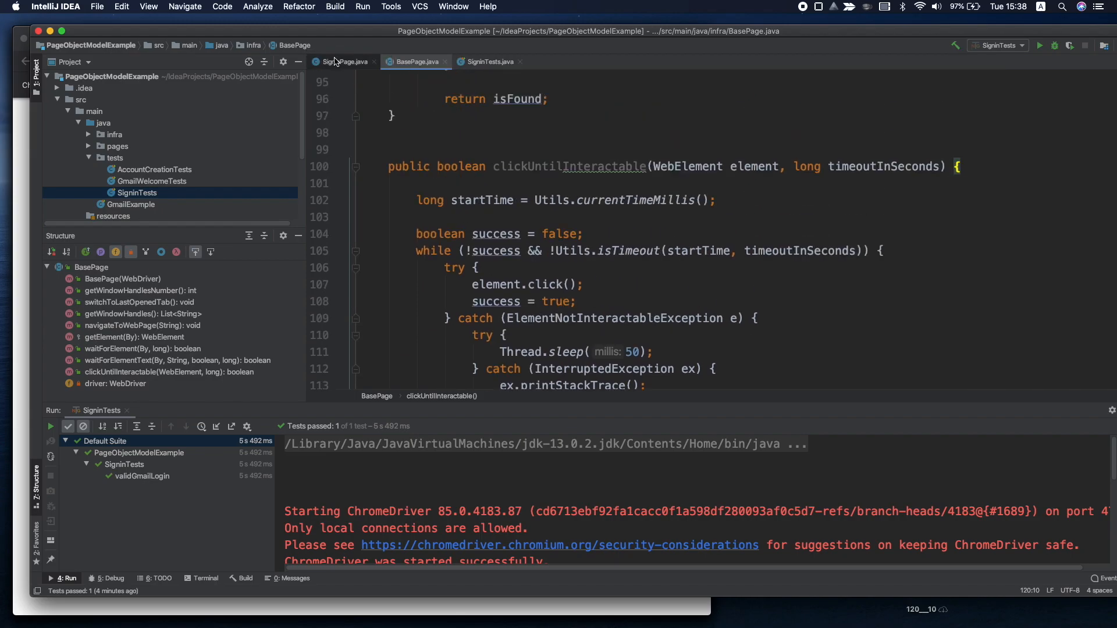
In SigninPage, store super.clickUntilInteractable(passwordField, 10) in a result variable
{"action": "double_click", "coordinate": [568, 167]}
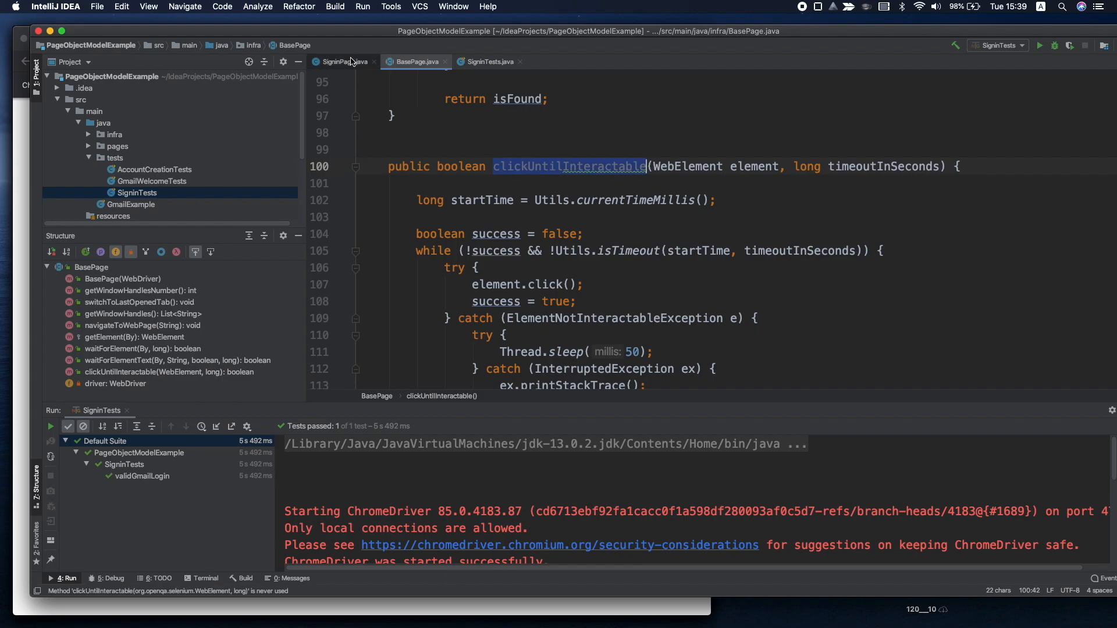
{"action": "left_click", "coordinate": [341, 61]}
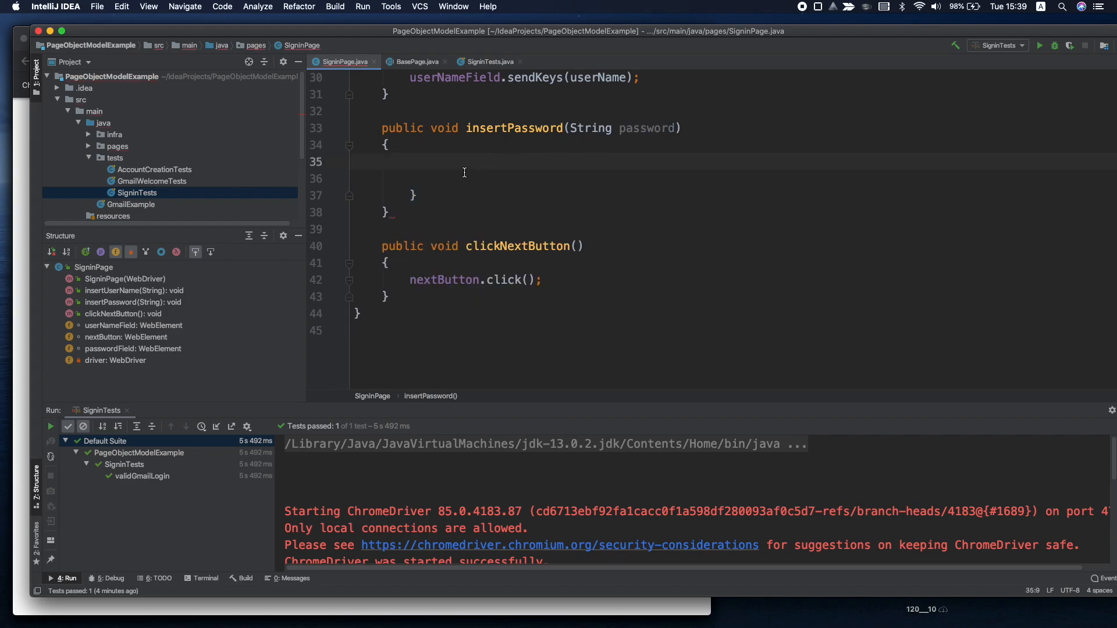
{"action": "type", "text": "super.clickUntilInteractable"}
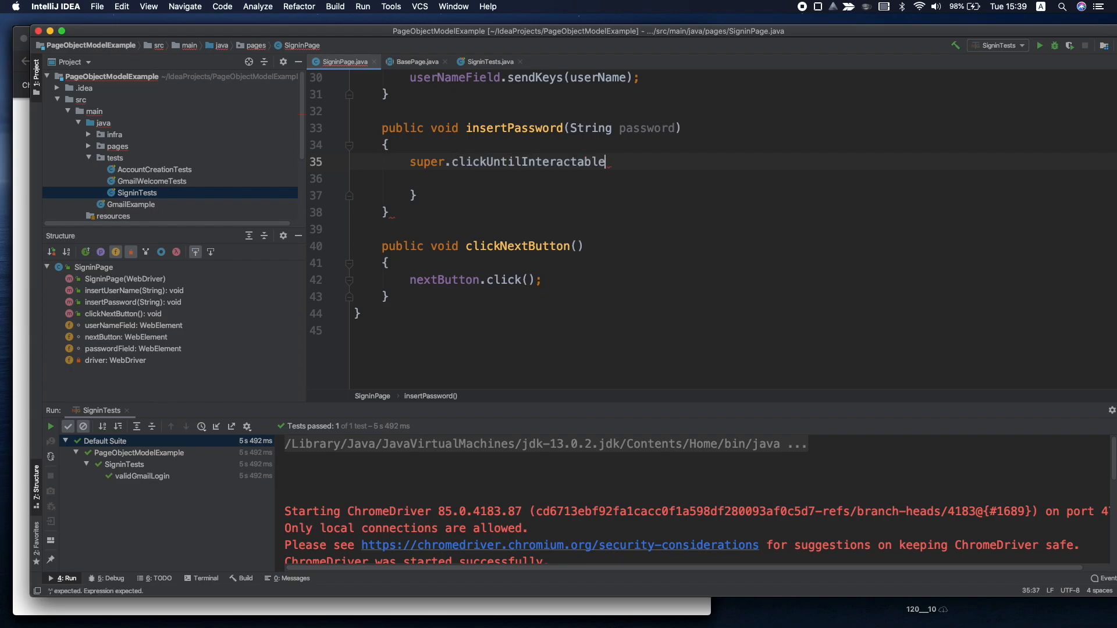
{"action": "type", "text": "()"}
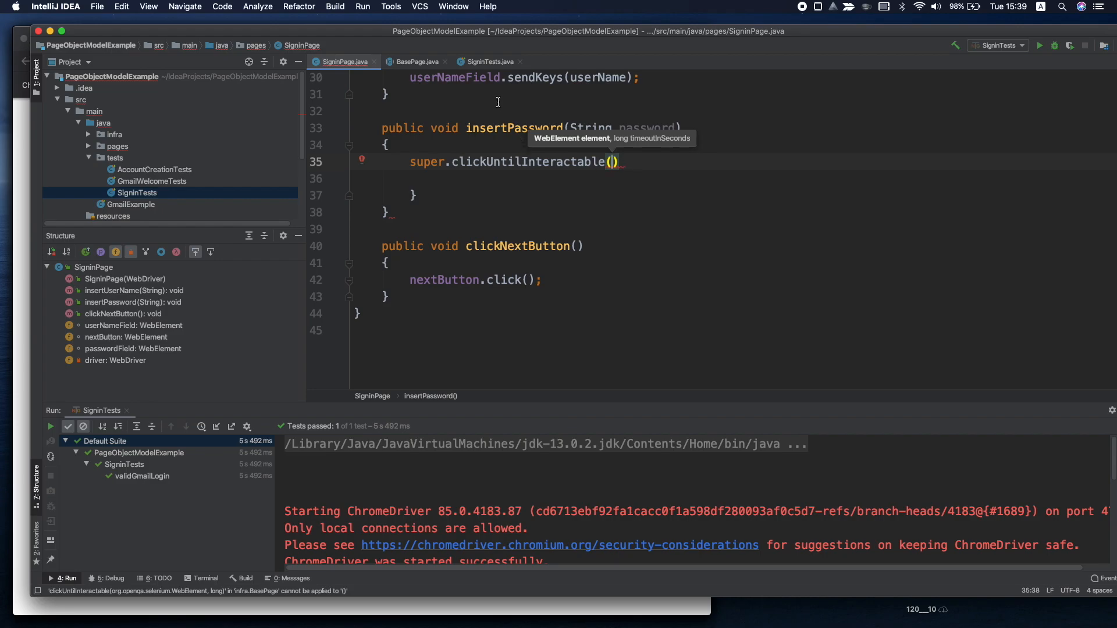
{"action": "type", "text": "passwordField"}
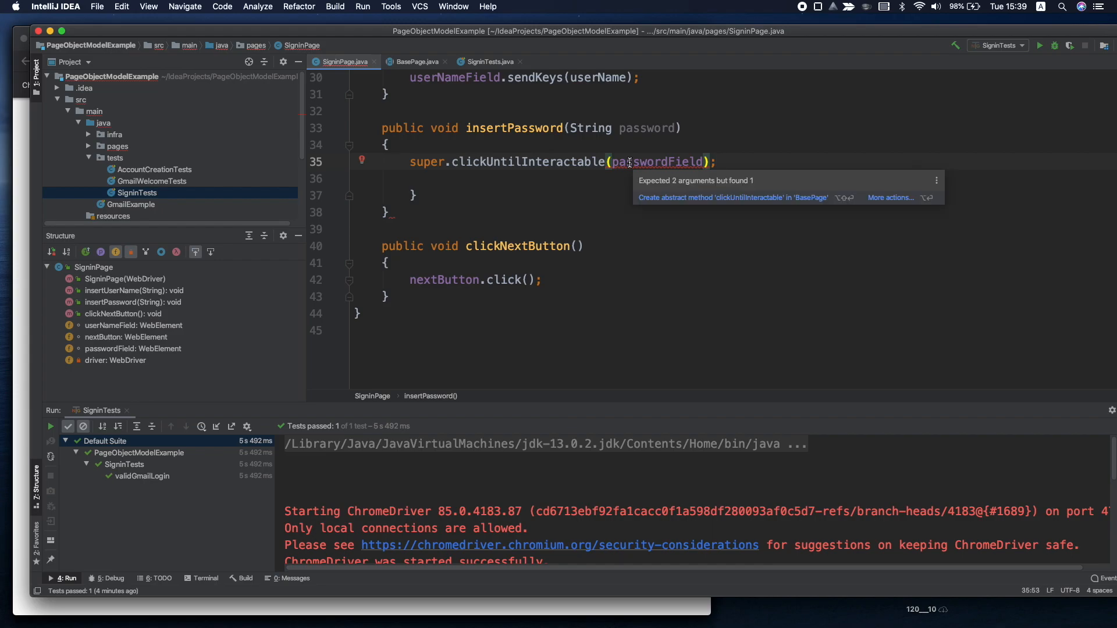
{"action": "type", "text": ","}
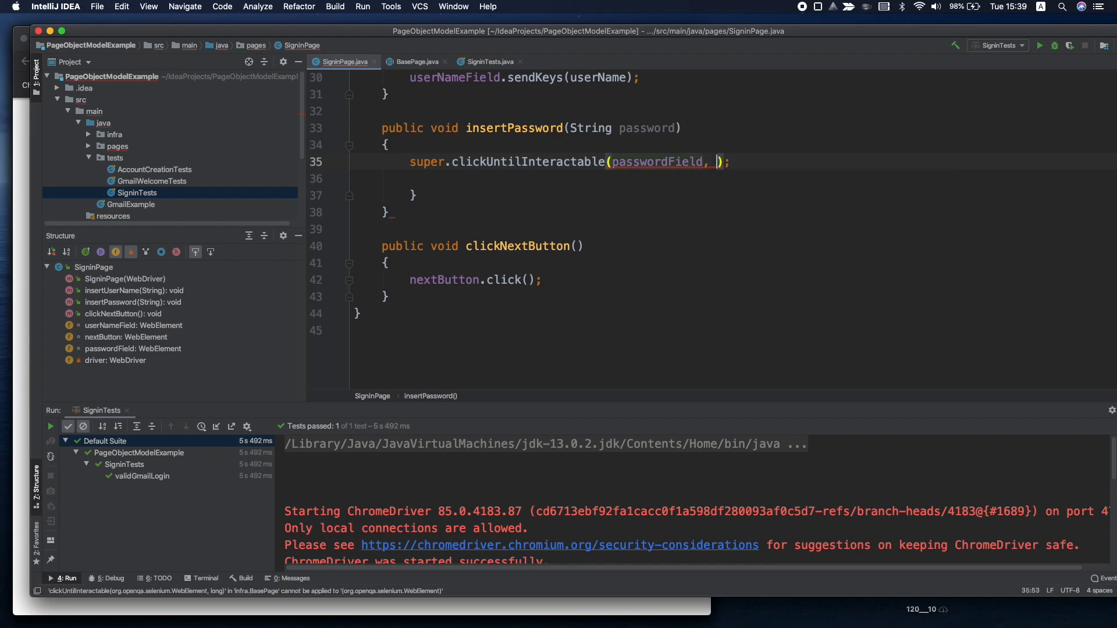
{"action": "type", "text": "10"}
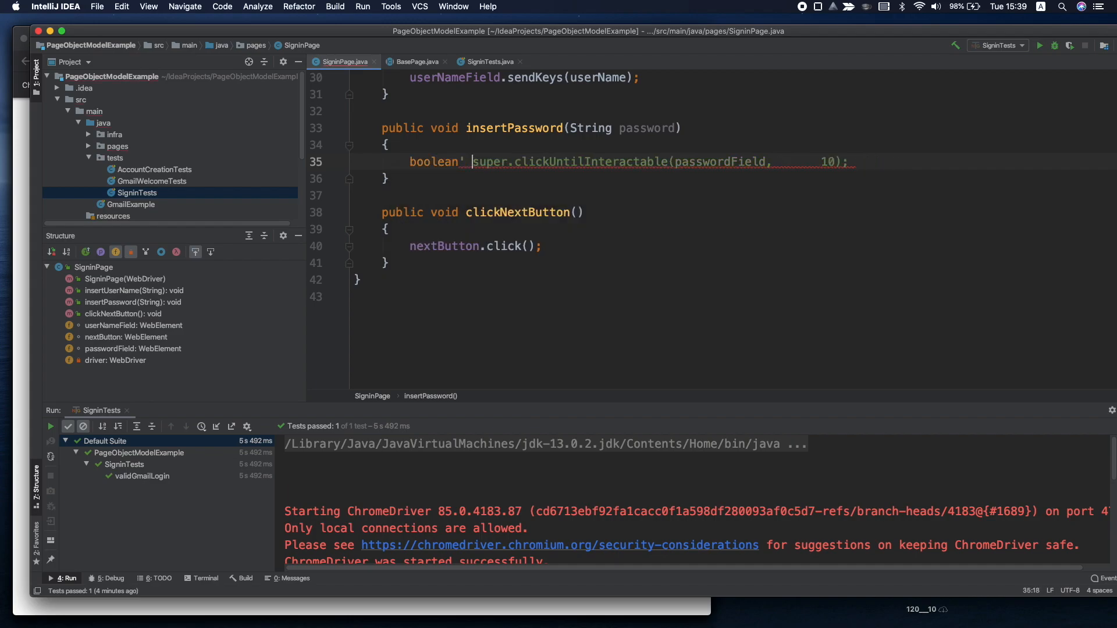
{"action": "type", "text": "res"}
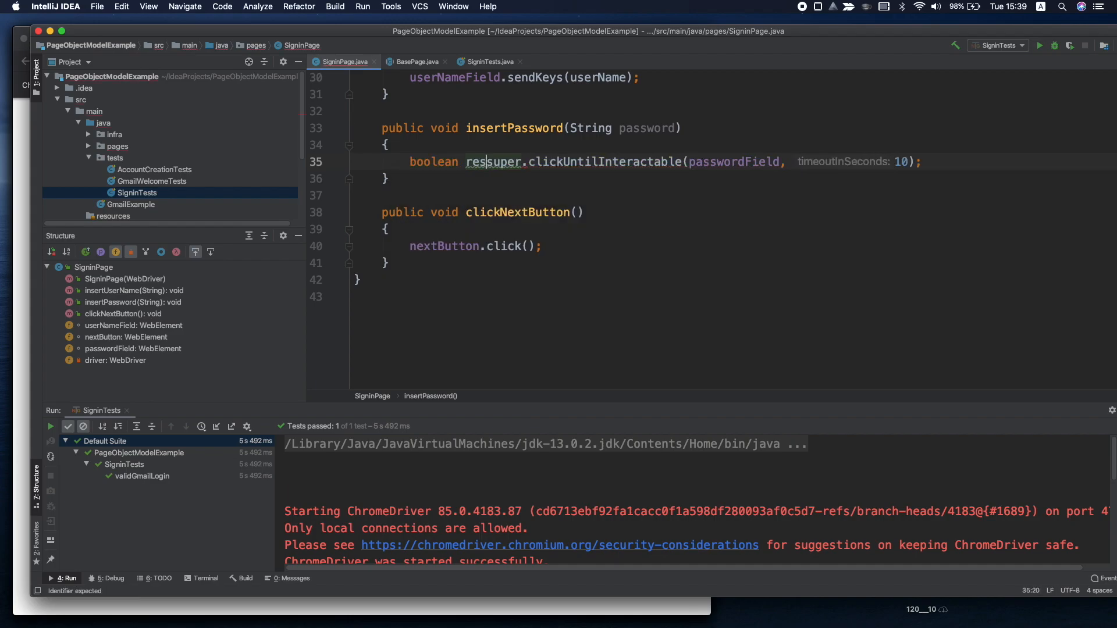
{"action": "type", "text": "ulkt"}
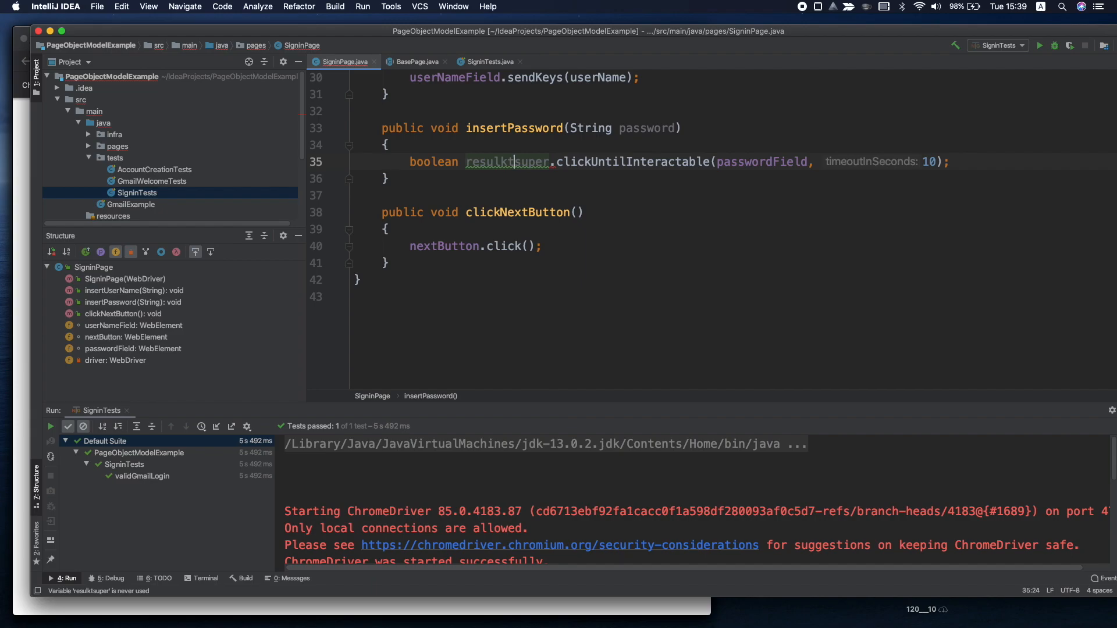
{"action": "type", "text": "="}
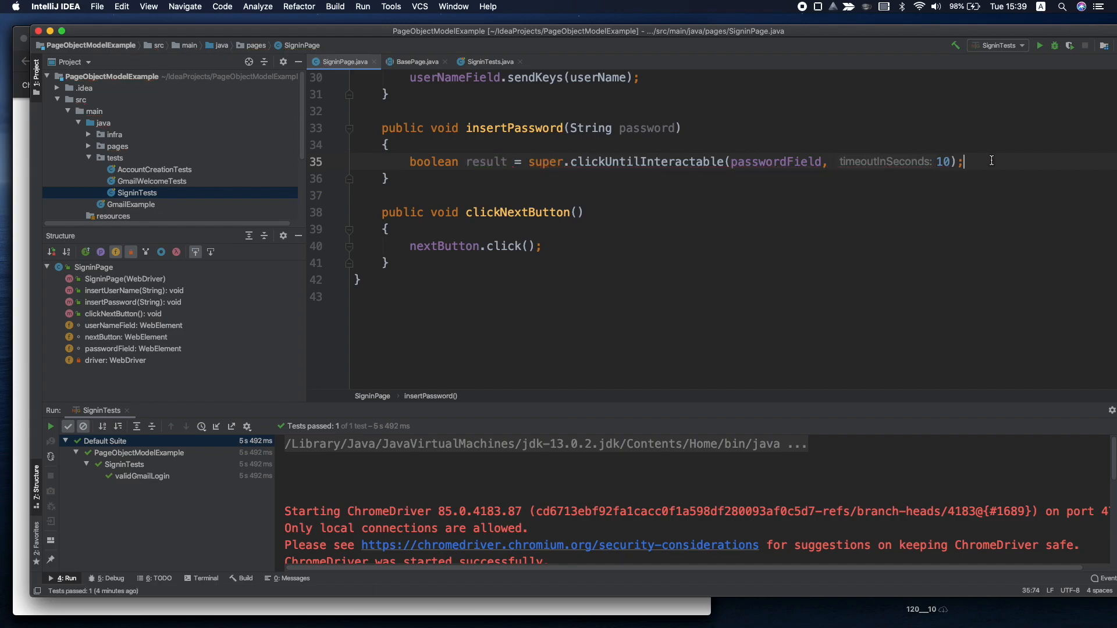
{"action": "type", "text": "if("}
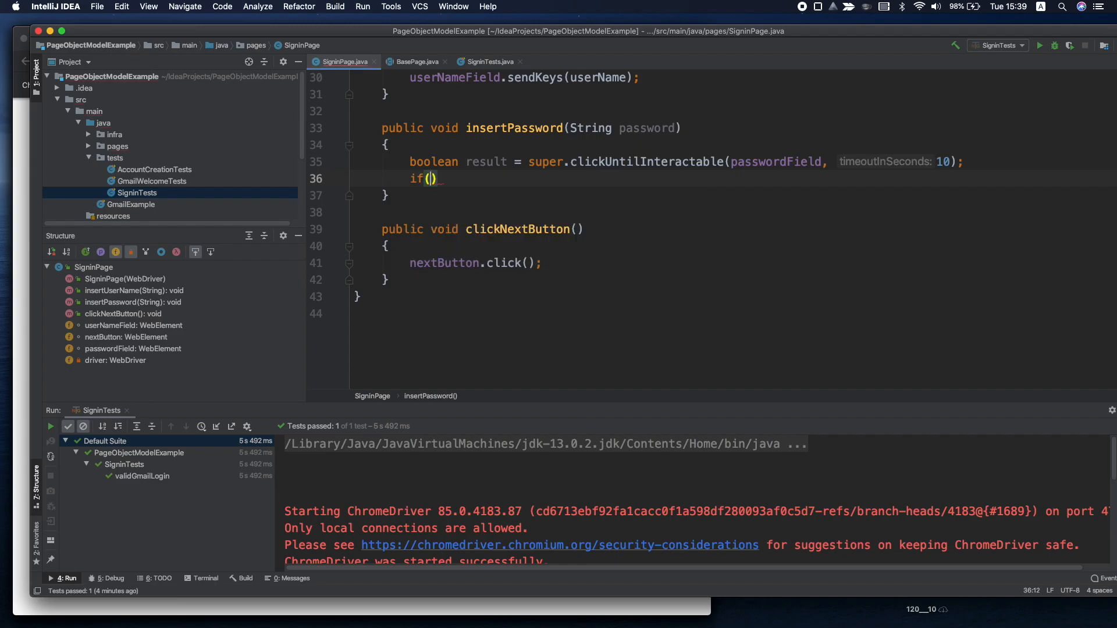
{"action": "type", "text": "tr"}
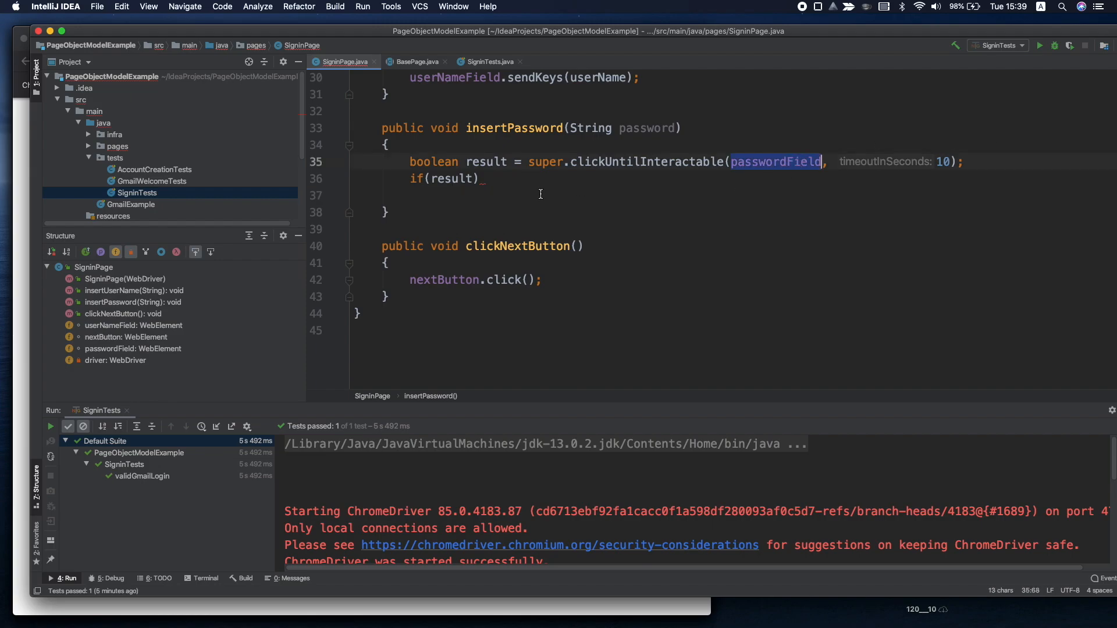
{"action": "type", "text": "passwordField.s"}
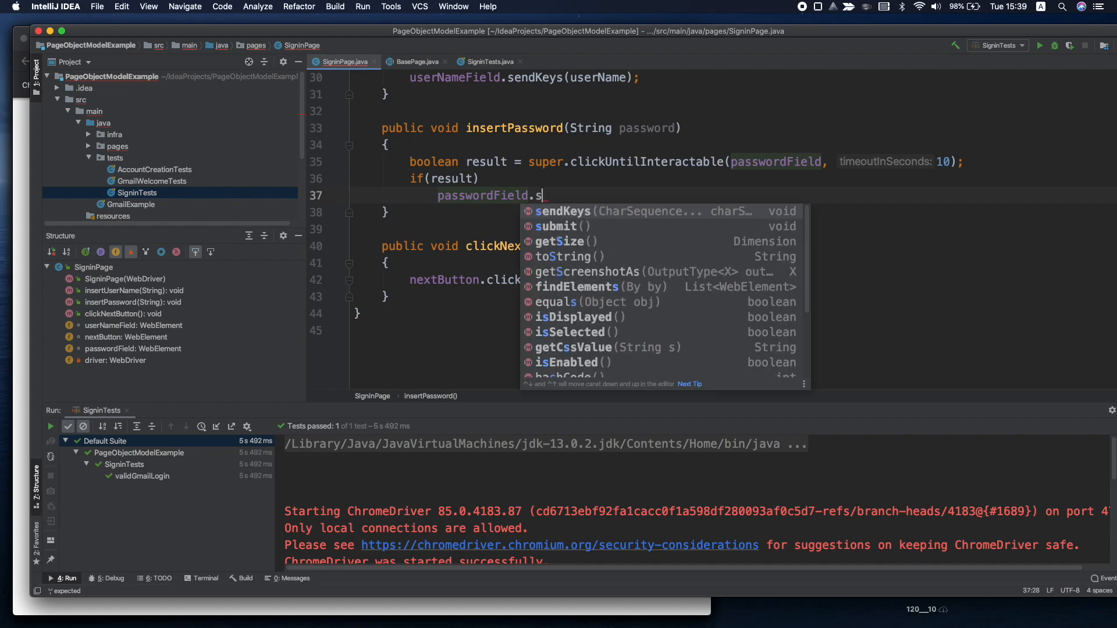
{"action": "left_click", "coordinate": [563, 211]}
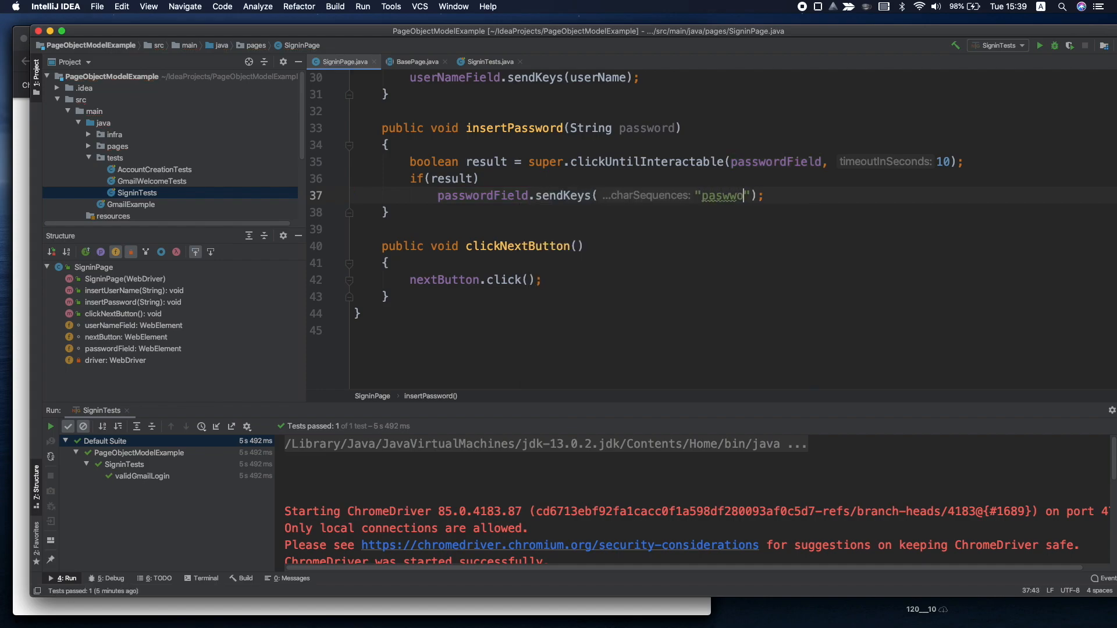
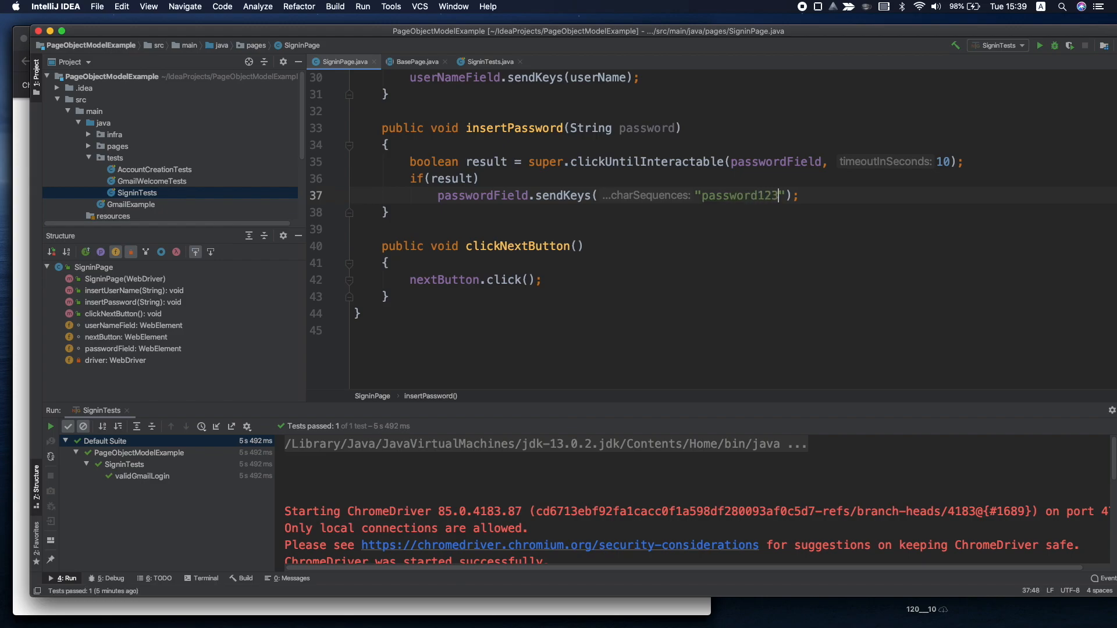
{"action": "mouse_move", "coordinate": [804, 192]}
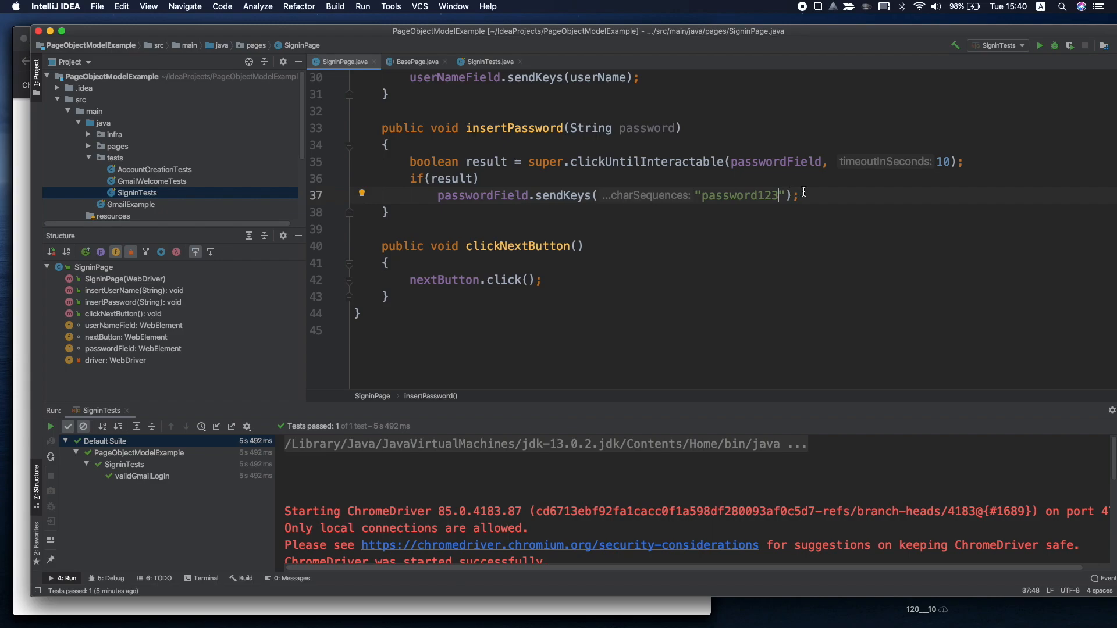
{"action": "type", "text": "boolean"}
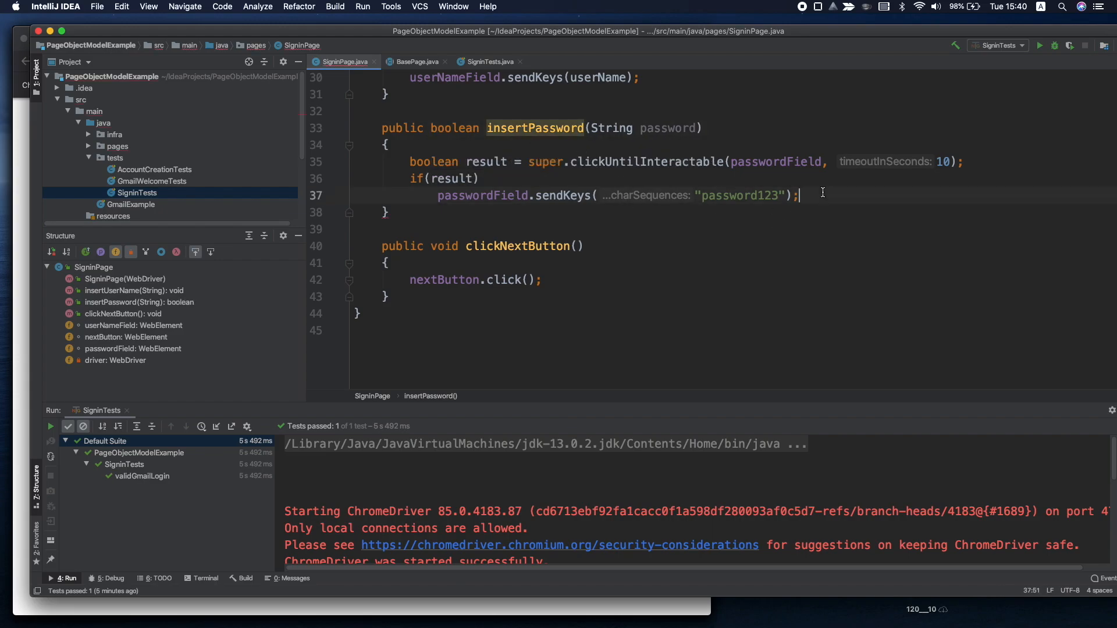
{"action": "type", "text": "return  result;"}
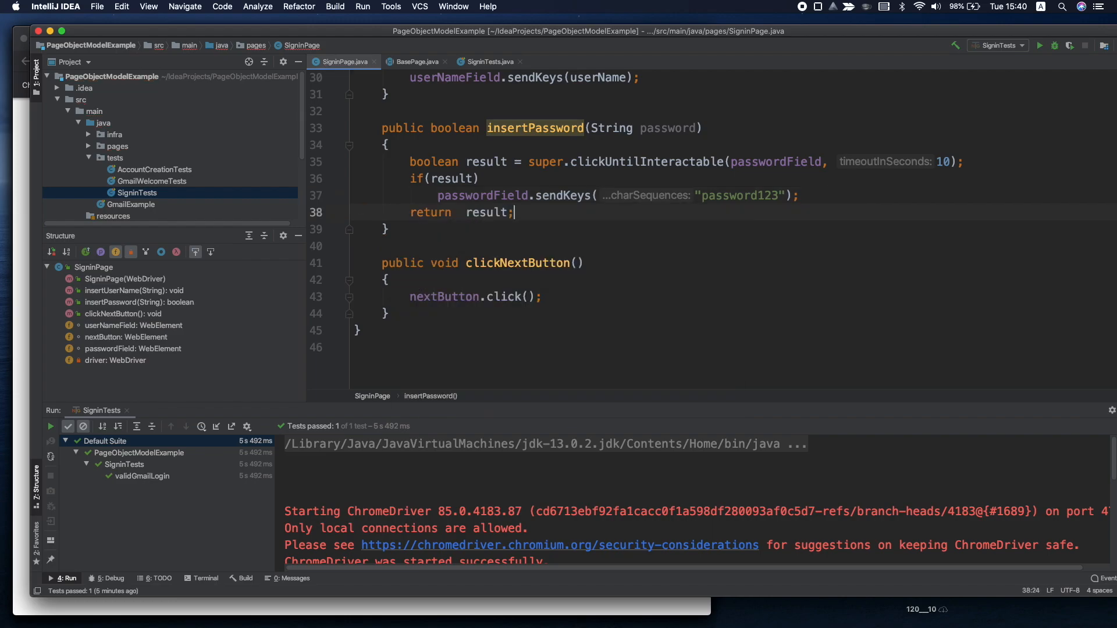
{"action": "mouse_move", "coordinate": [704, 188]}
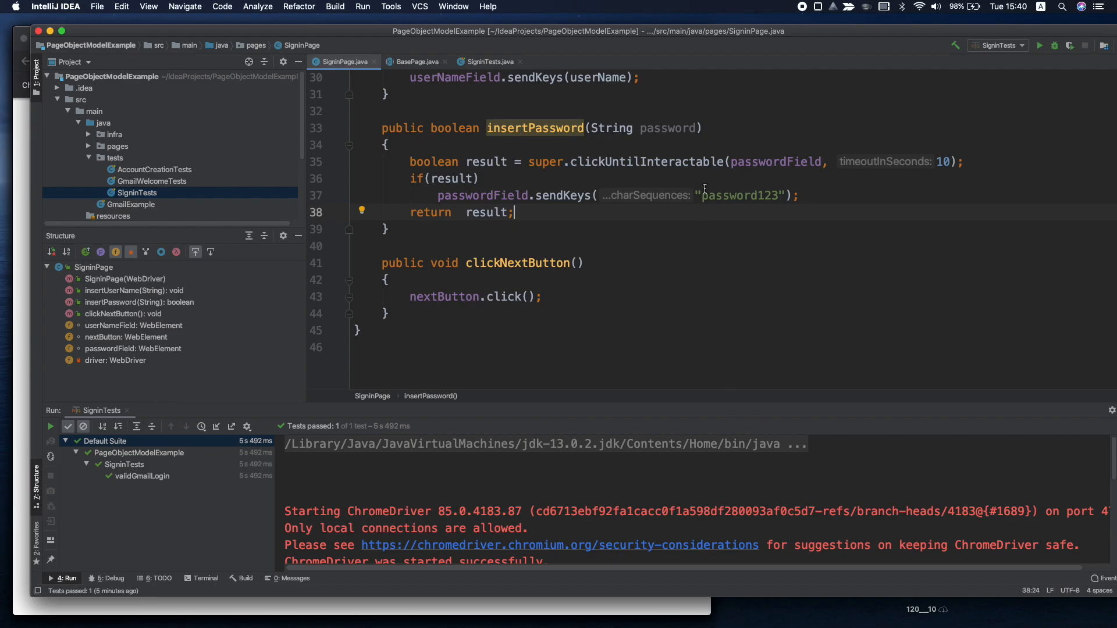
{"action": "mouse_move", "coordinate": [430, 118]}
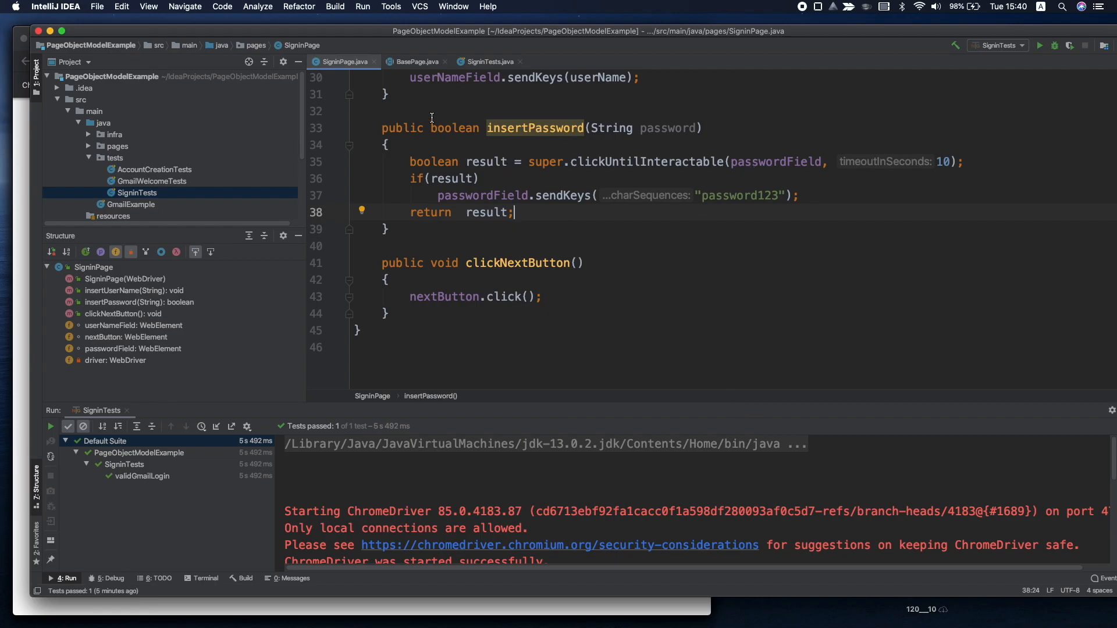
Rerun SigninTests so automated Chrome reaches Gmail's password step with the password filled
{"action": "left_click", "coordinate": [1040, 46]}
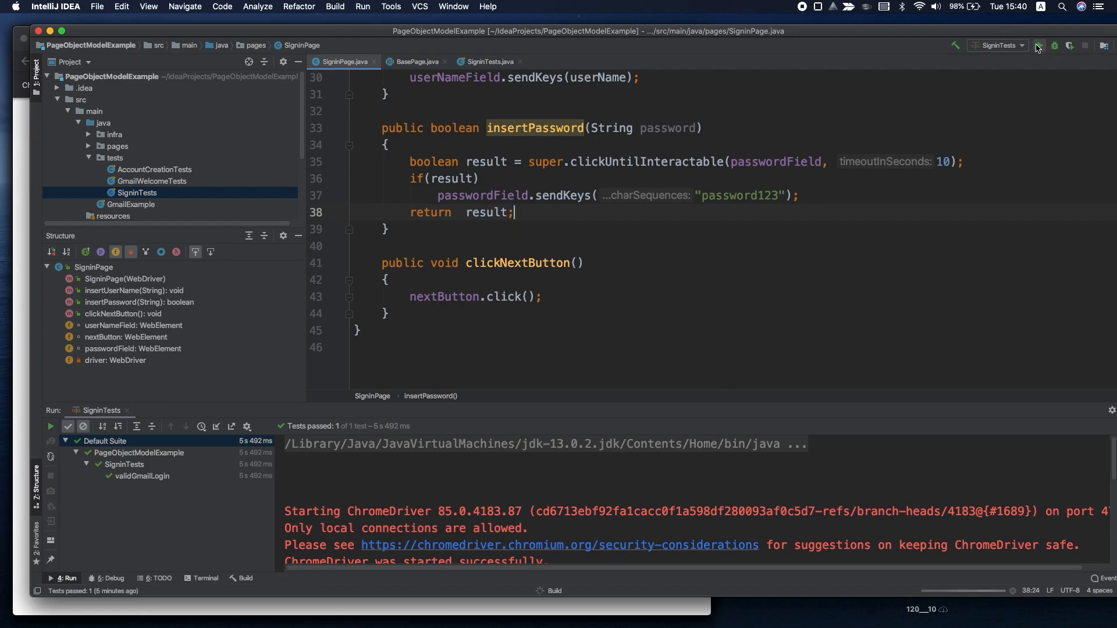
{"action": "left_click", "coordinate": [1055, 46]}
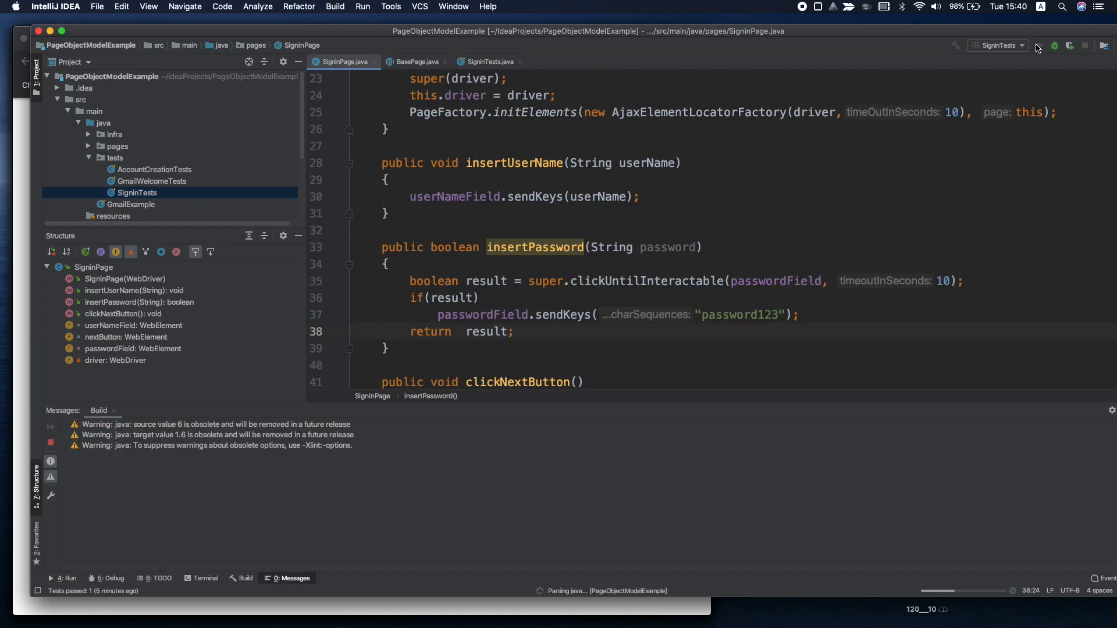
{"action": "left_click", "coordinate": [1037, 47]}
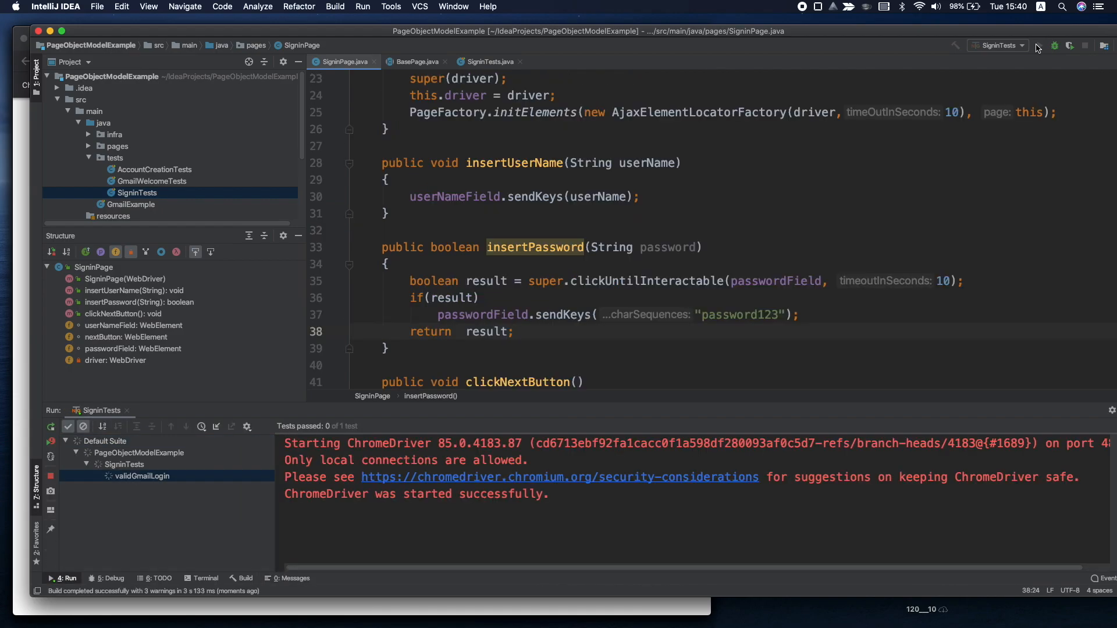
{"action": "left_click", "coordinate": [1039, 45]}
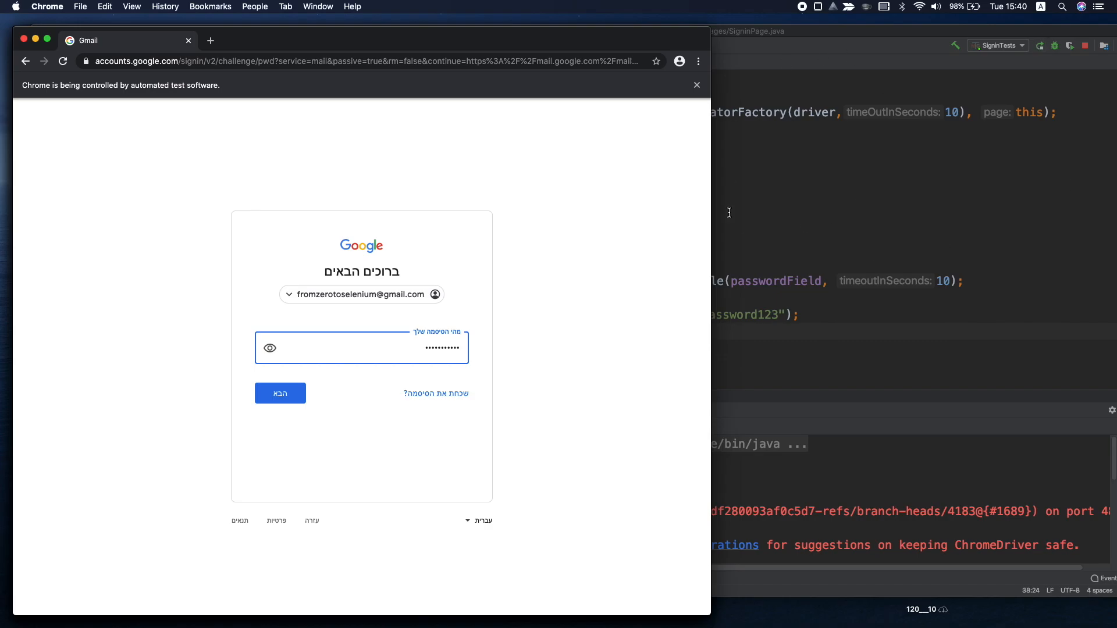
{"action": "mouse_move", "coordinate": [522, 221]}
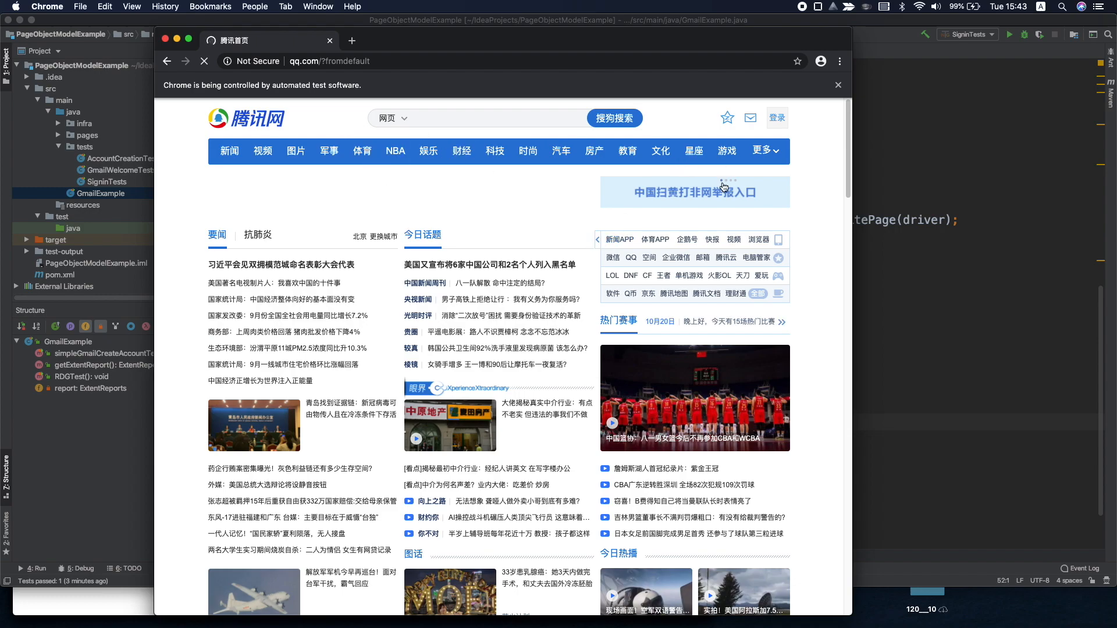
Return to IntelliJ and close RainTheDogDemoSitePage.java so GmailExample's RDGTest shows
{"action": "left_click", "coordinate": [351, 40]}
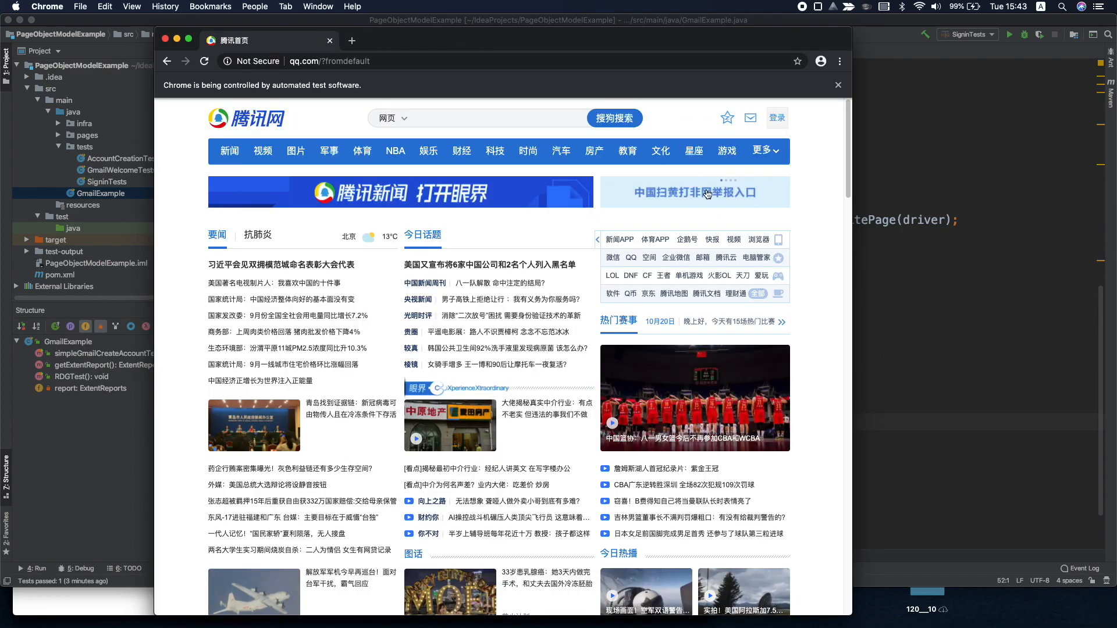
{"action": "mouse_move", "coordinate": [697, 168]}
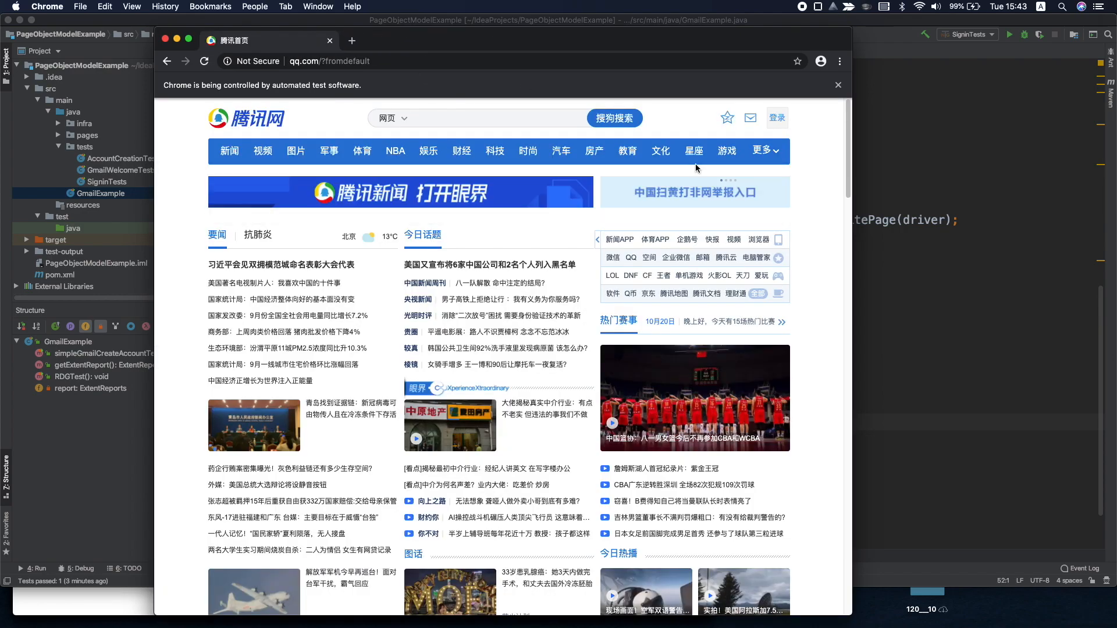
{"action": "mouse_move", "coordinate": [557, 207]}
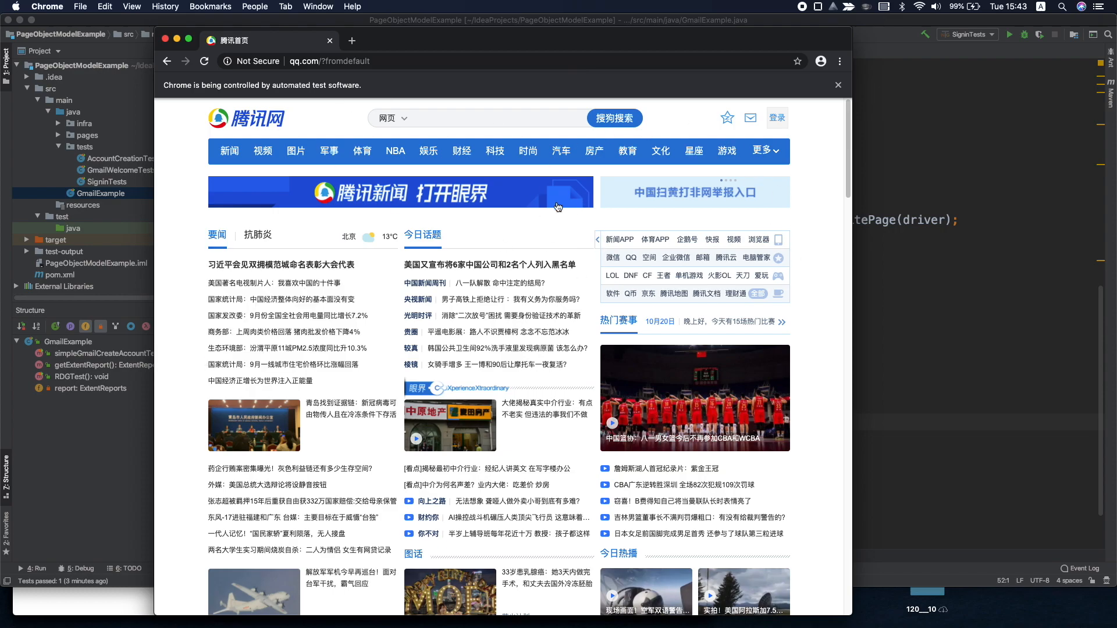
{"action": "mouse_move", "coordinate": [663, 201]}
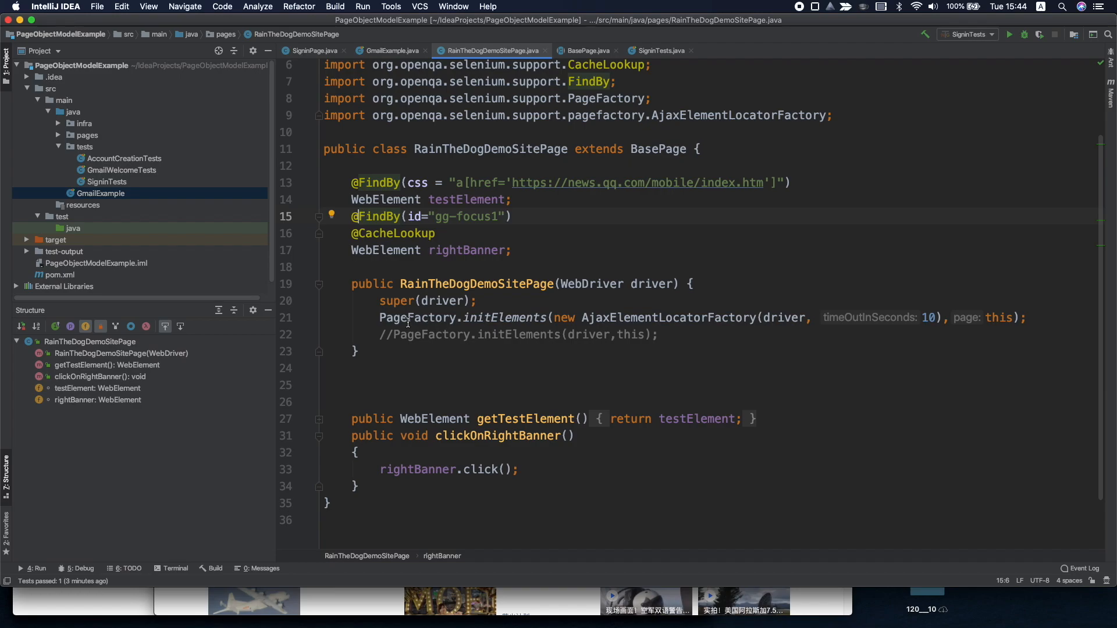
{"action": "mouse_move", "coordinate": [382, 251]}
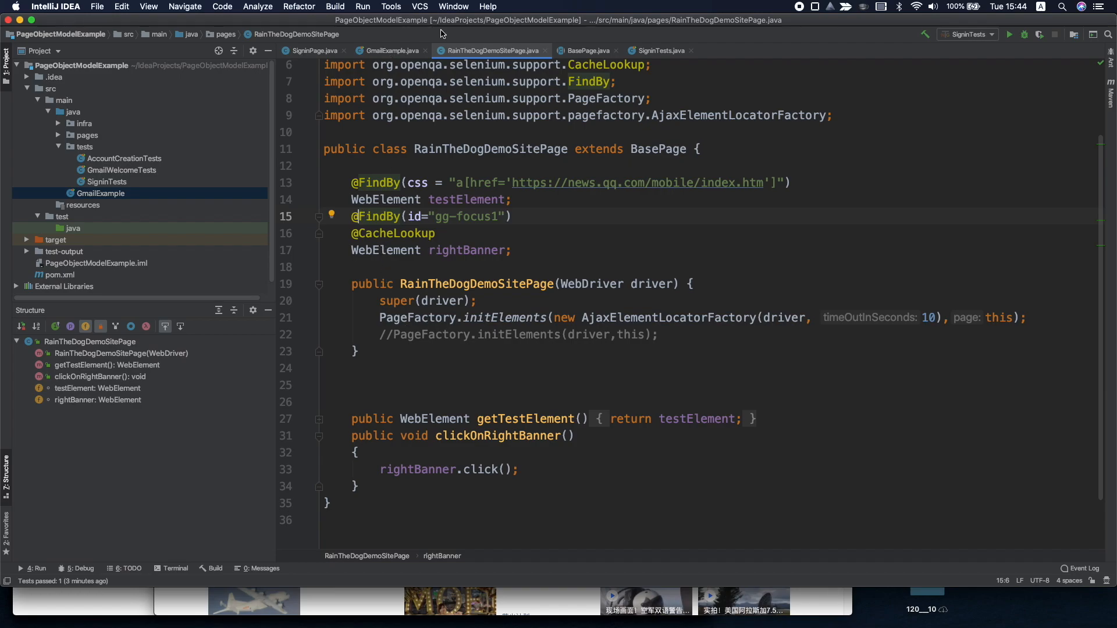
{"action": "left_click", "coordinate": [391, 50]}
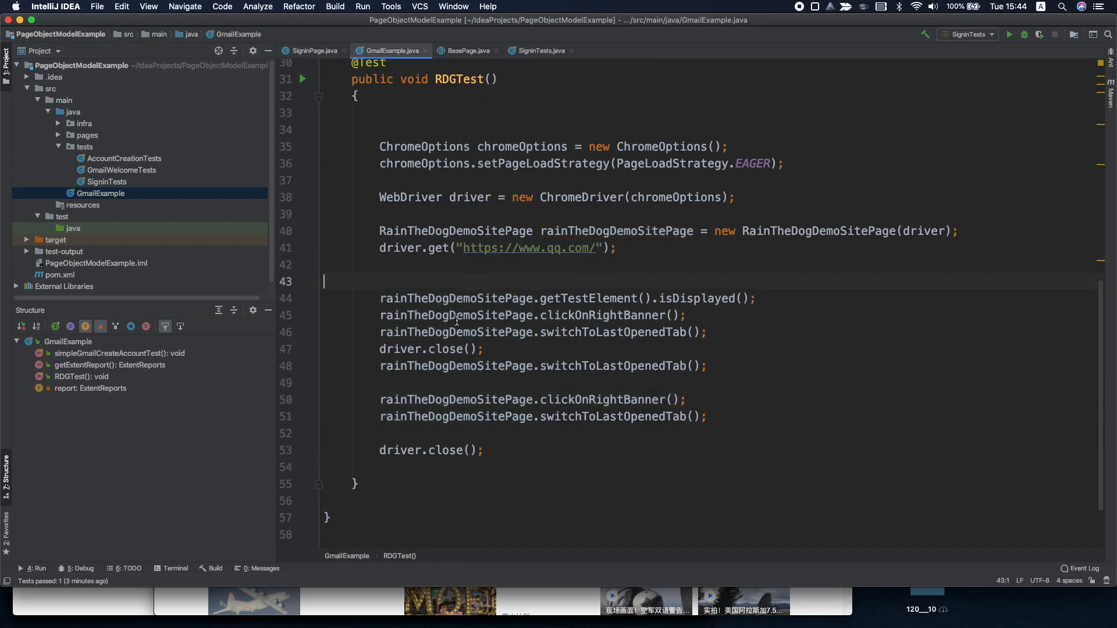
Add a breakpoint on RDGTest's getTestElement().isDisplayed() line and review the EAGER load strategy
{"action": "left_click", "coordinate": [304, 315]}
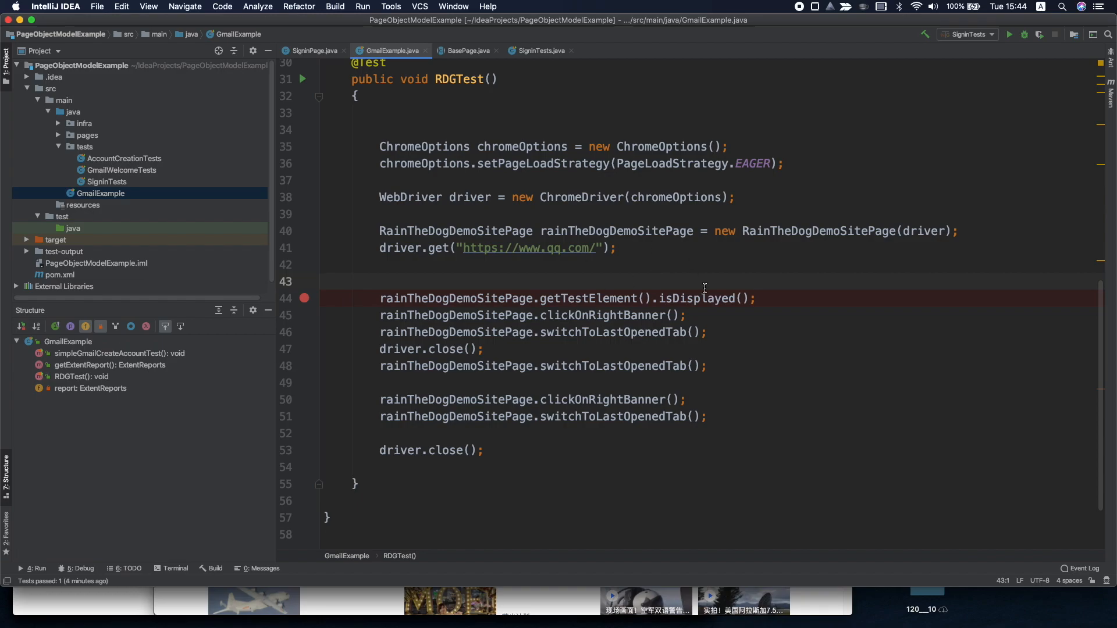
{"action": "mouse_move", "coordinate": [518, 174]}
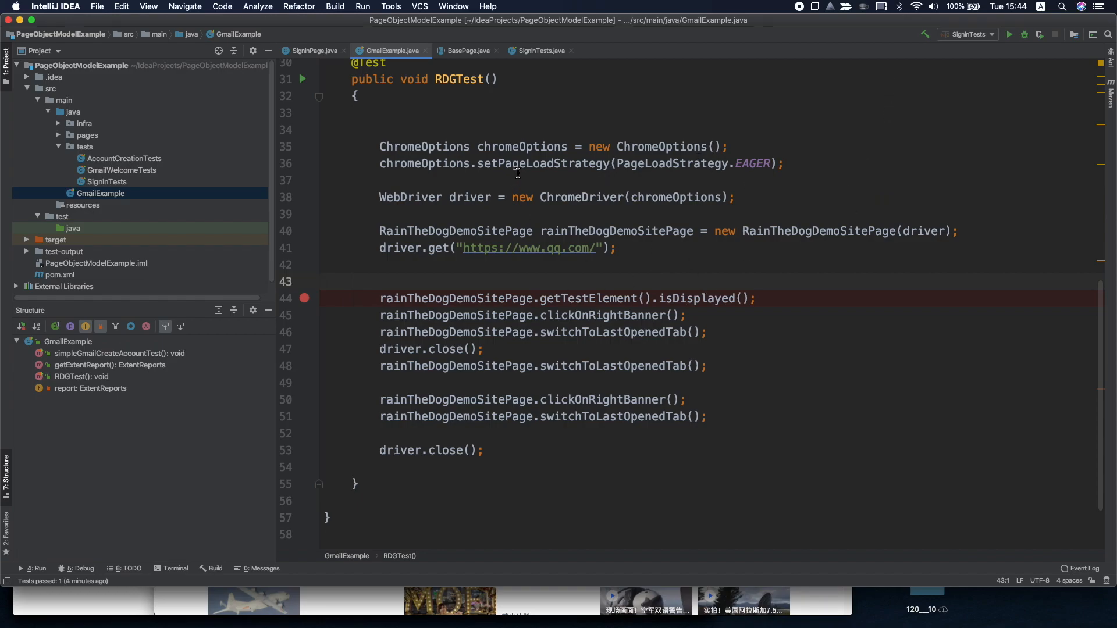
{"action": "double_click", "coordinate": [750, 163]}
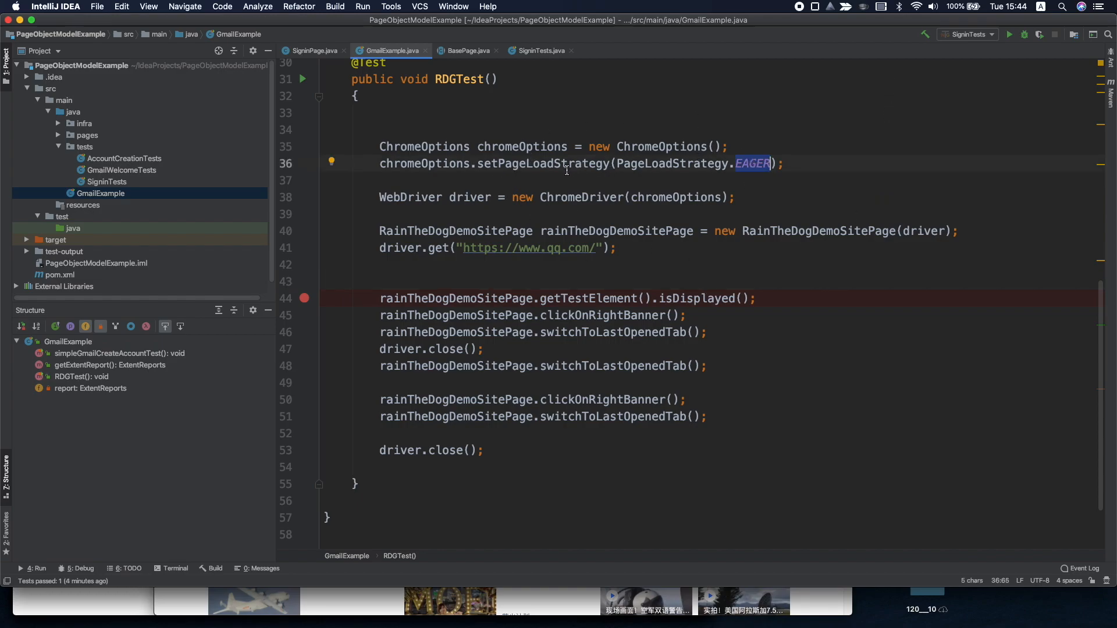
{"action": "mouse_move", "coordinate": [614, 84]}
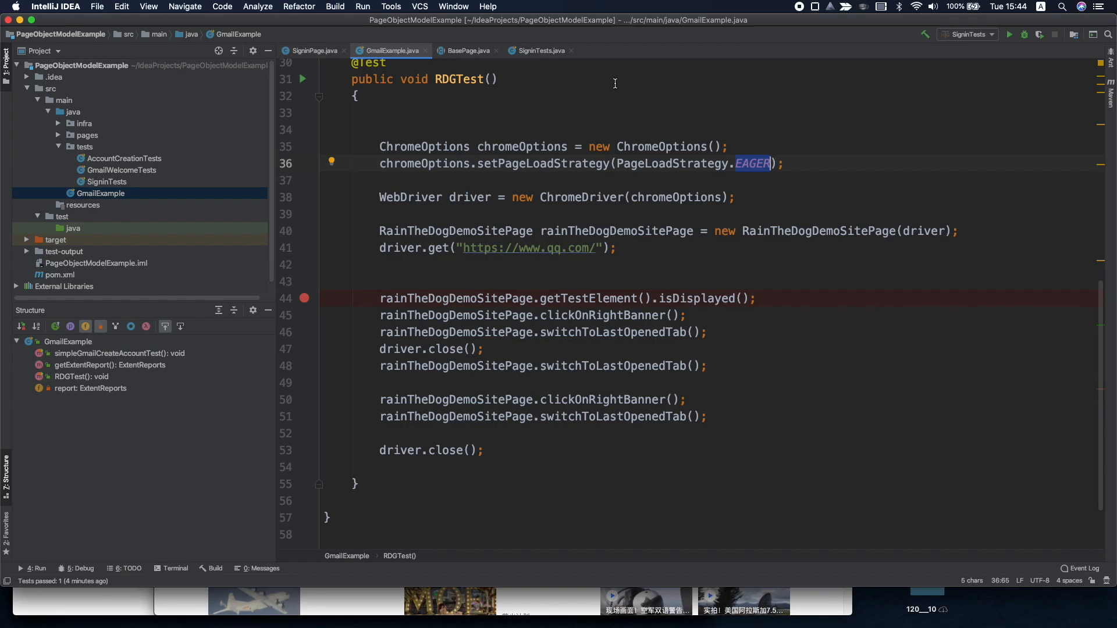
{"action": "left_click", "coordinate": [531, 214]}
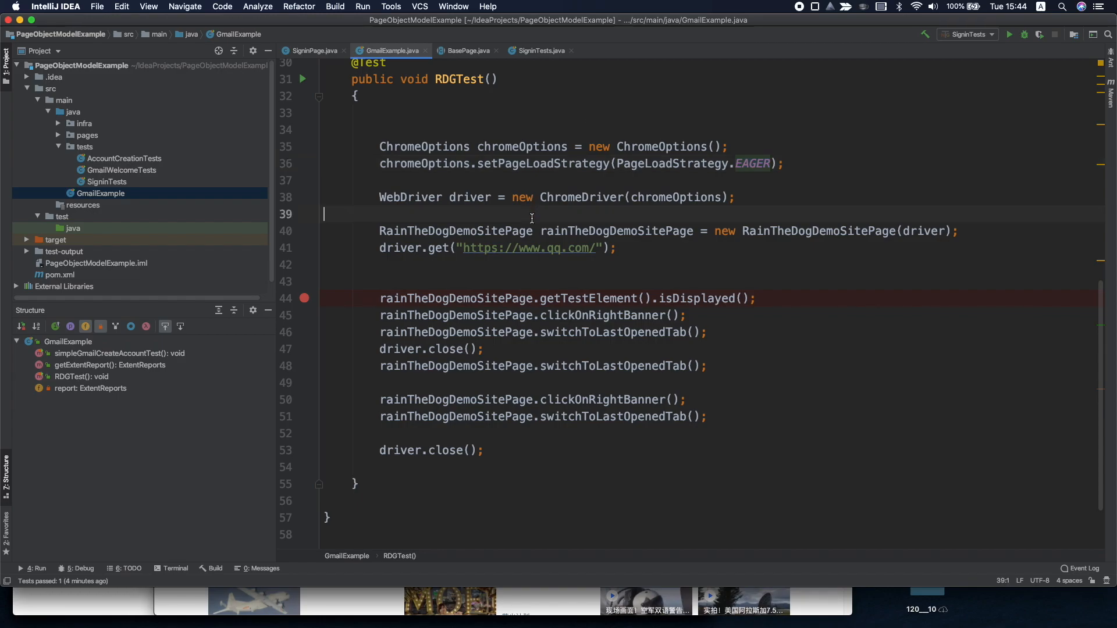
{"action": "scroll", "scroll_direction": "down", "scroll_amount": 3}
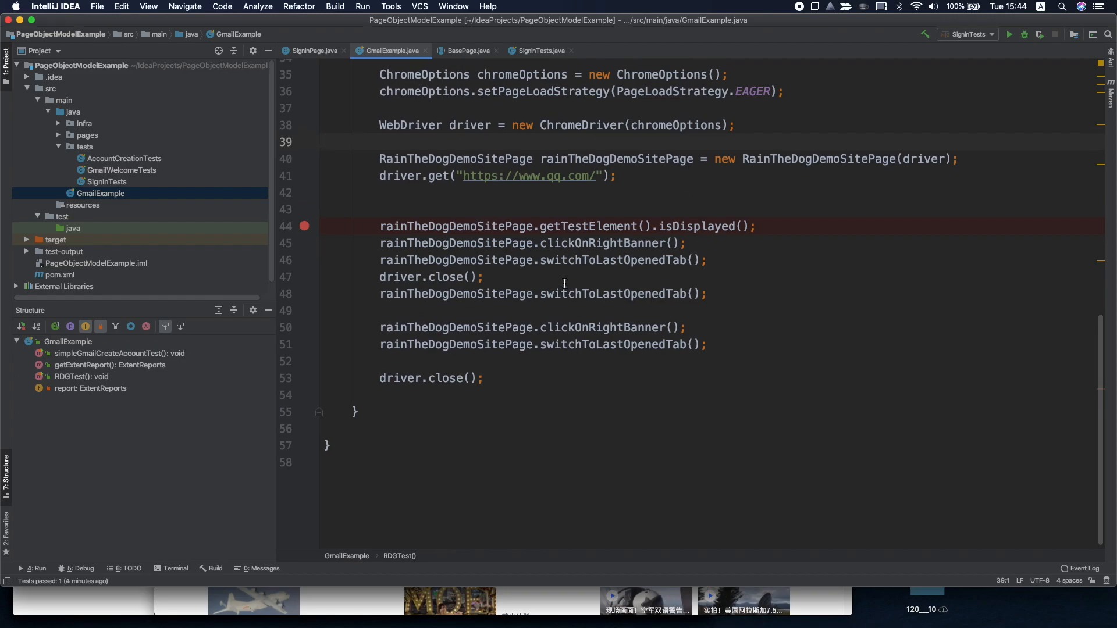
{"action": "scroll", "scroll_direction": "up", "scroll_amount": 3}
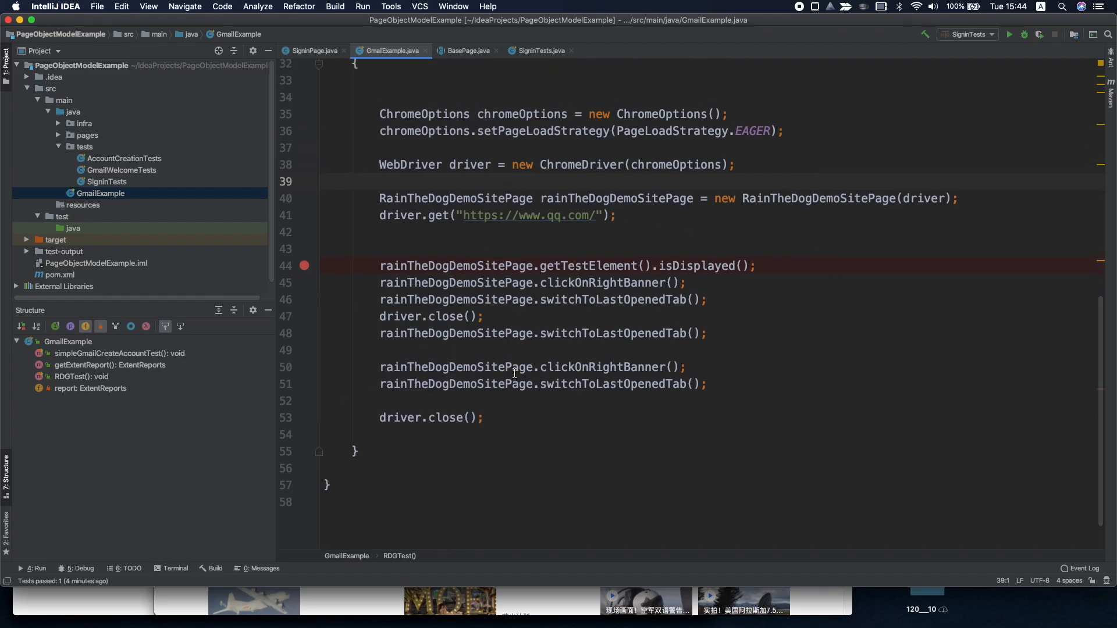
{"action": "mouse_move", "coordinate": [477, 355]}
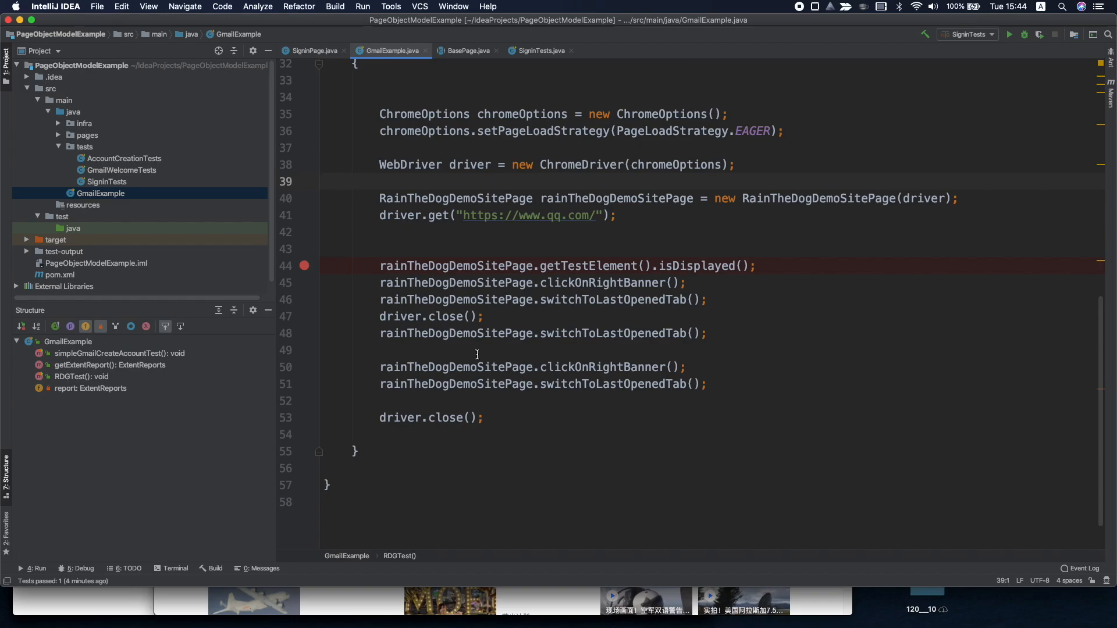
{"action": "mouse_move", "coordinate": [1004, 90]}
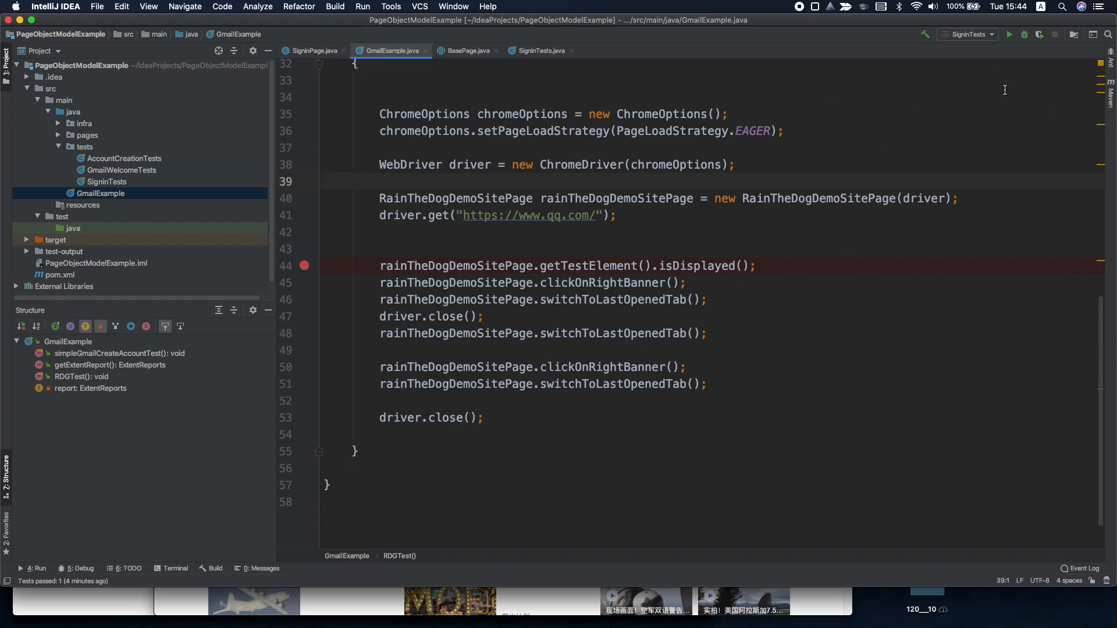
Launch a debug run from the toolbar and stop the SigninTests session started by mistake
{"action": "left_click", "coordinate": [1010, 34]}
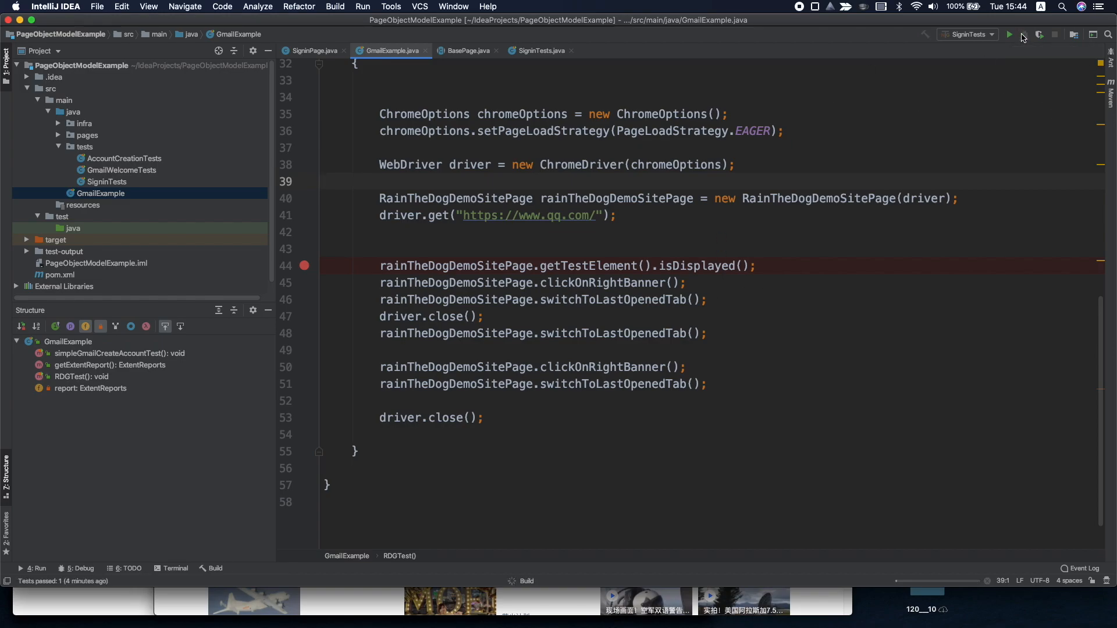
{"action": "left_click", "coordinate": [1039, 34]}
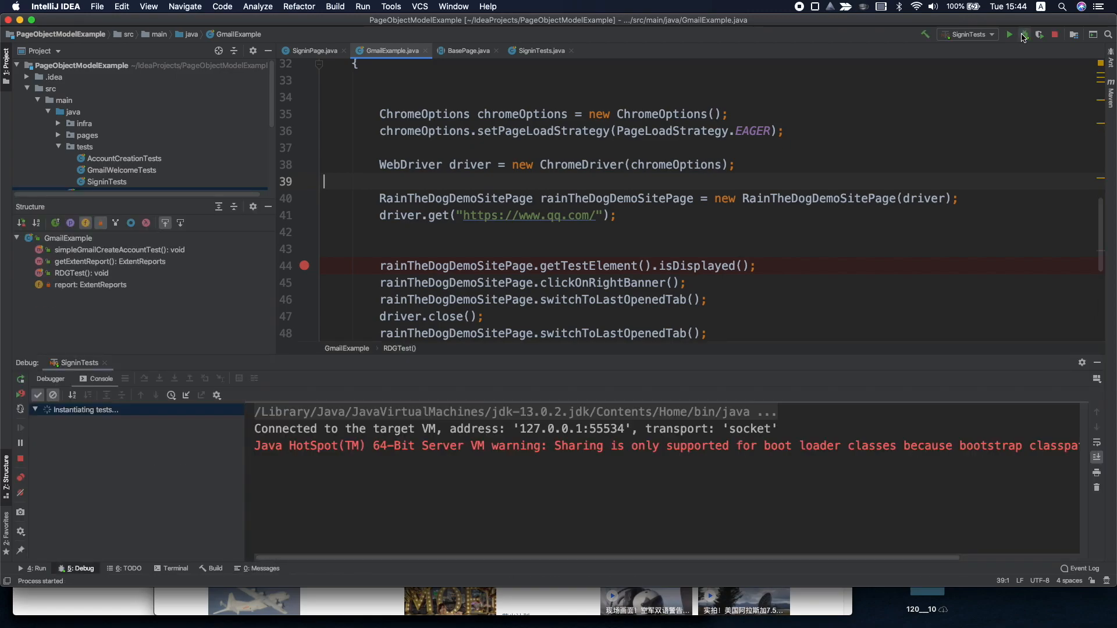
{"action": "left_click", "coordinate": [1009, 33]}
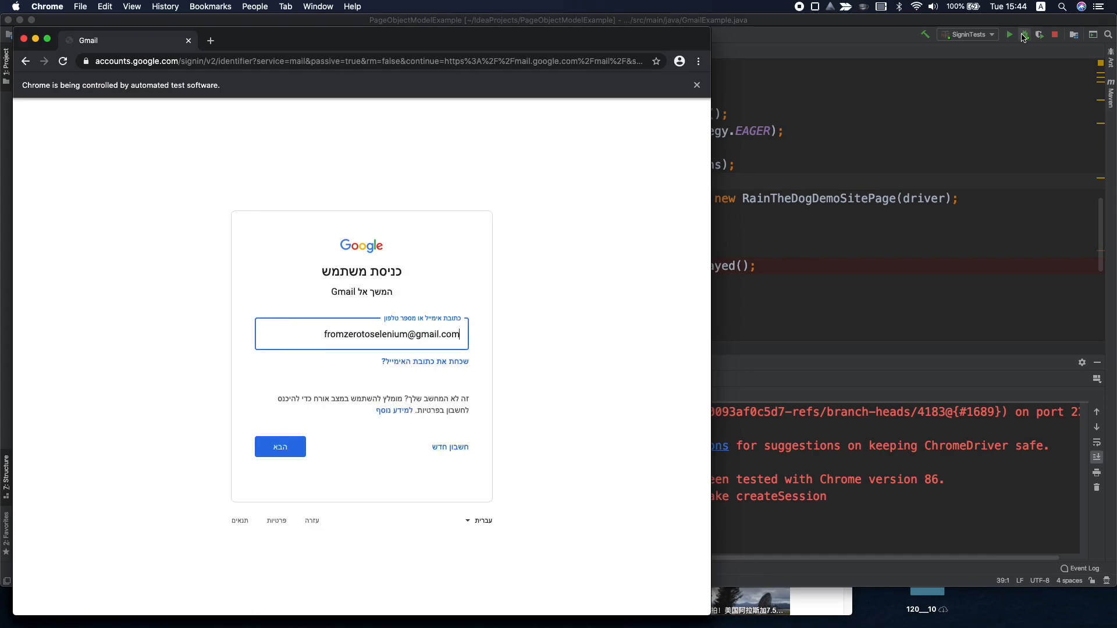
{"action": "left_click", "coordinate": [279, 447]}
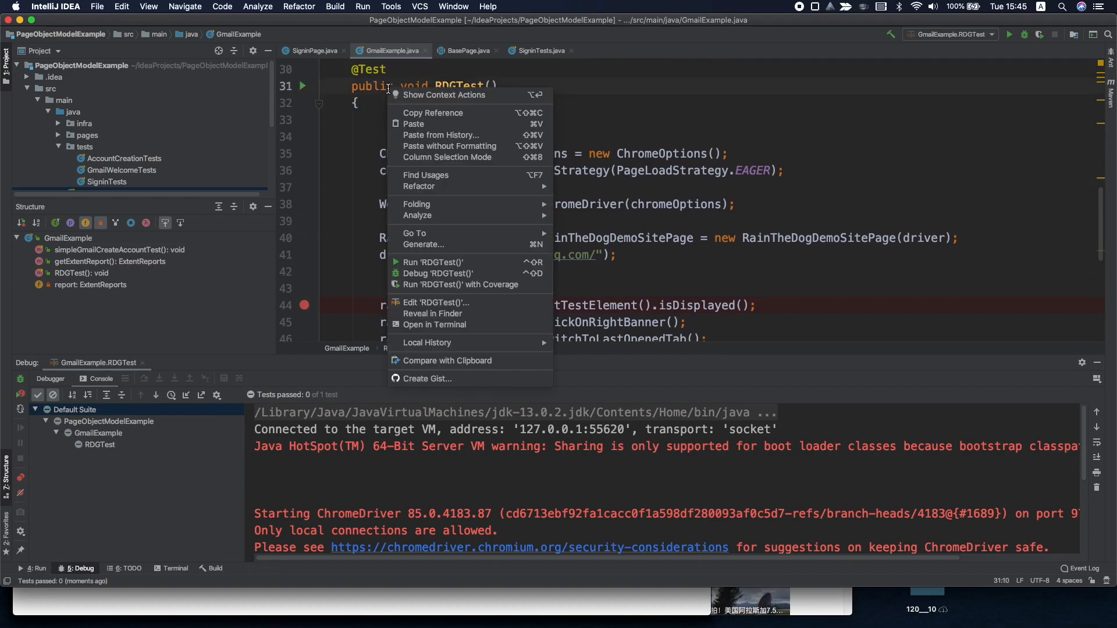
Debug RDGTest and step over from line 44 through banner clicks and tab switches to driver.close()
{"action": "left_click", "coordinate": [439, 273]}
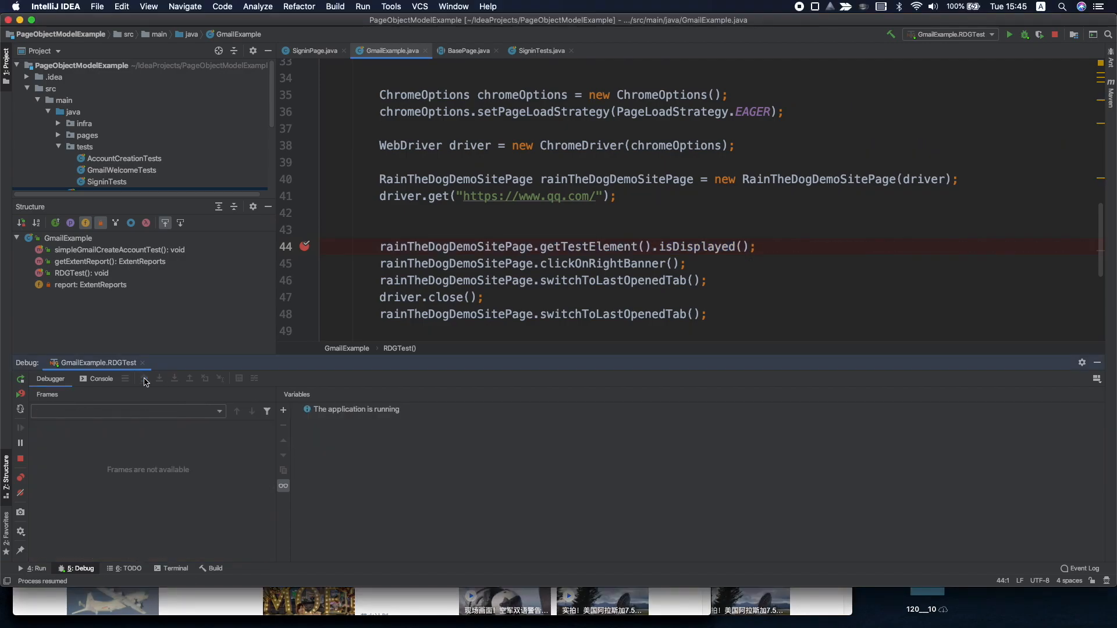
{"action": "mouse_move", "coordinate": [145, 378]}
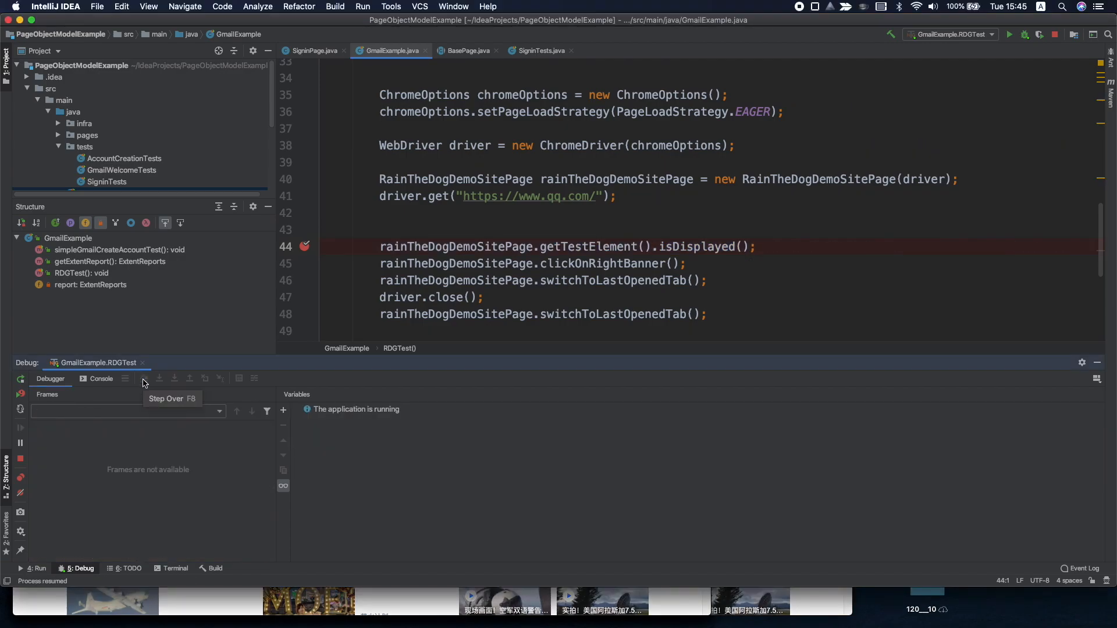
{"action": "left_click", "coordinate": [160, 378]}
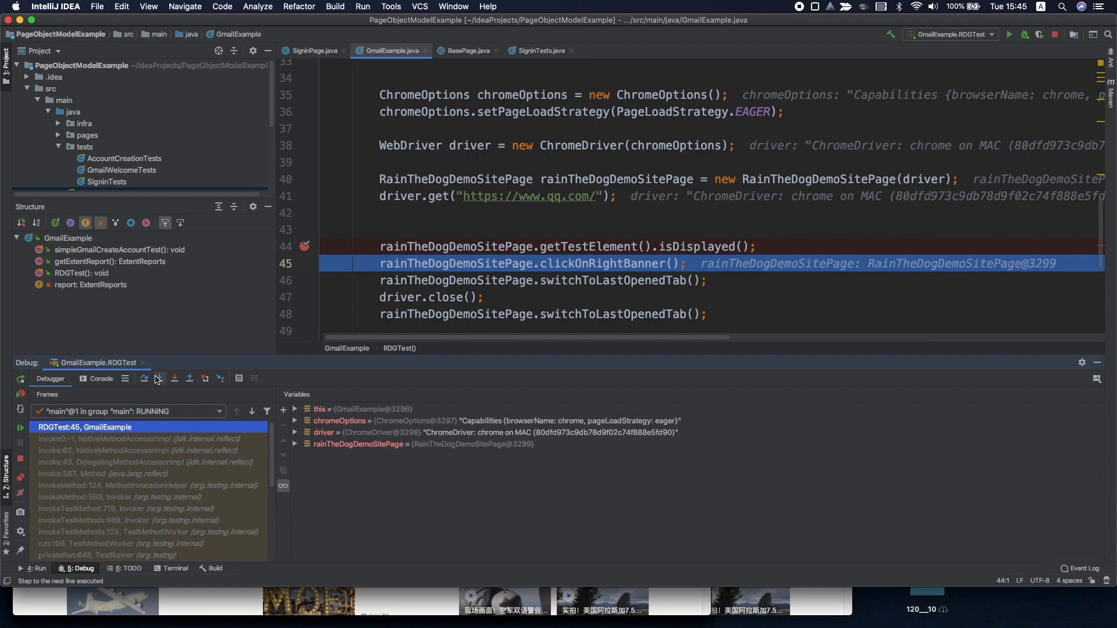
{"action": "left_click", "coordinate": [159, 378]}
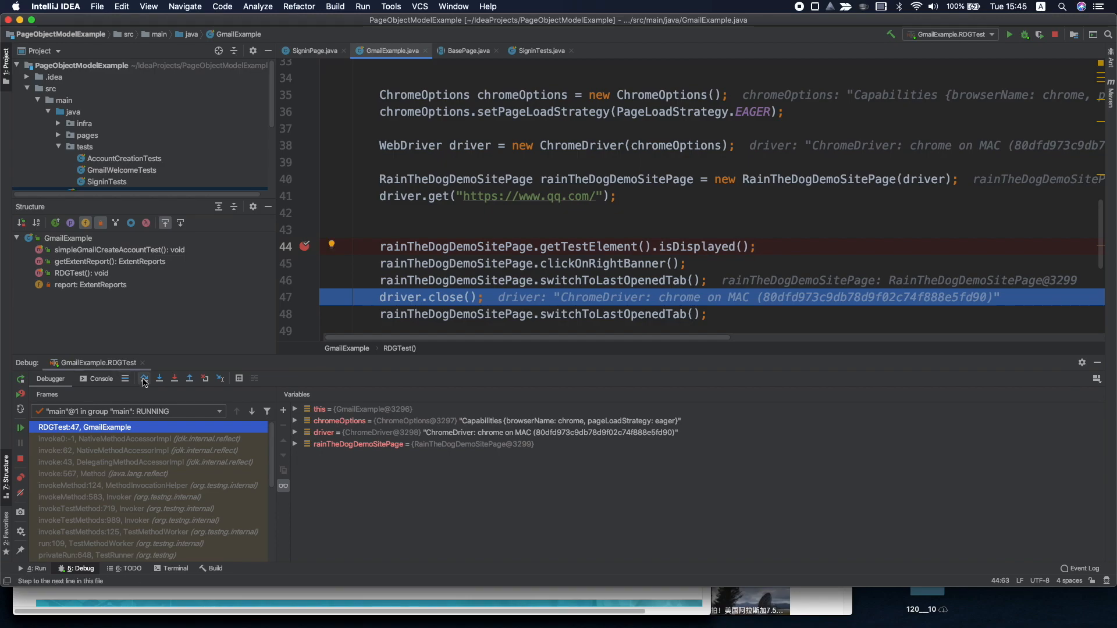
{"action": "left_click", "coordinate": [144, 378]}
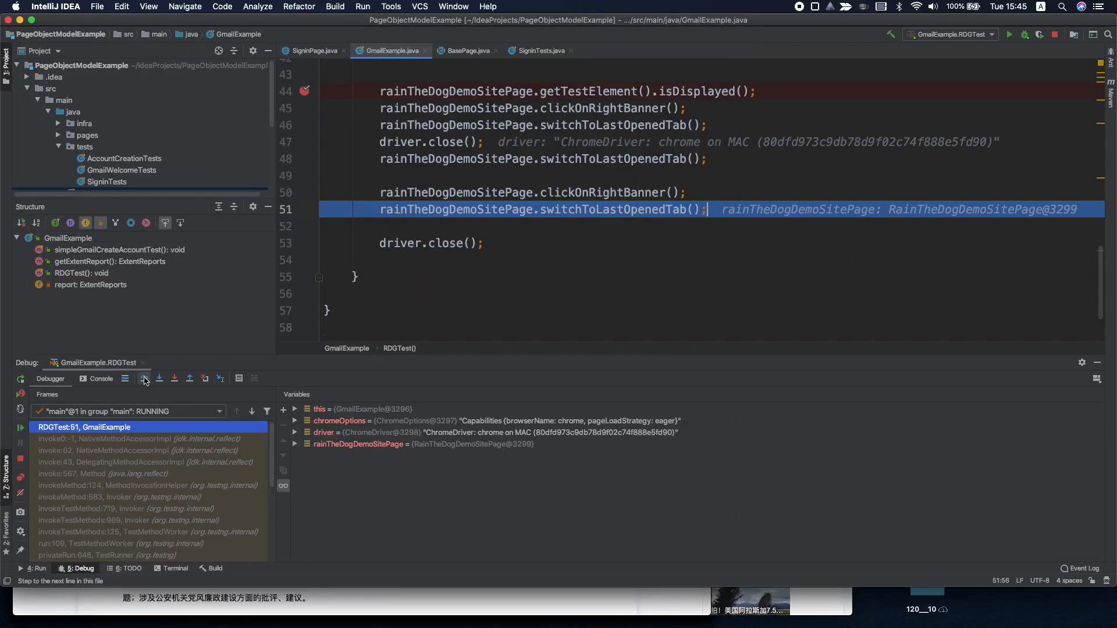
{"action": "left_click", "coordinate": [160, 379]}
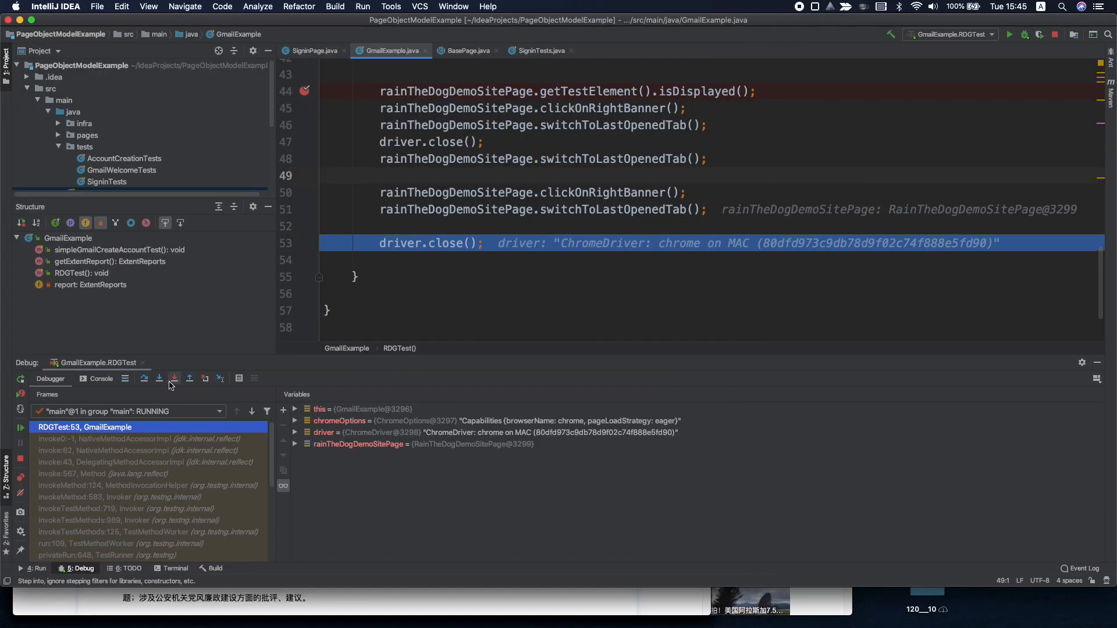
{"action": "left_click", "coordinate": [173, 377]}
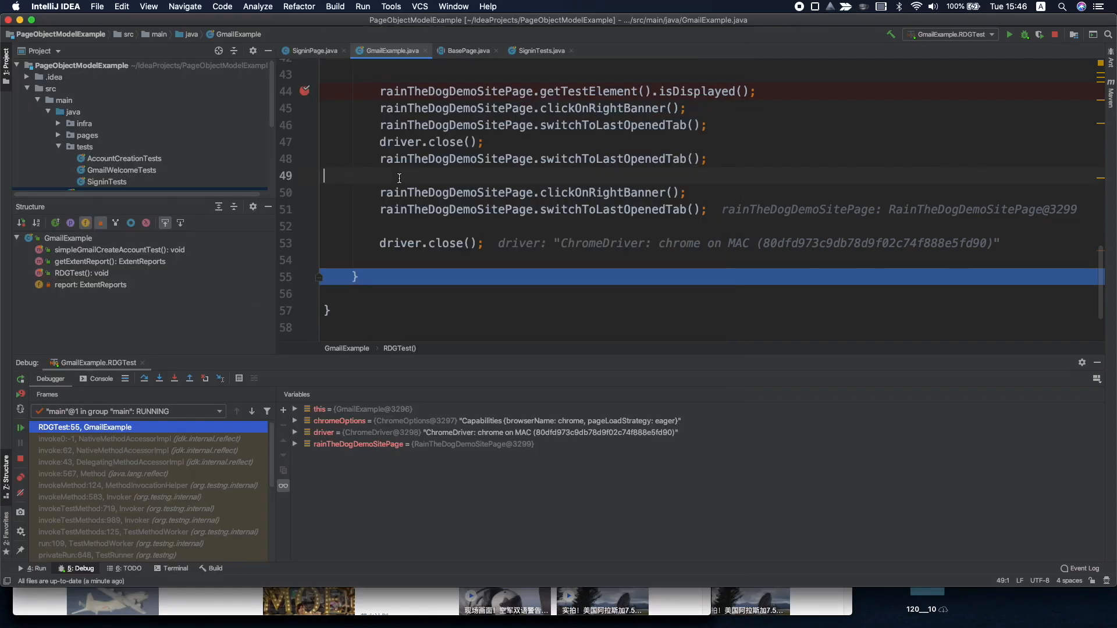
{"action": "mouse_move", "coordinate": [538, 148]}
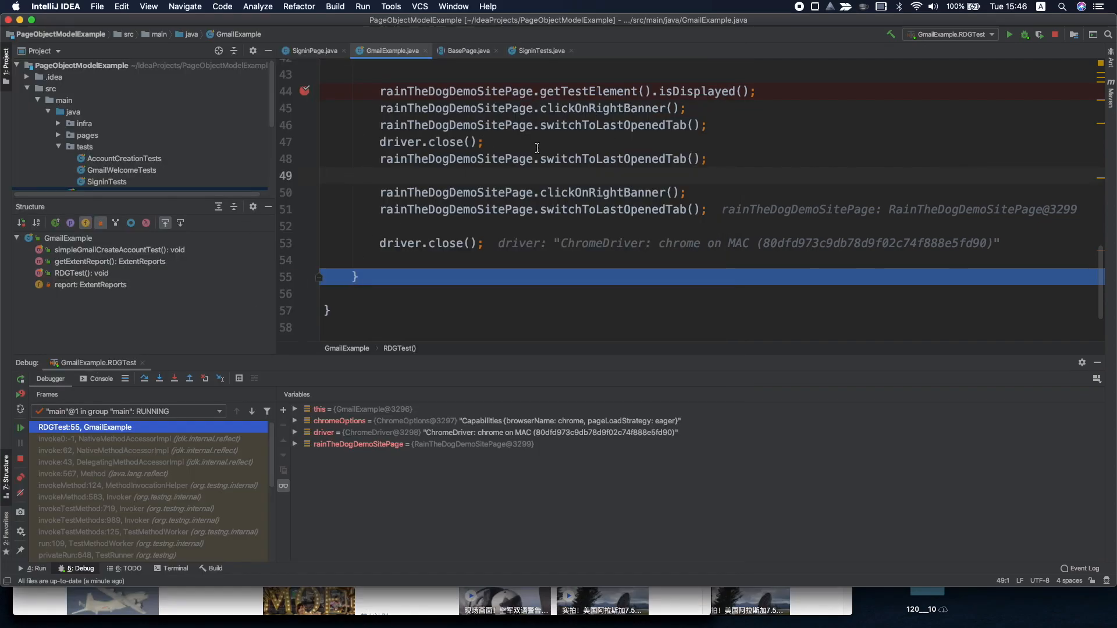